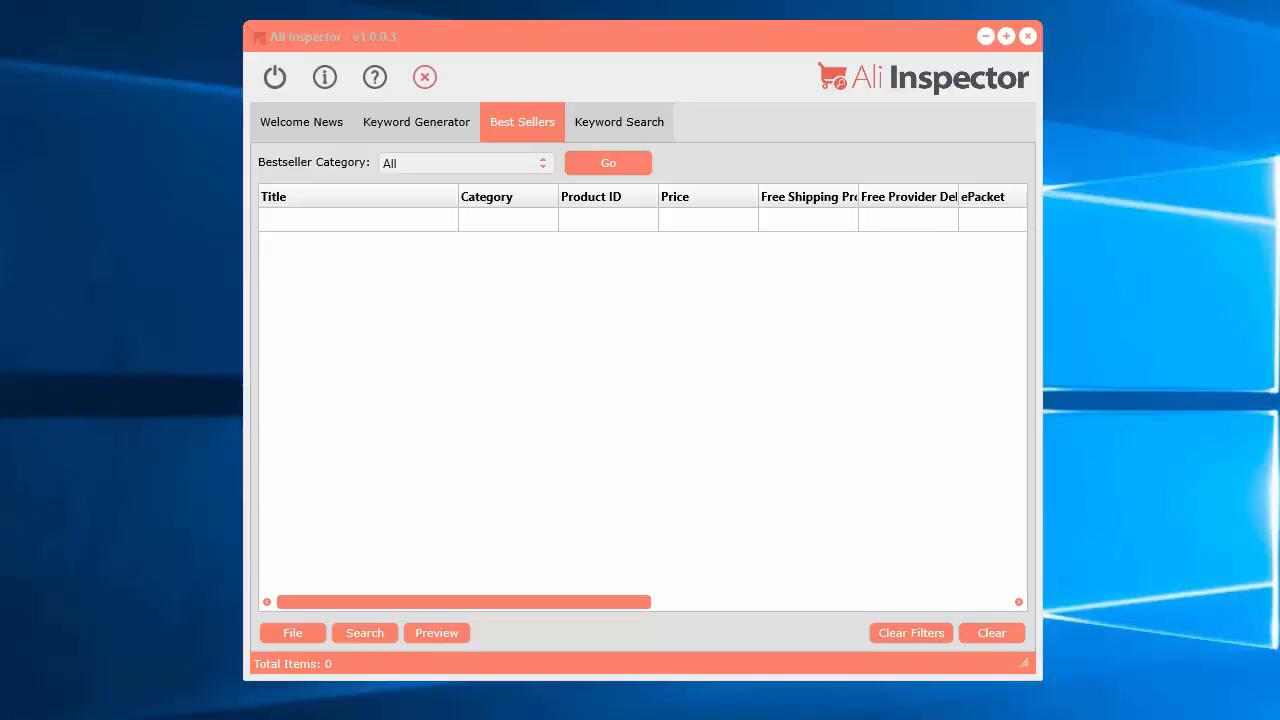
{"action": "mouse_move", "coordinate": [776, 46]}
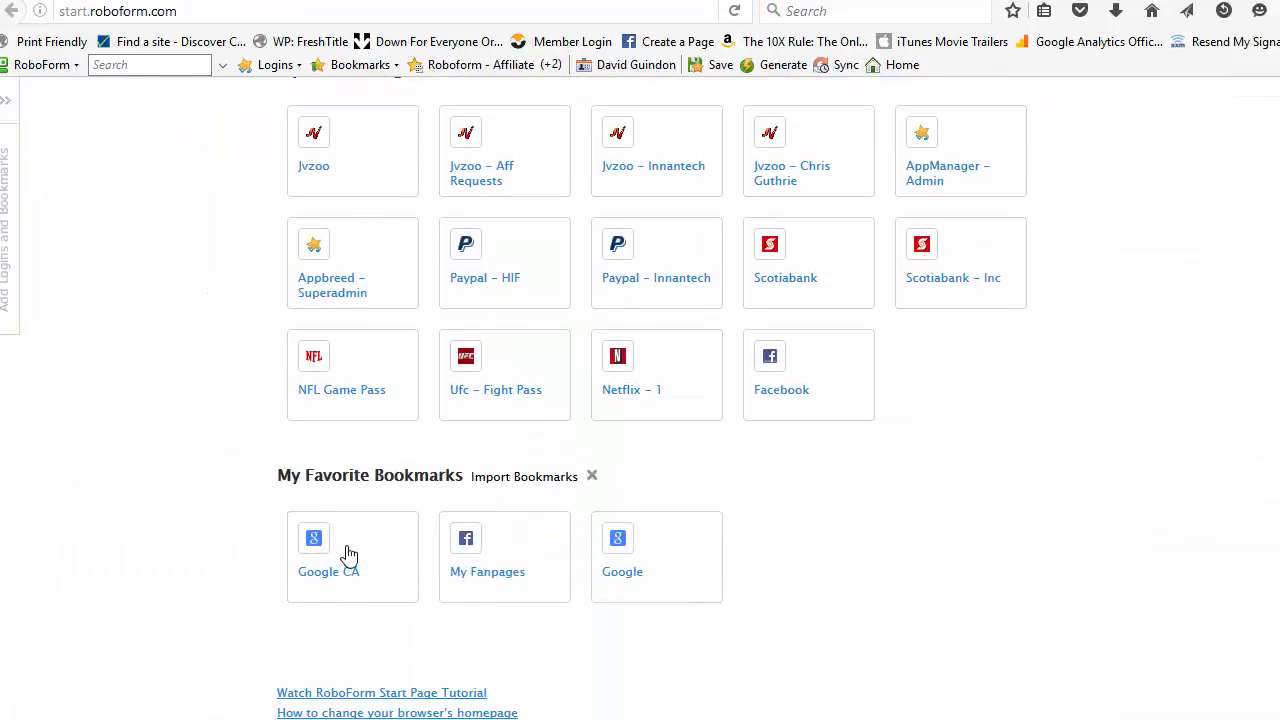
Search Google for 'aliexpress best sellers' and open the Weekly Bestselling - AliExpress.com result
{"action": "left_click", "coordinate": [352, 556]}
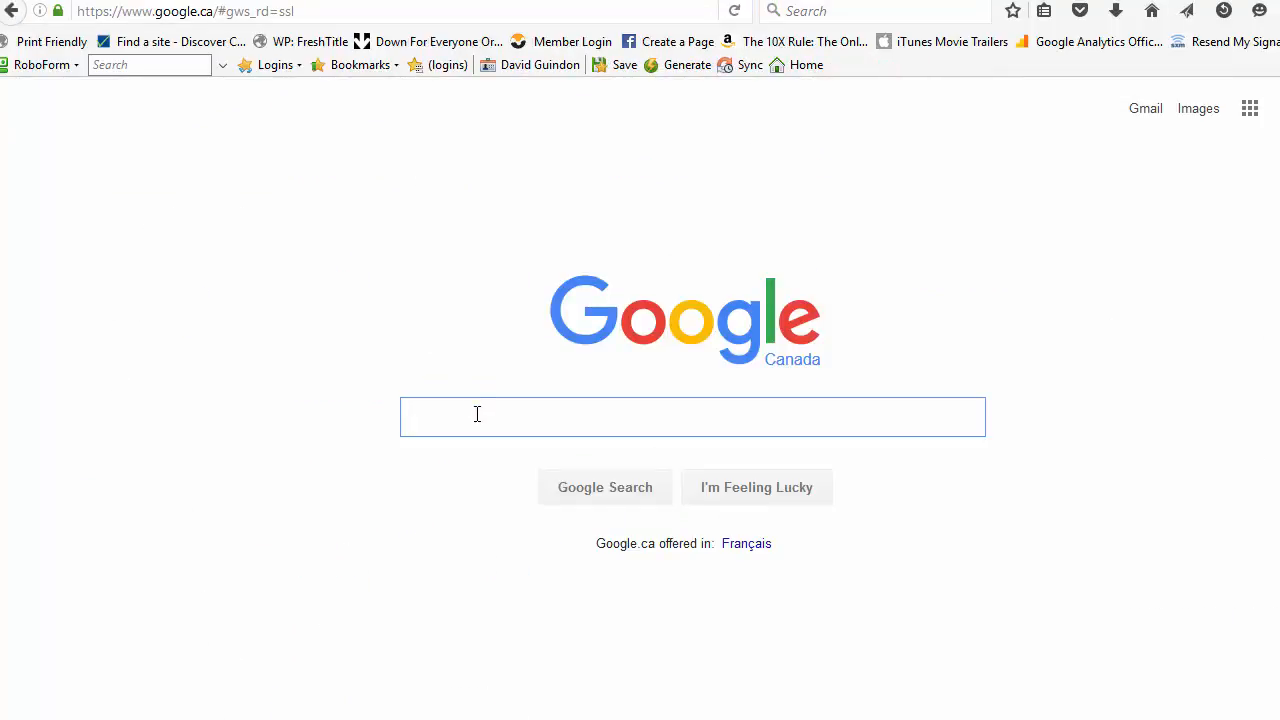
{"action": "type", "text": "aliep"}
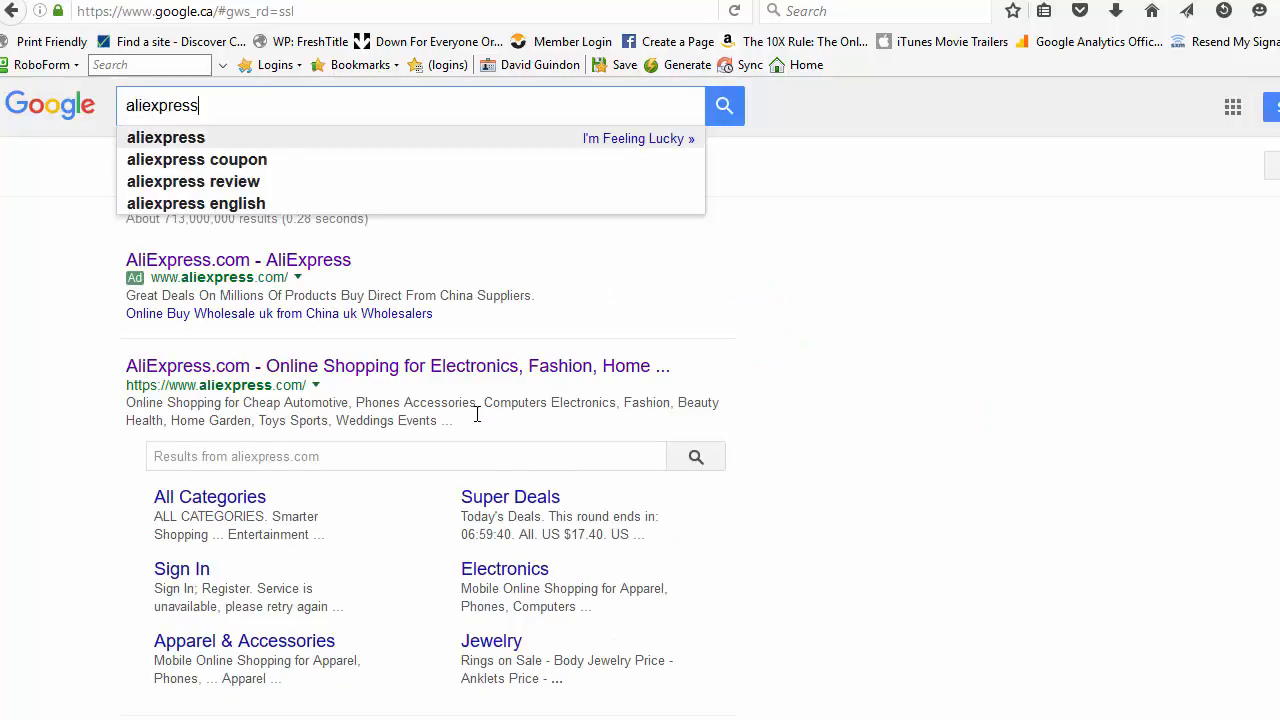
{"action": "type", "text": "bes"}
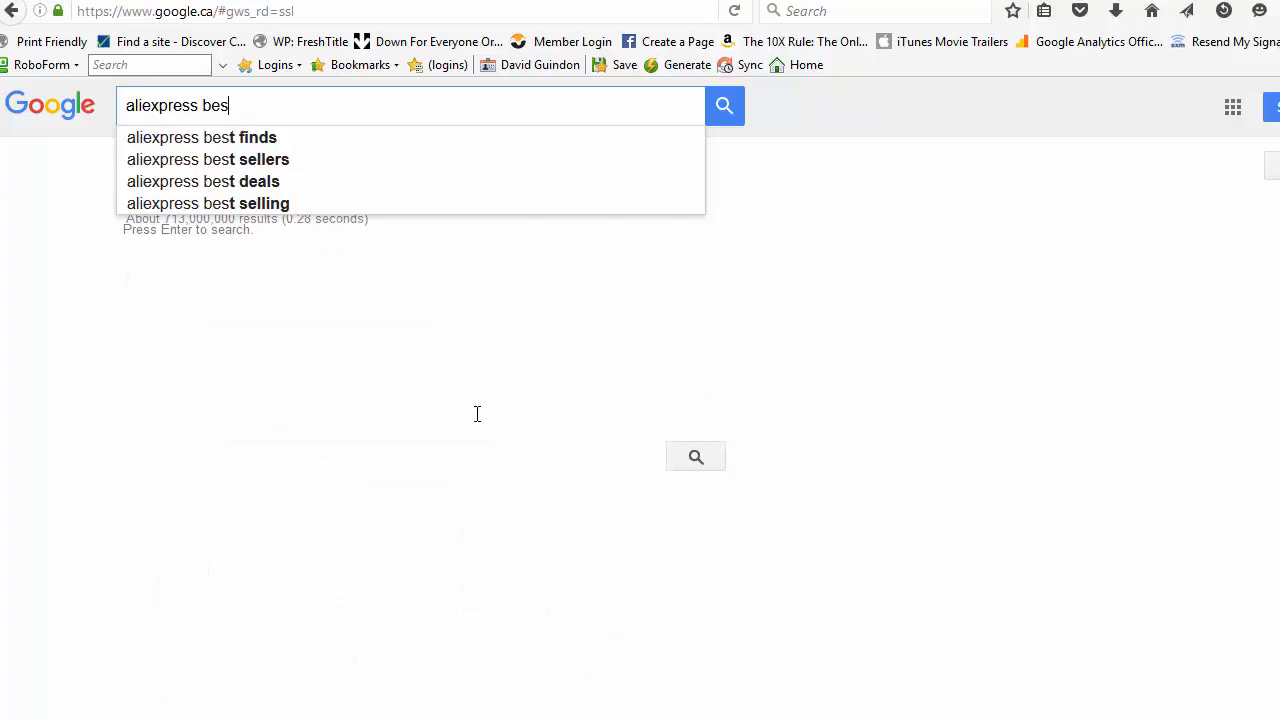
{"action": "left_click", "coordinate": [208, 160]}
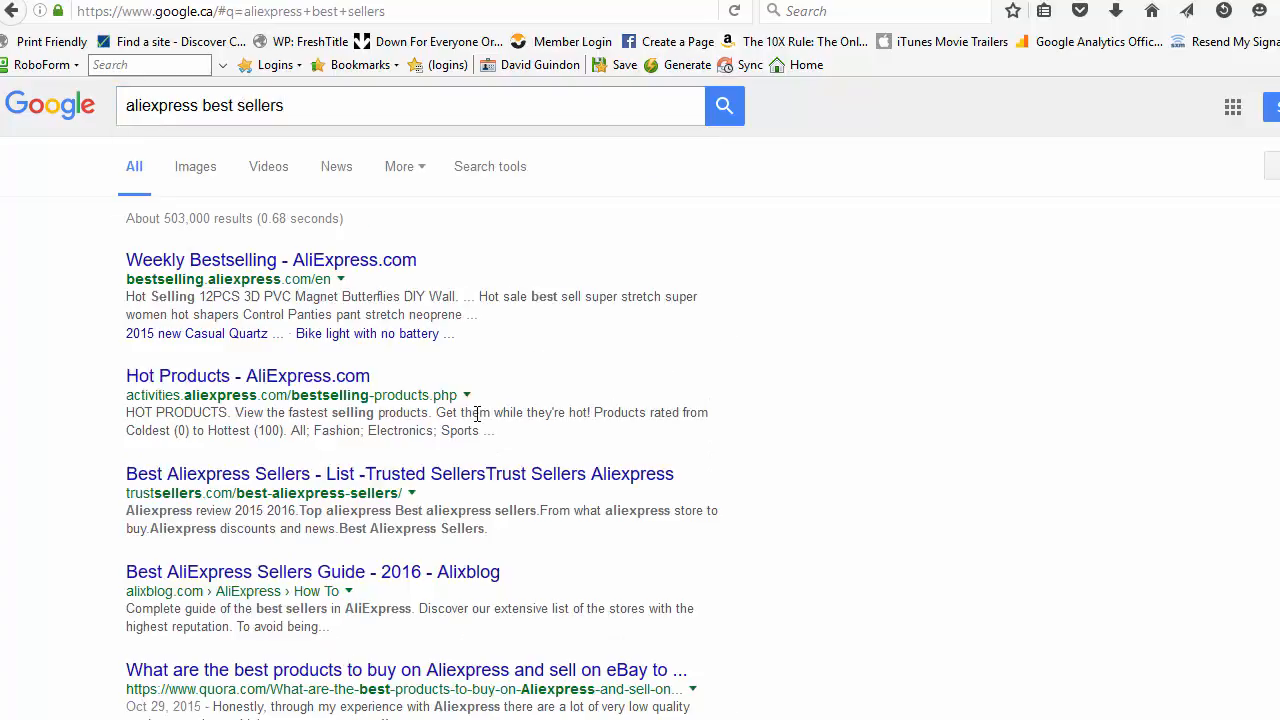
{"action": "left_click", "coordinate": [270, 260]}
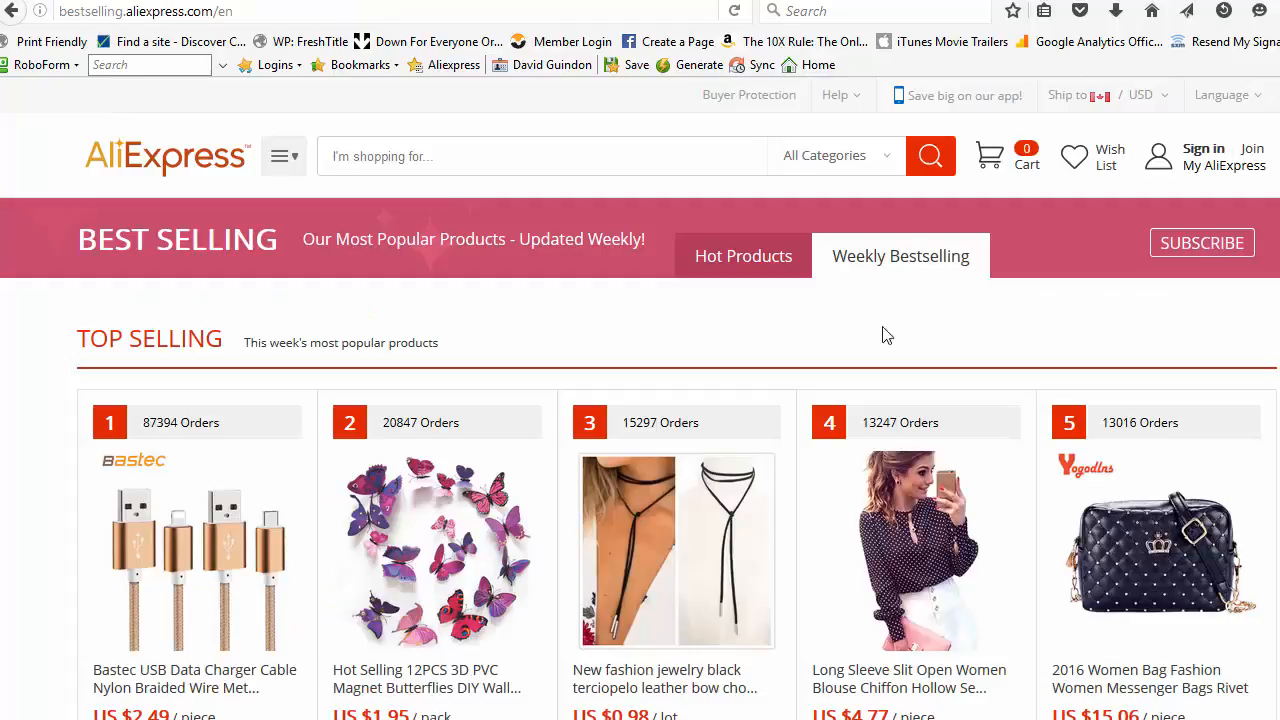
Scroll the AliExpress Best Selling page and browse another product category's top sellers
{"action": "scroll", "scroll_direction": "down", "scroll_amount": 3}
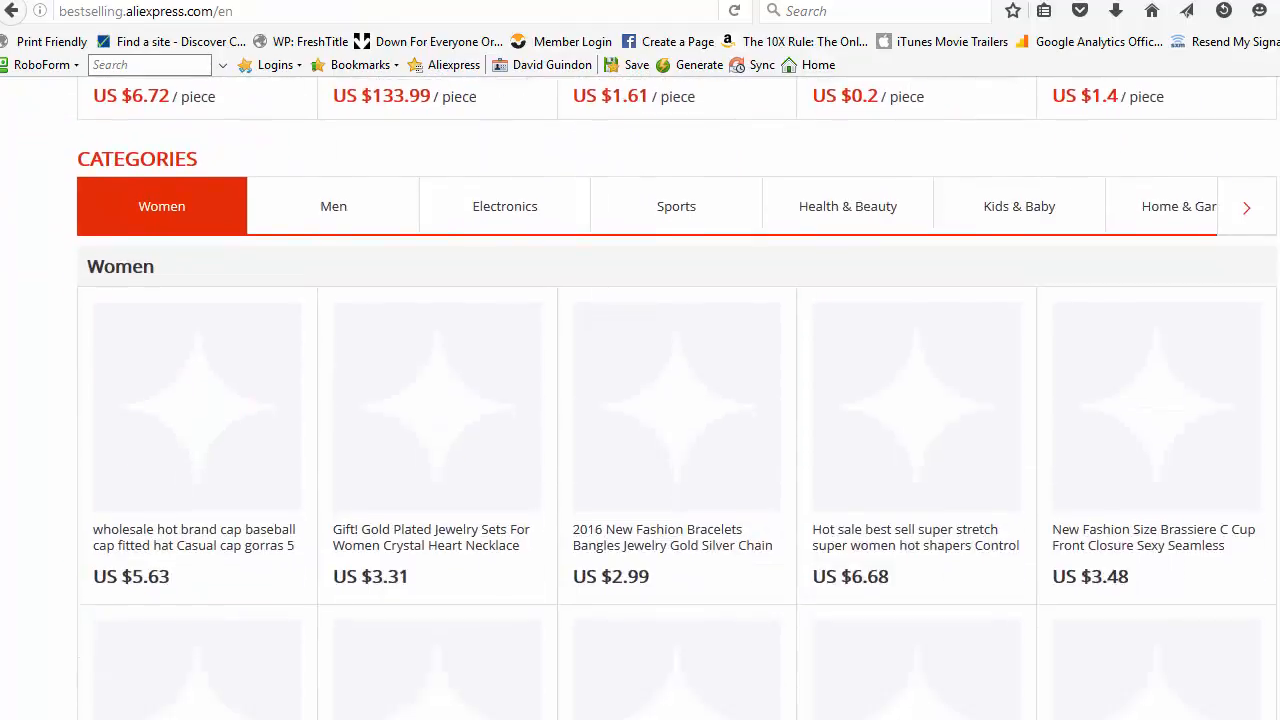
{"action": "scroll", "scroll_direction": "down", "scroll_amount": 3}
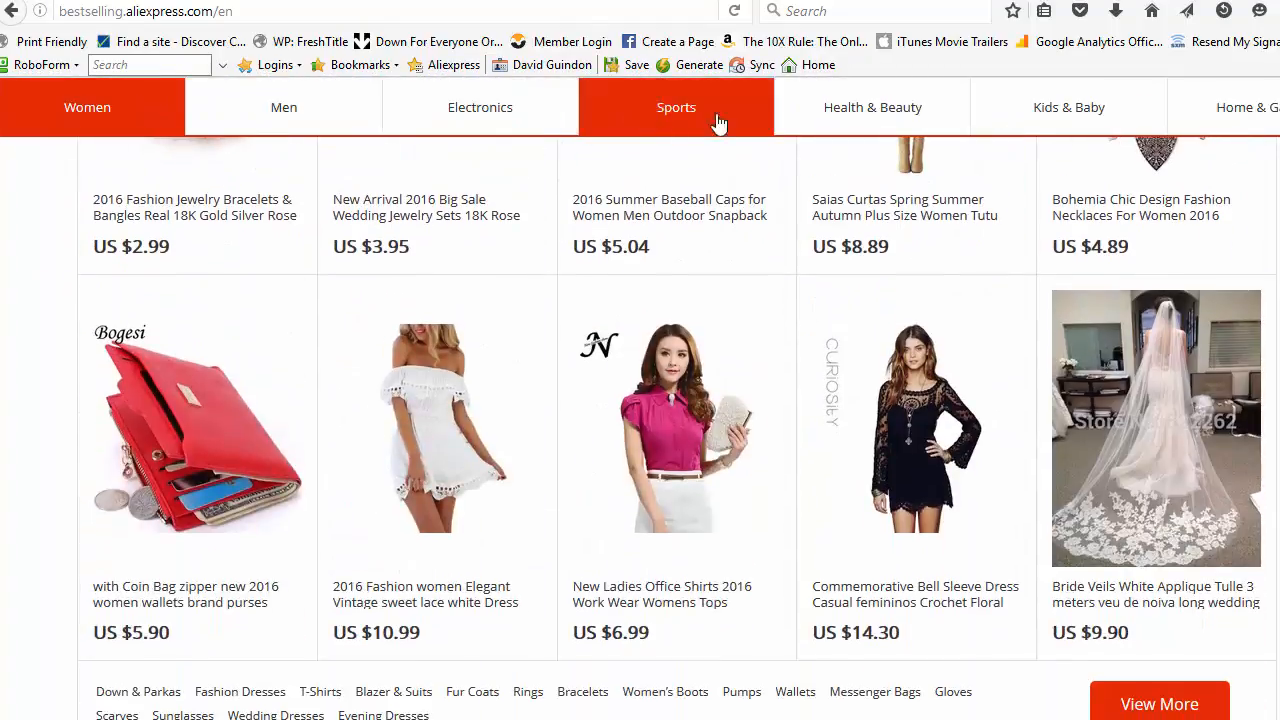
{"action": "left_click", "coordinate": [284, 108]}
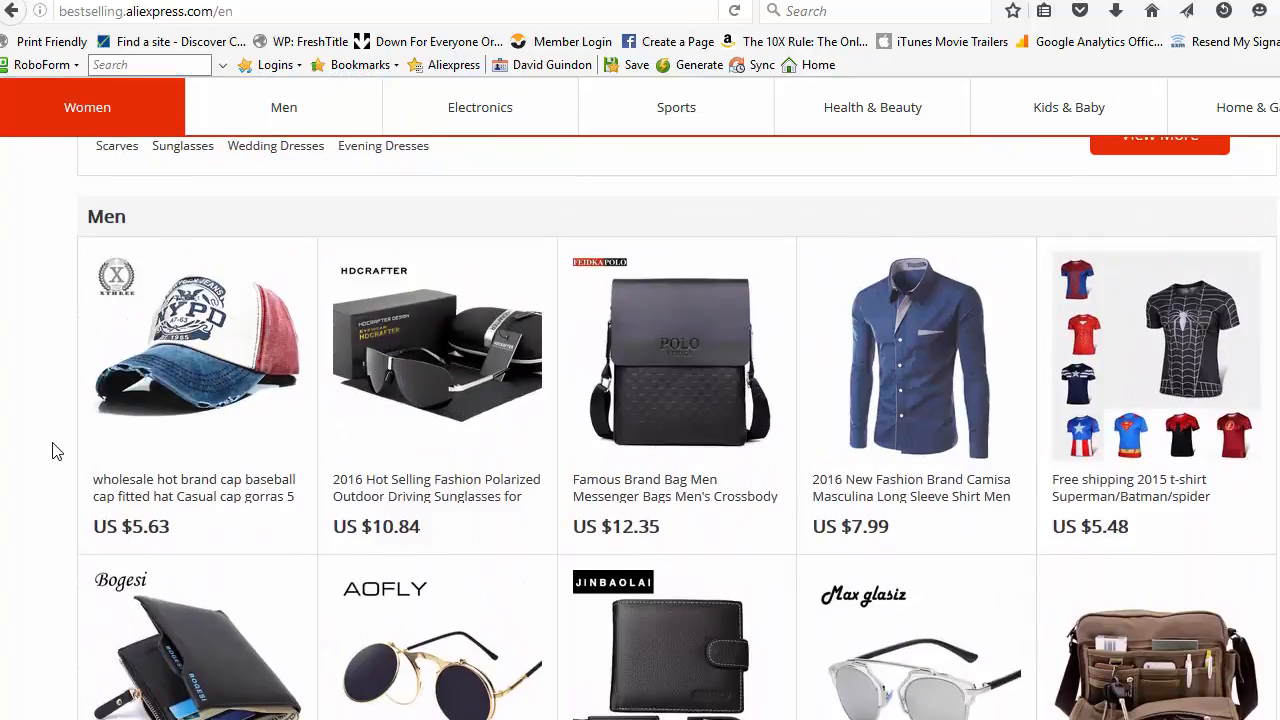
{"action": "scroll", "scroll_direction": "down", "scroll_amount": 3}
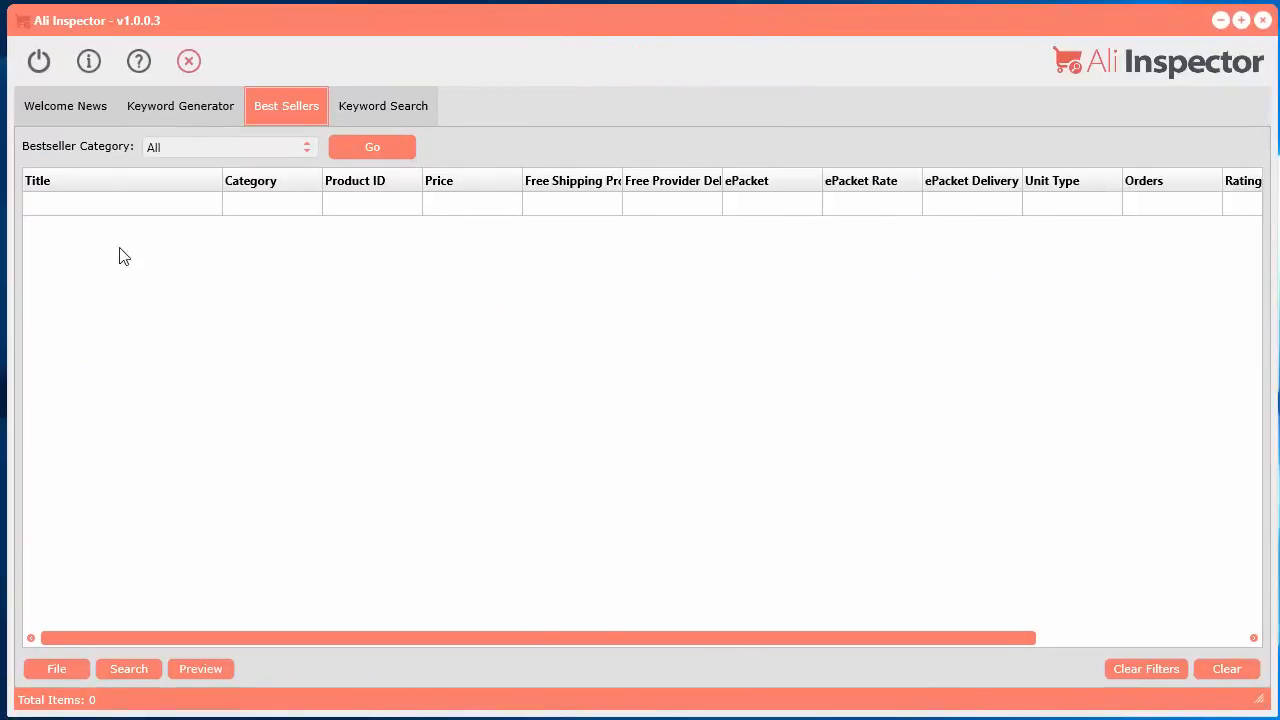
Select the Electronics bestseller category and fetch its best-selling products
{"action": "left_click", "coordinate": [228, 148]}
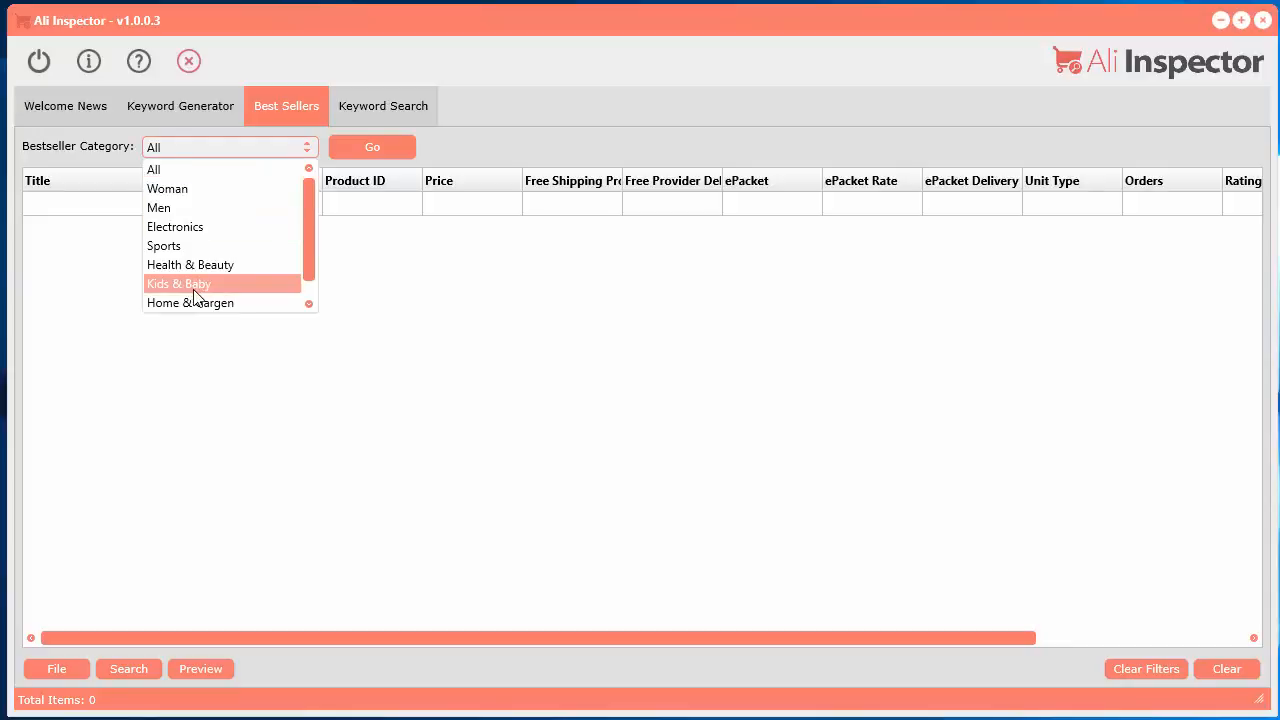
{"action": "mouse_move", "coordinate": [200, 168]}
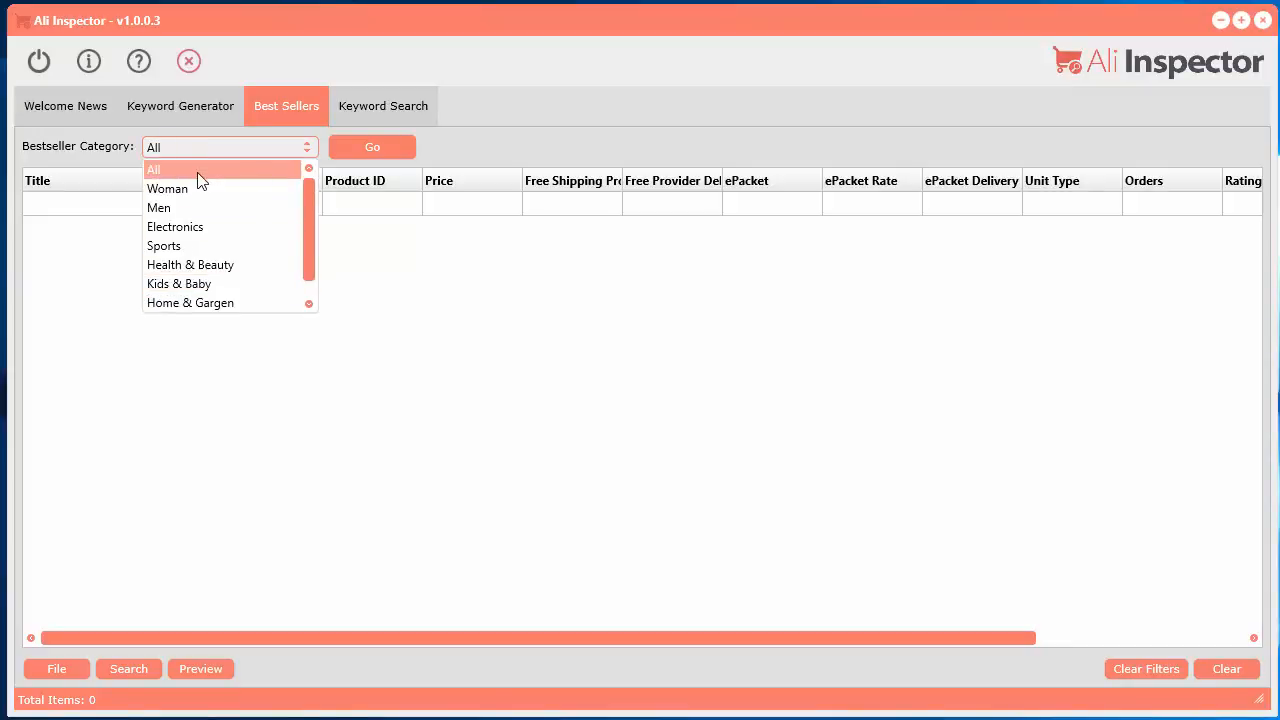
{"action": "mouse_move", "coordinate": [176, 226]}
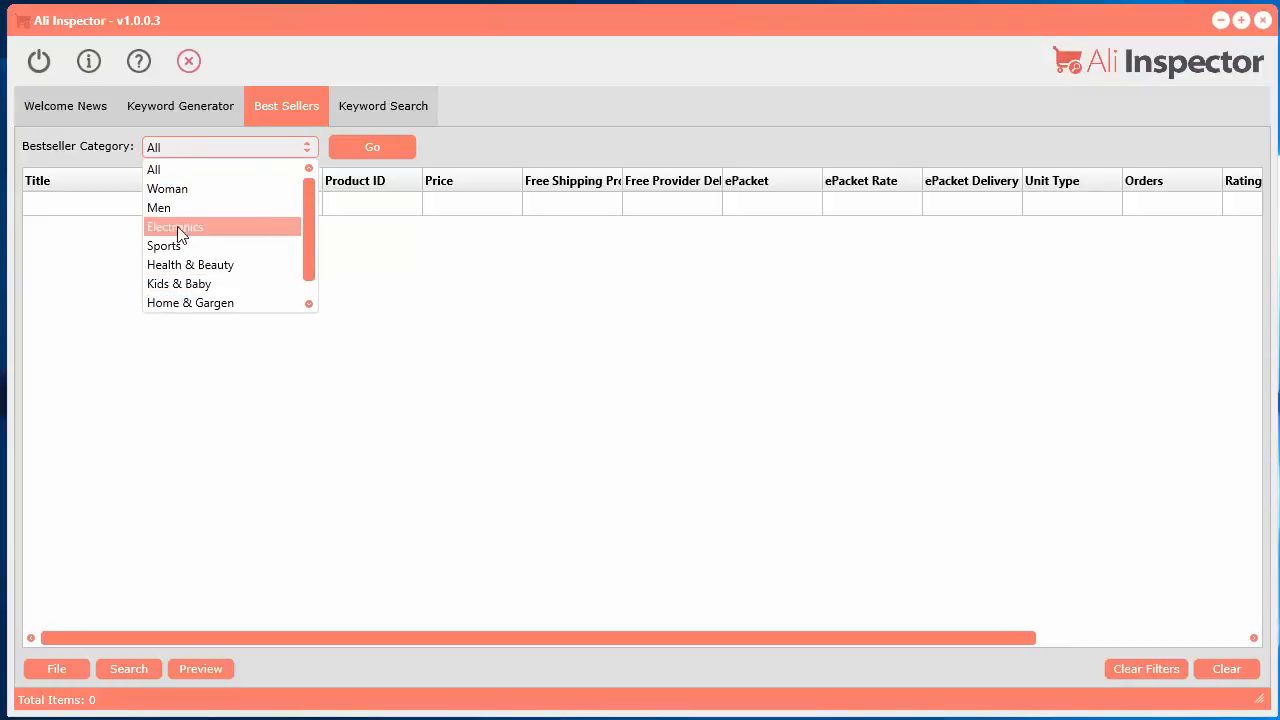
{"action": "mouse_move", "coordinate": [158, 206]}
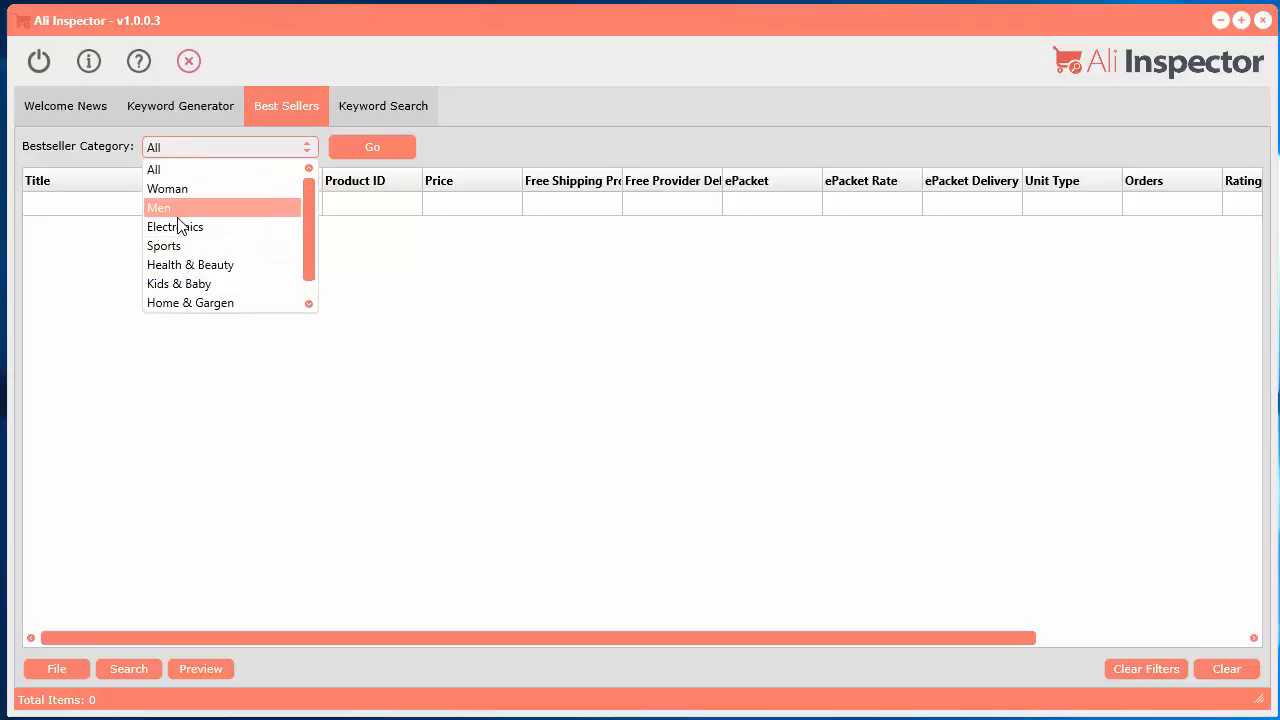
{"action": "mouse_move", "coordinate": [168, 188]}
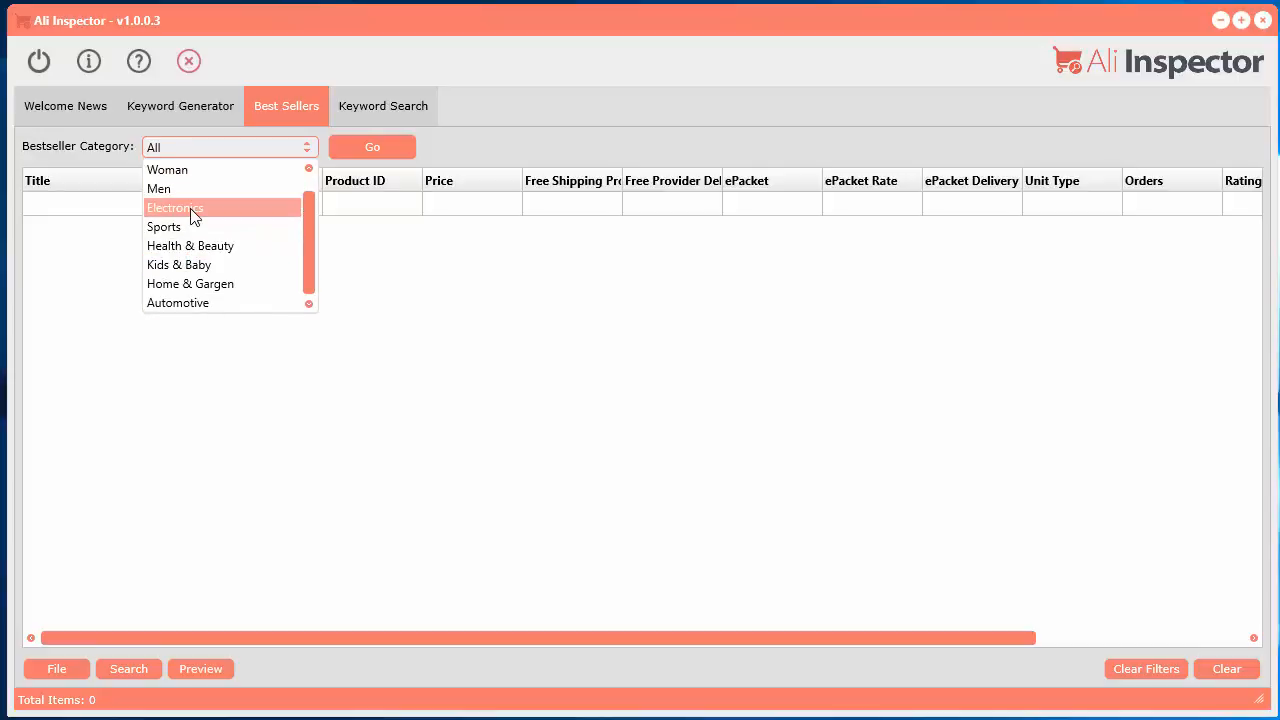
{"action": "left_click", "coordinate": [176, 208]}
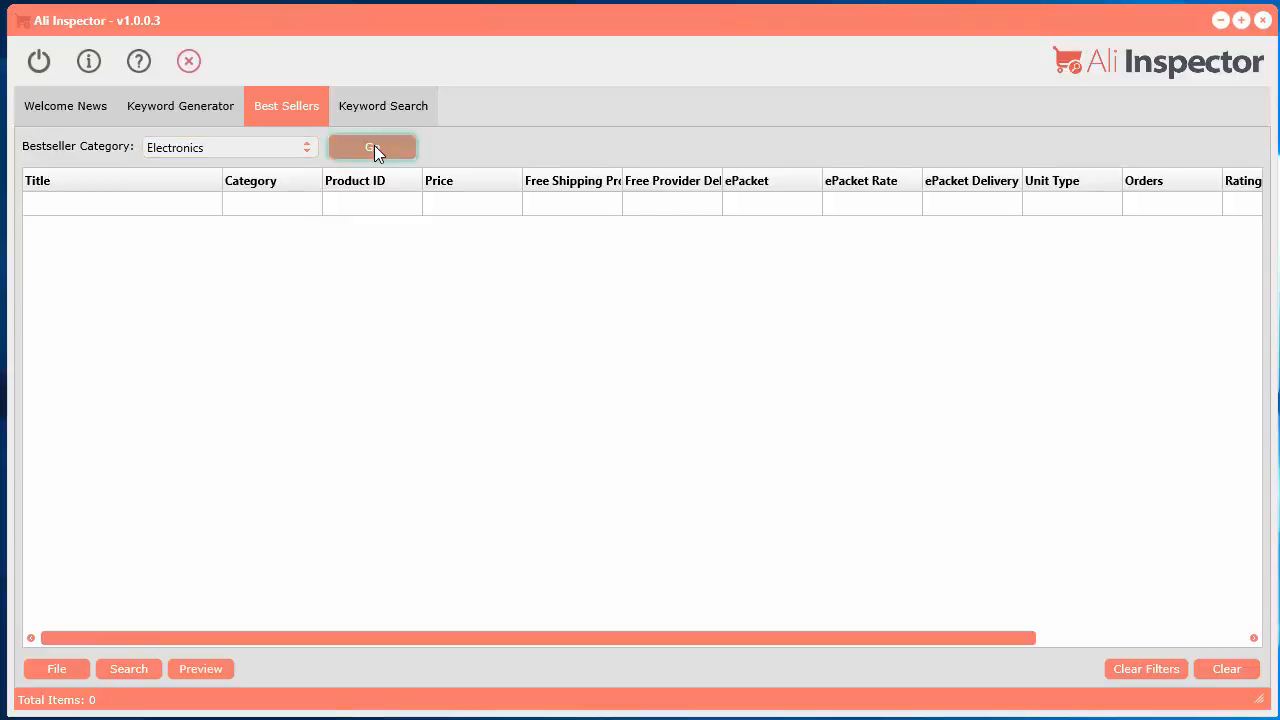
{"action": "left_click", "coordinate": [372, 148]}
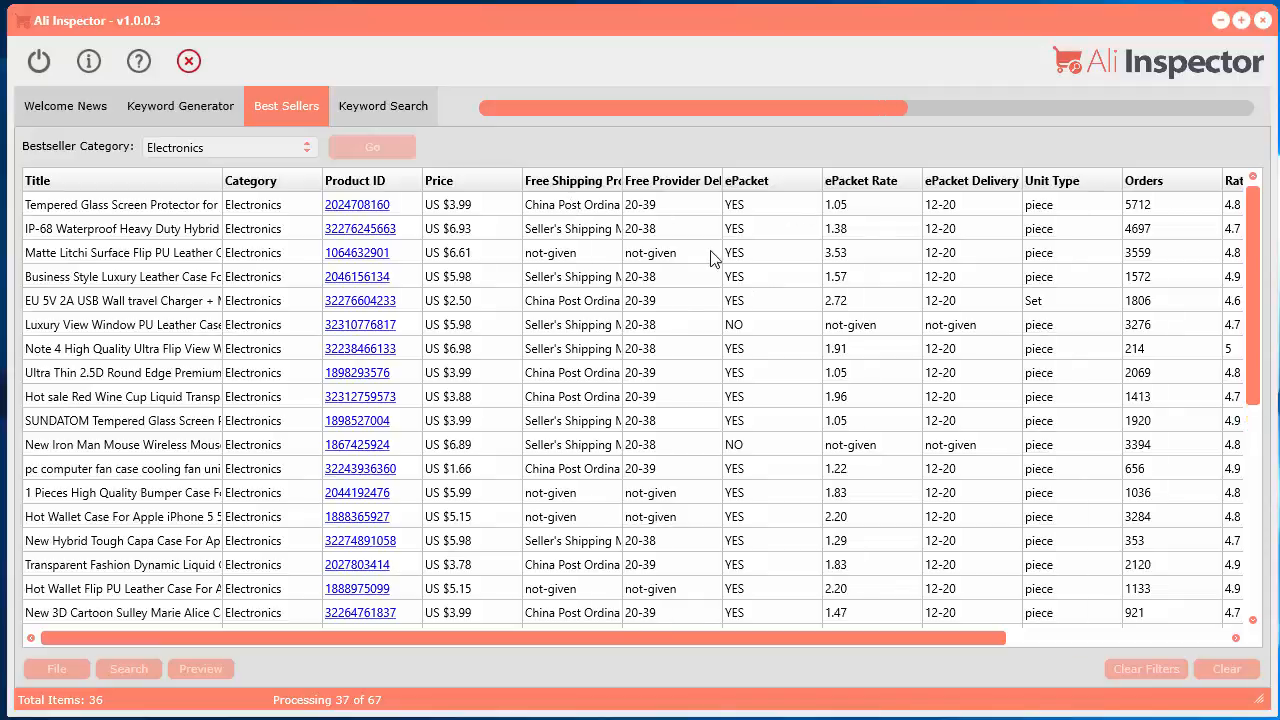
Widen the Free Shipping Provider column and scroll through the 67 Electronics best sellers
{"action": "scroll", "scroll_direction": "right", "scroll_amount": 3}
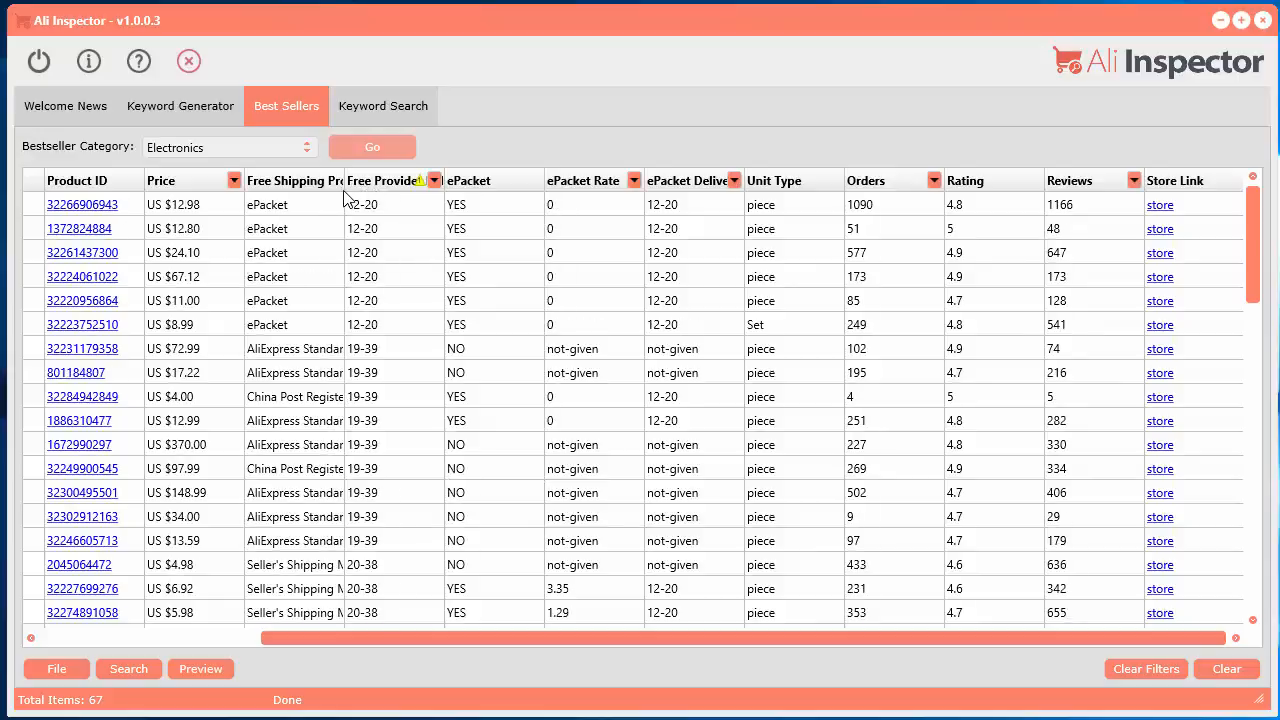
{"action": "left_click_drag", "start_coordinate": [344, 190], "coordinate": [380, 190]}
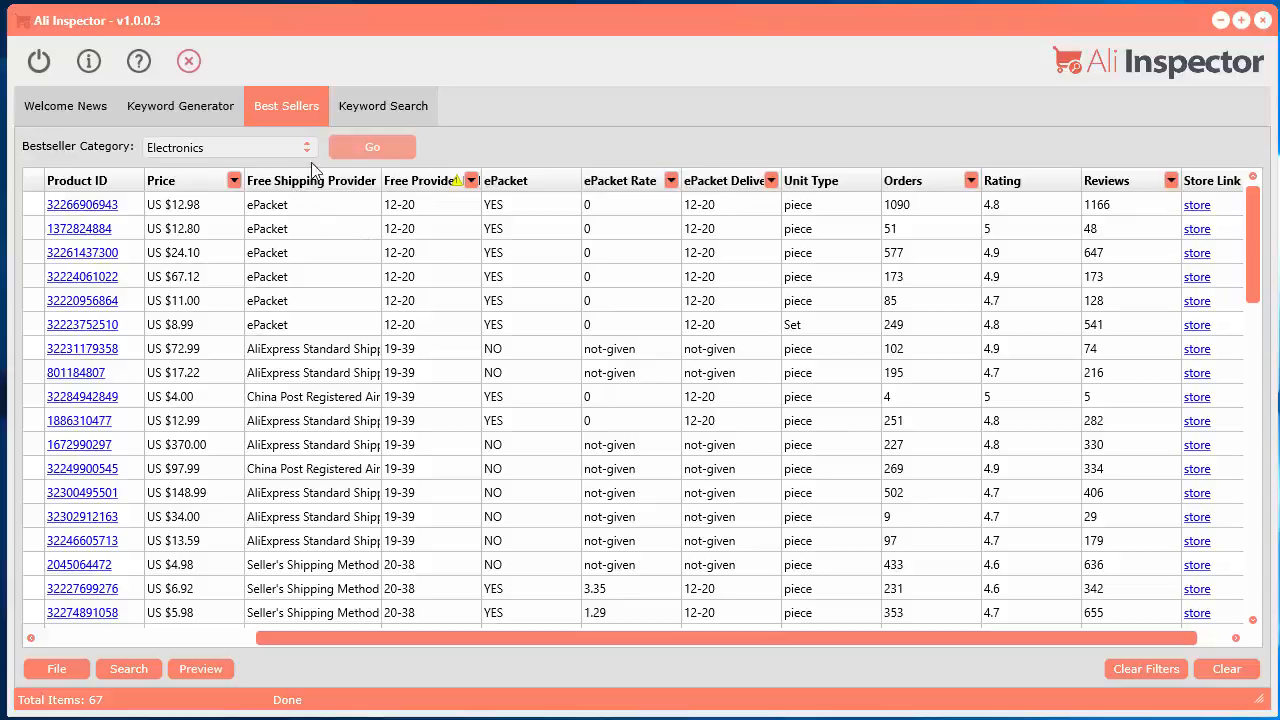
{"action": "mouse_move", "coordinate": [304, 196]}
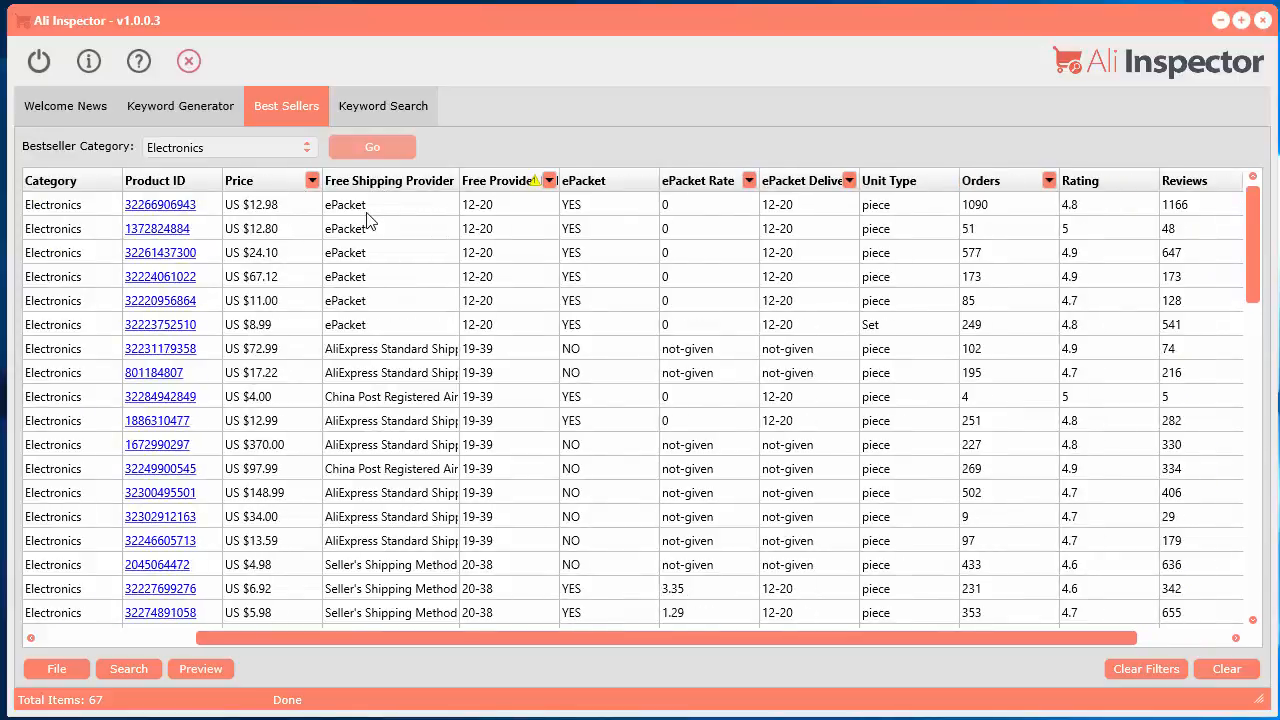
{"action": "mouse_move", "coordinate": [344, 248]}
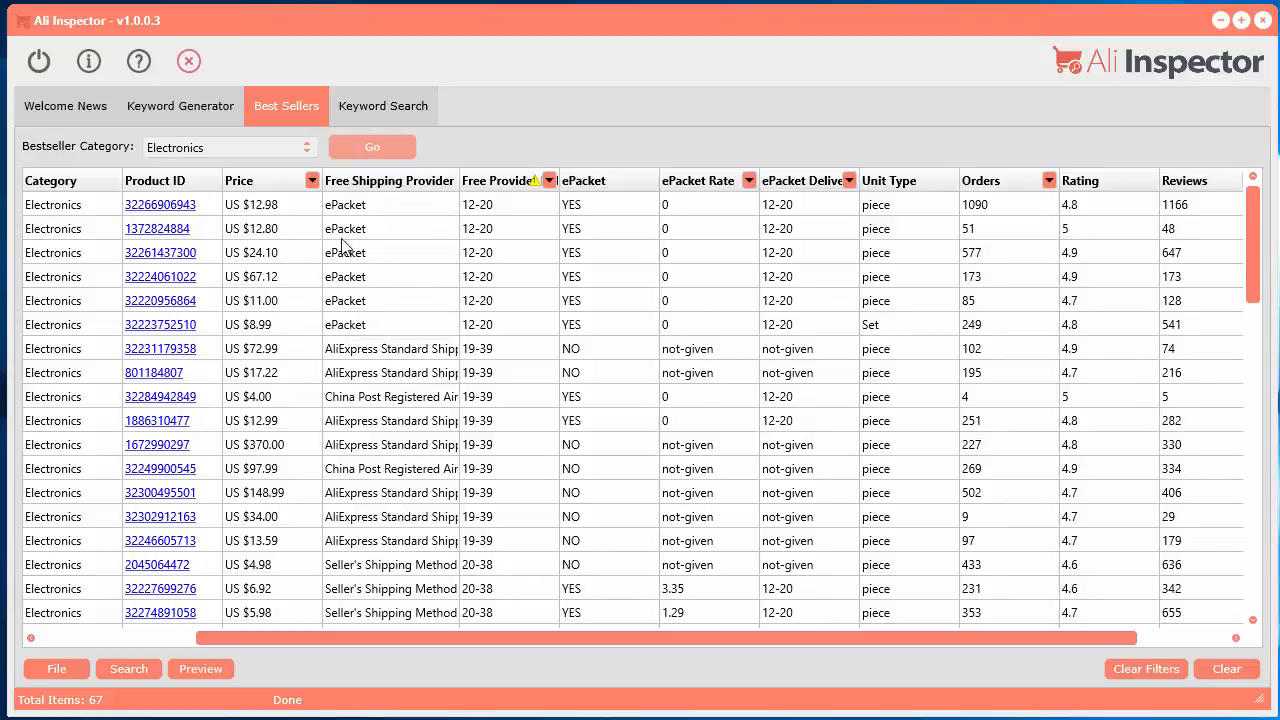
{"action": "mouse_move", "coordinate": [368, 270]}
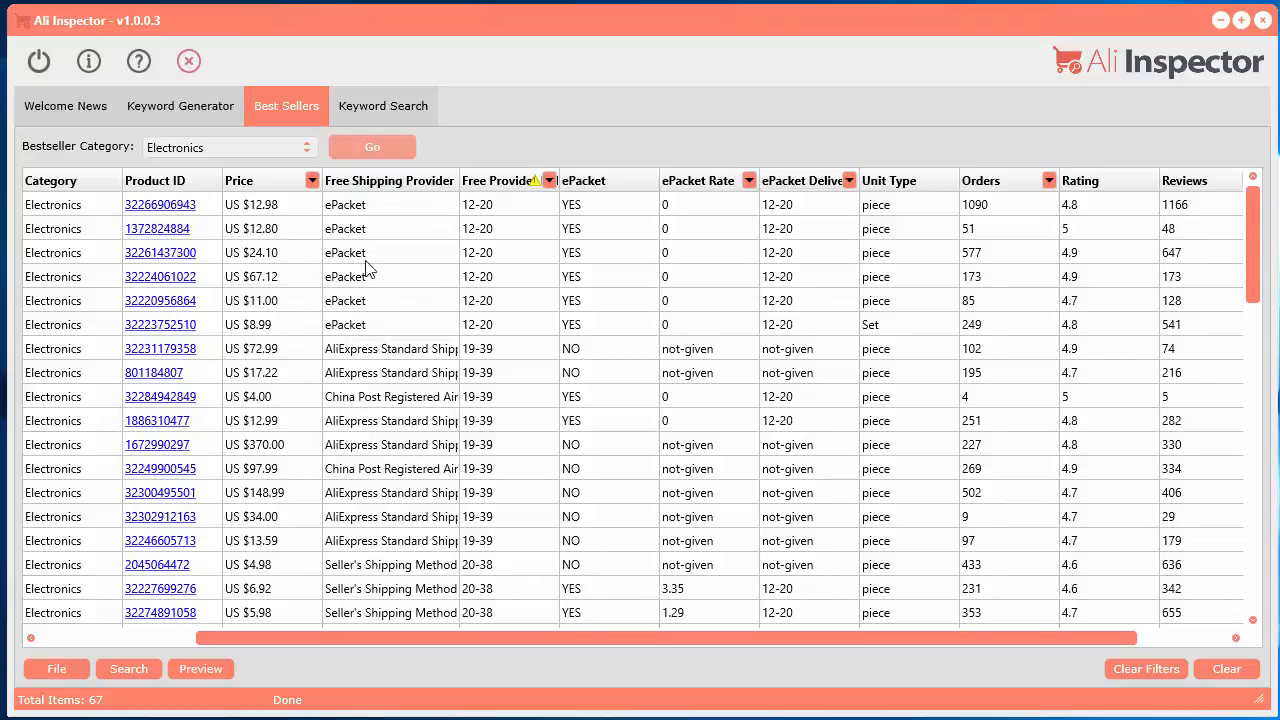
{"action": "mouse_move", "coordinate": [388, 268]}
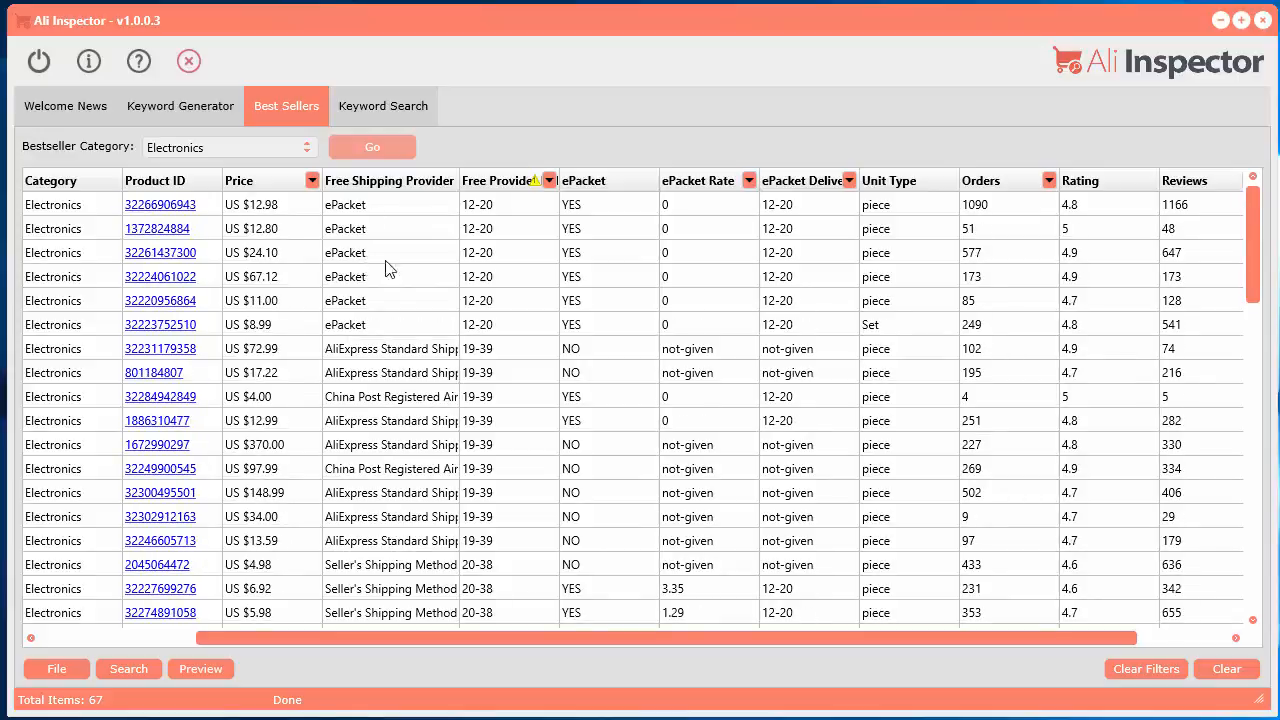
{"action": "mouse_move", "coordinate": [400, 258]}
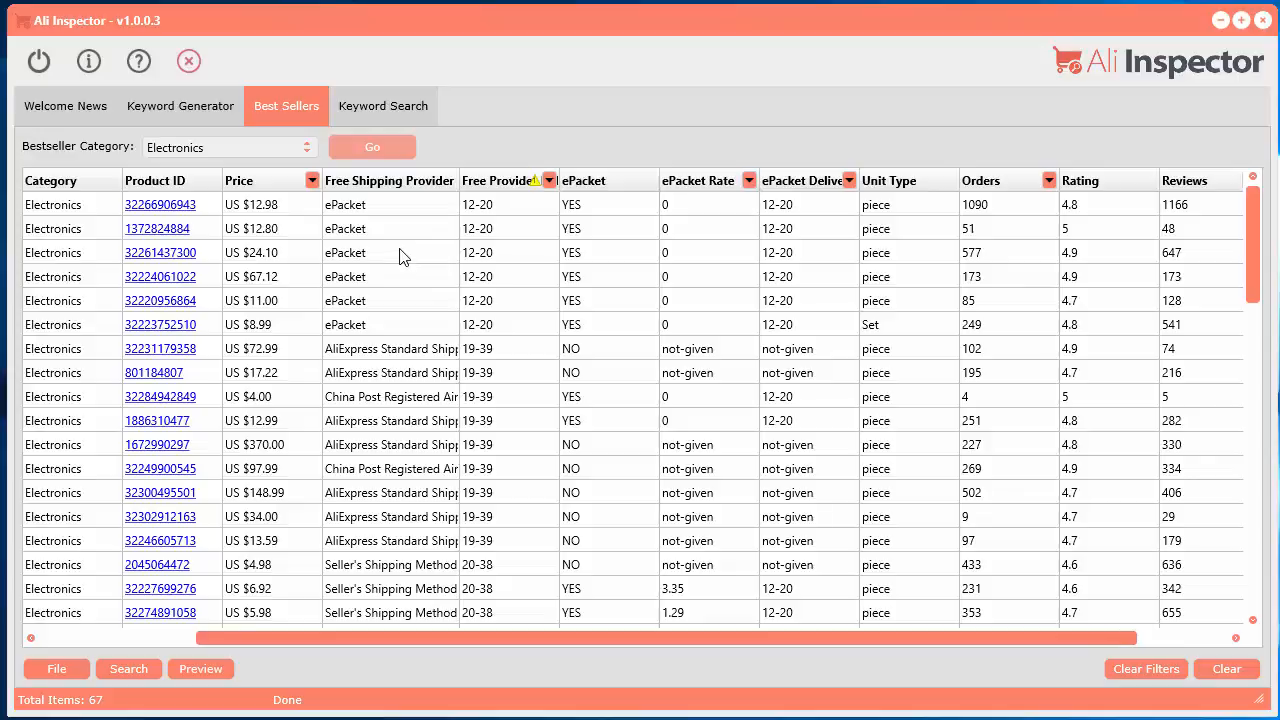
{"action": "scroll", "scroll_direction": "down", "scroll_amount": 3}
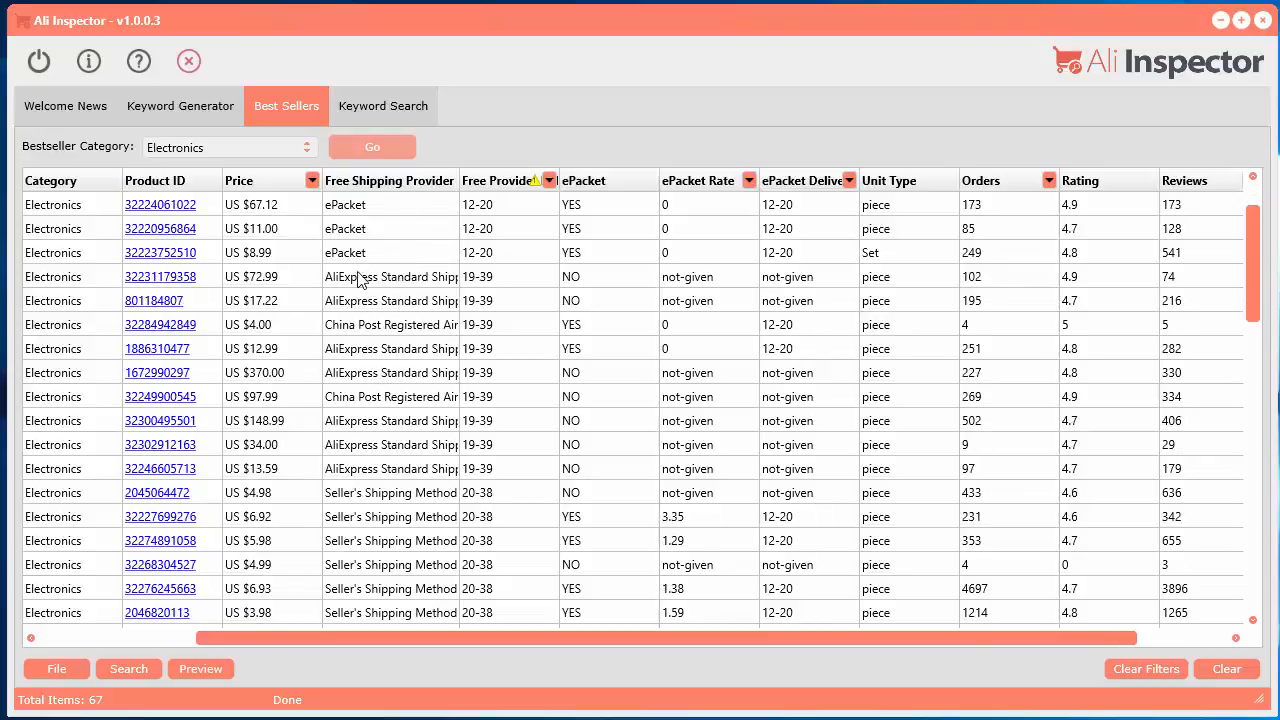
{"action": "scroll", "scroll_direction": "down", "scroll_amount": 3}
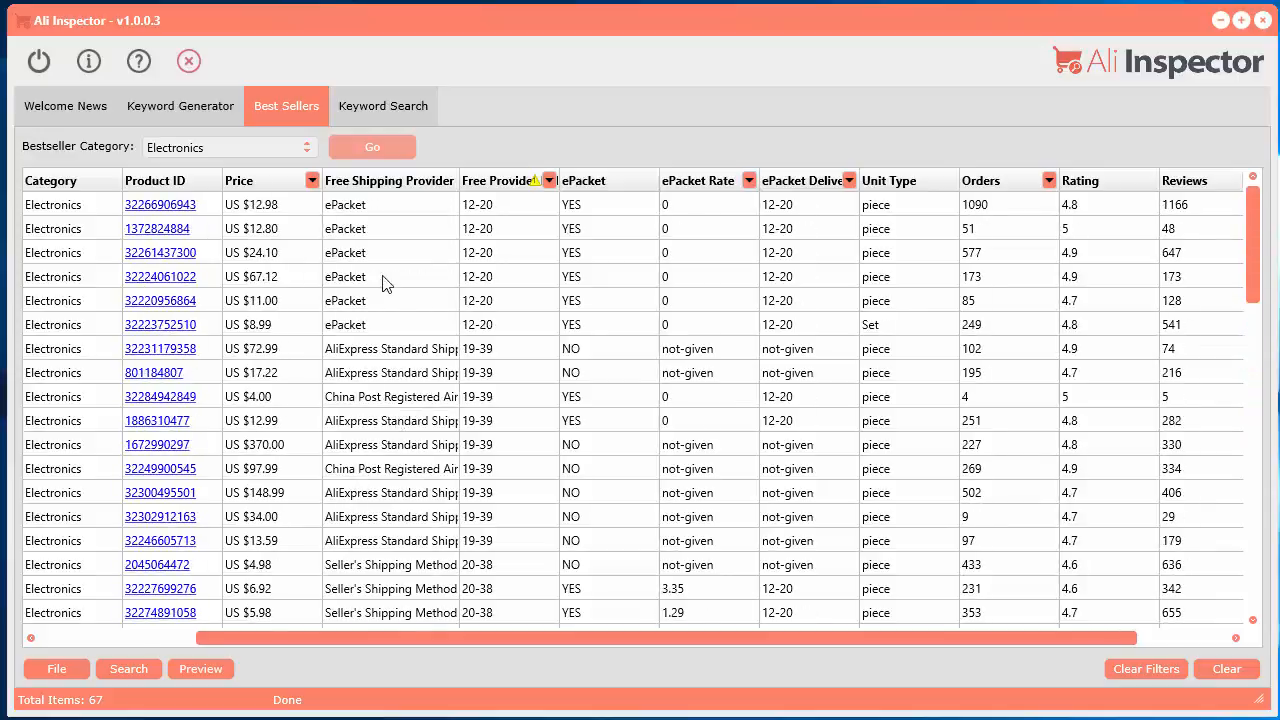
{"action": "mouse_move", "coordinate": [508, 212]}
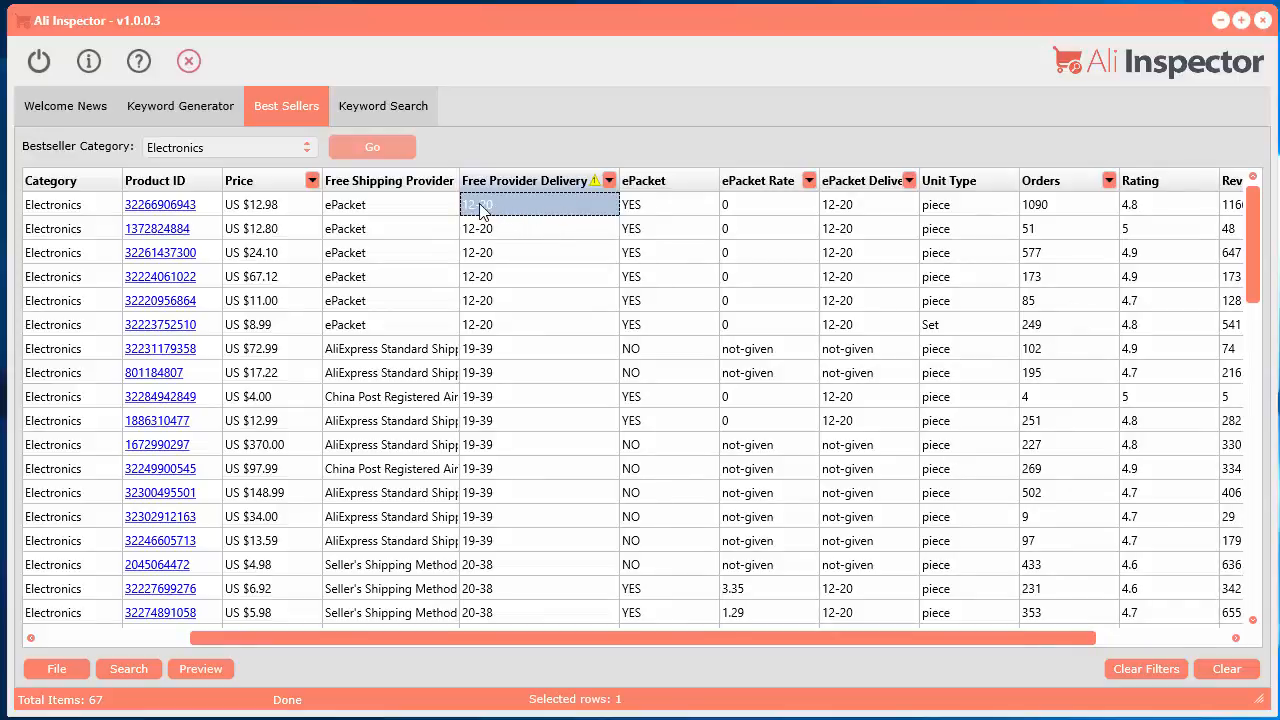
Filter the ePacket column to keep only rows marked YES
{"action": "scroll", "scroll_direction": "down", "scroll_amount": 3}
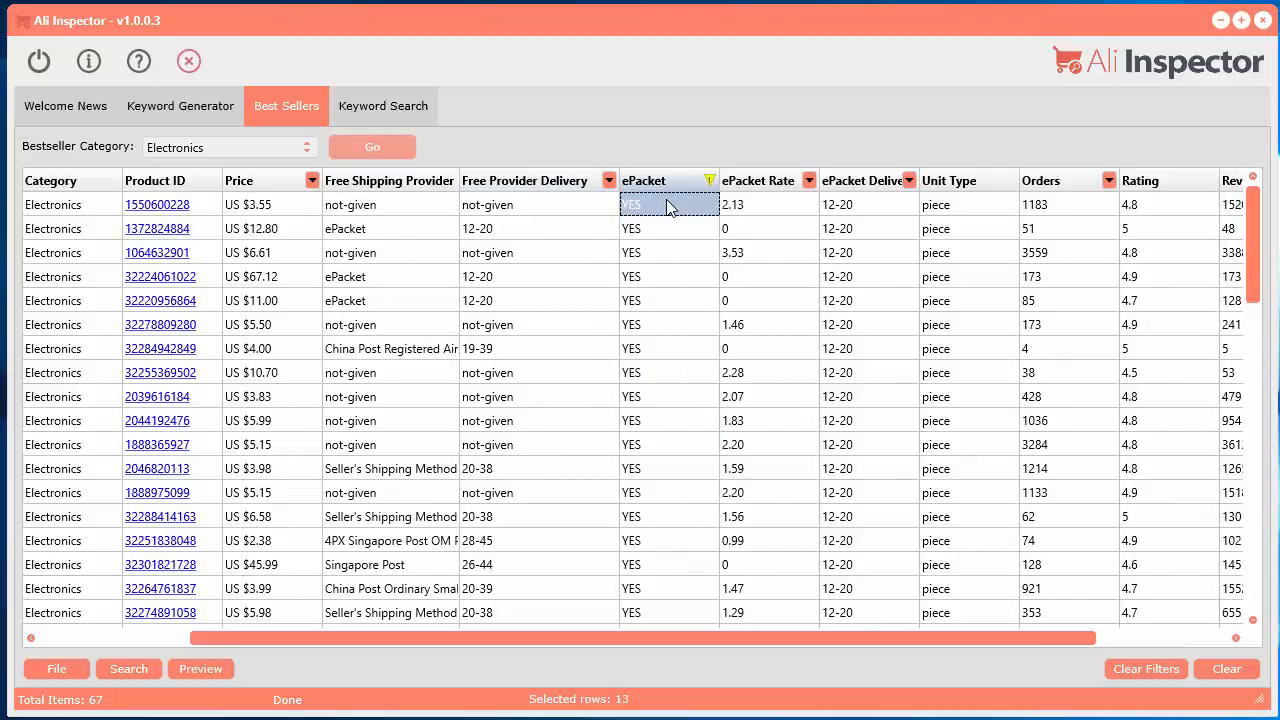
{"action": "mouse_move", "coordinate": [772, 216]}
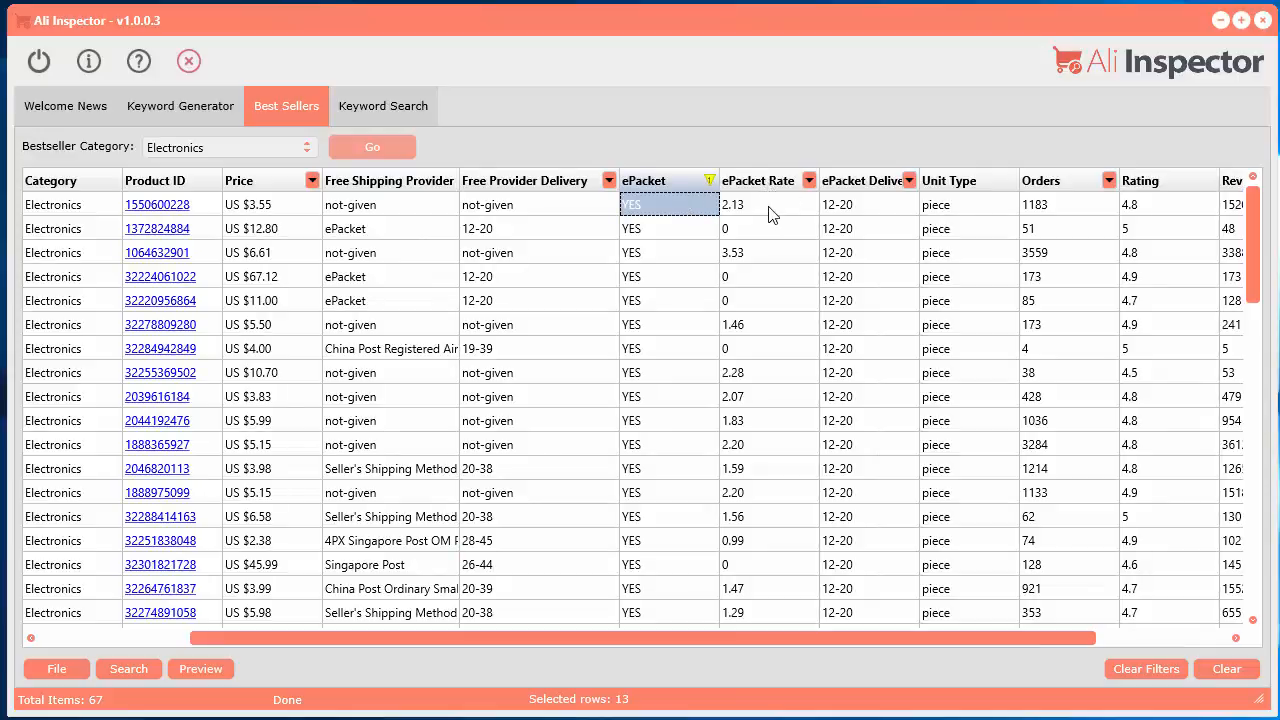
{"action": "left_click", "coordinate": [768, 204]}
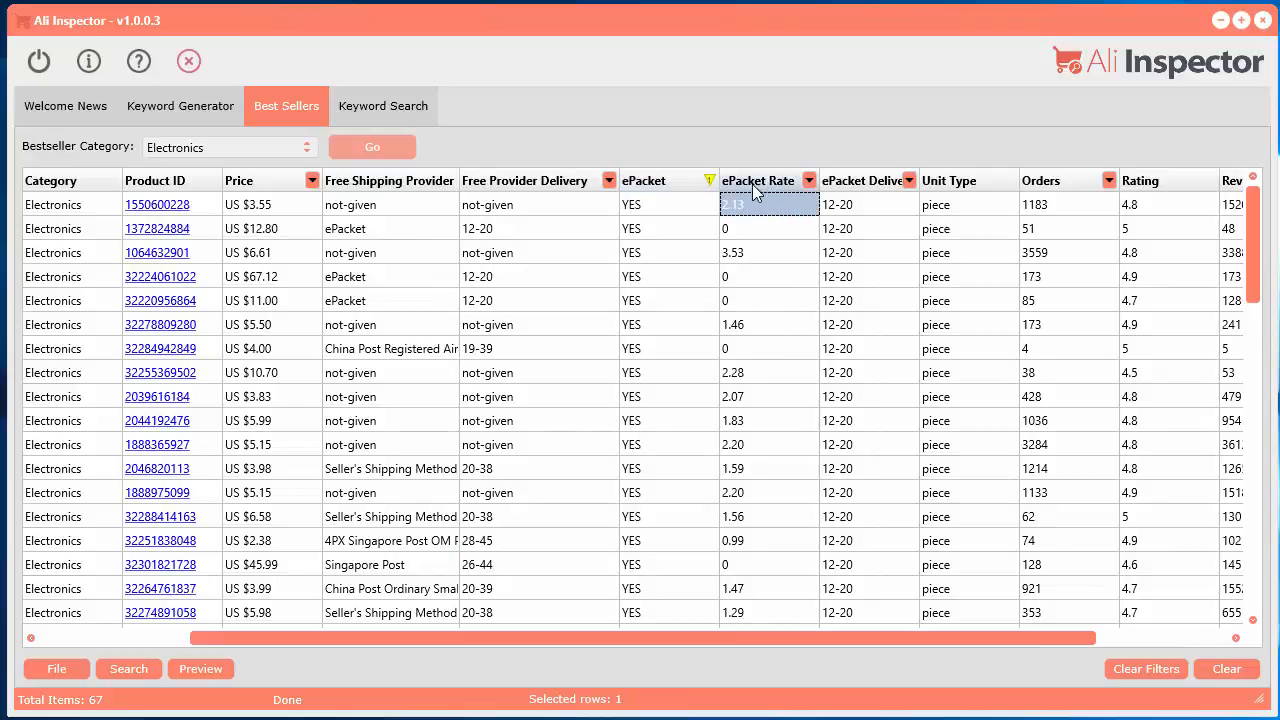
{"action": "mouse_move", "coordinate": [732, 256]}
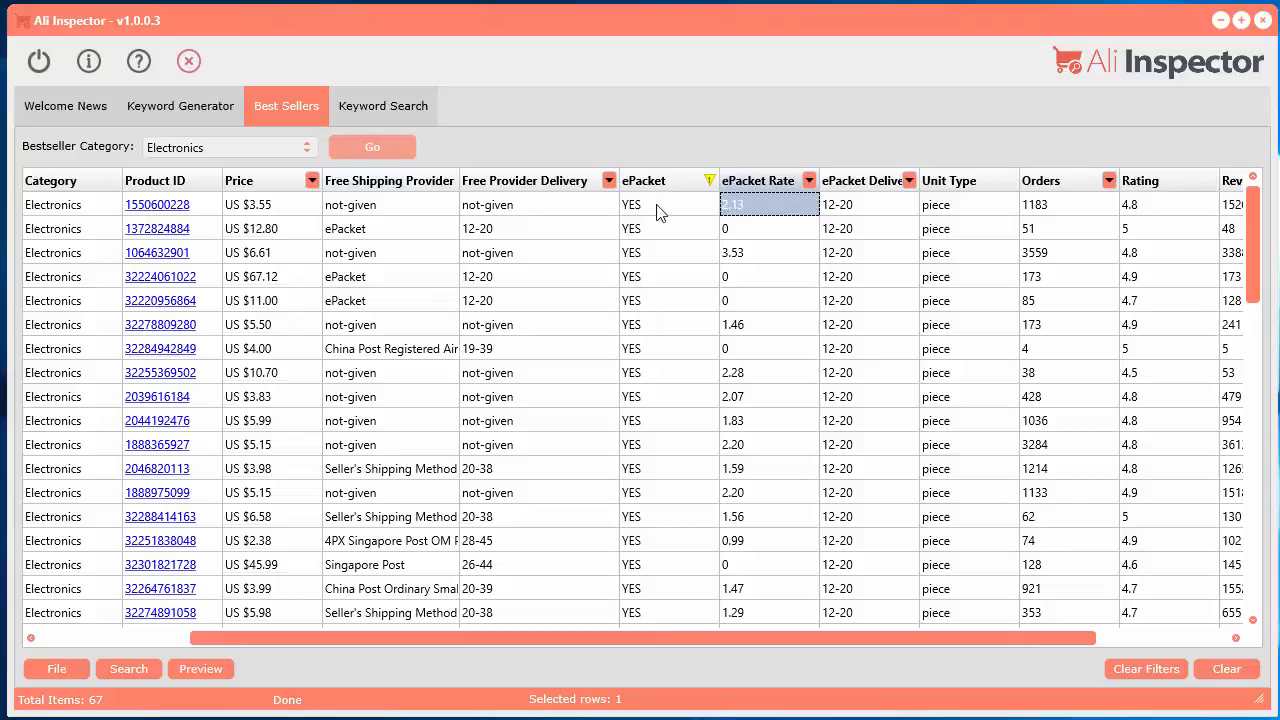
{"action": "mouse_move", "coordinate": [896, 226]}
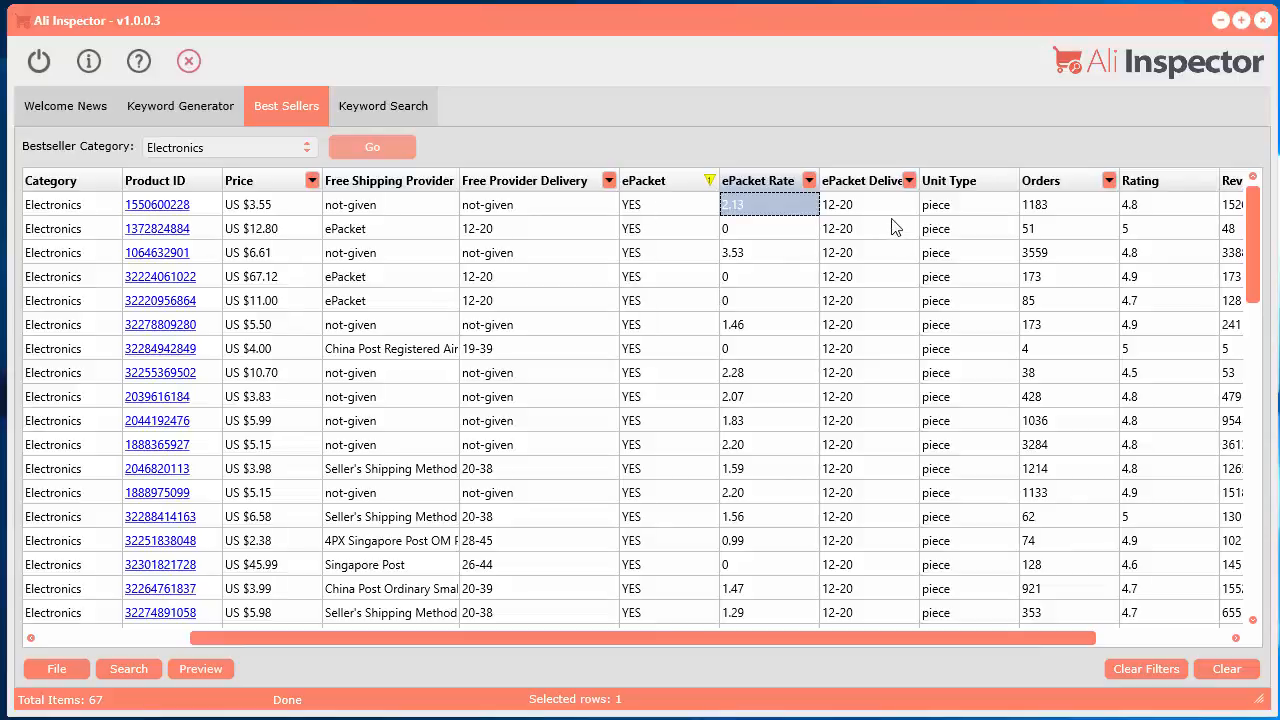
{"action": "left_click", "coordinate": [868, 204]}
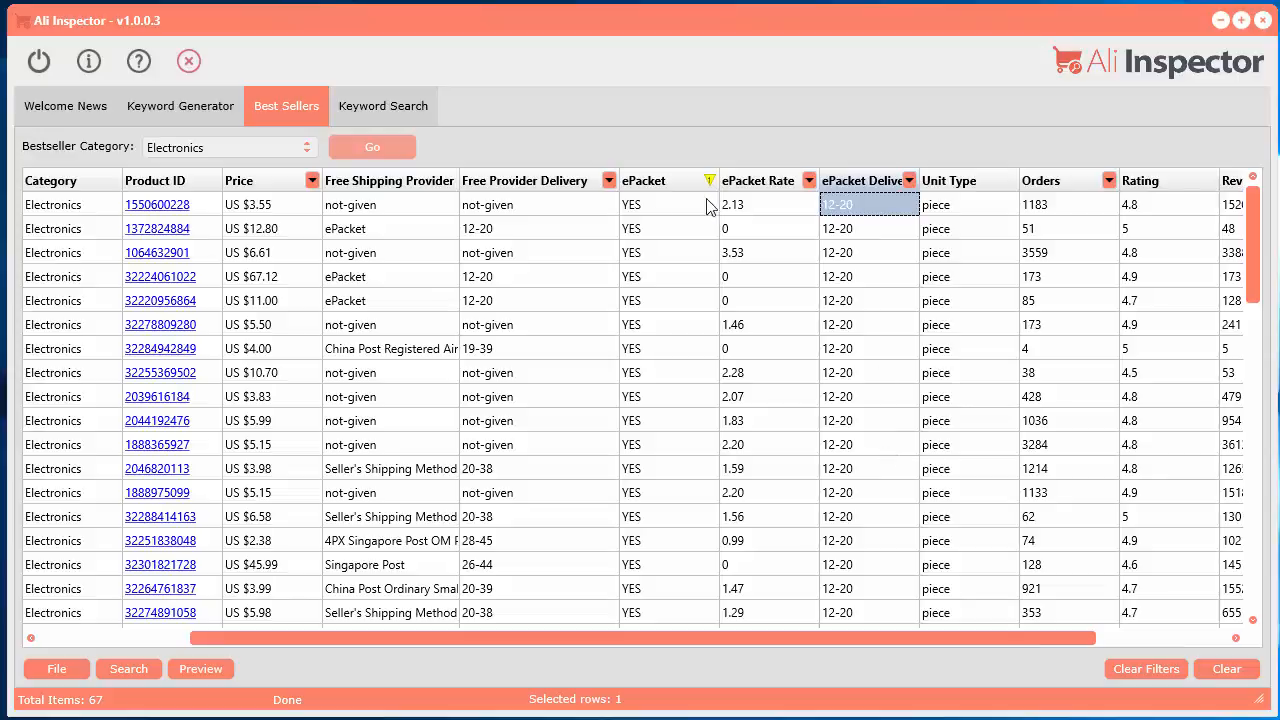
{"action": "mouse_move", "coordinate": [800, 262]}
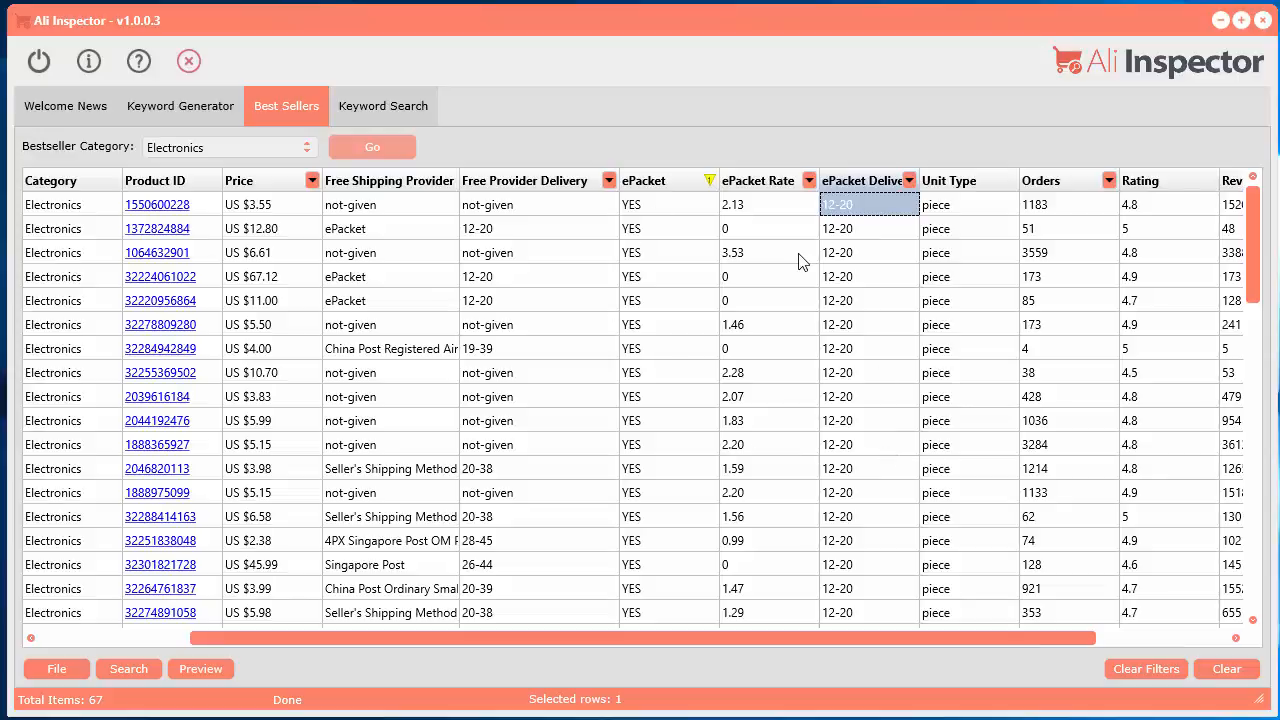
{"action": "mouse_move", "coordinate": [638, 324]}
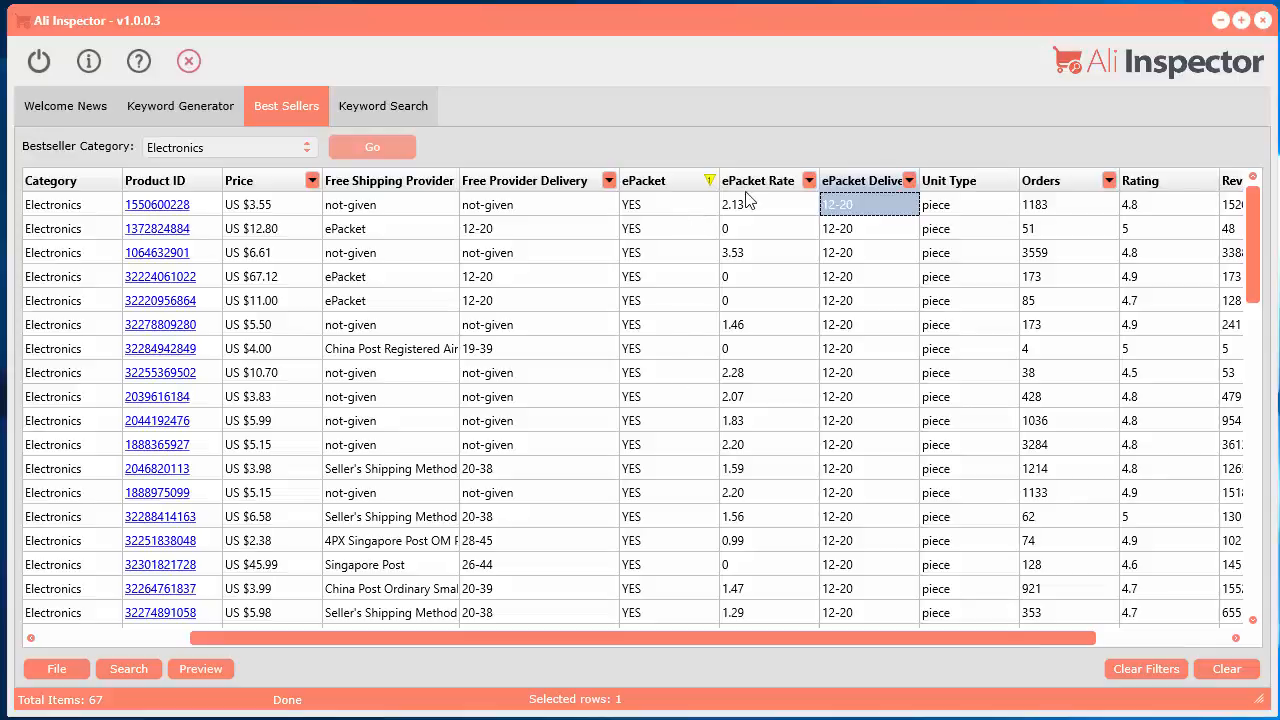
{"action": "mouse_move", "coordinate": [858, 460]}
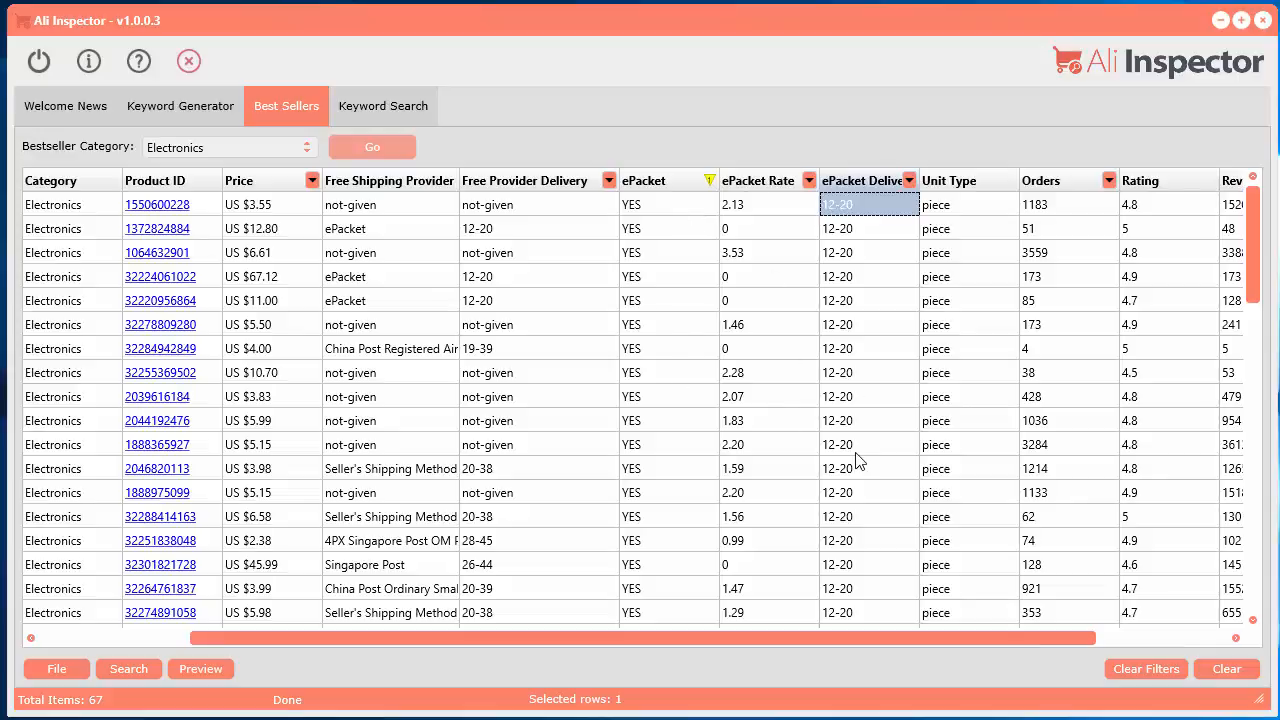
{"action": "mouse_move", "coordinate": [904, 618]}
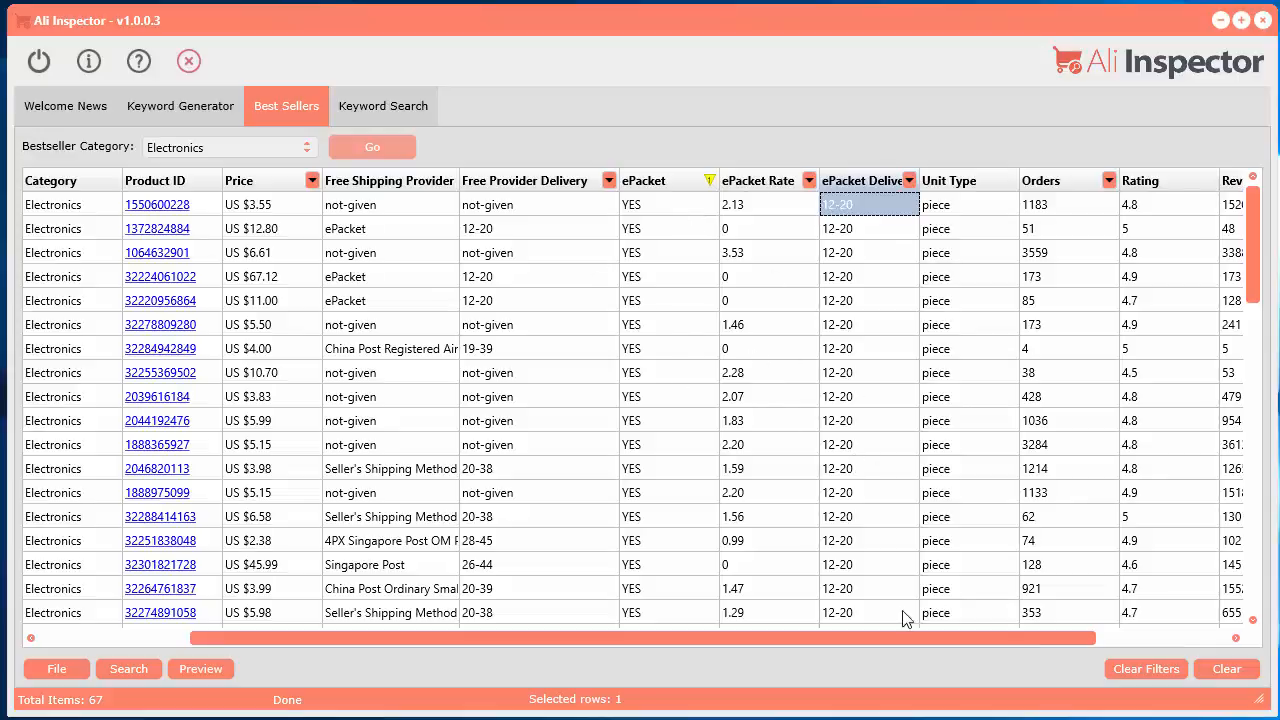
Sort the best sellers by unit type, then orders, then review count, highest first
{"action": "scroll", "scroll_direction": "right", "scroll_amount": 3}
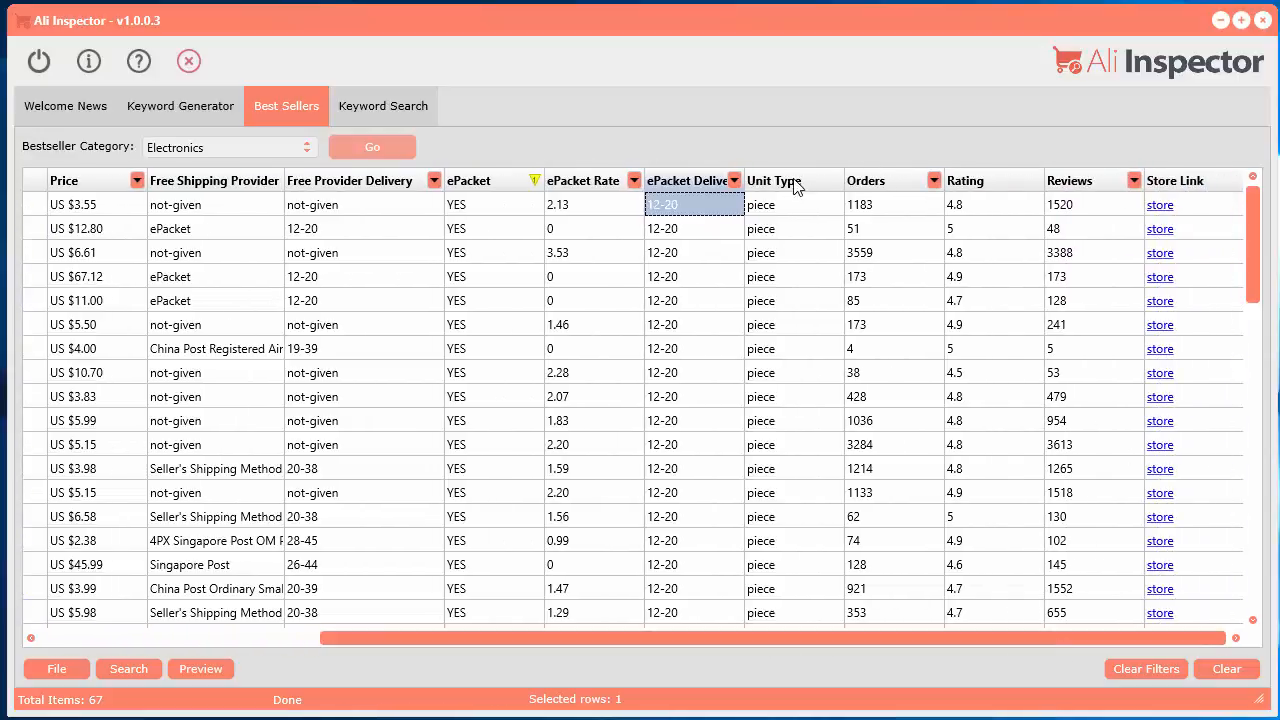
{"action": "left_click", "coordinate": [774, 180]}
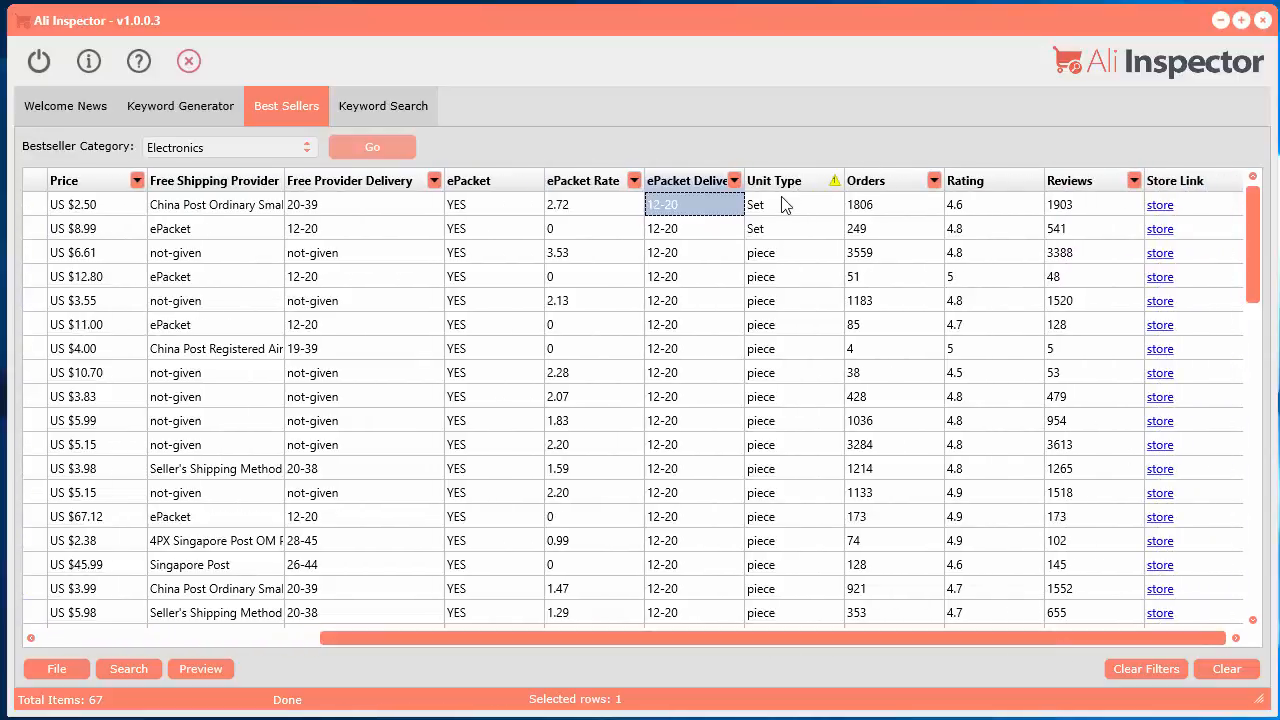
{"action": "left_click", "coordinate": [866, 180]}
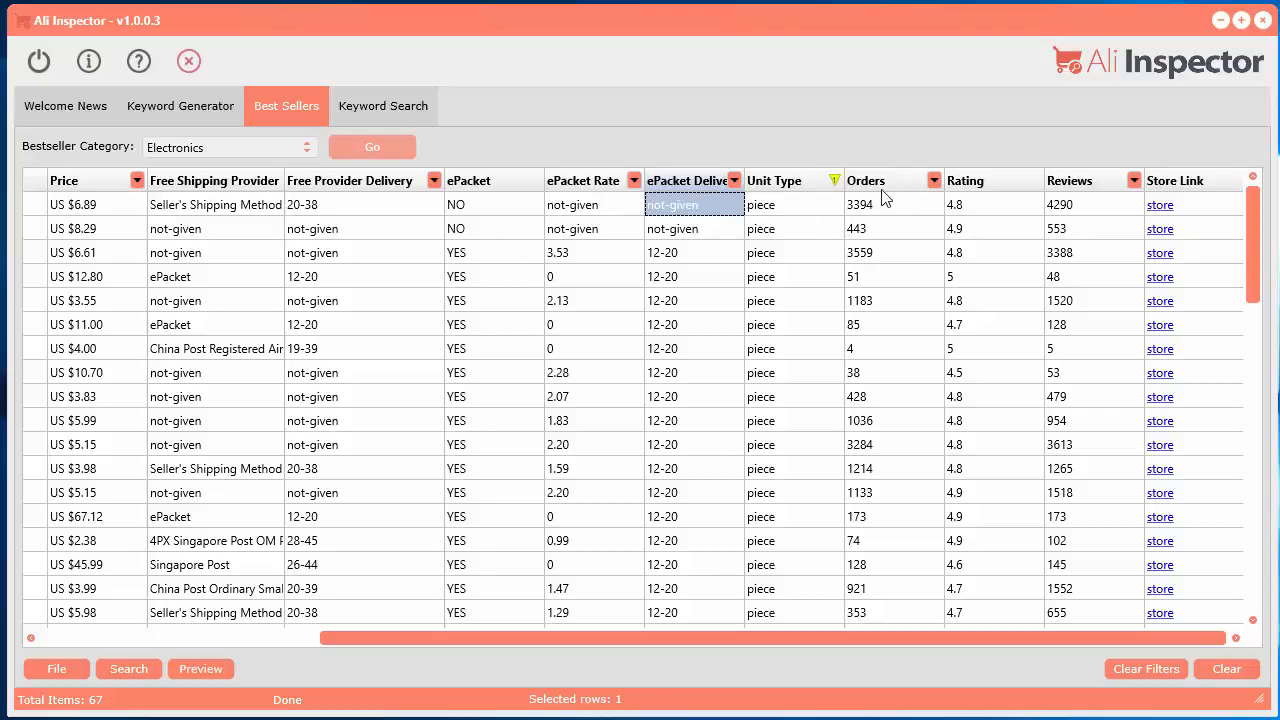
{"action": "left_click", "coordinate": [918, 180]}
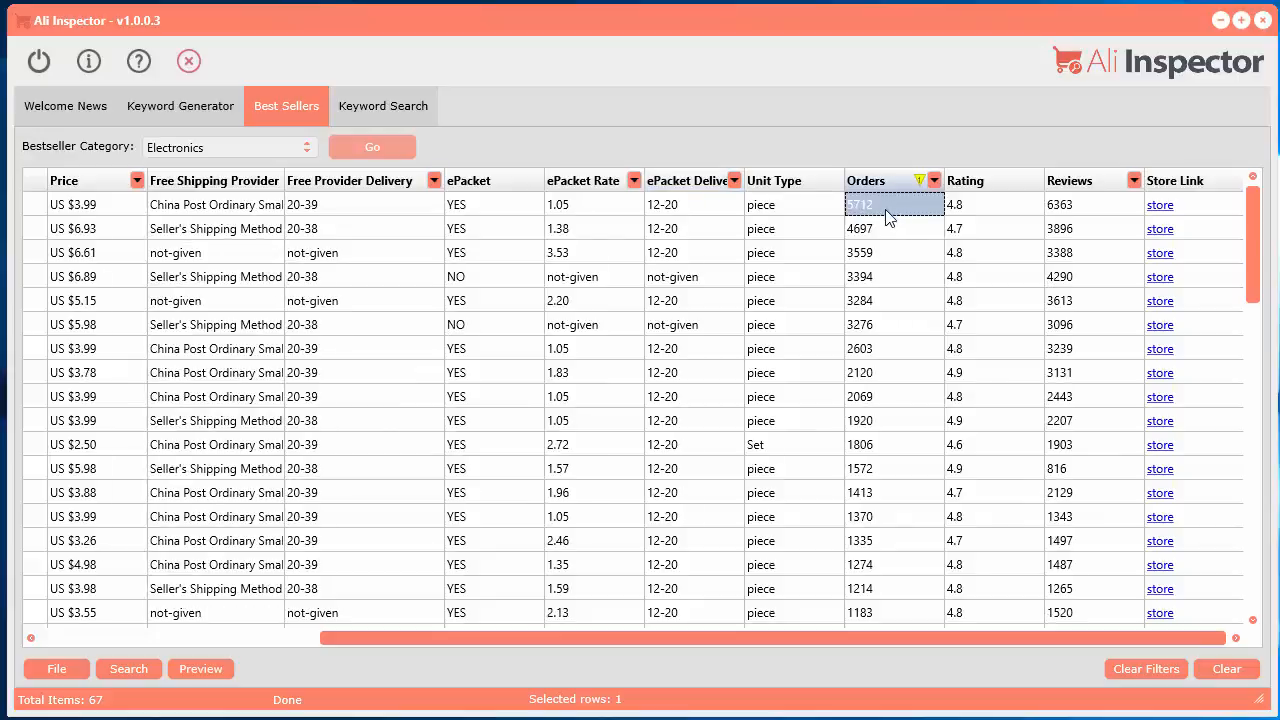
{"action": "mouse_move", "coordinate": [852, 230]}
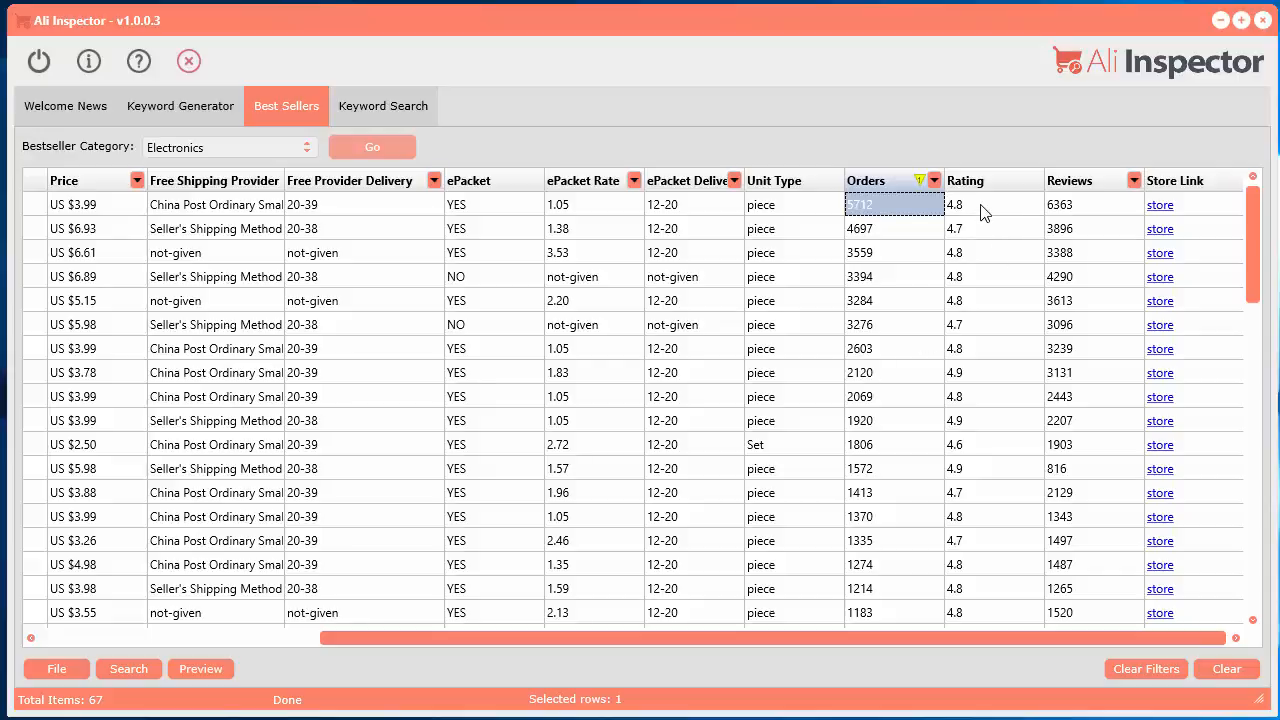
{"action": "mouse_move", "coordinate": [976, 244]}
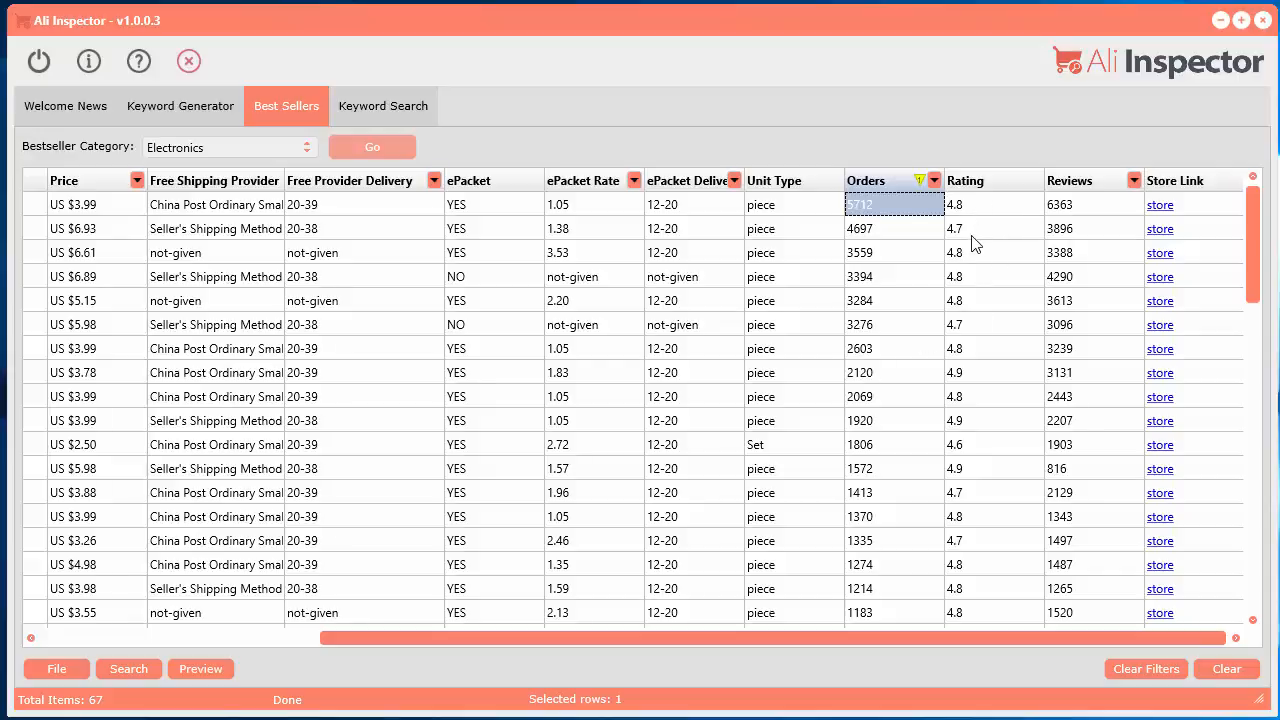
{"action": "mouse_move", "coordinate": [1012, 256]}
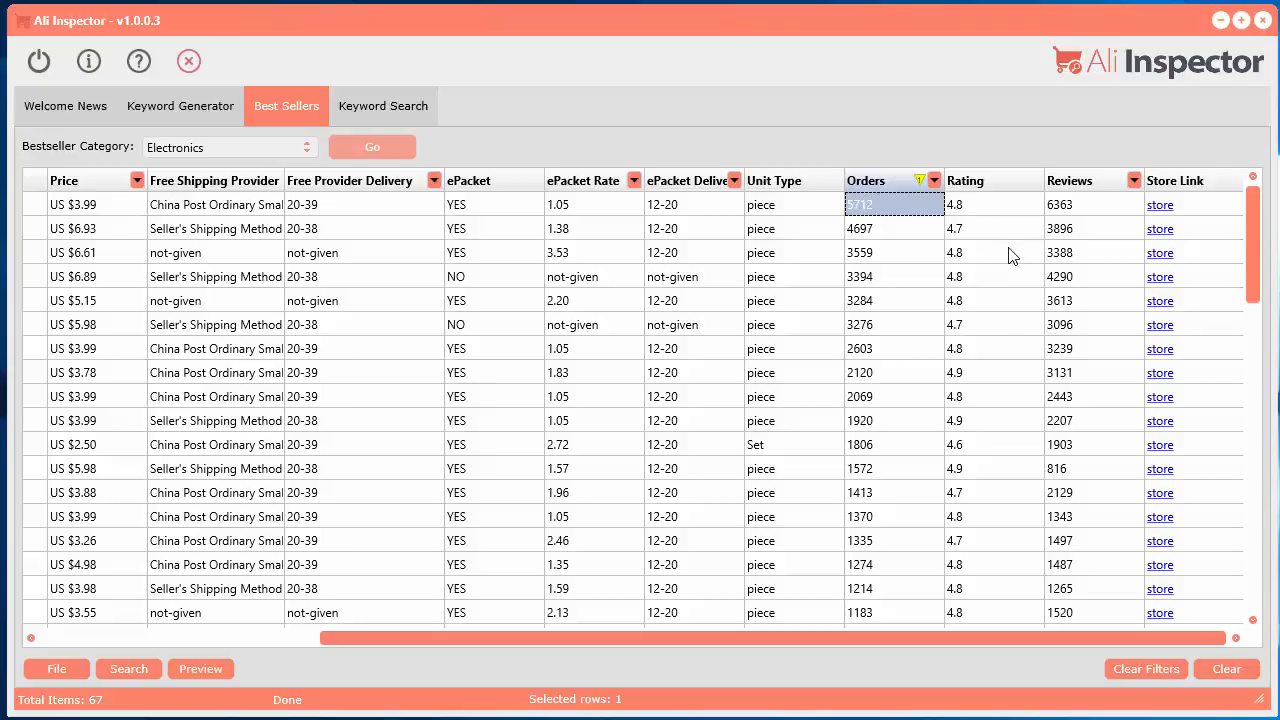
{"action": "mouse_move", "coordinate": [996, 220]}
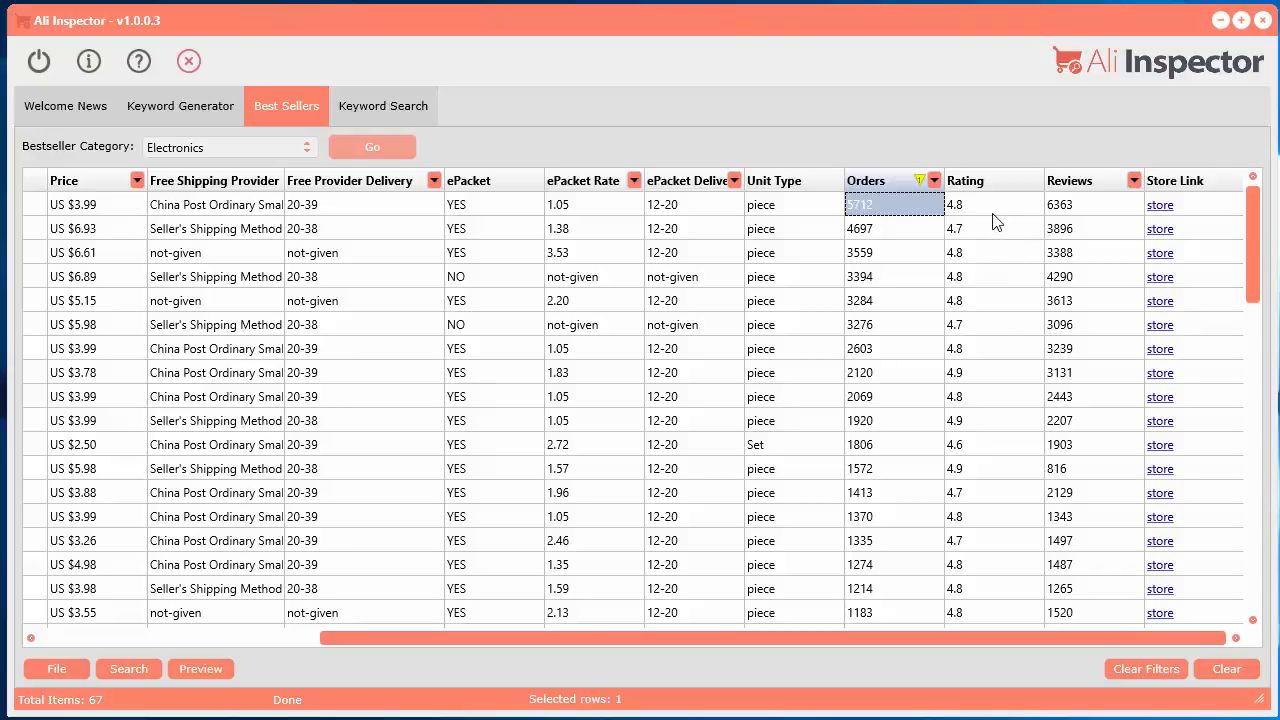
{"action": "left_click", "coordinate": [992, 204]}
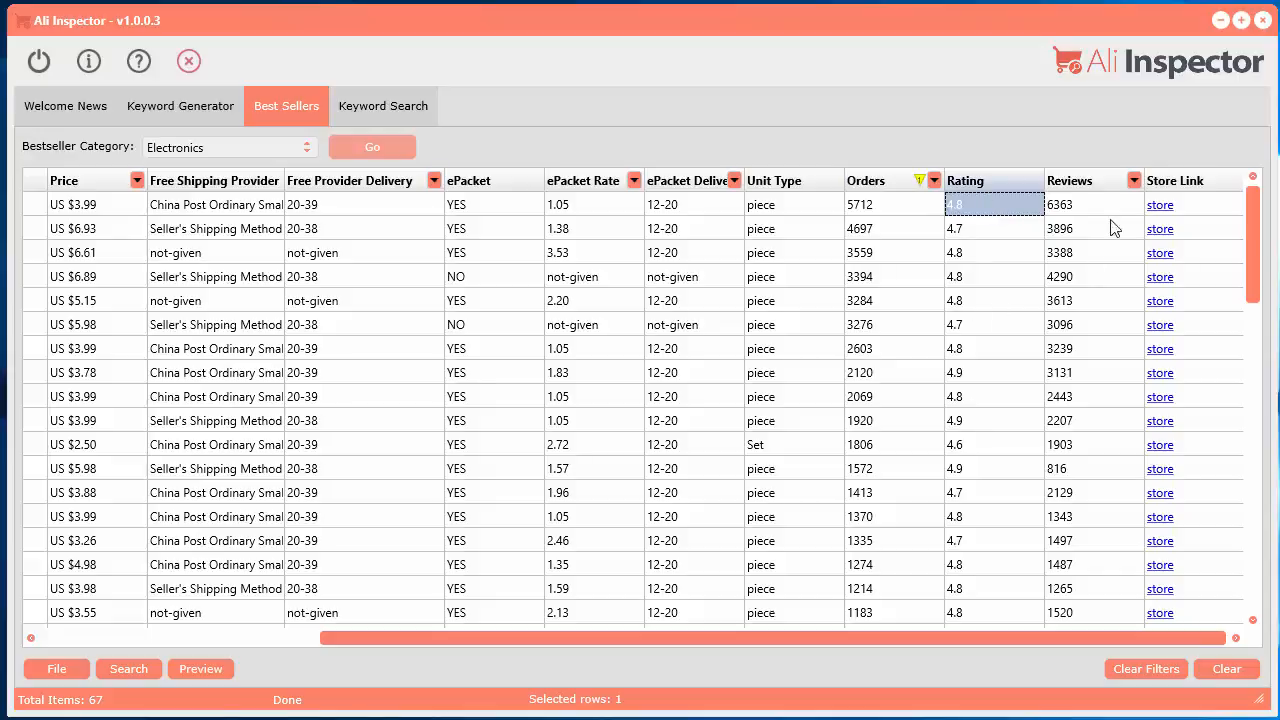
{"action": "left_click", "coordinate": [1092, 204]}
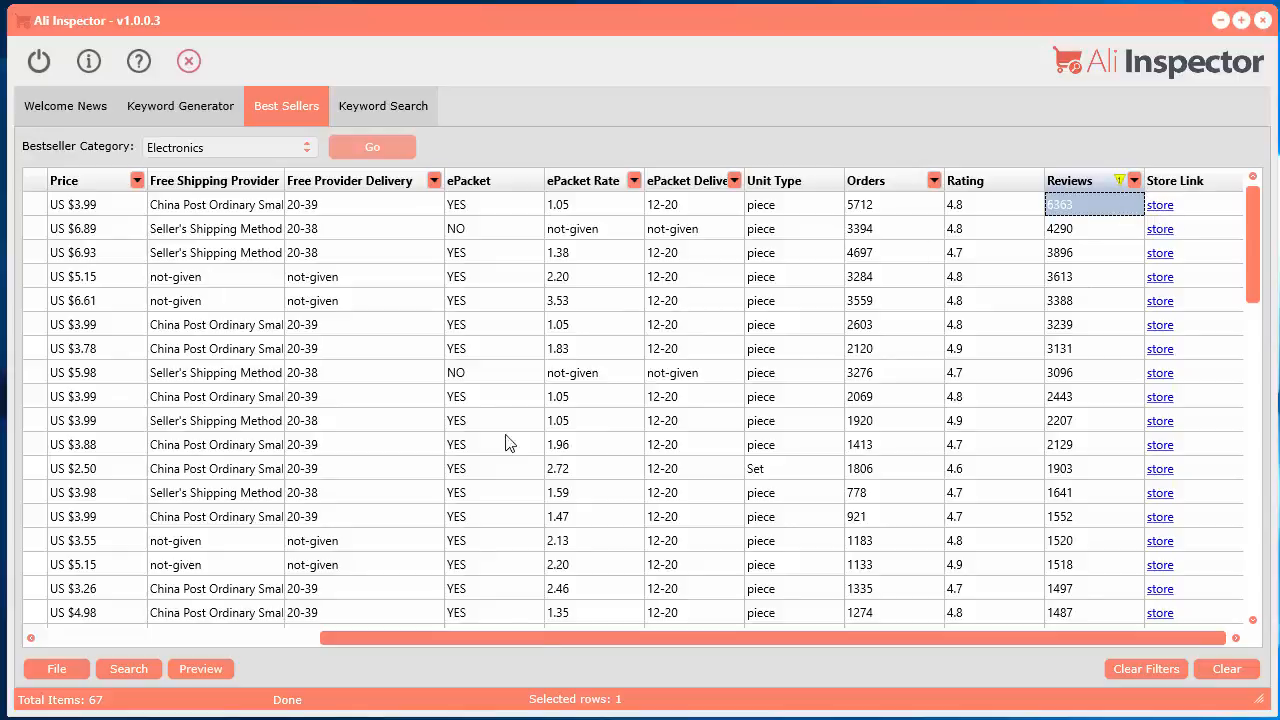
{"action": "scroll", "scroll_direction": "left", "scroll_amount": 3}
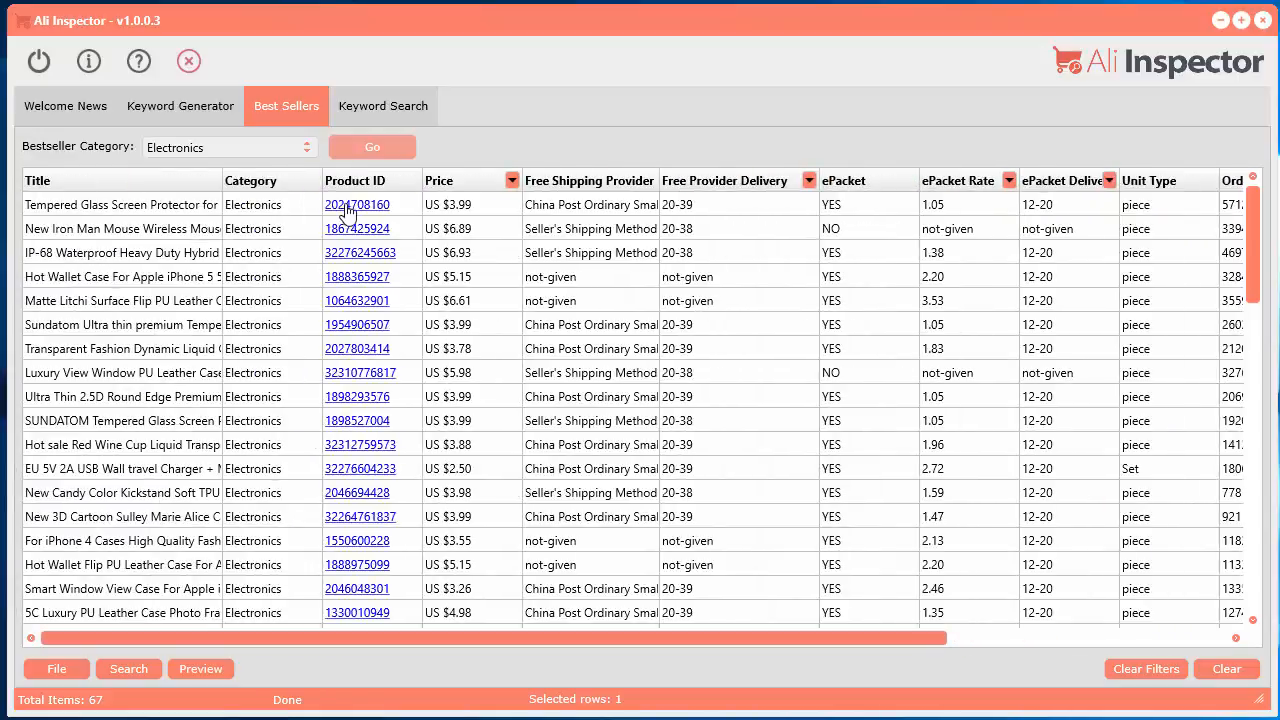
{"action": "left_click", "coordinate": [356, 204]}
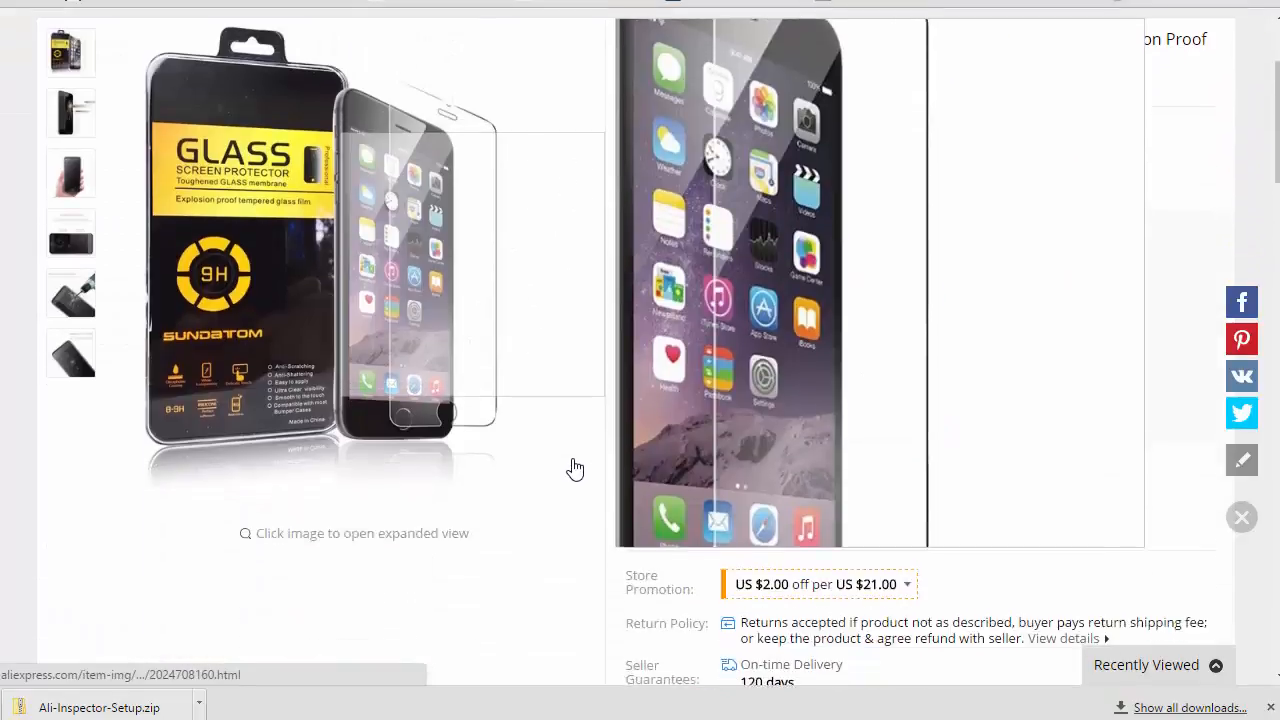
{"action": "scroll", "scroll_direction": "up", "scroll_amount": 3}
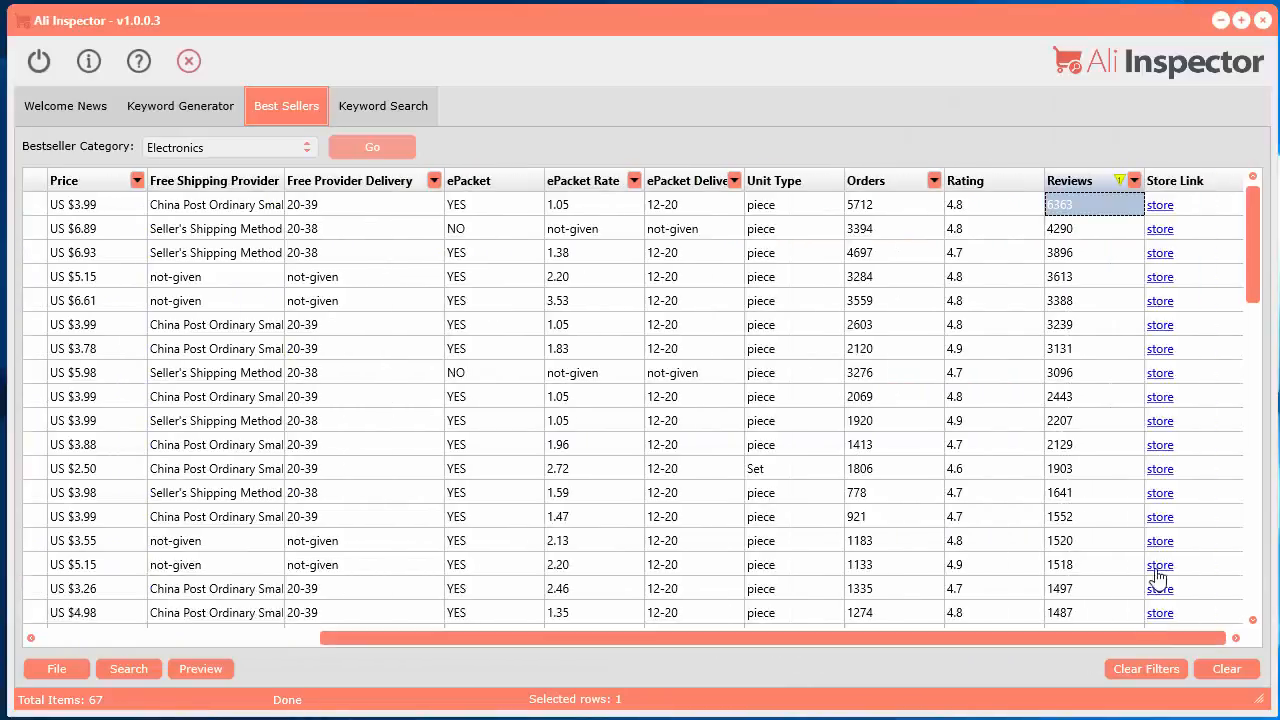
{"action": "left_click", "coordinate": [1160, 204]}
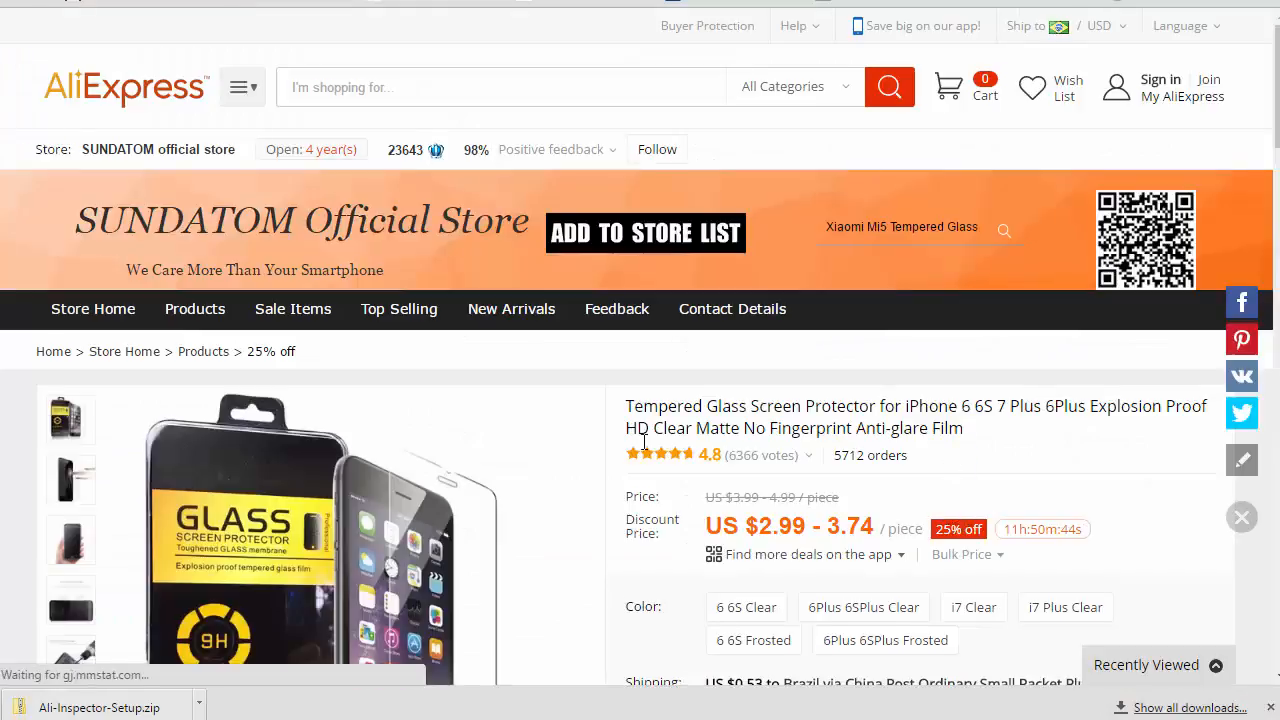
{"action": "scroll", "scroll_direction": "down", "scroll_amount": 3}
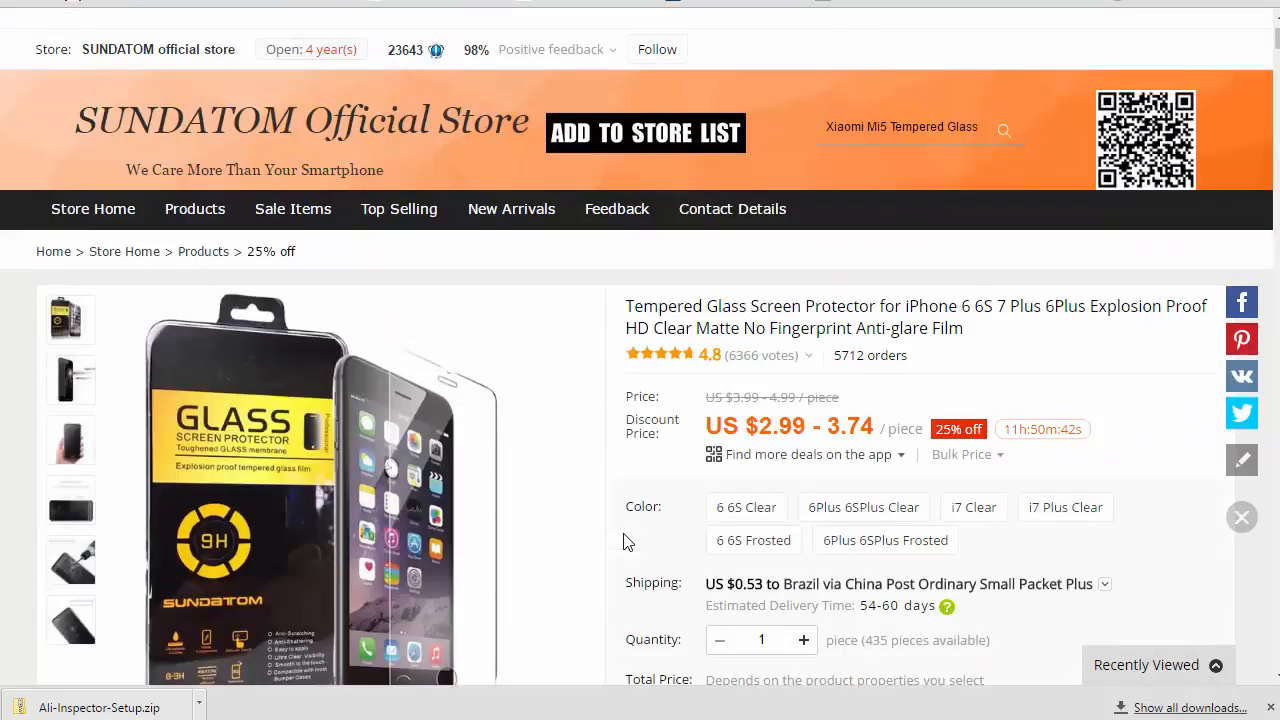
{"action": "scroll", "scroll_direction": "up", "scroll_amount": 3}
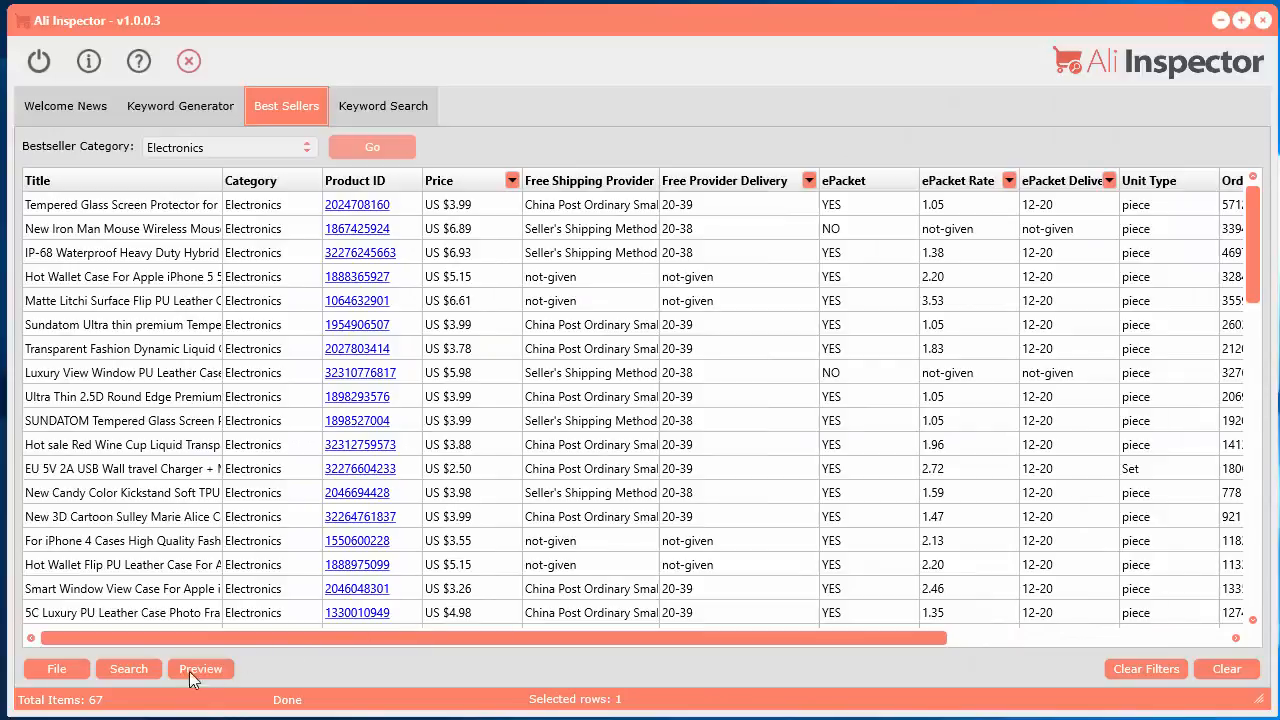
{"action": "left_click", "coordinate": [200, 668]}
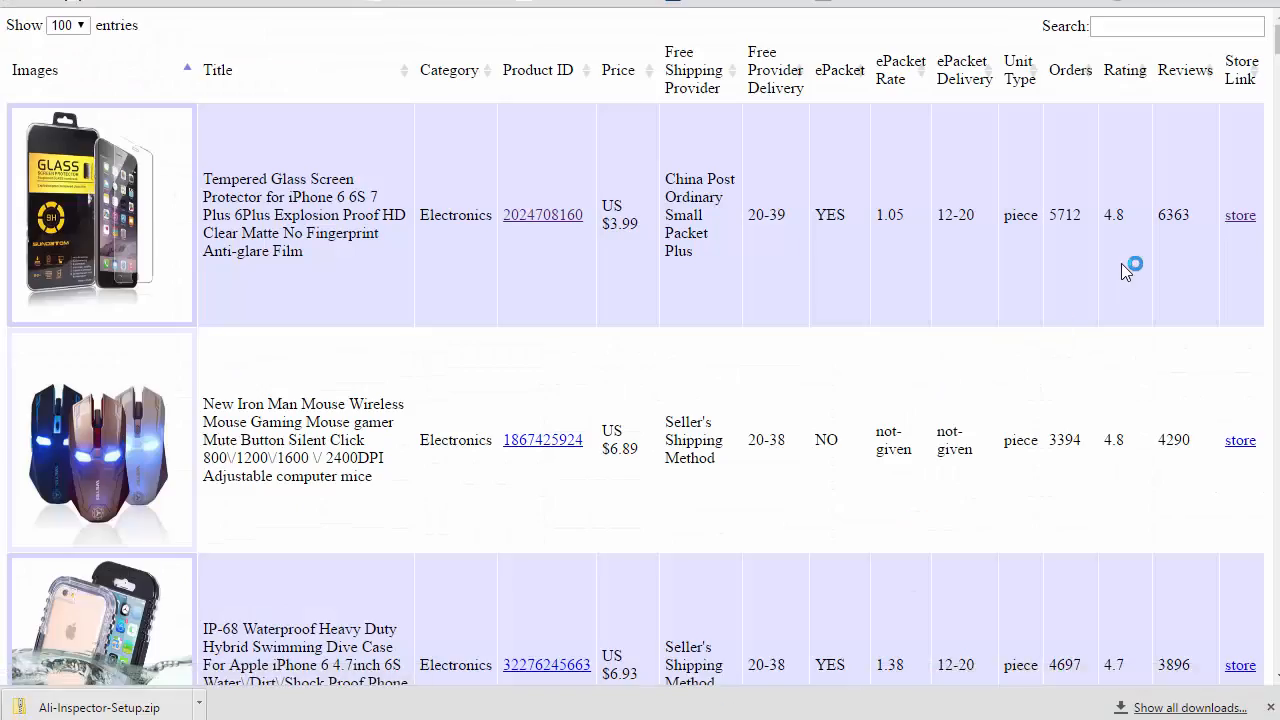
{"action": "mouse_move", "coordinate": [876, 312]}
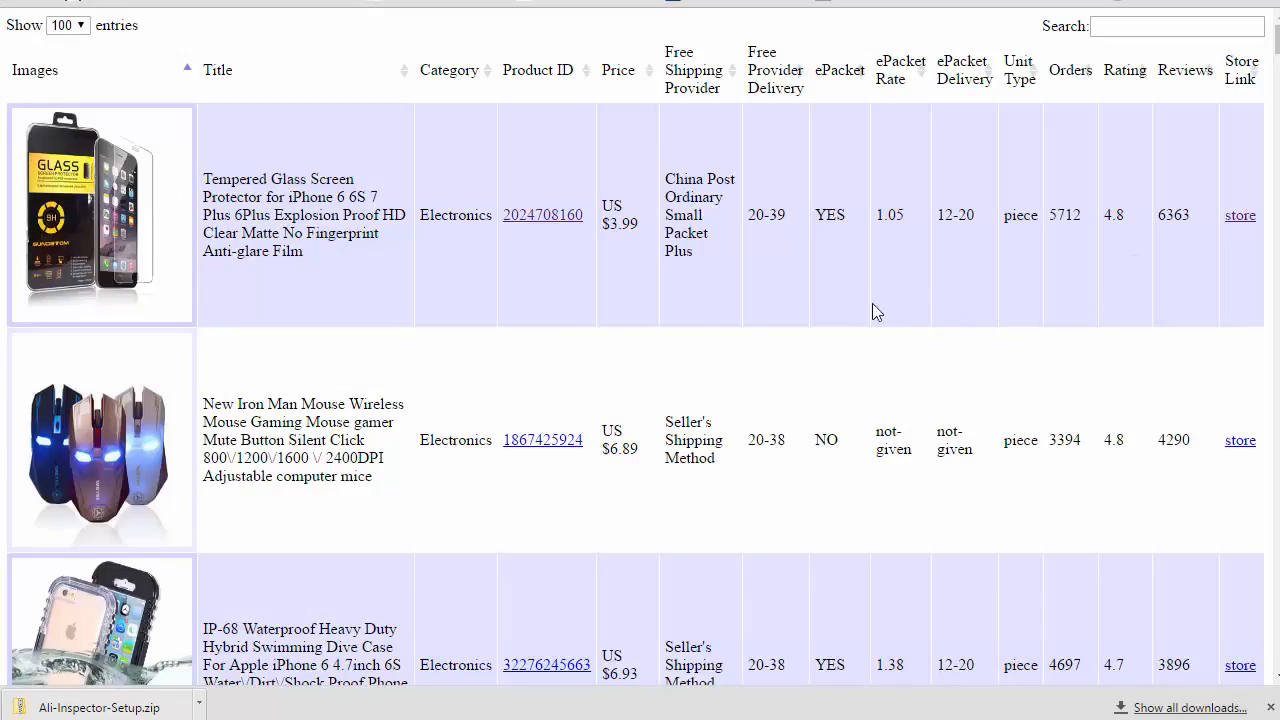
{"action": "scroll", "scroll_direction": "down", "scroll_amount": 3}
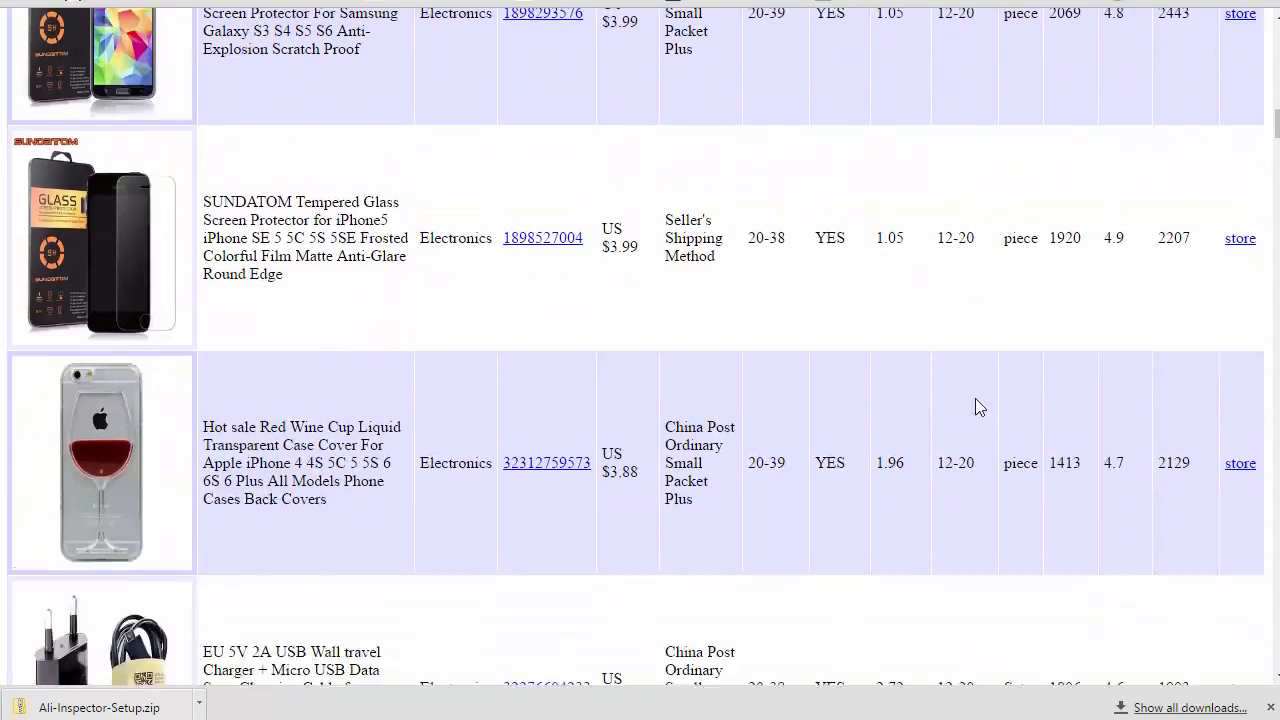
{"action": "scroll", "scroll_direction": "down", "scroll_amount": 3}
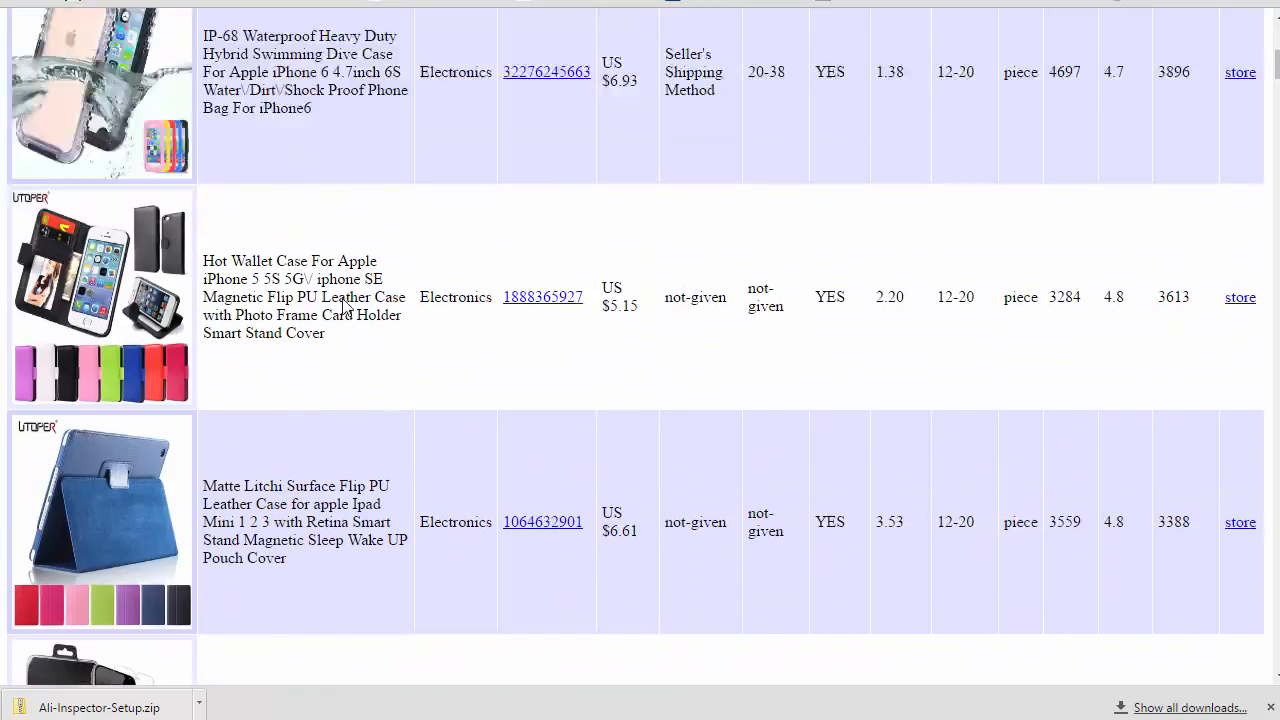
{"action": "scroll", "scroll_direction": "up", "scroll_amount": 3}
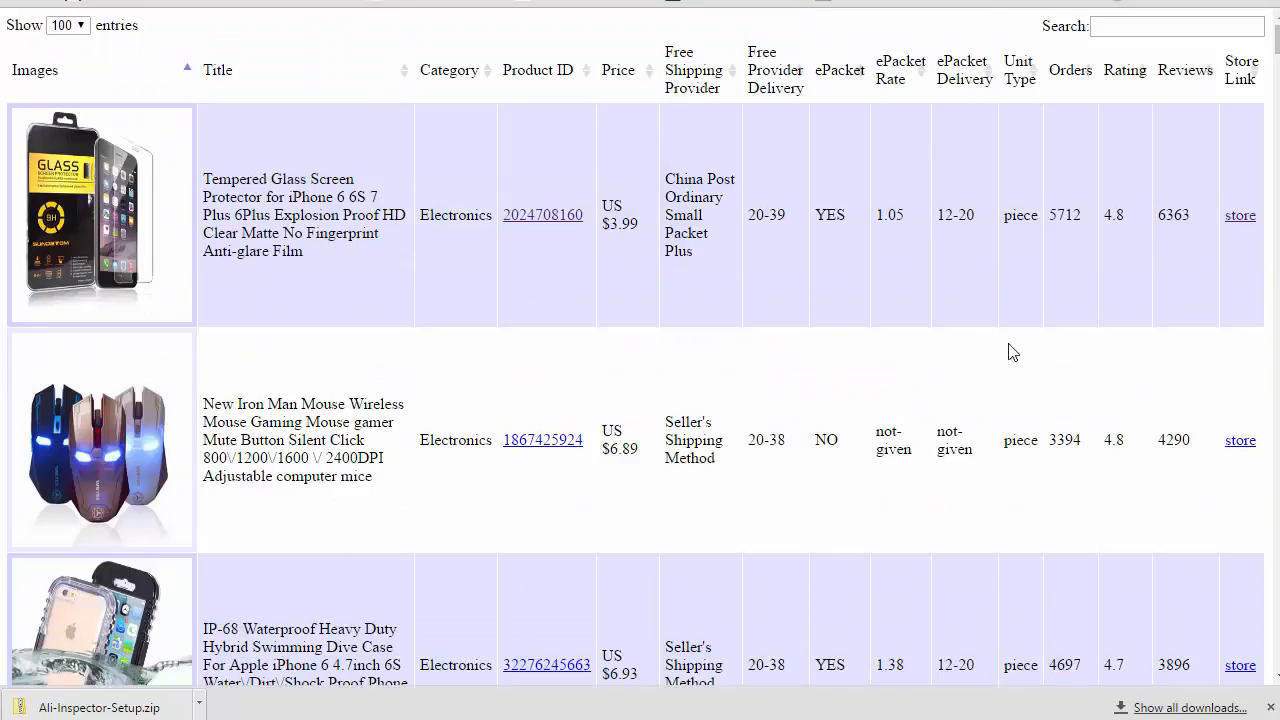
{"action": "left_click", "coordinate": [456, 70]}
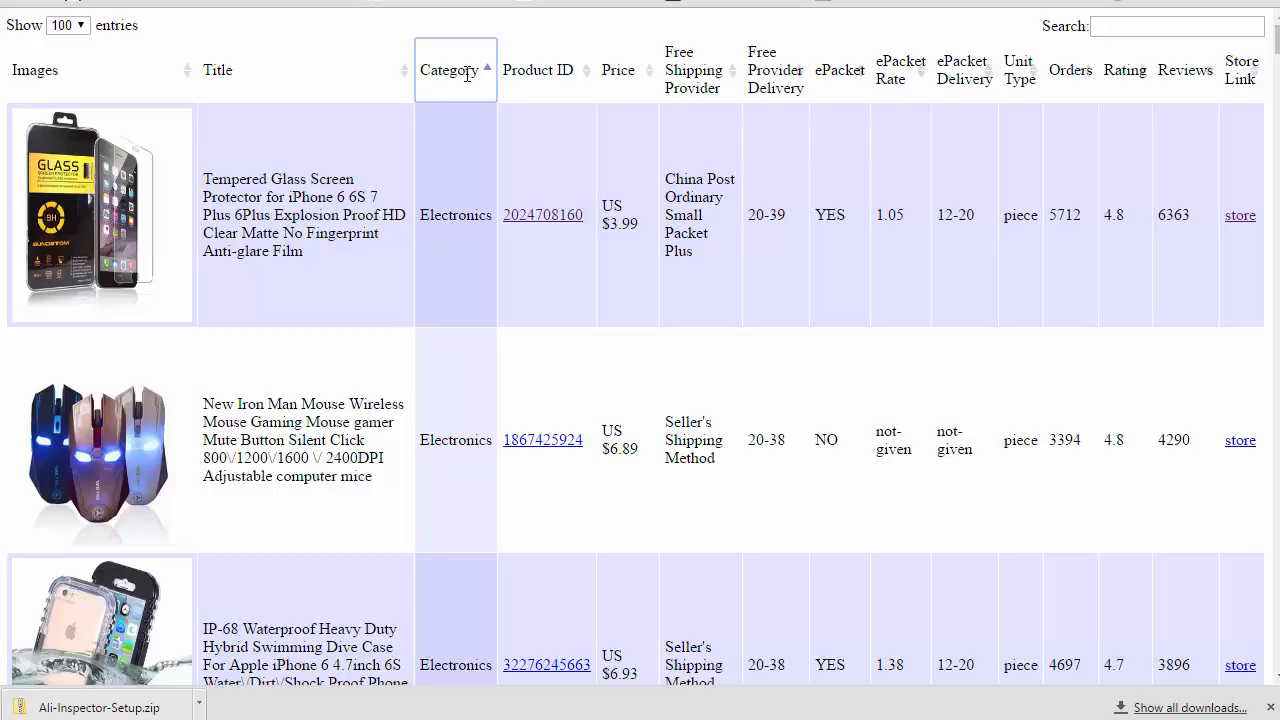
{"action": "left_click", "coordinate": [68, 24]}
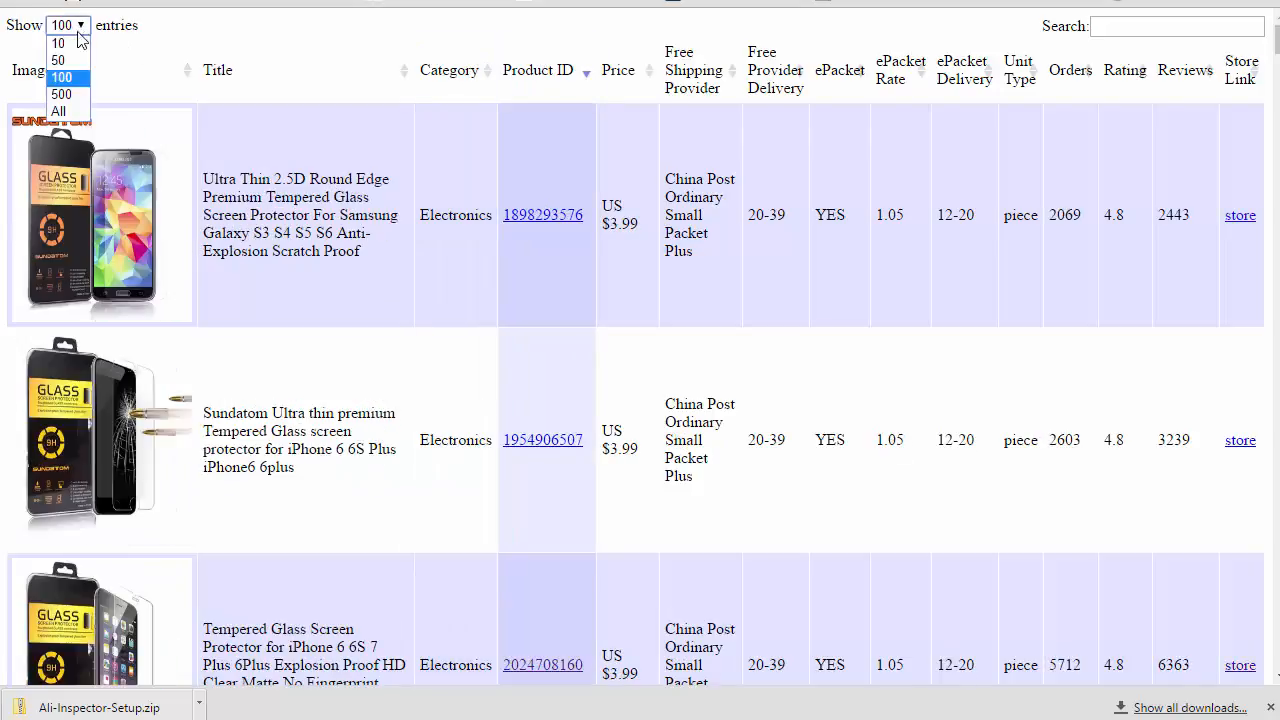
{"action": "left_click", "coordinate": [62, 78]}
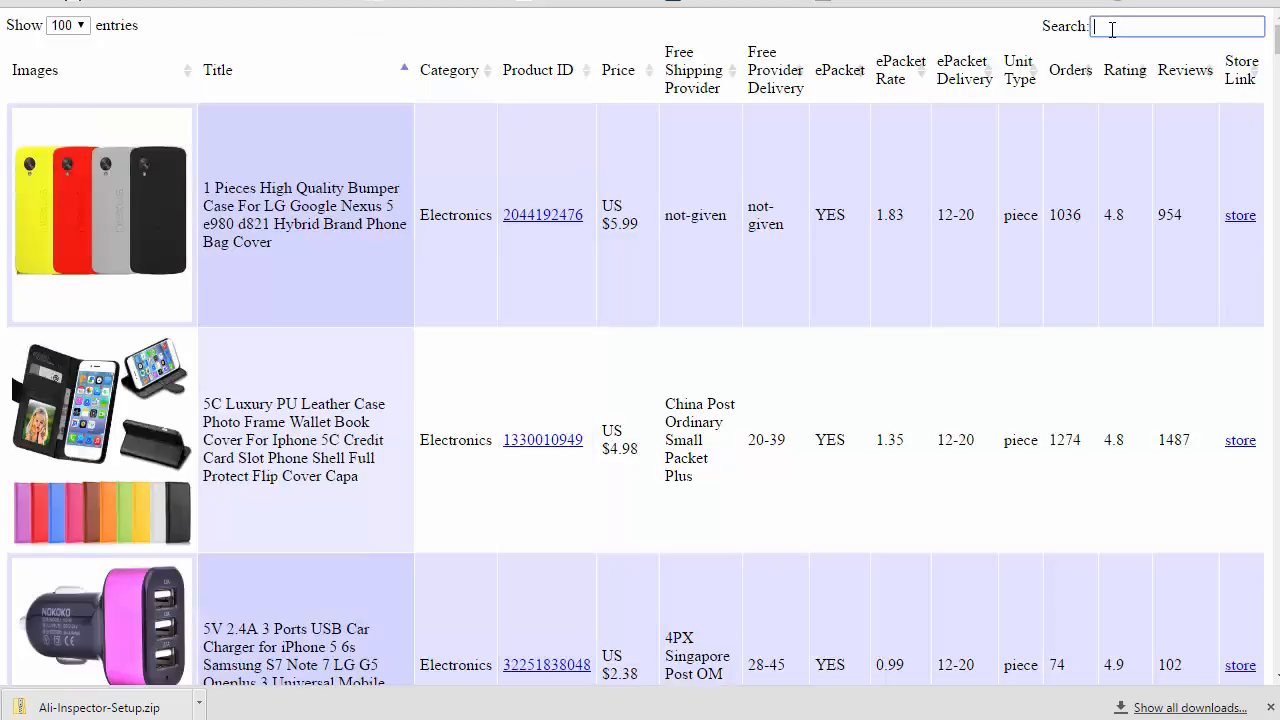
{"action": "type", "text": "iphone"}
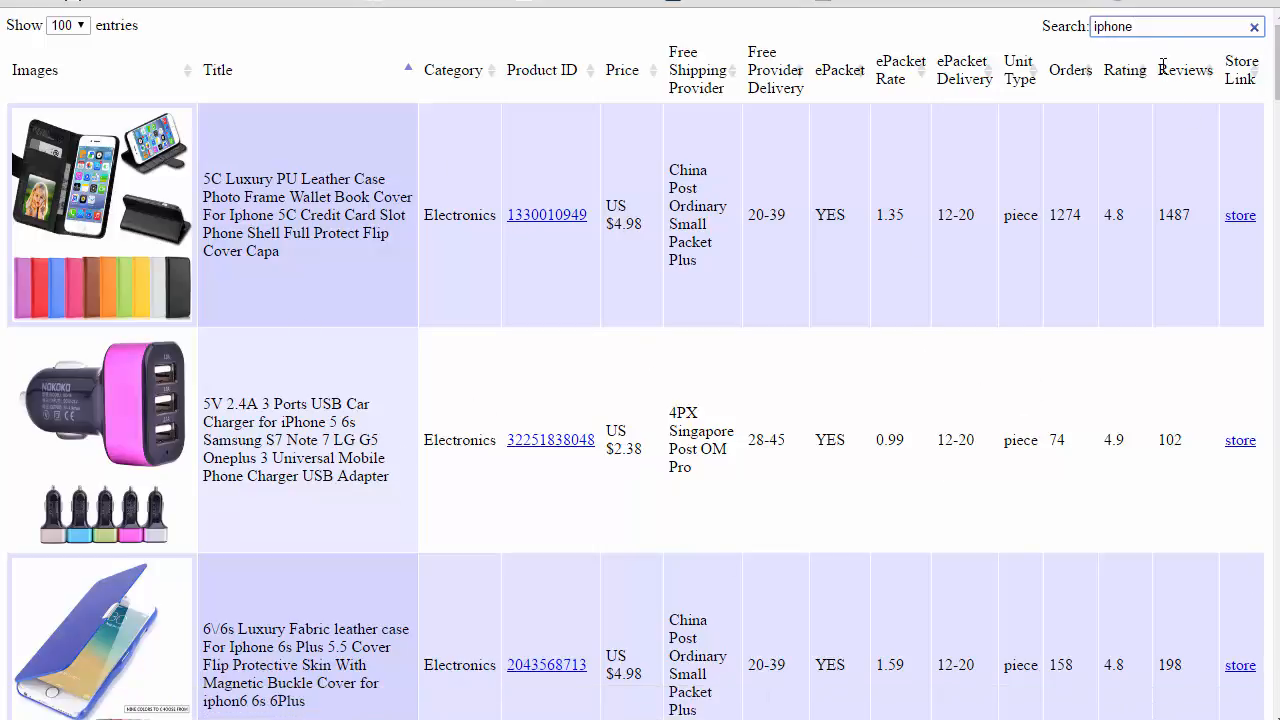
{"action": "left_click", "coordinate": [1252, 26]}
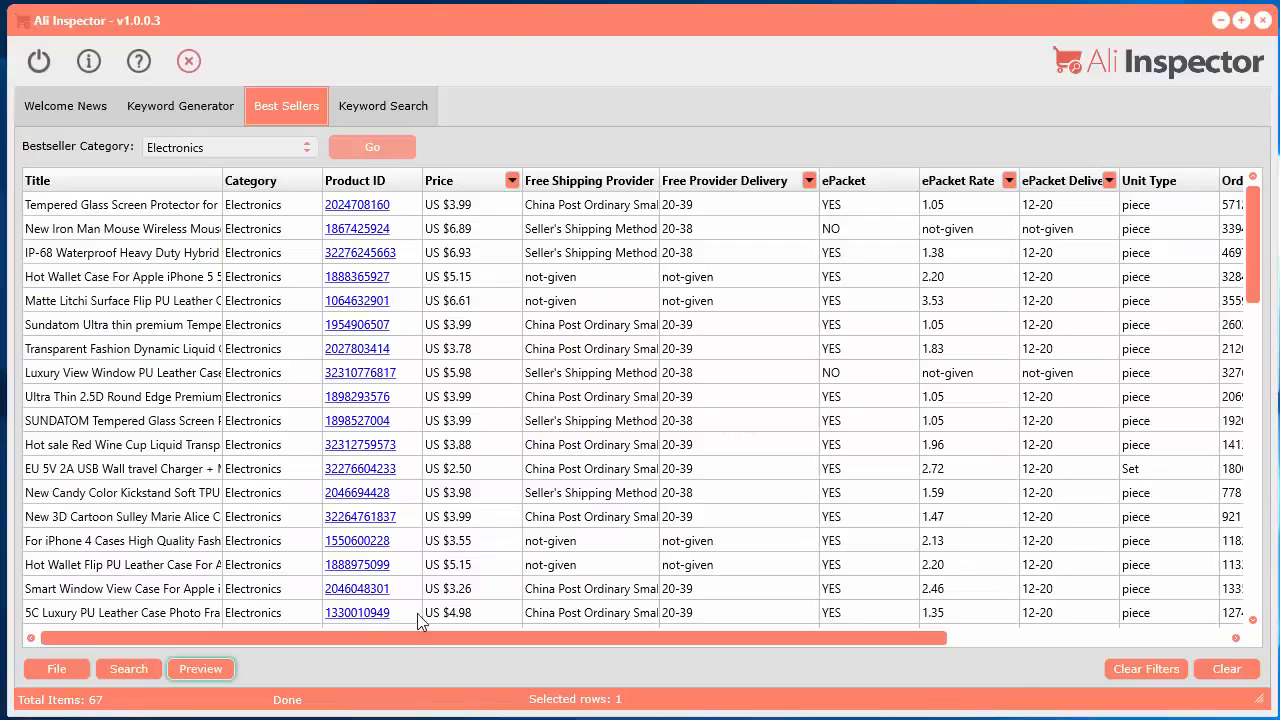
Try a 'free' text search, then limit the searched columns to Title only
{"action": "left_click", "coordinate": [128, 668]}
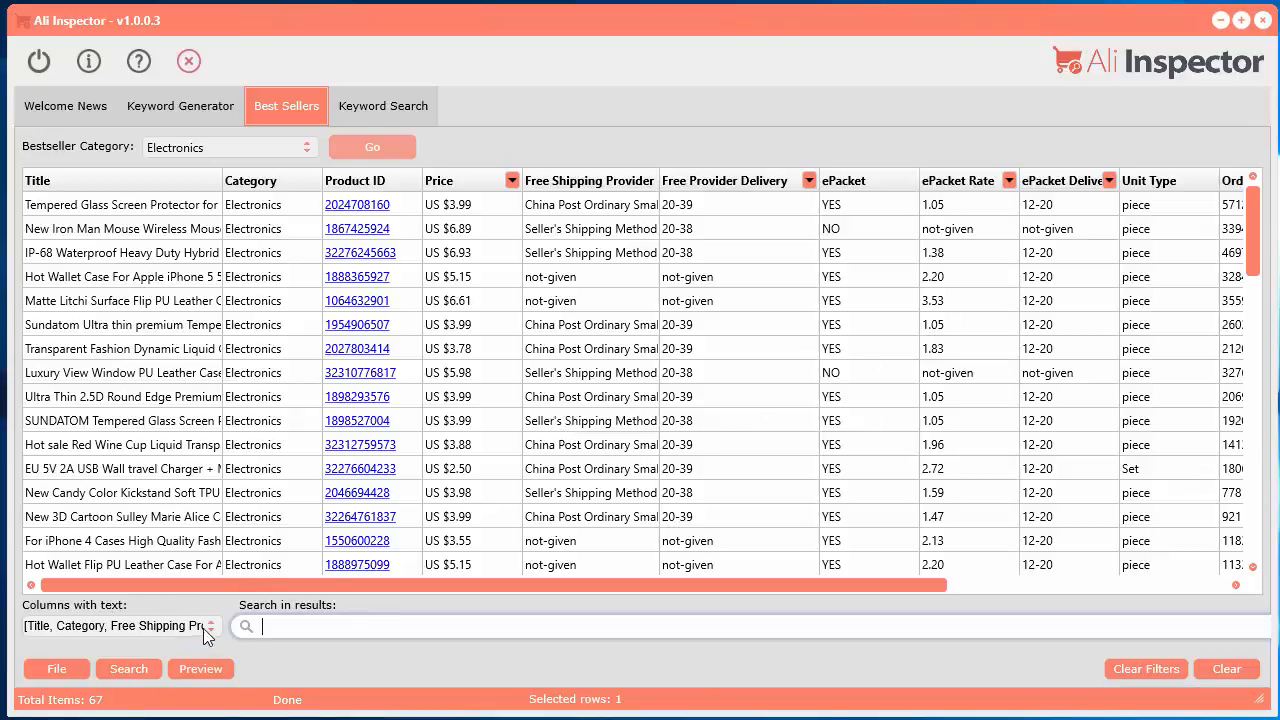
{"action": "mouse_move", "coordinate": [200, 644]}
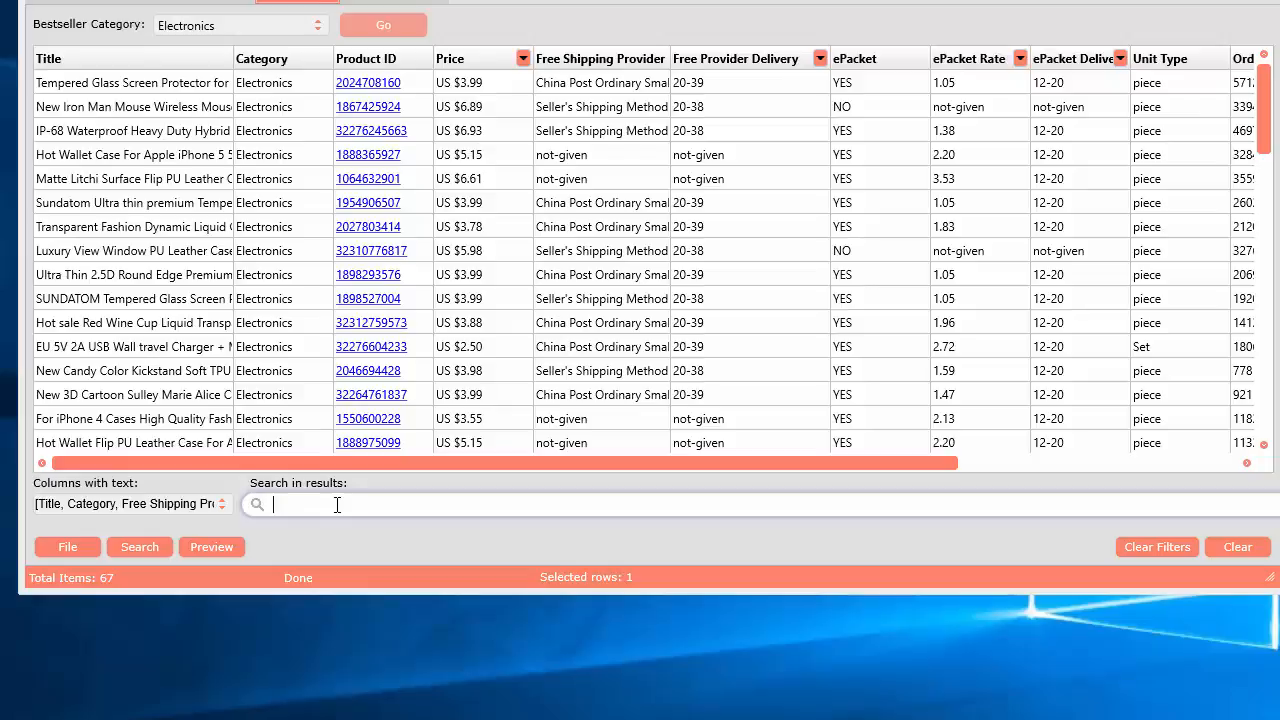
{"action": "type", "text": "free"}
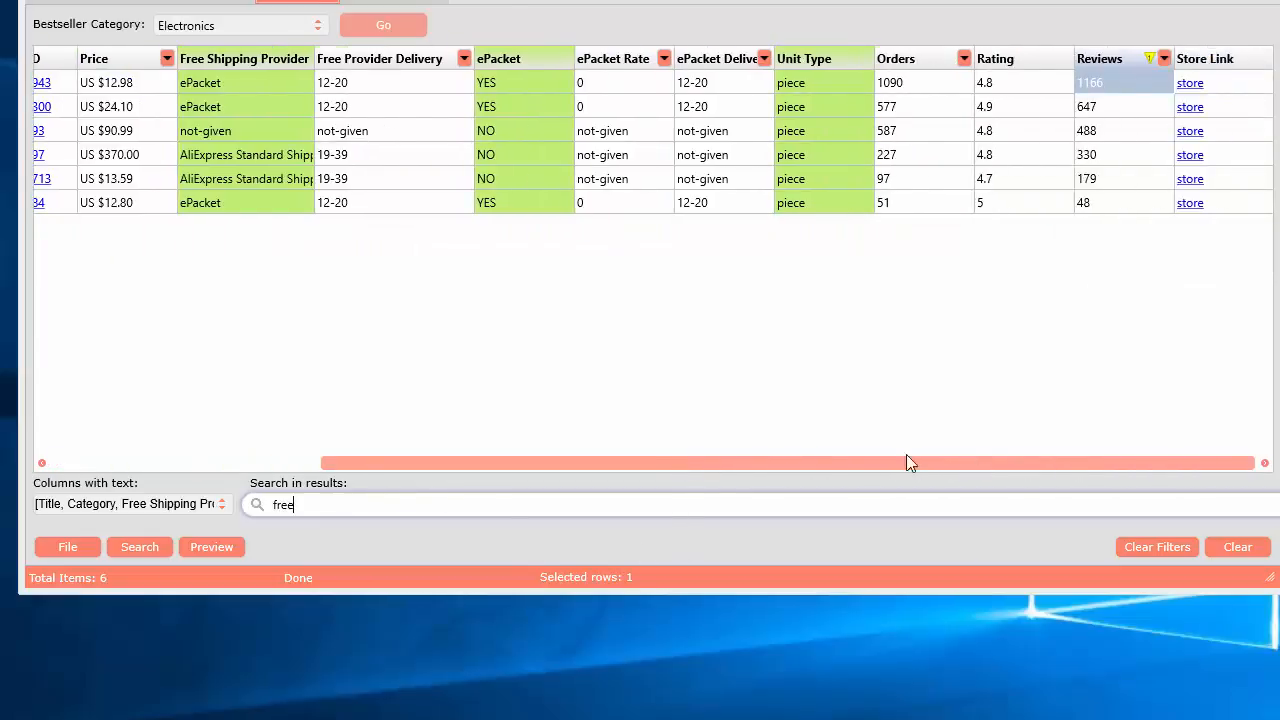
{"action": "scroll", "scroll_direction": "left", "scroll_amount": 3}
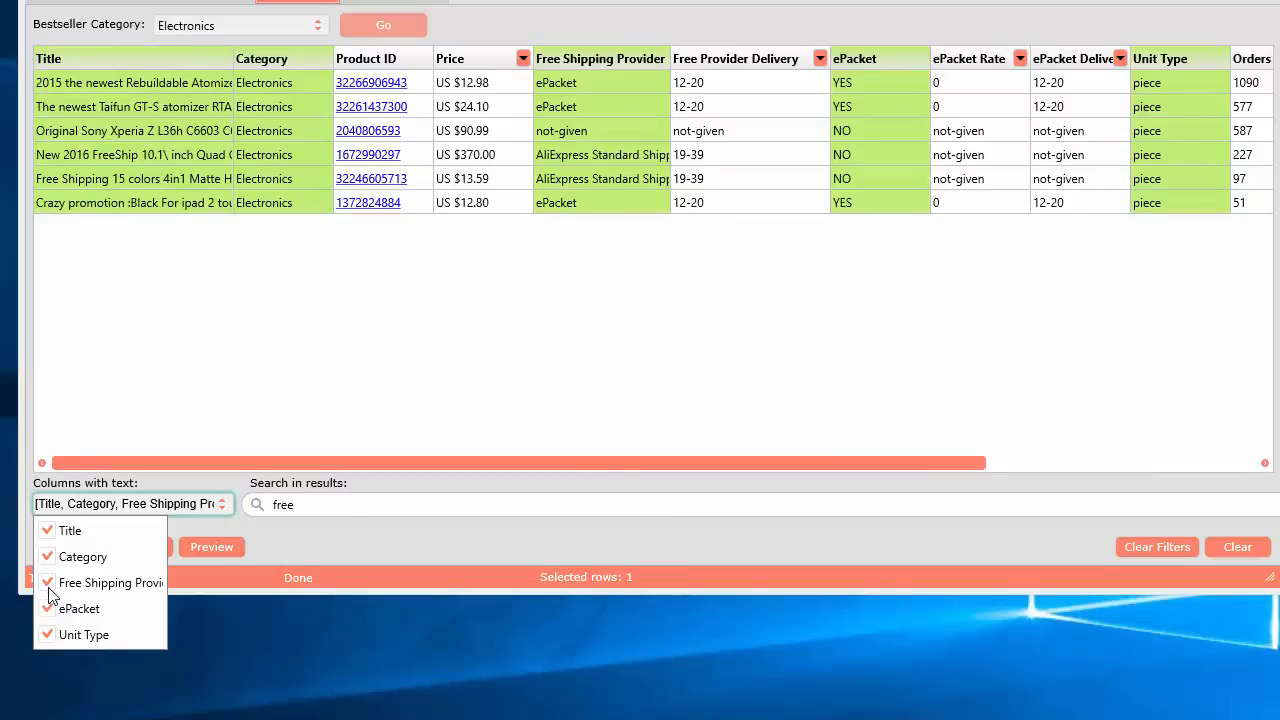
{"action": "left_click", "coordinate": [48, 584]}
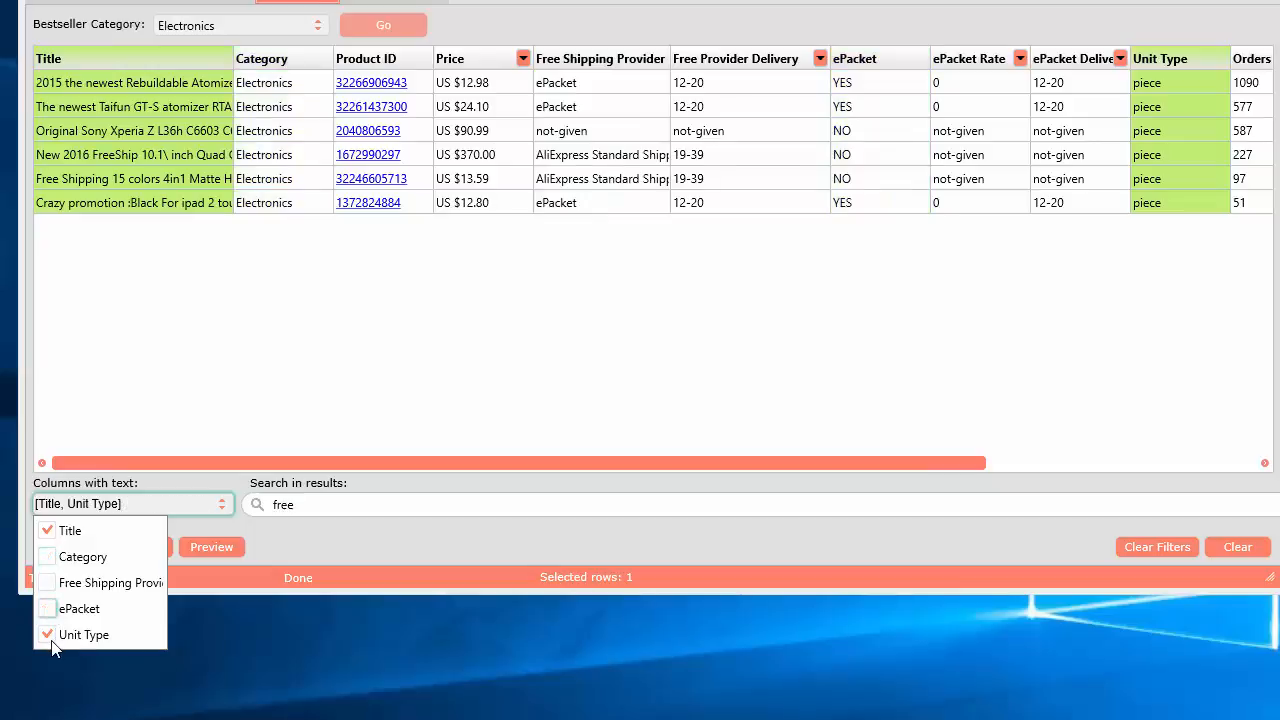
{"action": "left_click", "coordinate": [46, 530]}
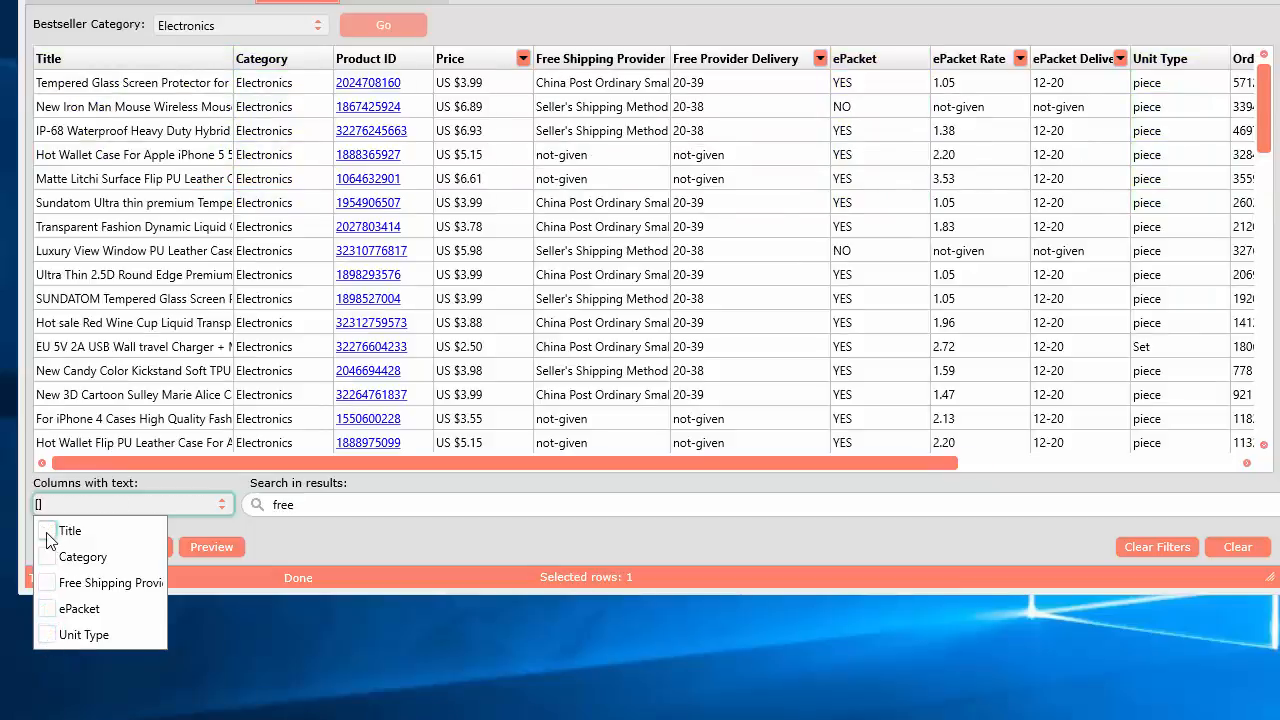
{"action": "left_click", "coordinate": [46, 530]}
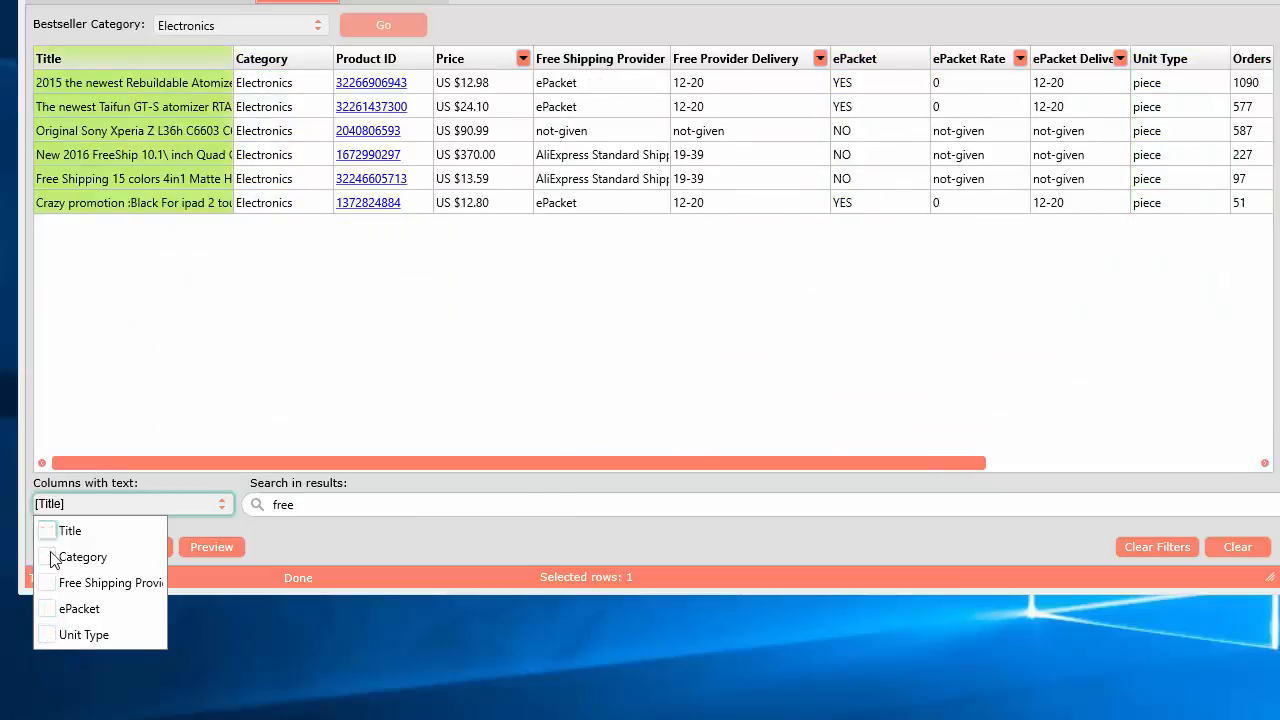
{"action": "left_click", "coordinate": [48, 530]}
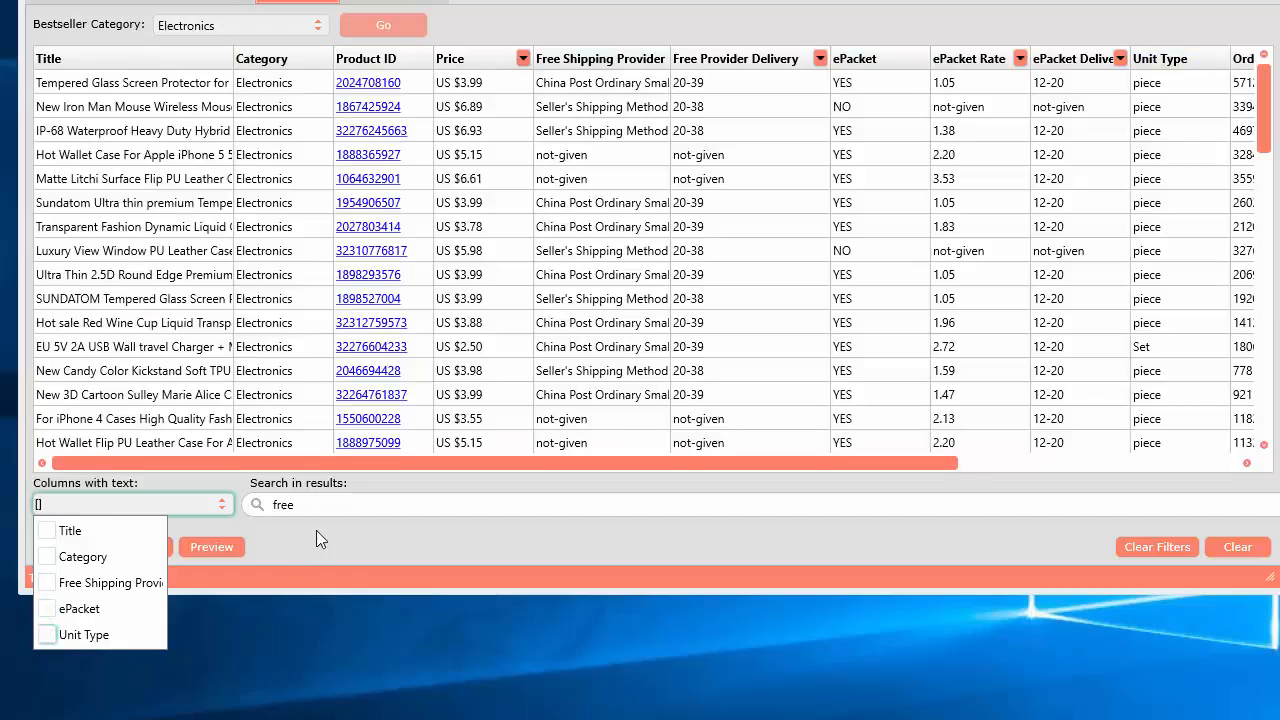
{"action": "left_click", "coordinate": [48, 530]}
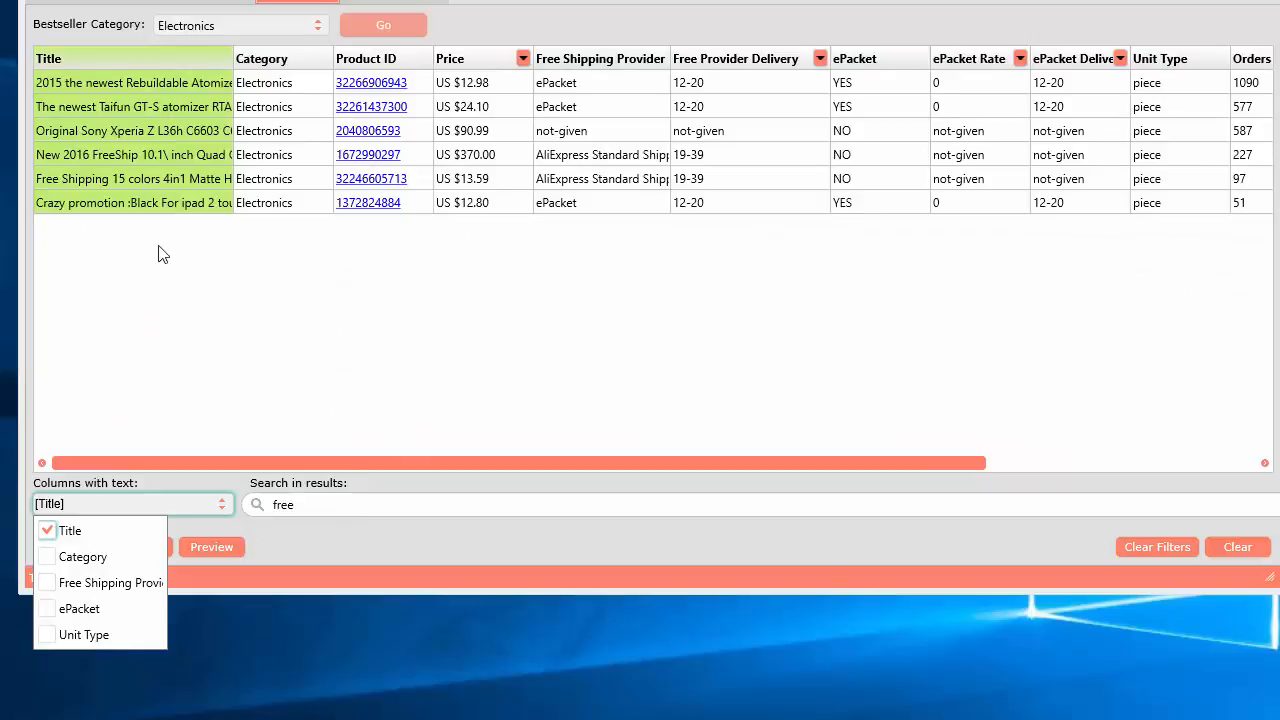
Search product titles for 'iphone', narrowing the list to 29 best sellers
{"action": "left_click", "coordinate": [320, 504]}
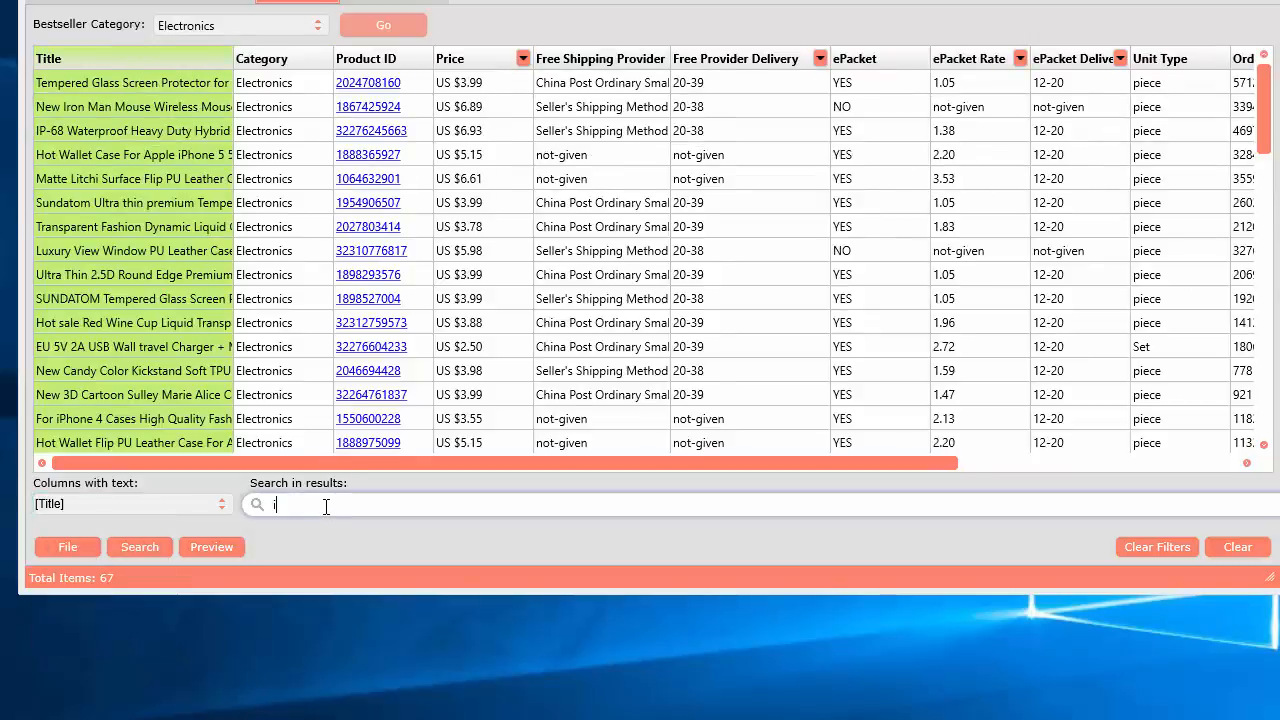
{"action": "type", "text": "phone"}
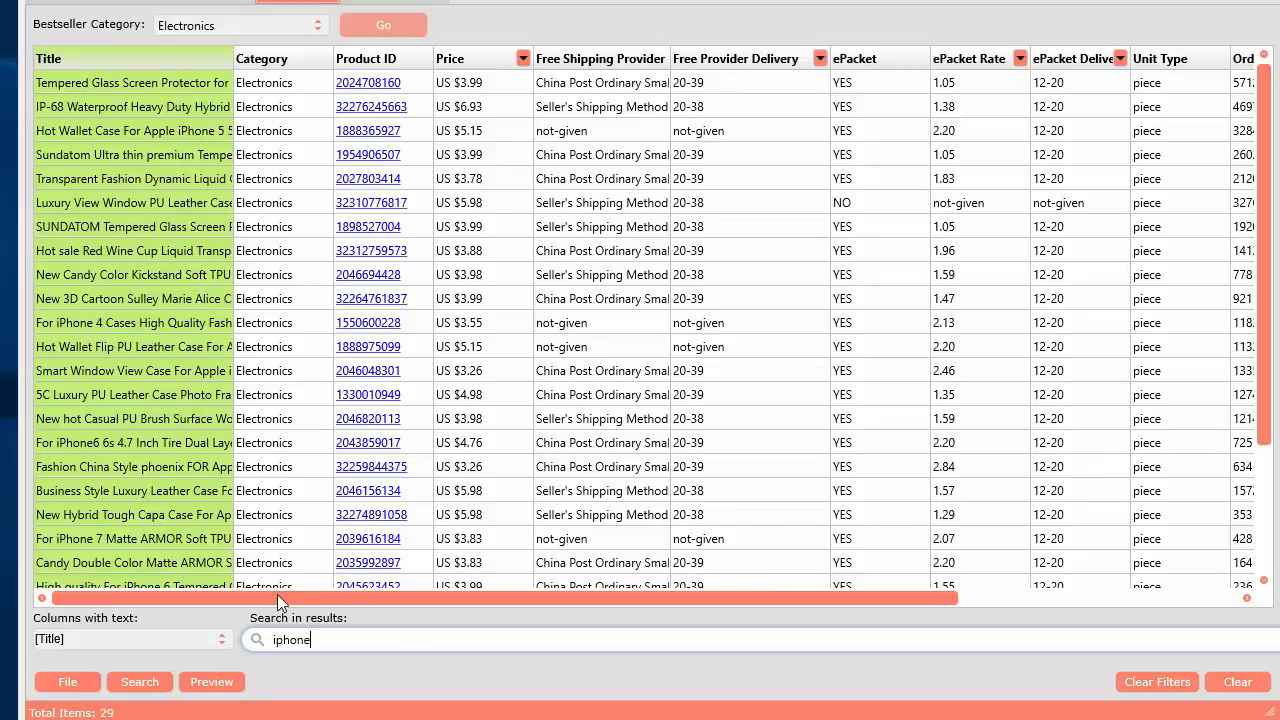
{"action": "mouse_move", "coordinate": [612, 74]}
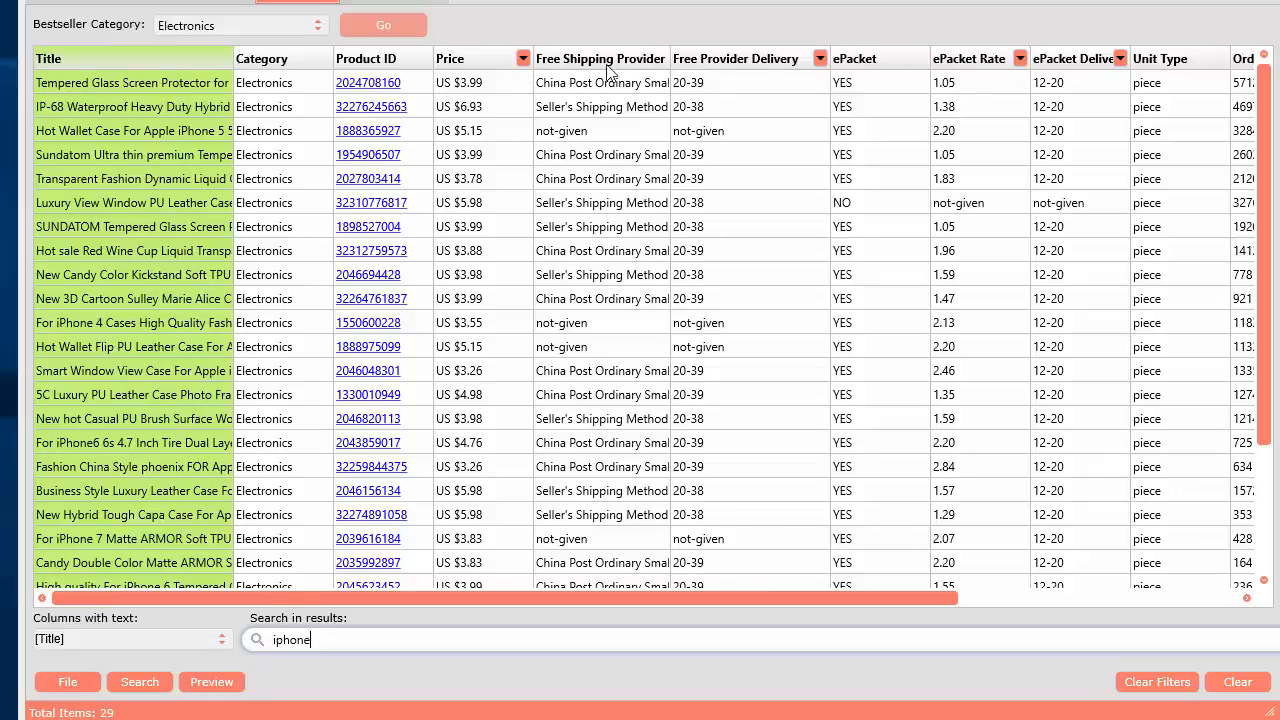
Apply a Price limit and a Free Provider Delivery limit, leaving four 12–20 day items
{"action": "left_click", "coordinate": [522, 58]}
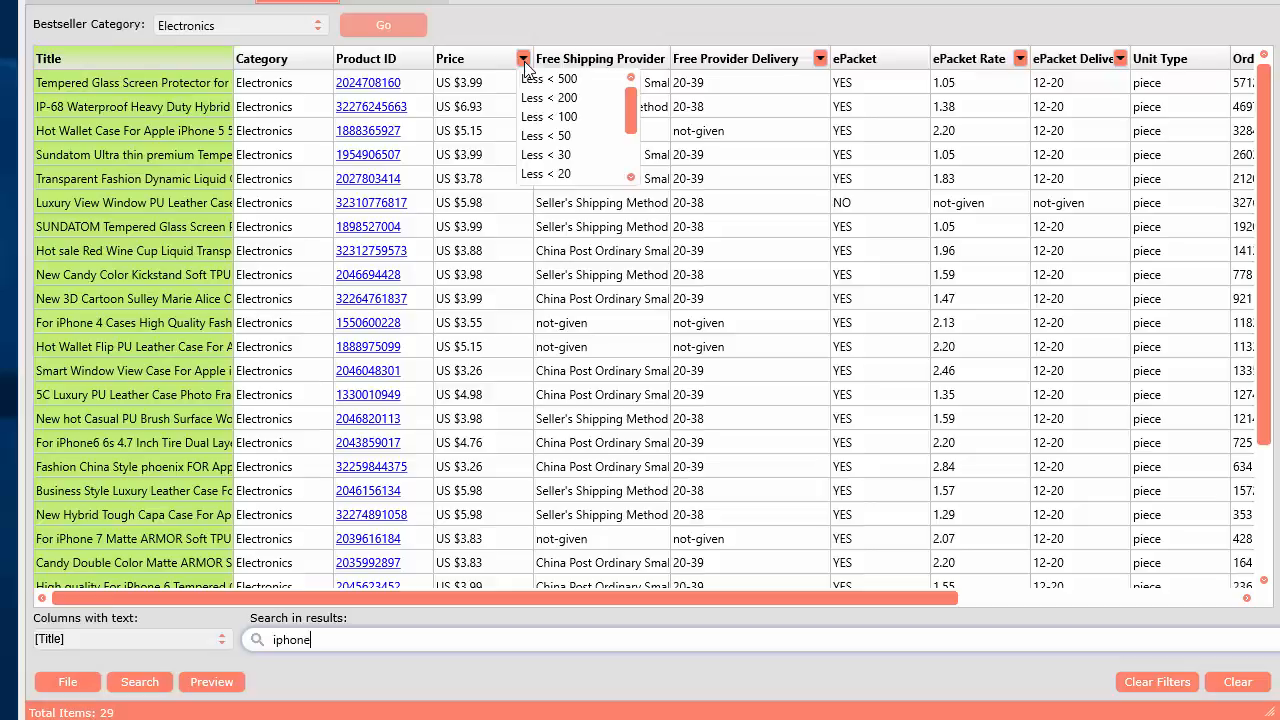
{"action": "left_click", "coordinate": [522, 58]}
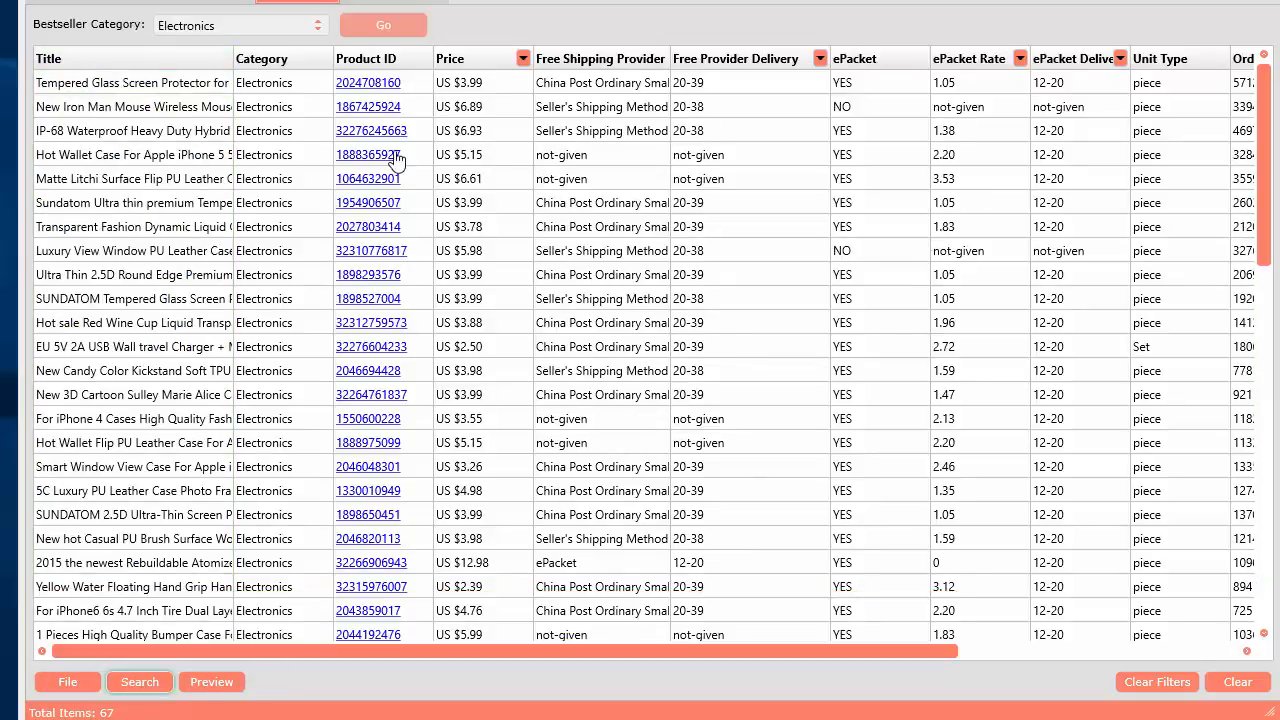
{"action": "mouse_move", "coordinate": [448, 88]}
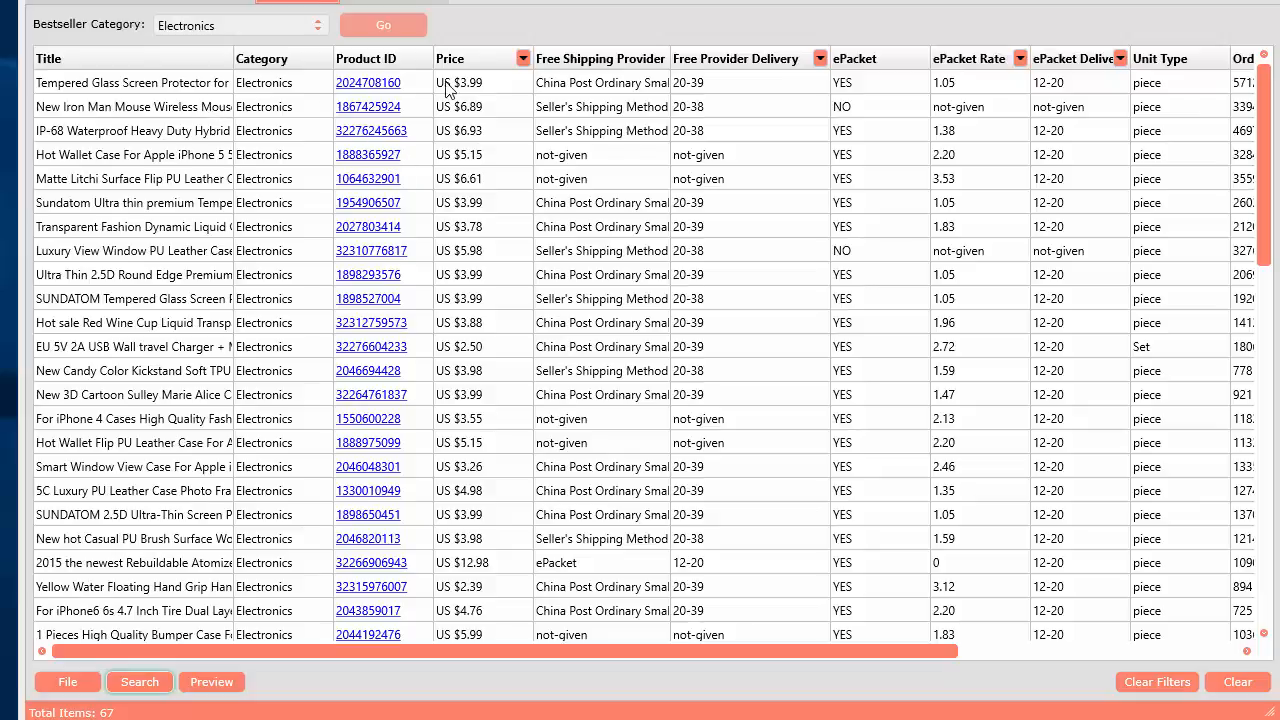
{"action": "left_click", "coordinate": [520, 58]}
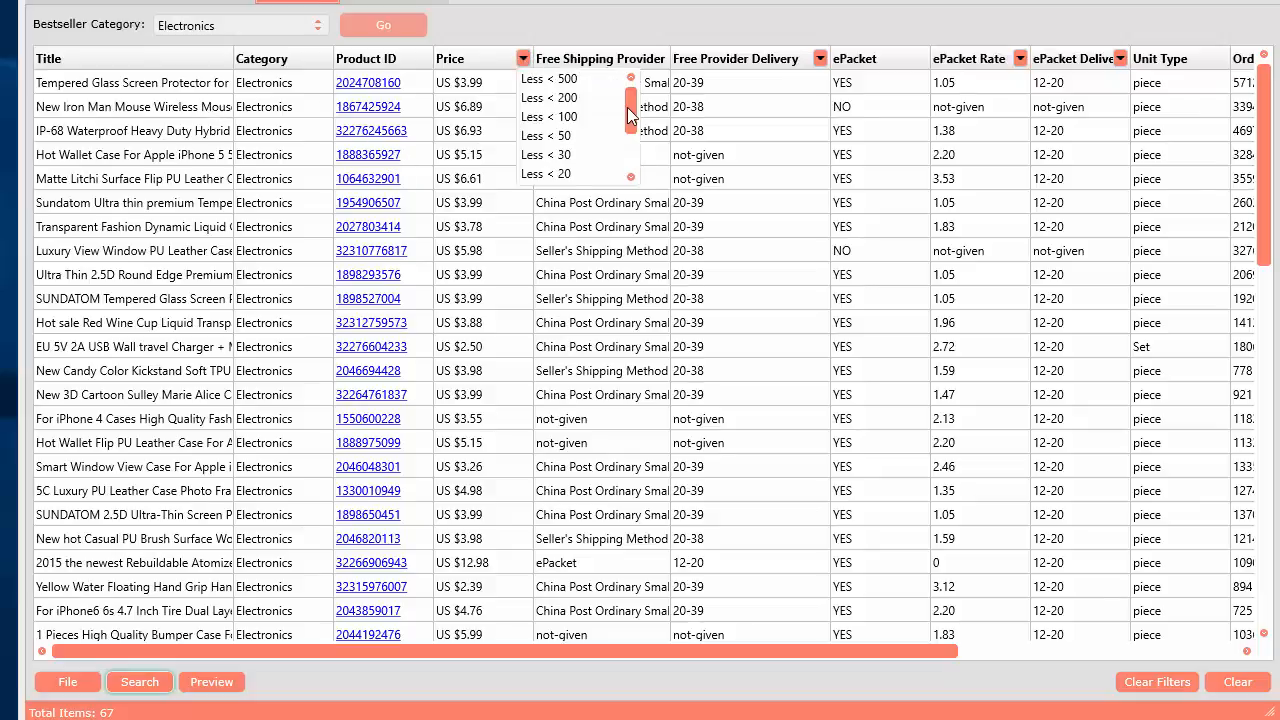
{"action": "scroll", "scroll_direction": "down", "scroll_amount": 3}
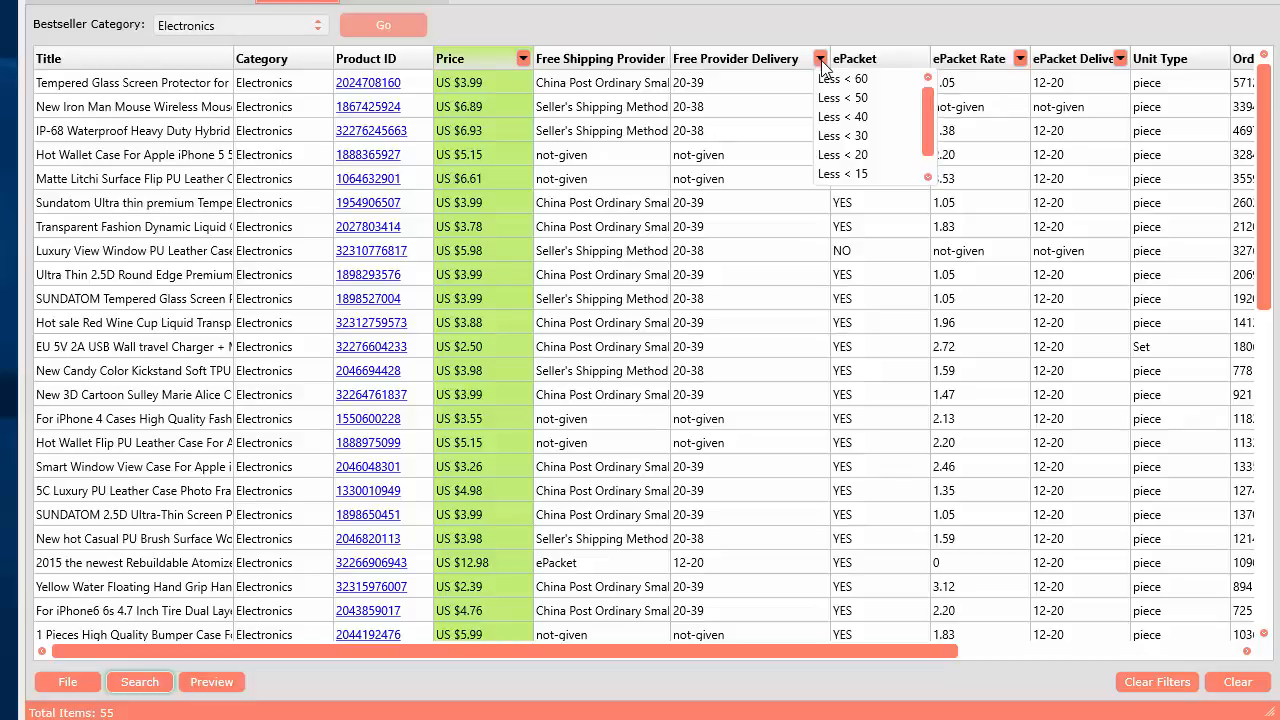
{"action": "mouse_move", "coordinate": [788, 68]}
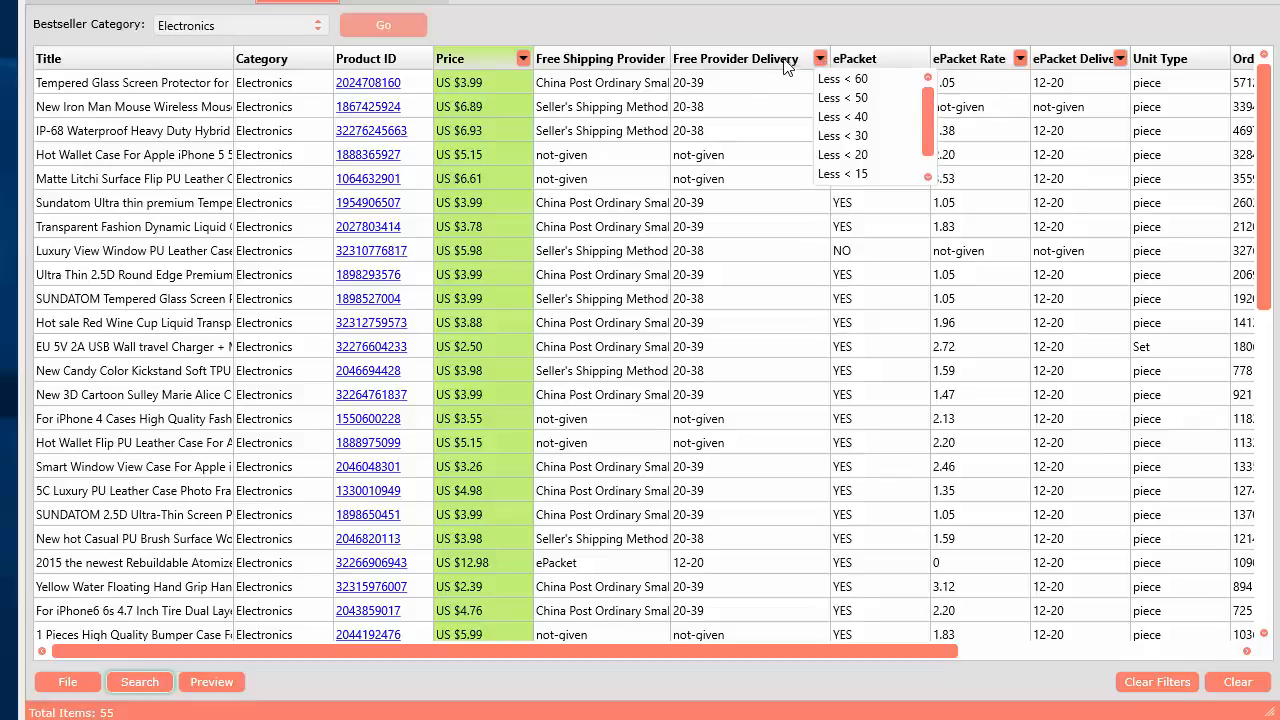
{"action": "scroll", "scroll_direction": "down", "scroll_amount": 3}
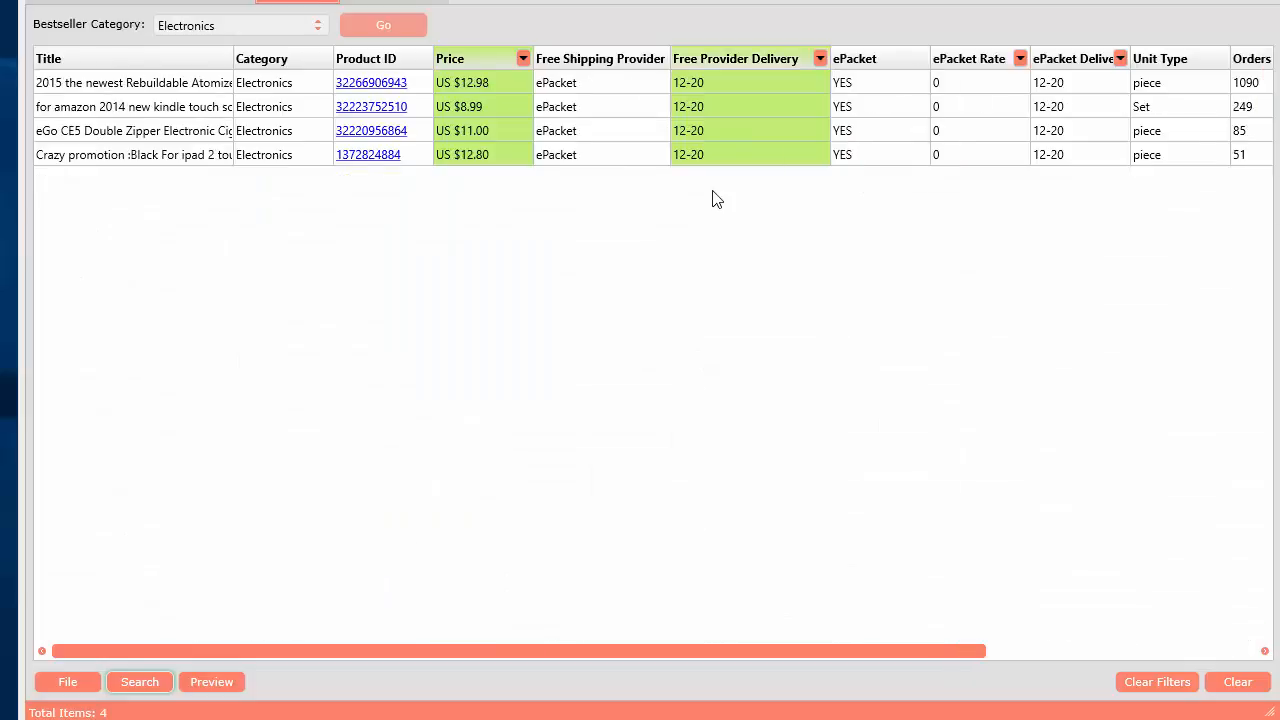
{"action": "mouse_move", "coordinate": [616, 168]}
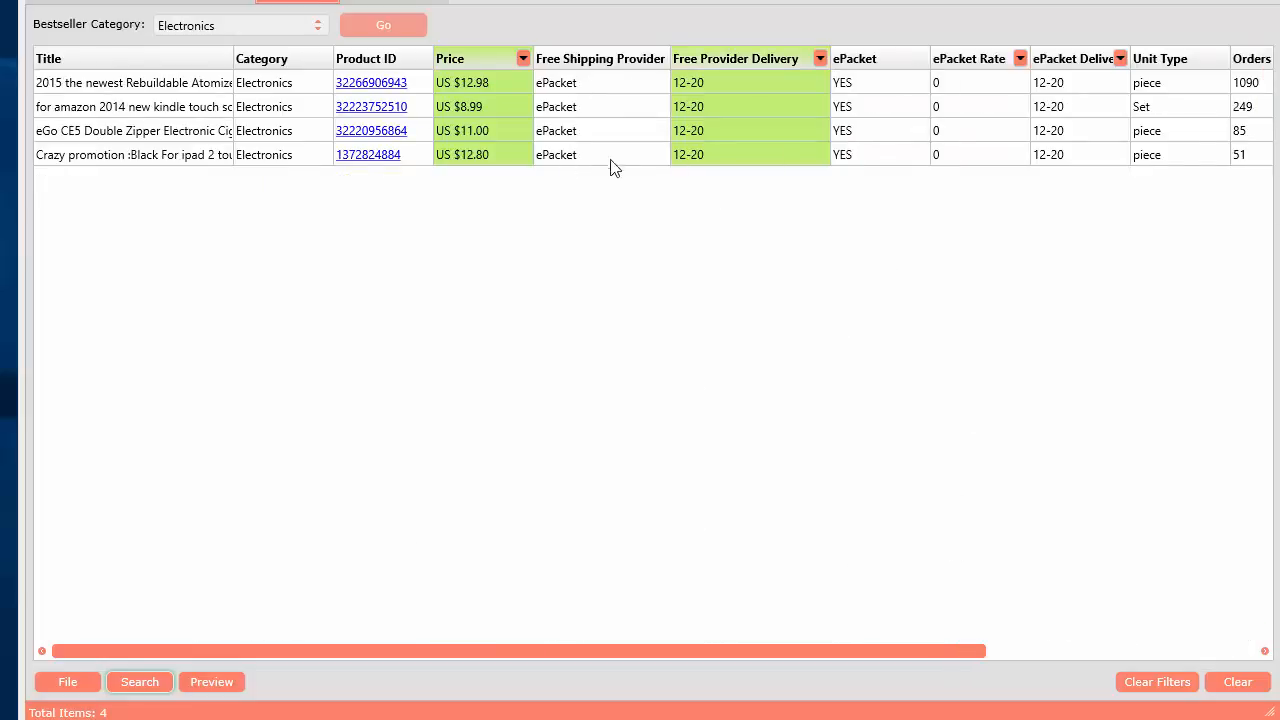
{"action": "scroll", "scroll_direction": "right", "scroll_amount": 3}
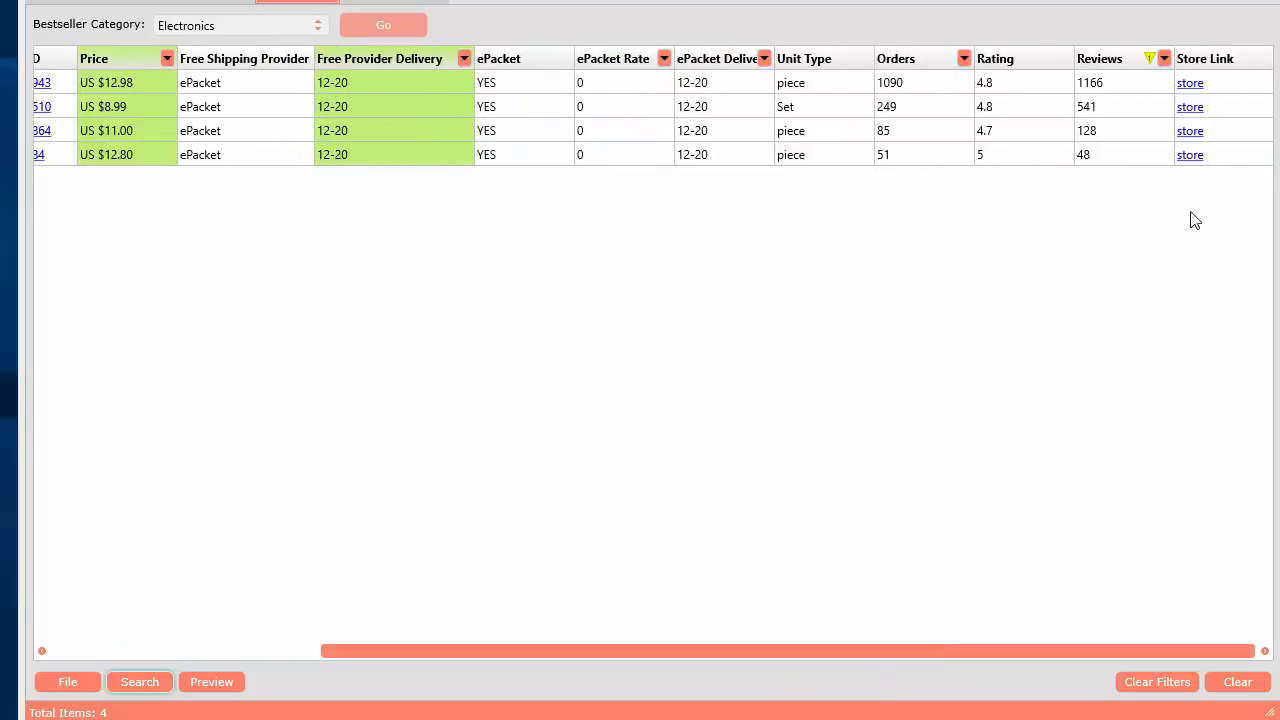
{"action": "mouse_move", "coordinate": [1128, 114]}
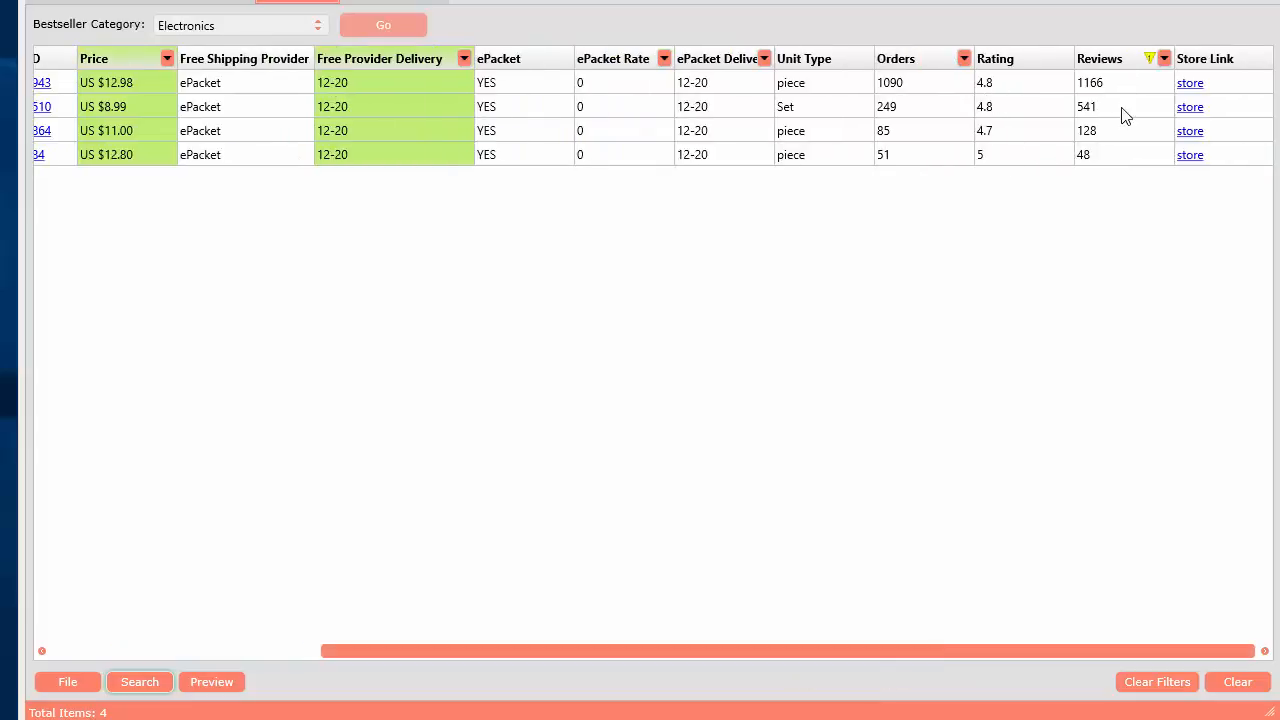
{"action": "mouse_move", "coordinate": [764, 96]}
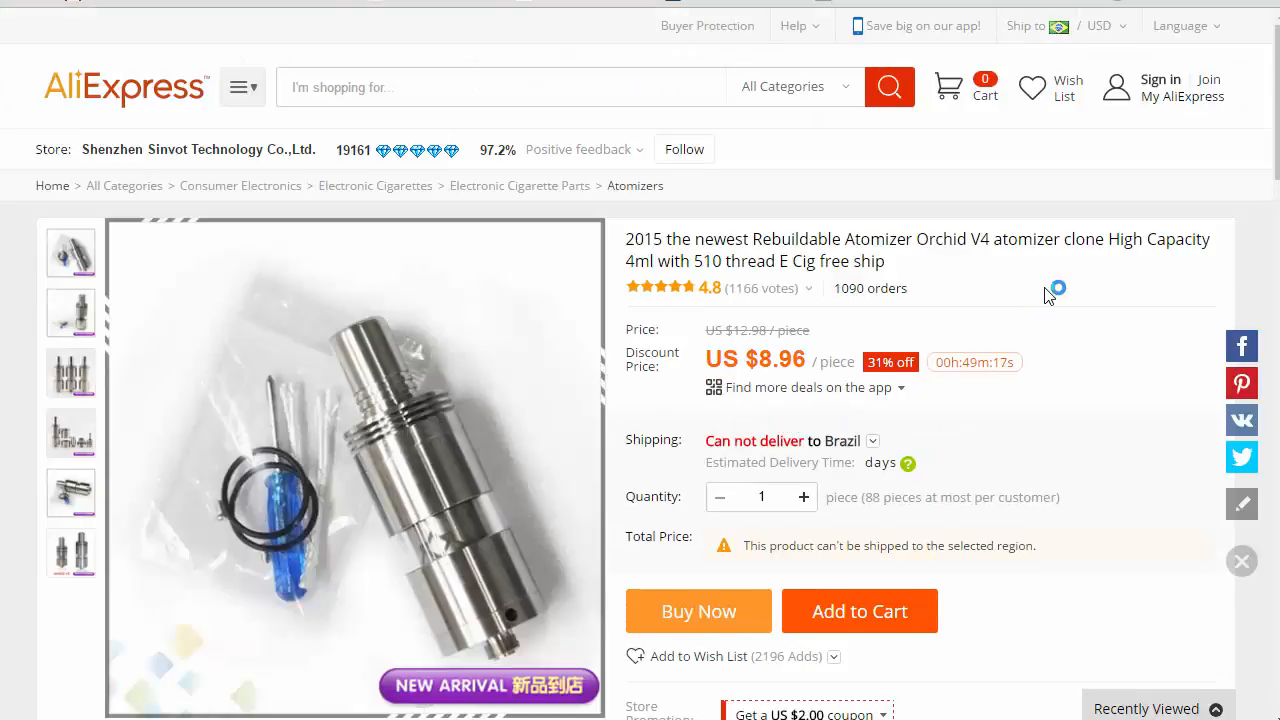
{"action": "mouse_move", "coordinate": [1148, 284]}
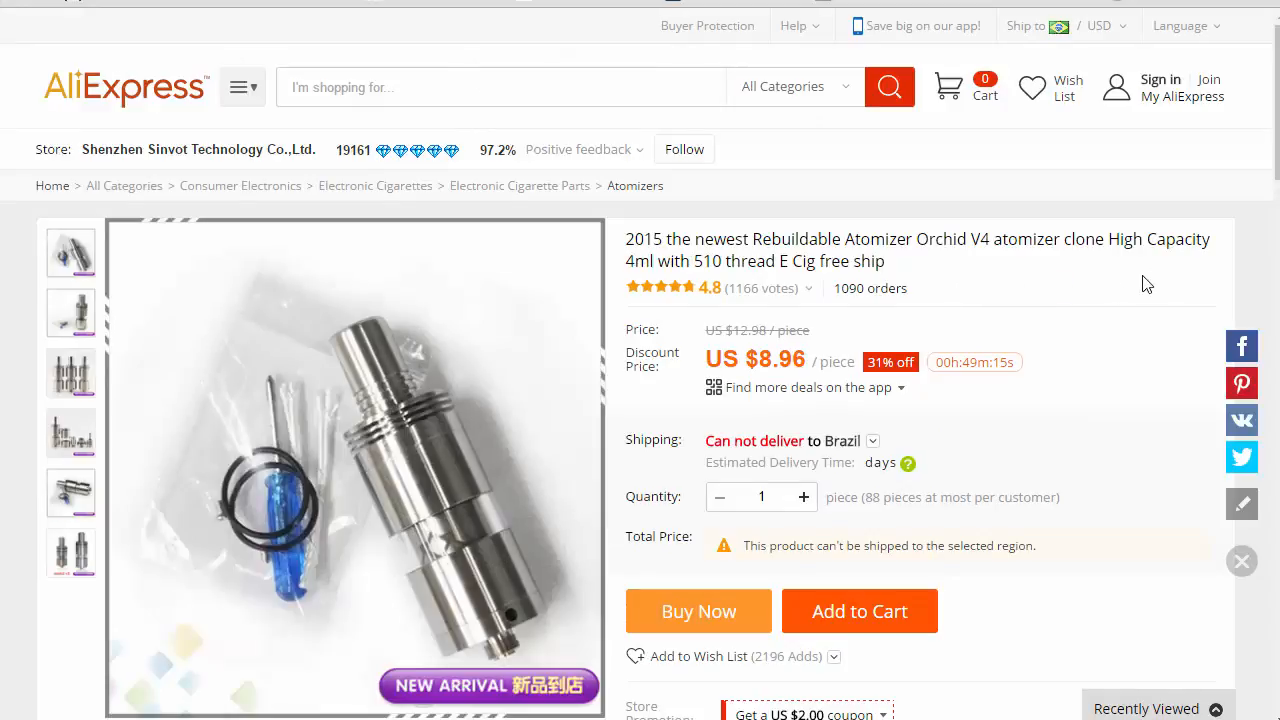
{"action": "mouse_move", "coordinate": [1096, 292]}
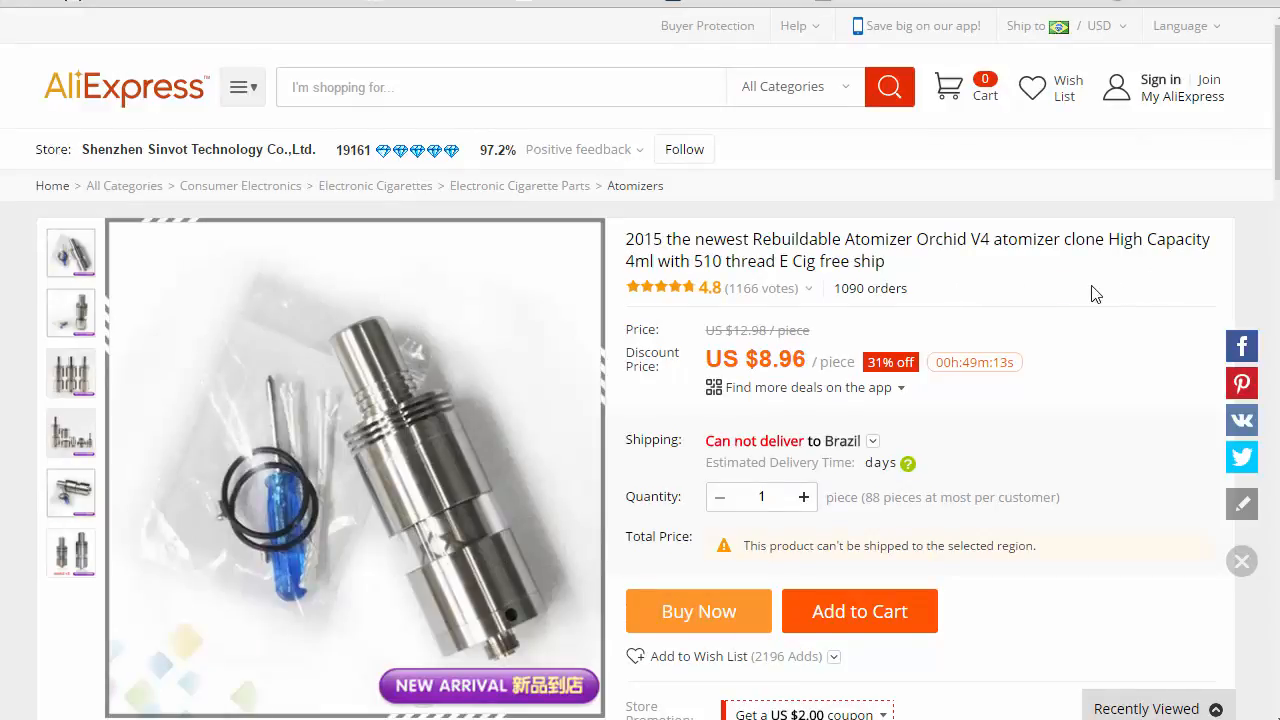
{"action": "scroll", "scroll_direction": "down", "scroll_amount": 3}
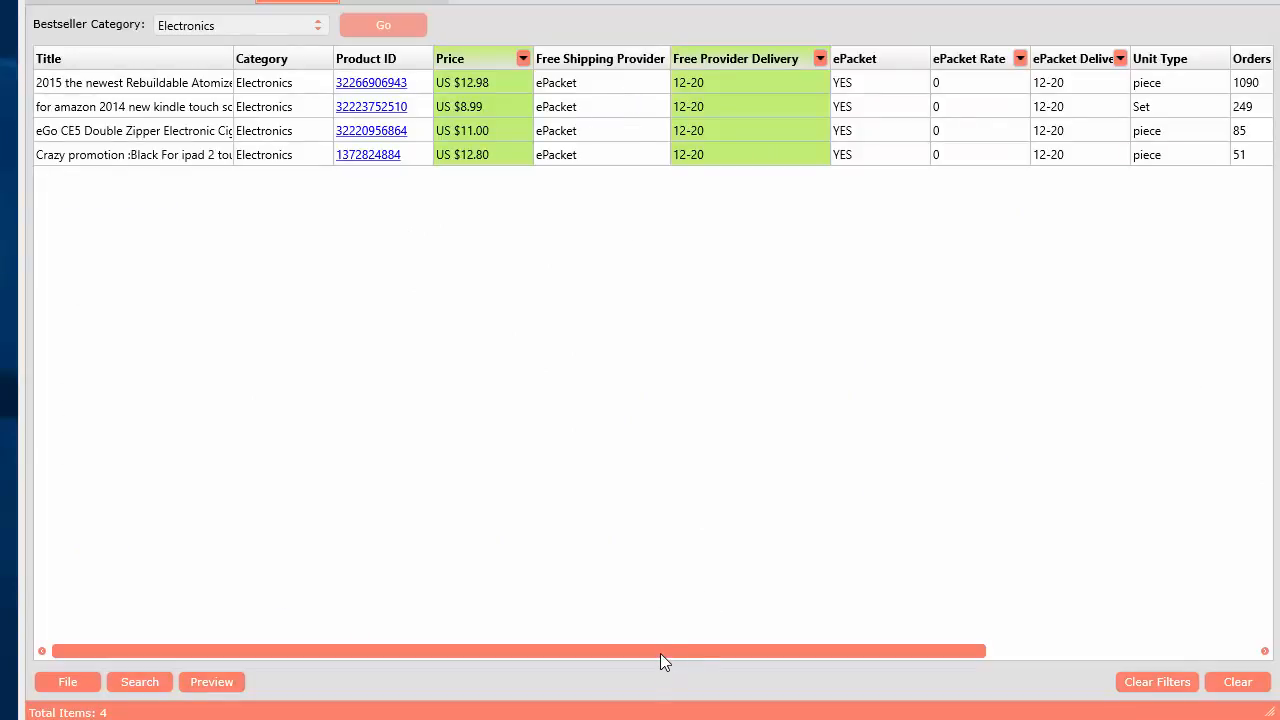
Clear all filters so the full list of 67 Electronics best sellers returns
{"action": "scroll", "scroll_direction": "right", "scroll_amount": 3}
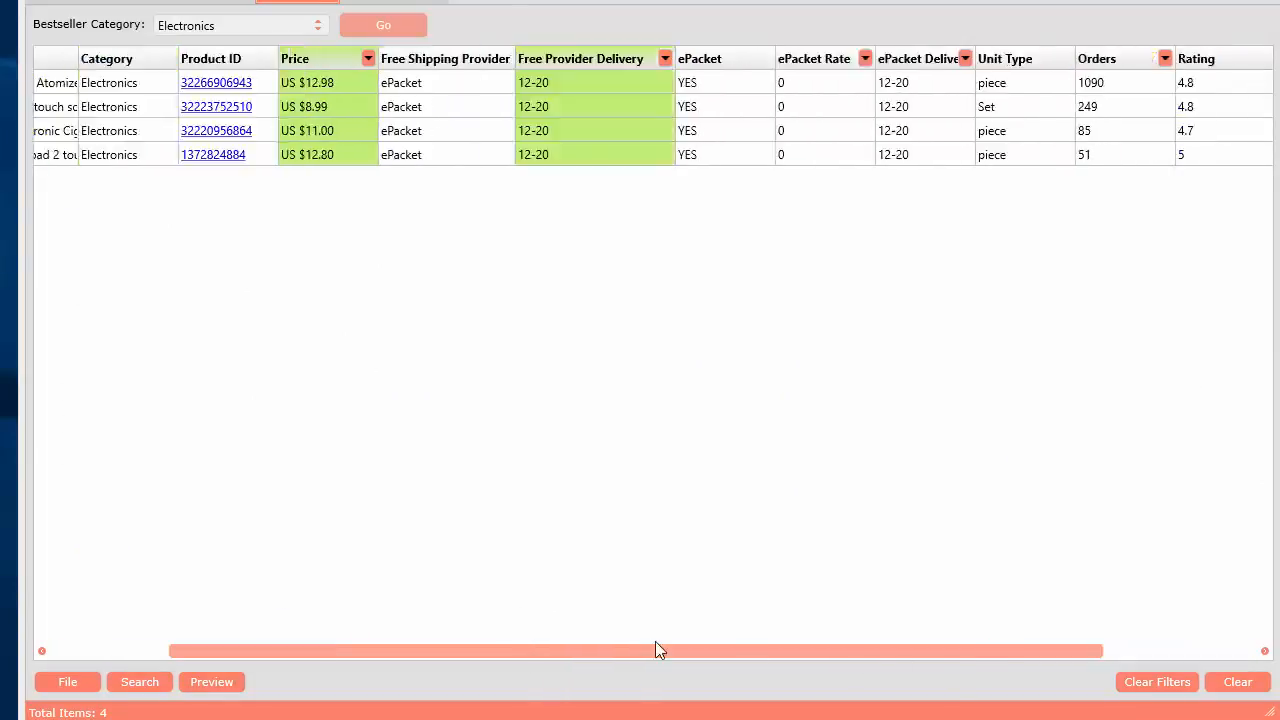
{"action": "scroll", "scroll_direction": "left", "scroll_amount": 3}
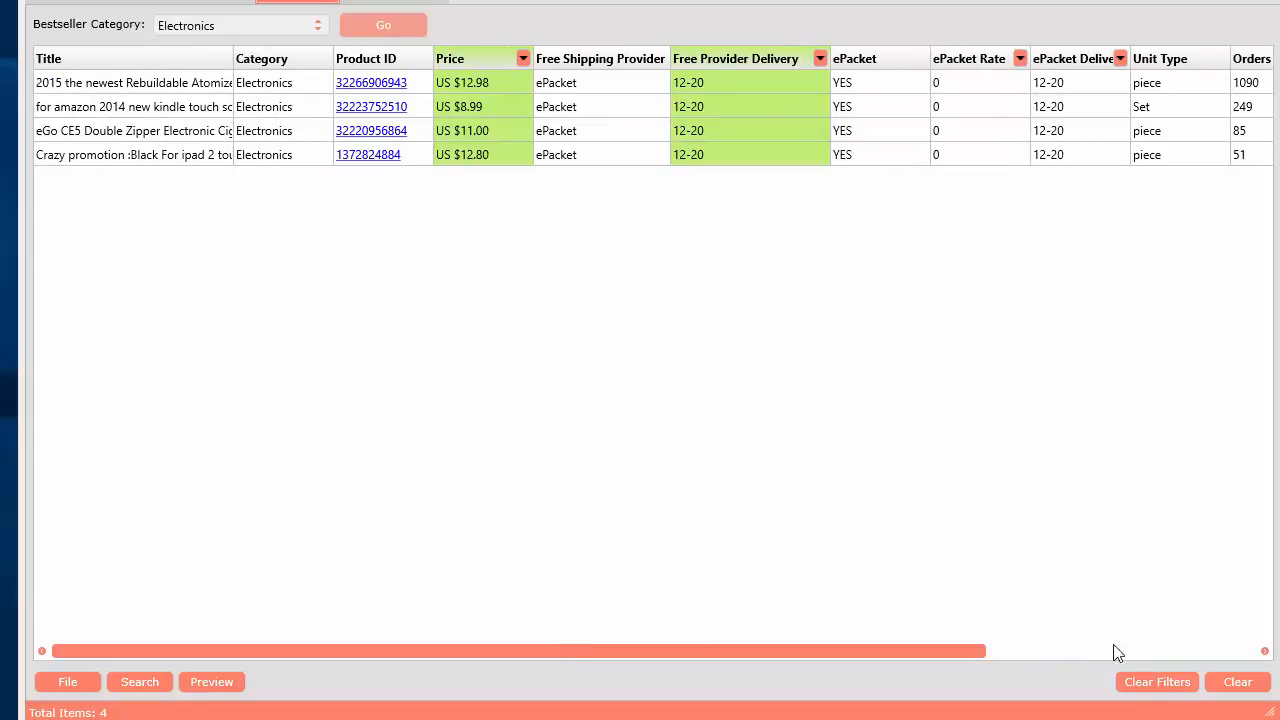
{"action": "left_click", "coordinate": [384, 24]}
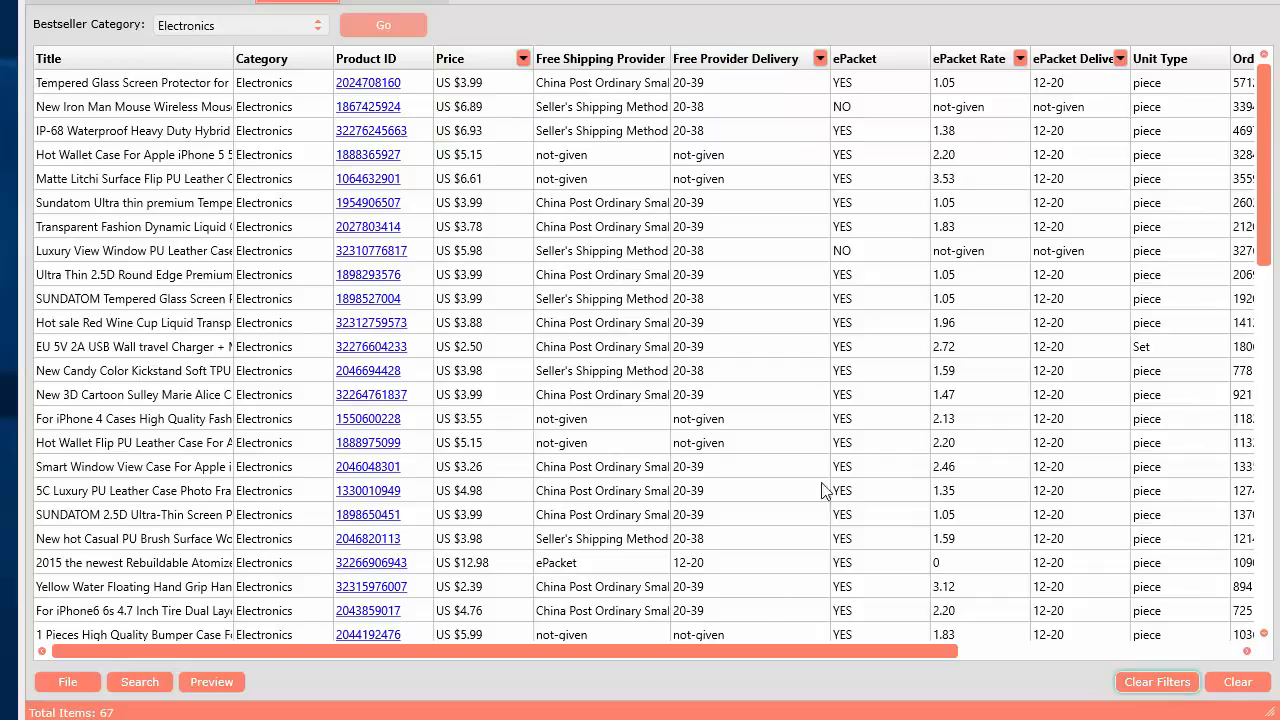
{"action": "scroll", "scroll_direction": "down", "scroll_amount": 3}
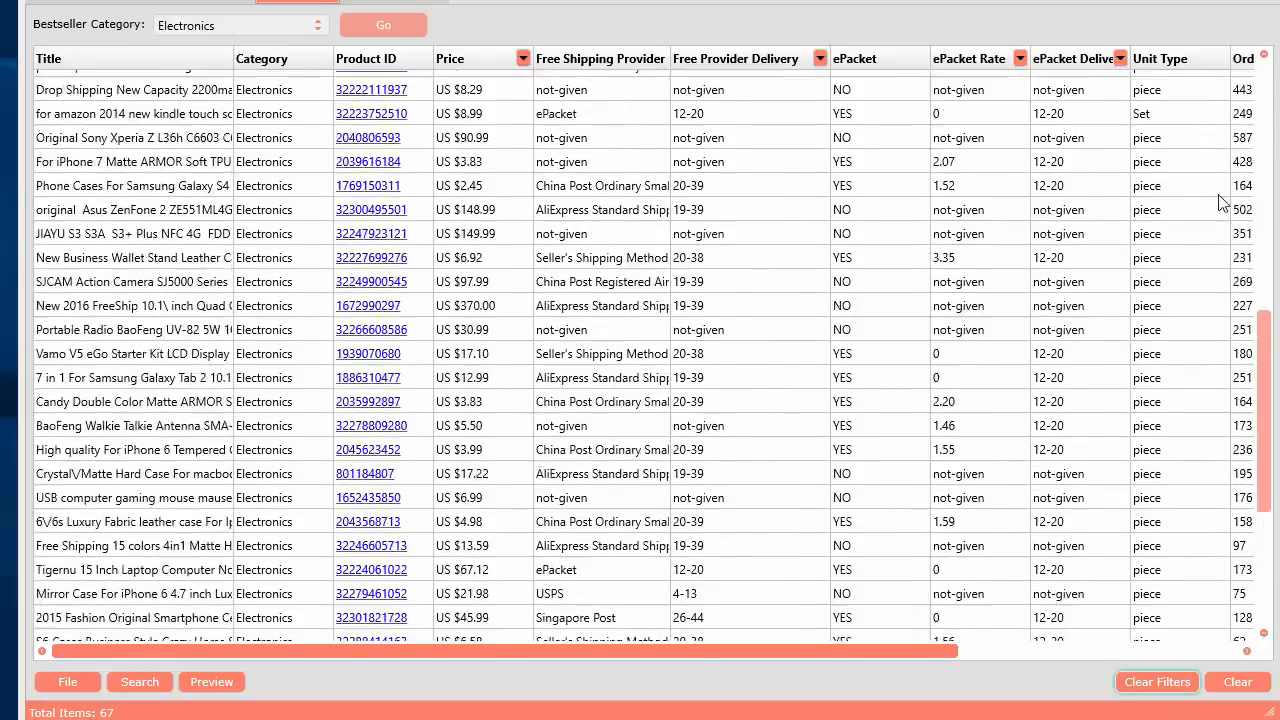
{"action": "scroll", "scroll_direction": "right", "scroll_amount": 3}
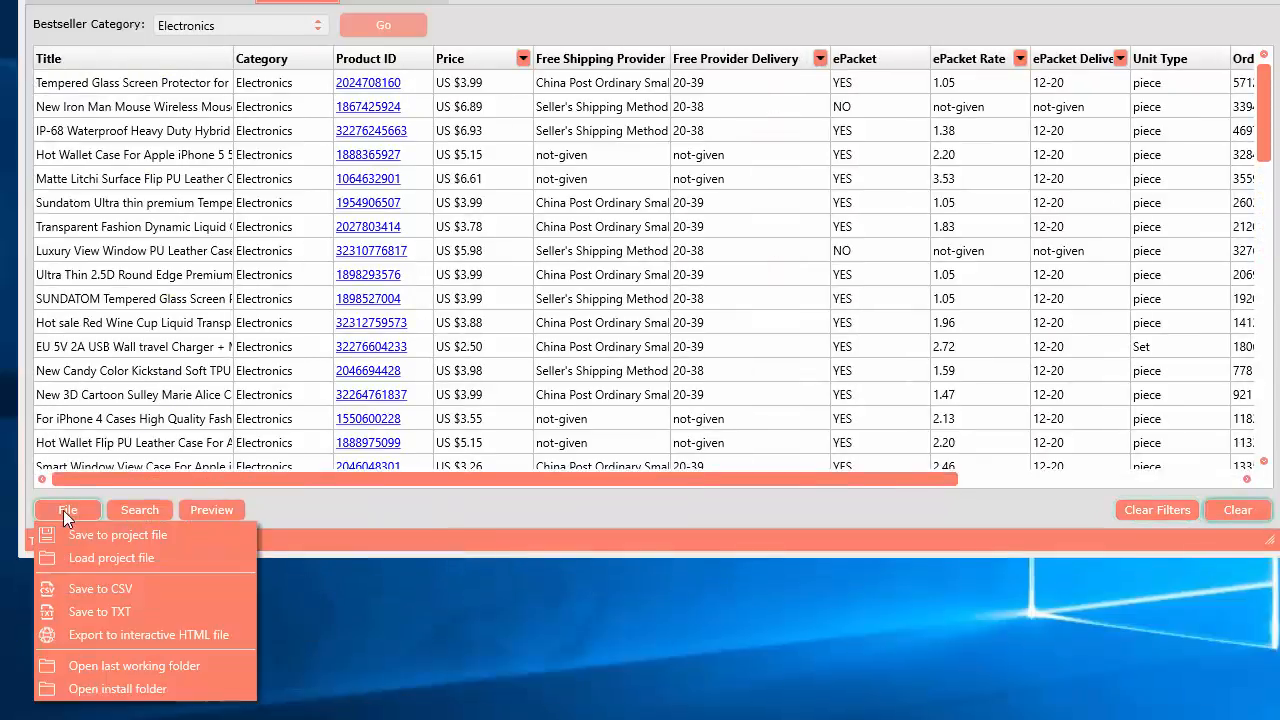
{"action": "mouse_move", "coordinate": [118, 534]}
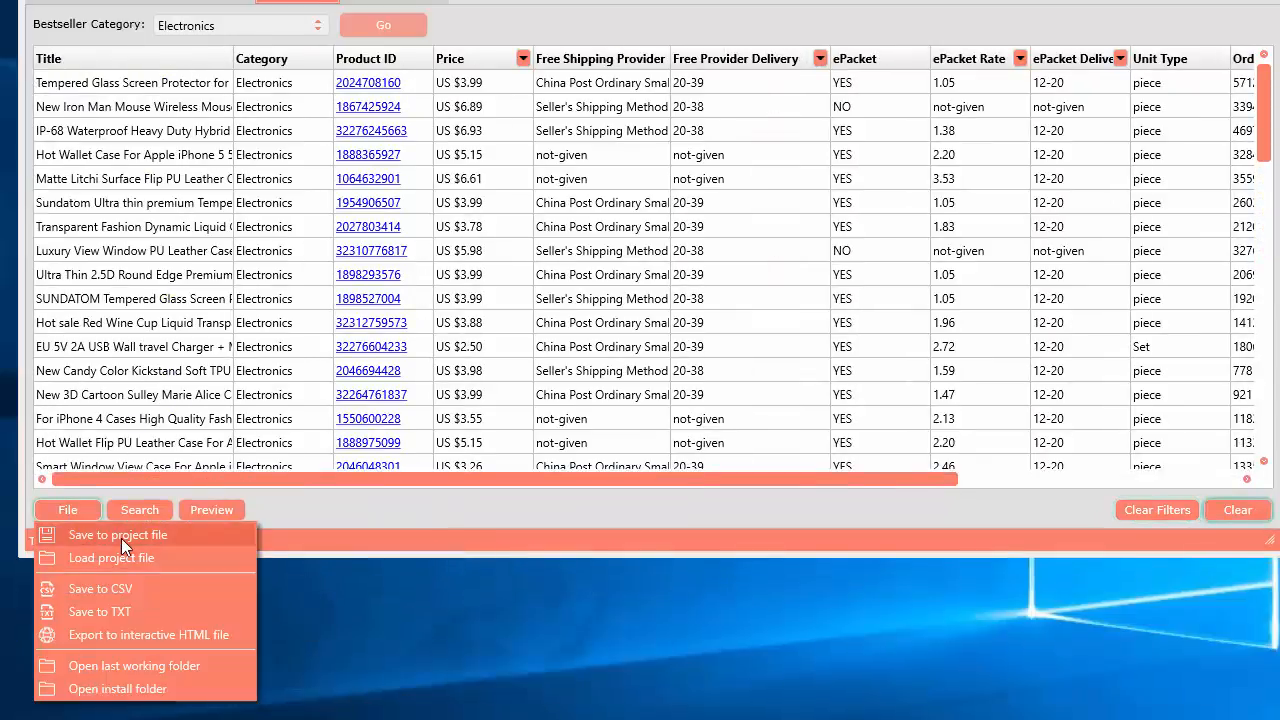
Select a product and review the File menu's Save to CSV, TXT and interactive HTML export options
{"action": "left_click", "coordinate": [460, 346]}
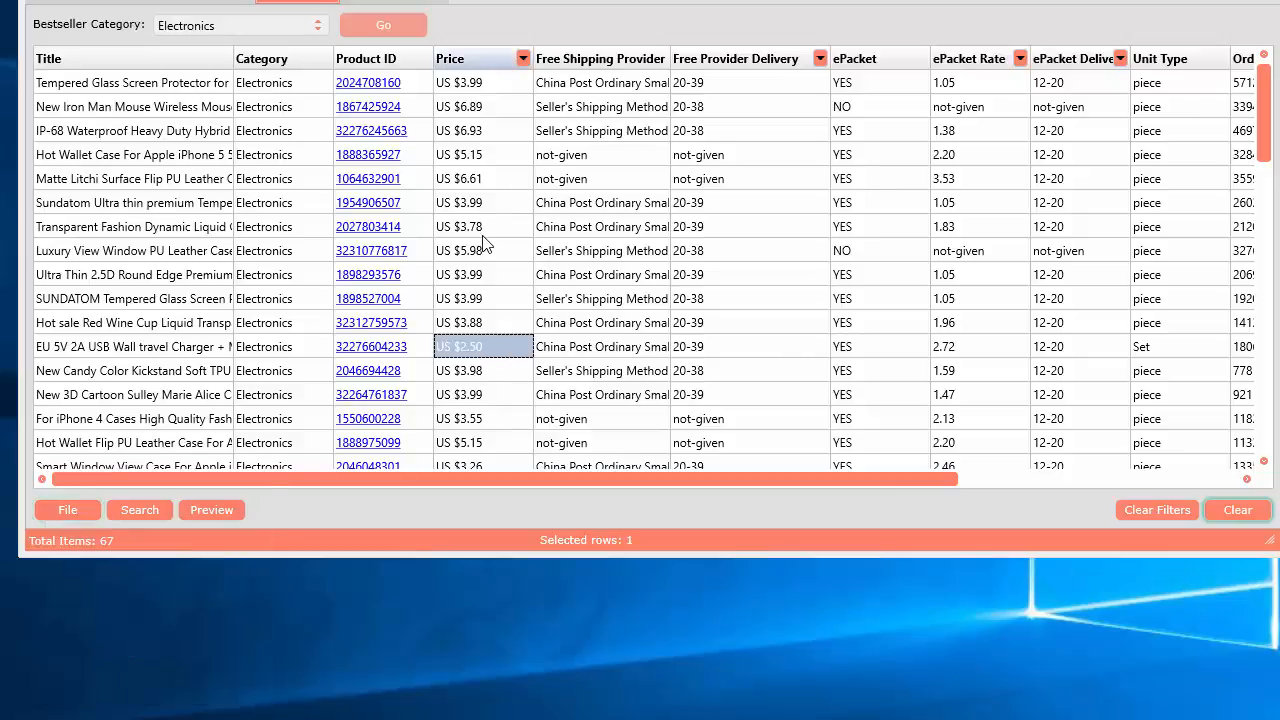
{"action": "left_click", "coordinate": [68, 510]}
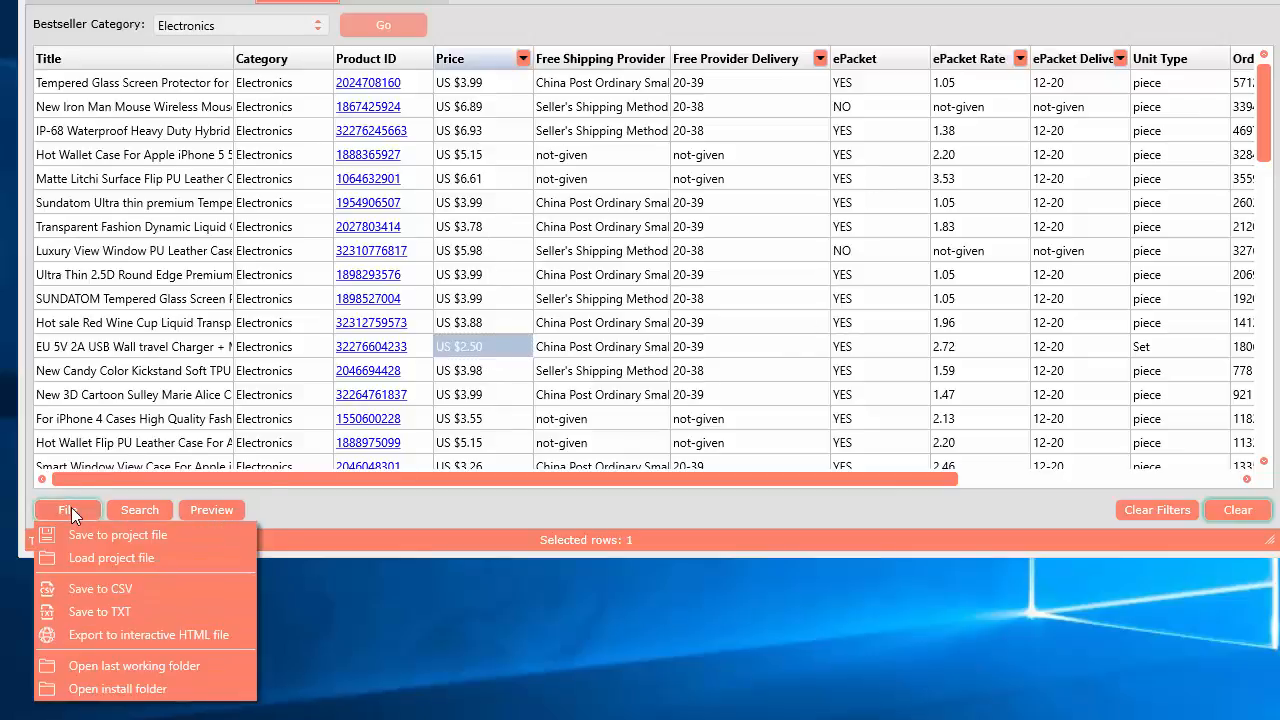
{"action": "left_click", "coordinate": [116, 534]}
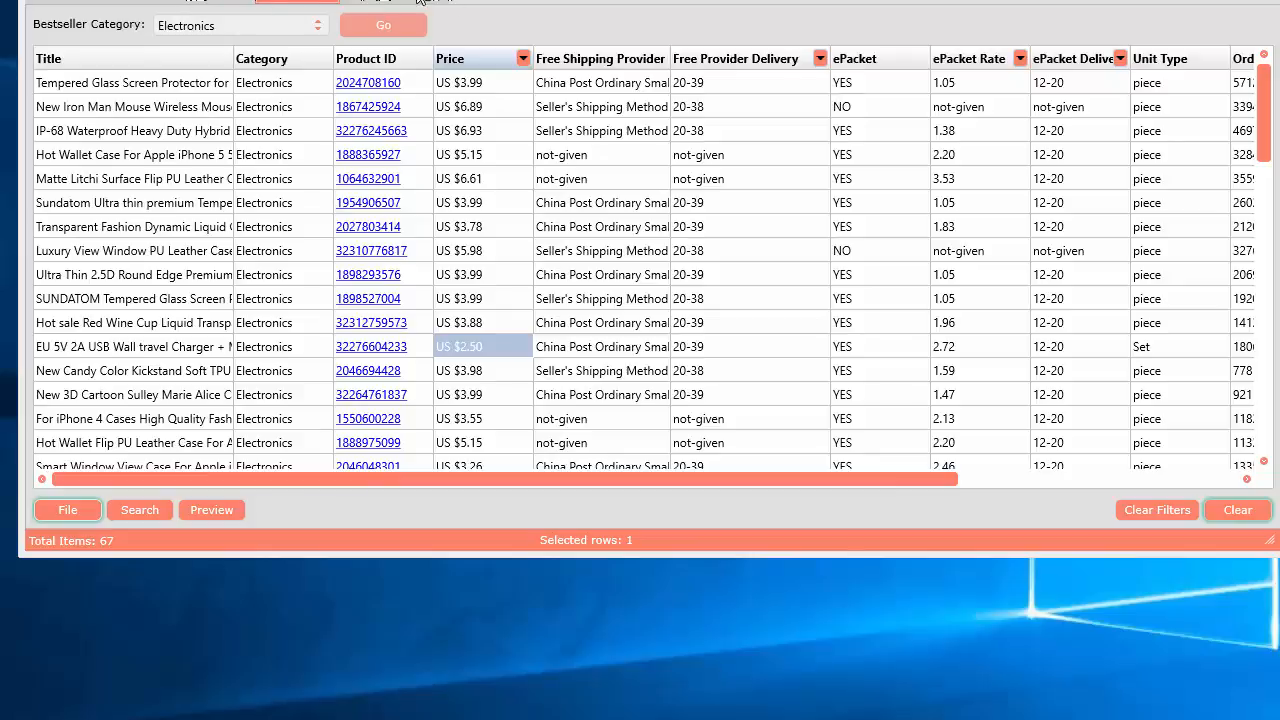
{"action": "mouse_move", "coordinate": [512, 280]}
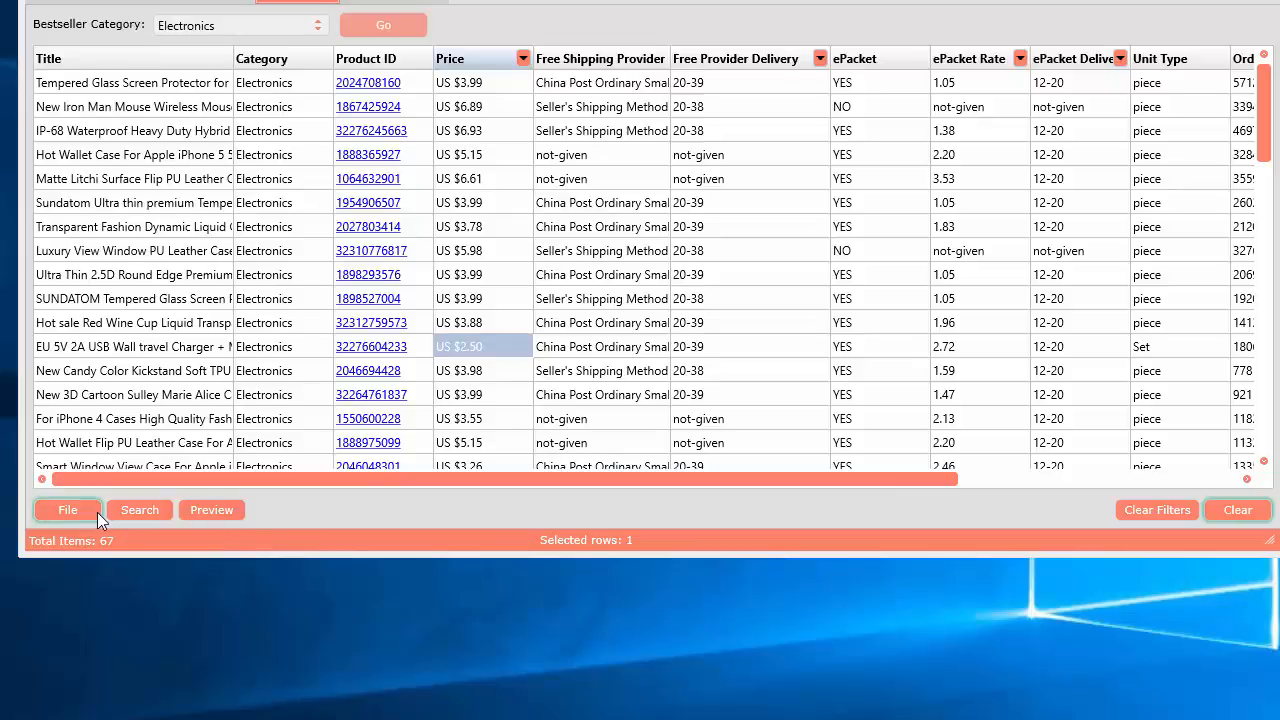
{"action": "left_click", "coordinate": [68, 510]}
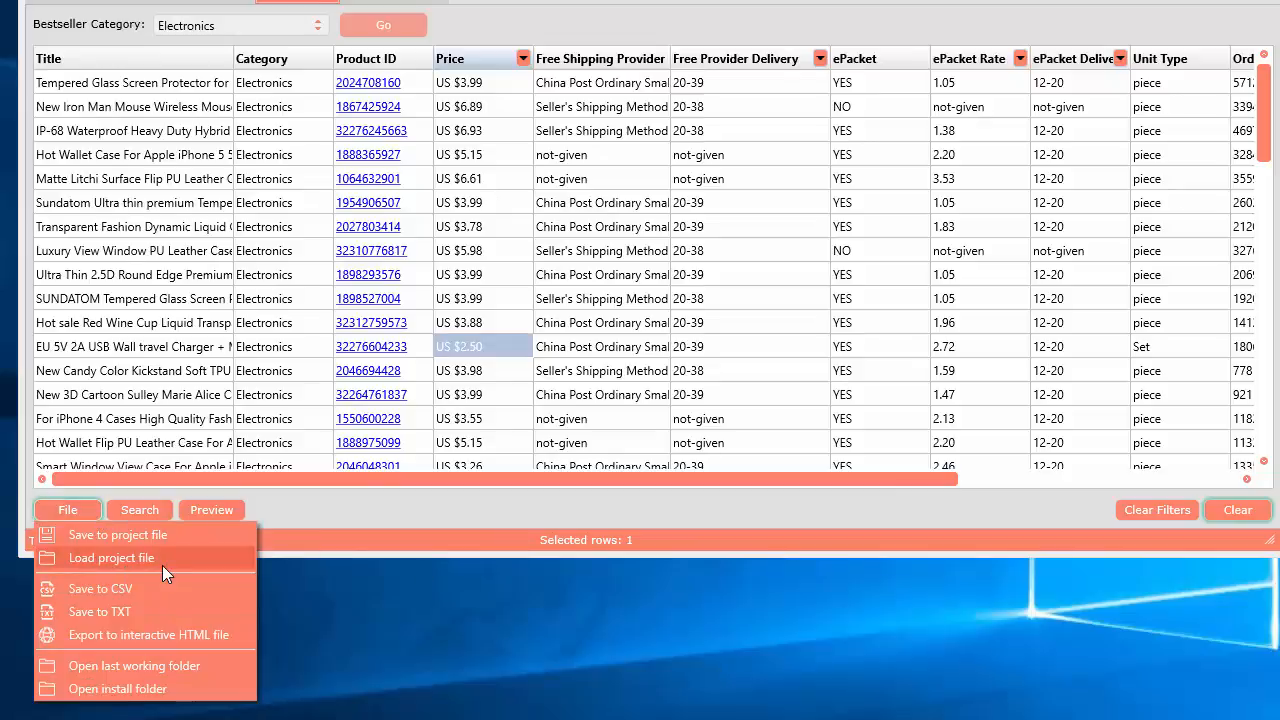
{"action": "mouse_move", "coordinate": [100, 588]}
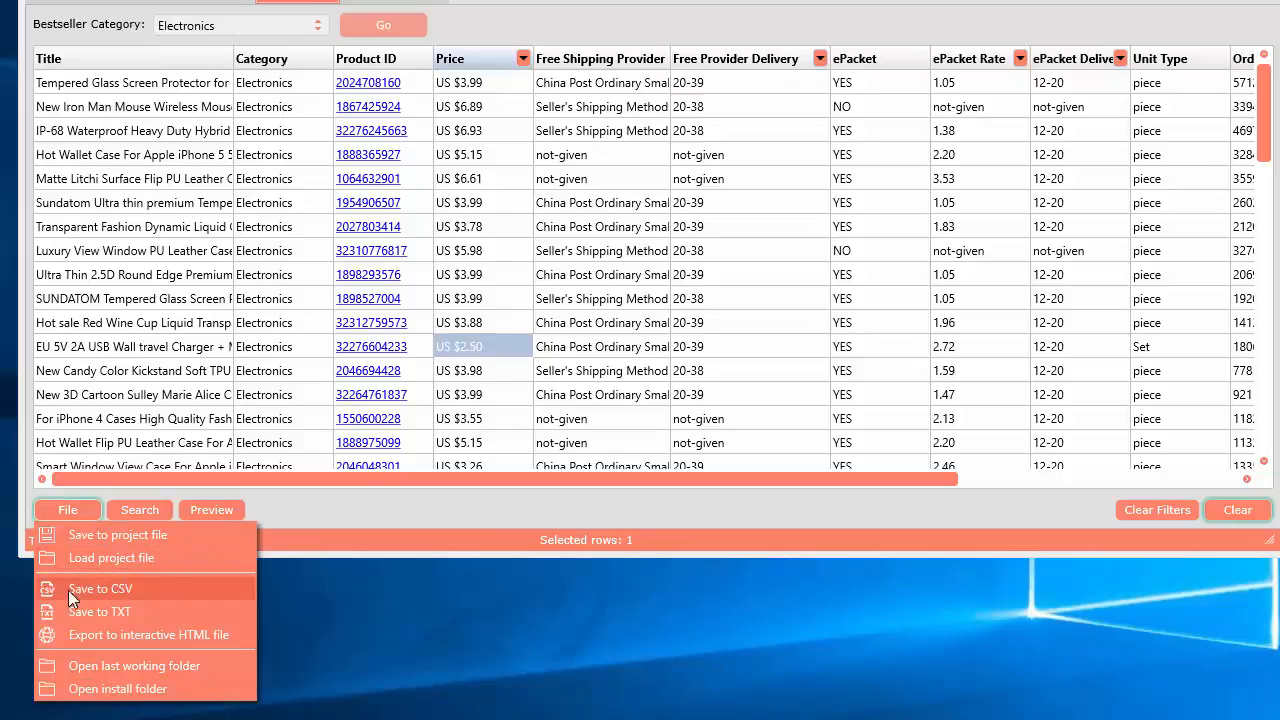
{"action": "mouse_move", "coordinate": [136, 598]}
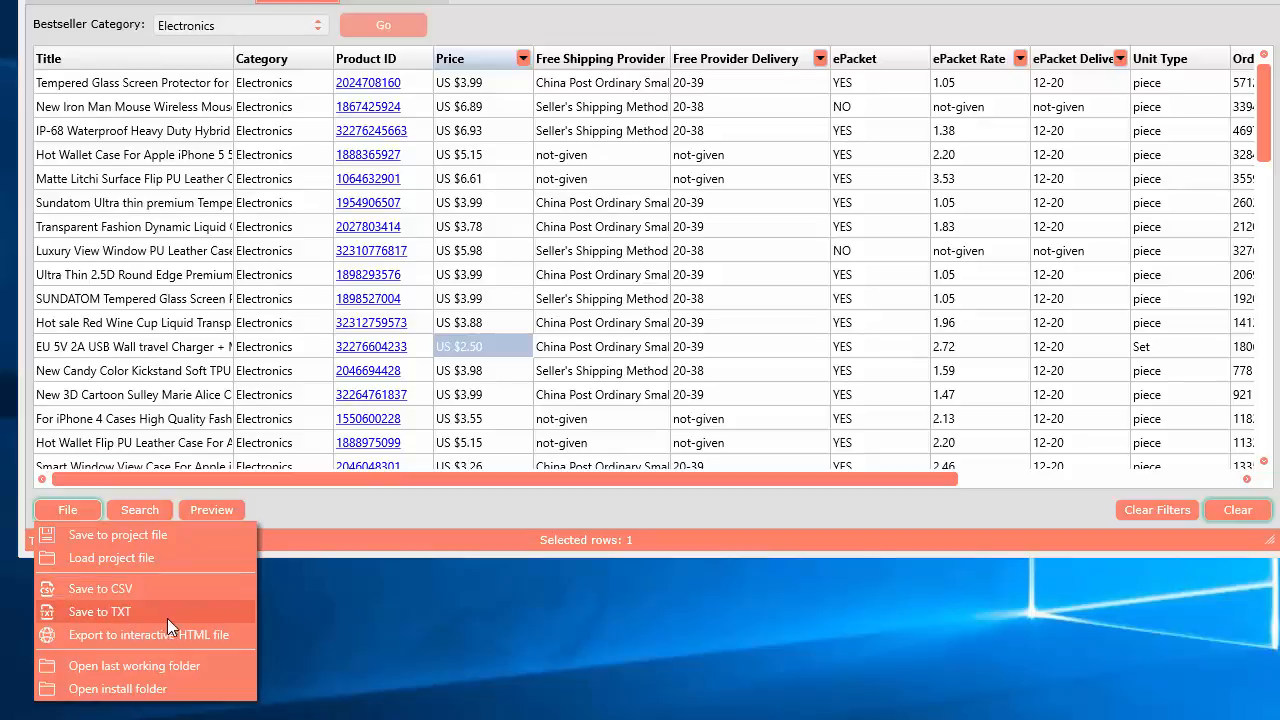
{"action": "mouse_move", "coordinate": [148, 636]}
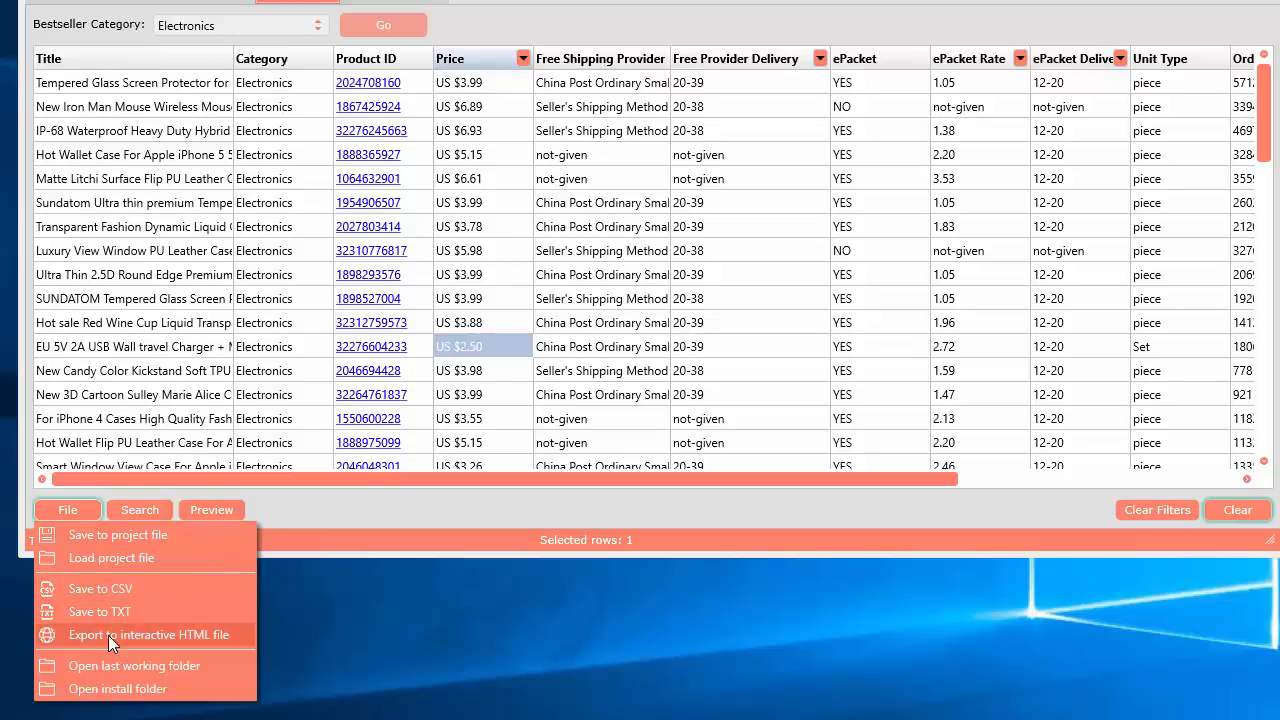
{"action": "left_click", "coordinate": [148, 636]}
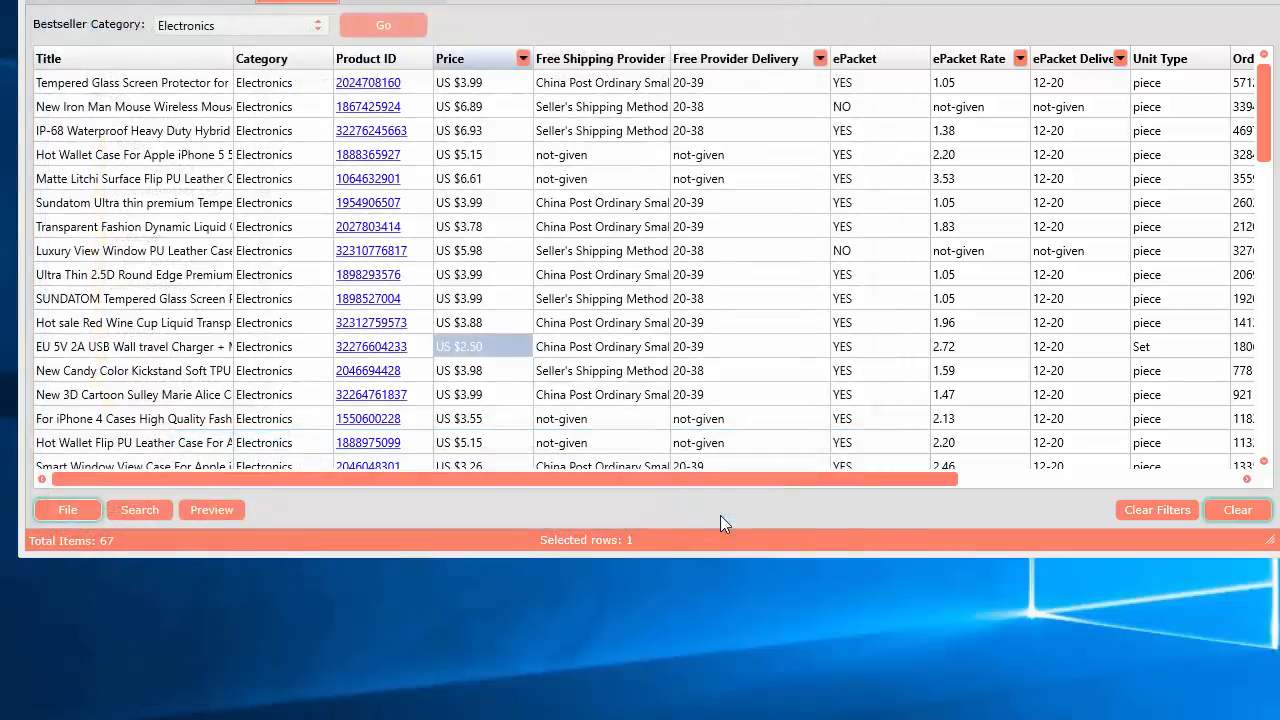
{"action": "left_click", "coordinate": [68, 510]}
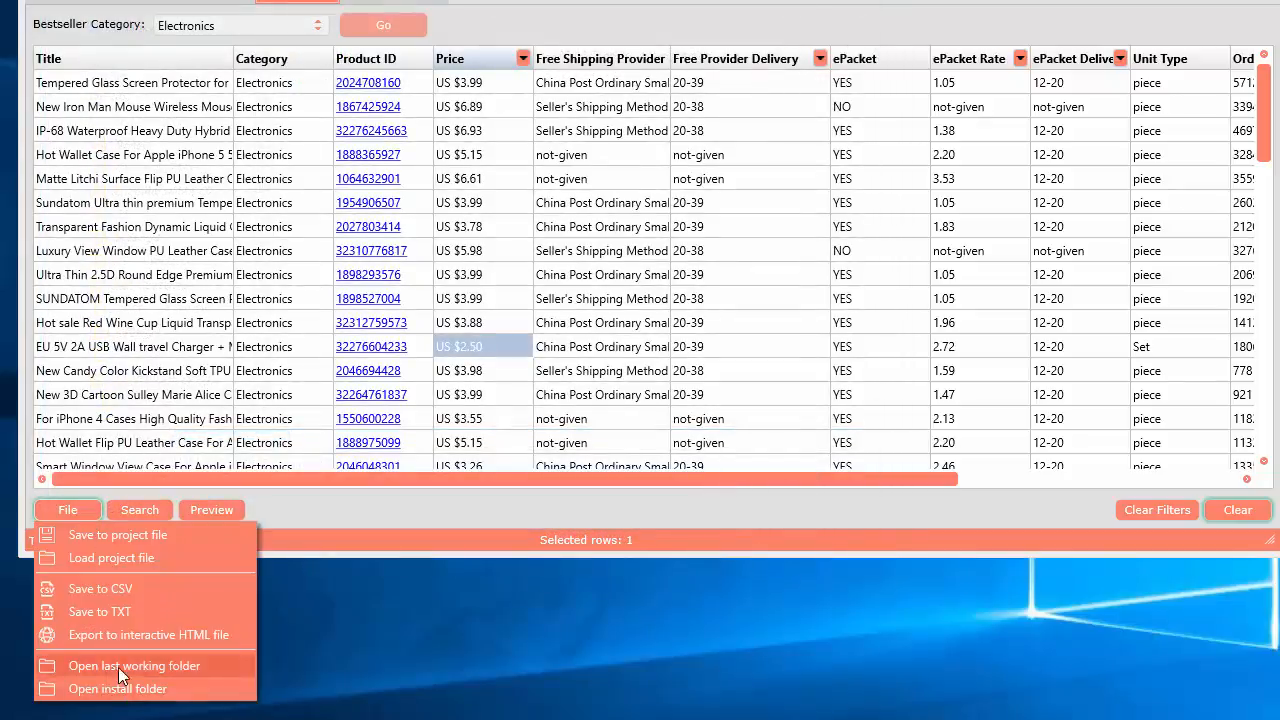
{"action": "mouse_move", "coordinate": [156, 672]}
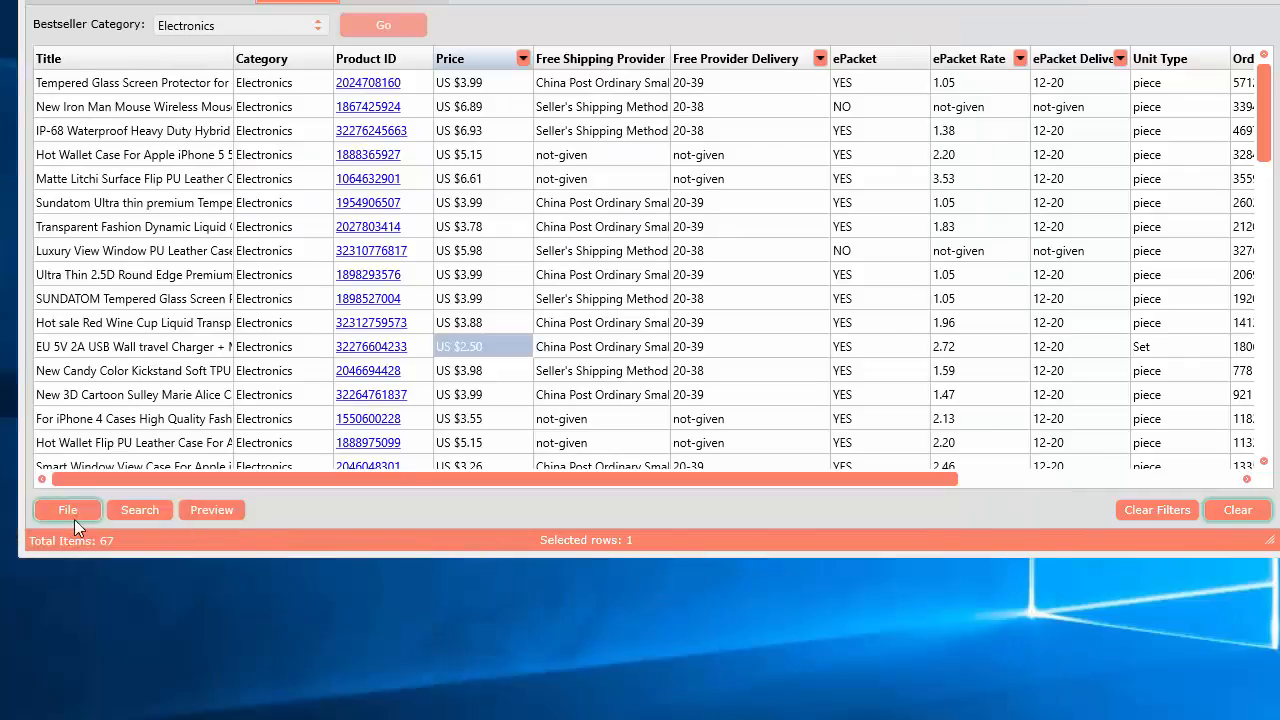
{"action": "left_click", "coordinate": [68, 510]}
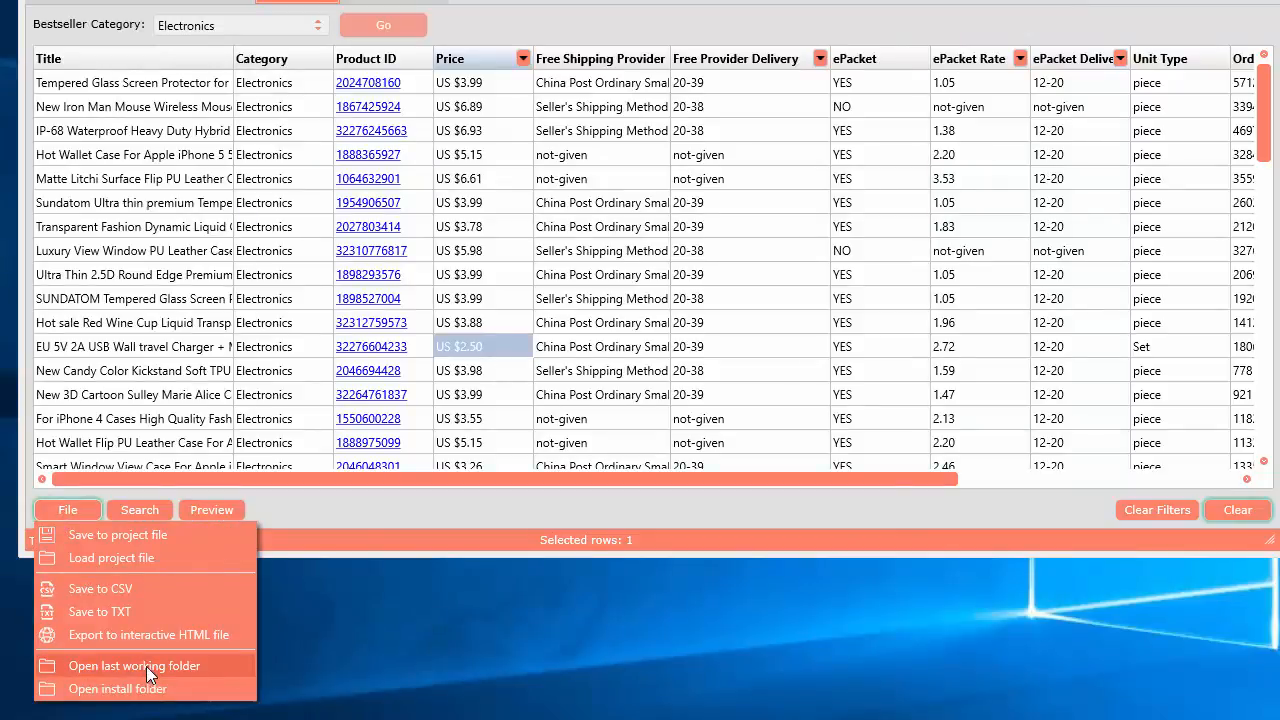
{"action": "mouse_move", "coordinate": [398, 520]}
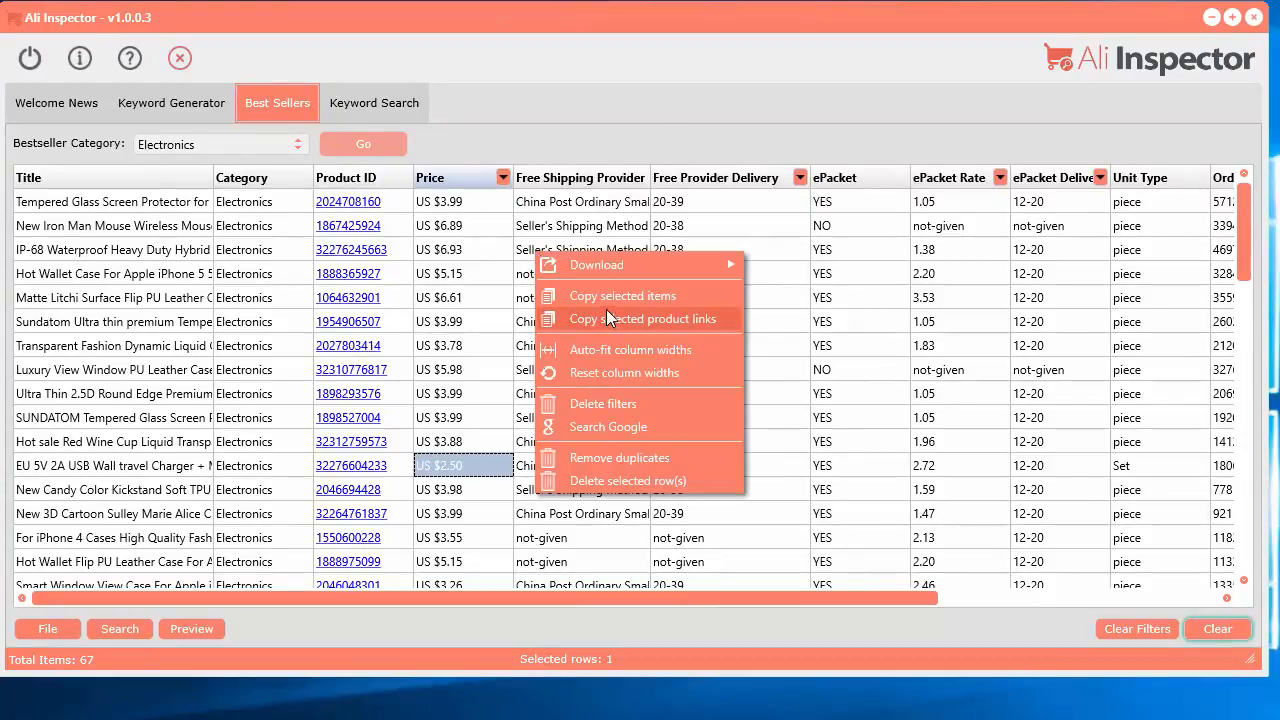
{"action": "mouse_move", "coordinate": [640, 256]}
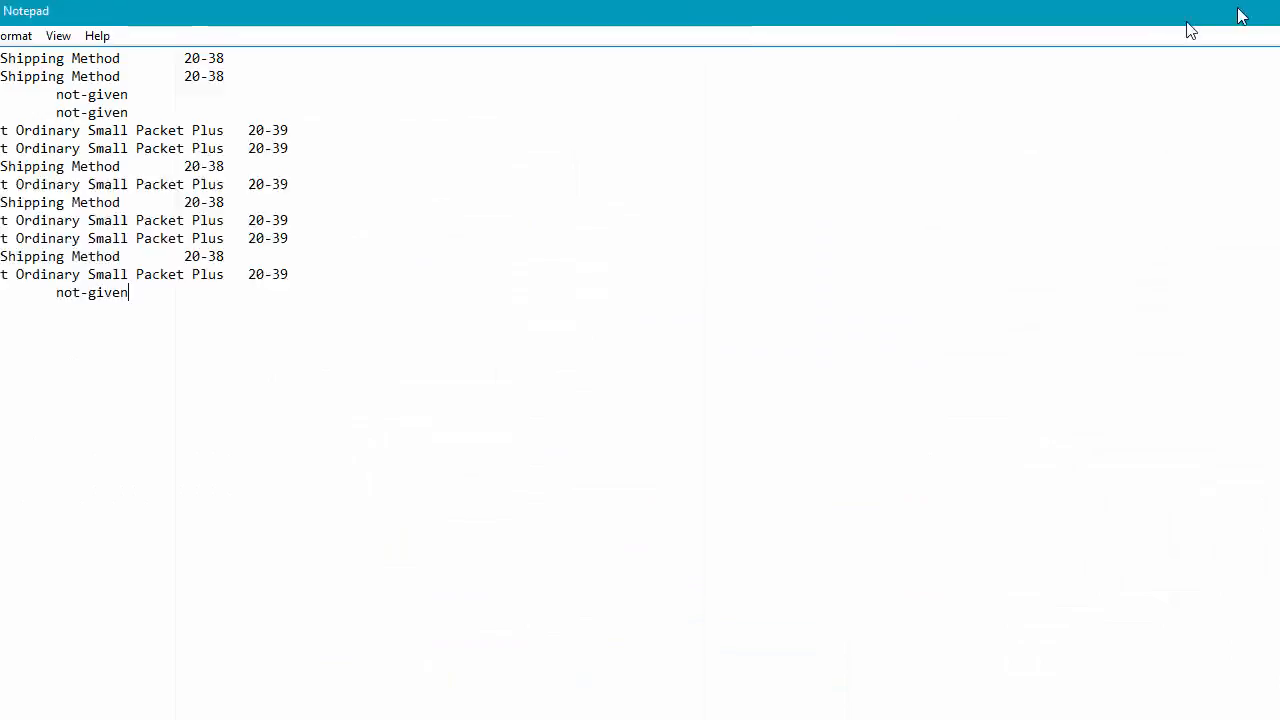
Replace the old Notepad text with the pasted list of AliExpress product links
{"action": "key", "text": "ctrl+a"}
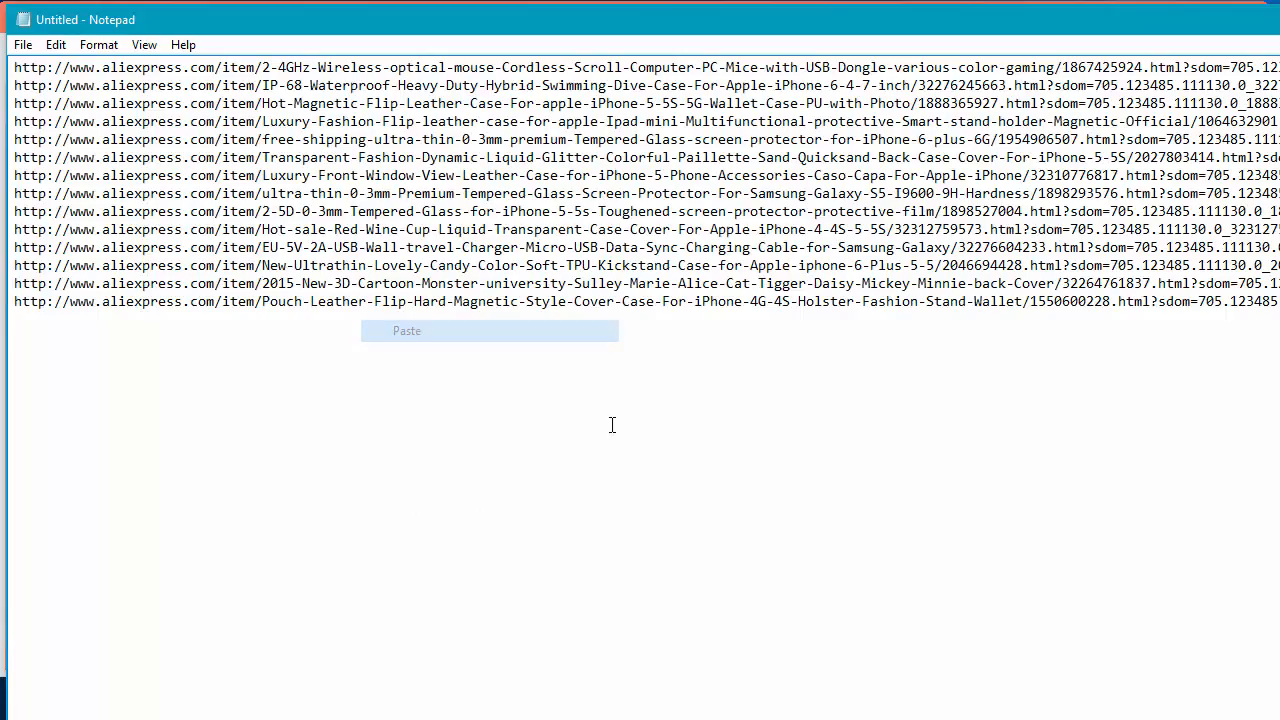
{"action": "left_click", "coordinate": [406, 332]}
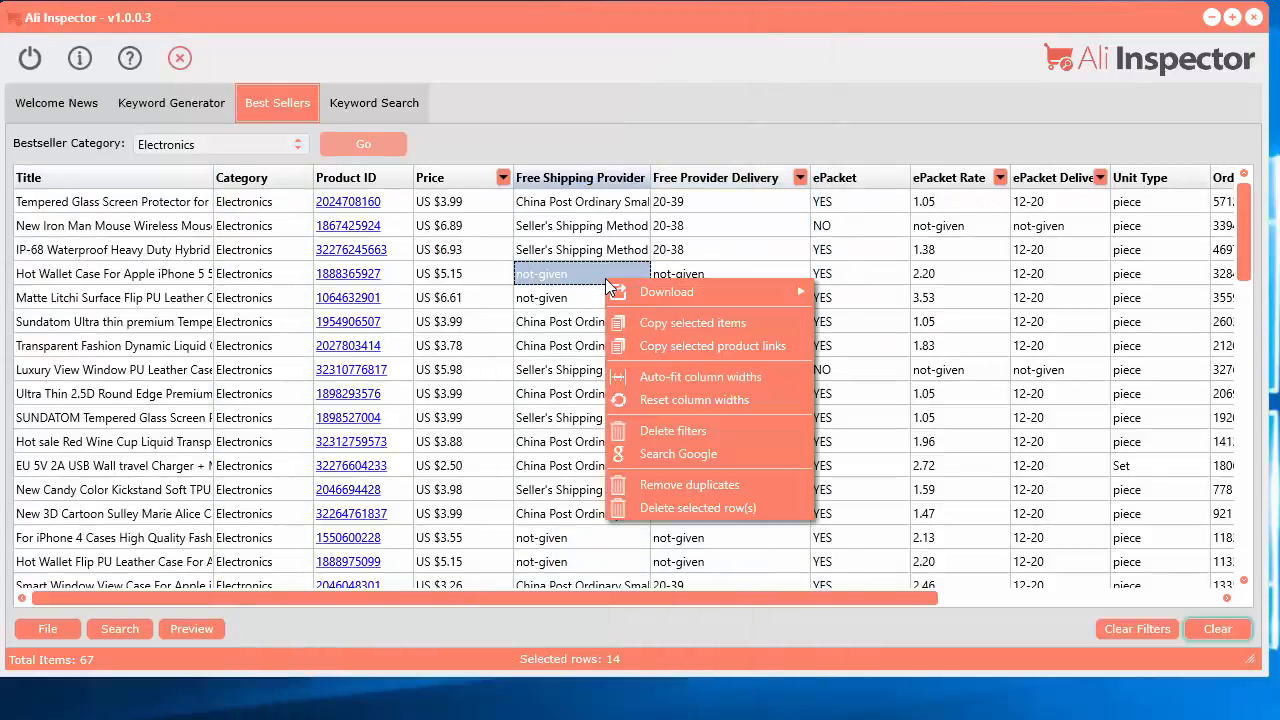
{"action": "mouse_move", "coordinate": [636, 346]}
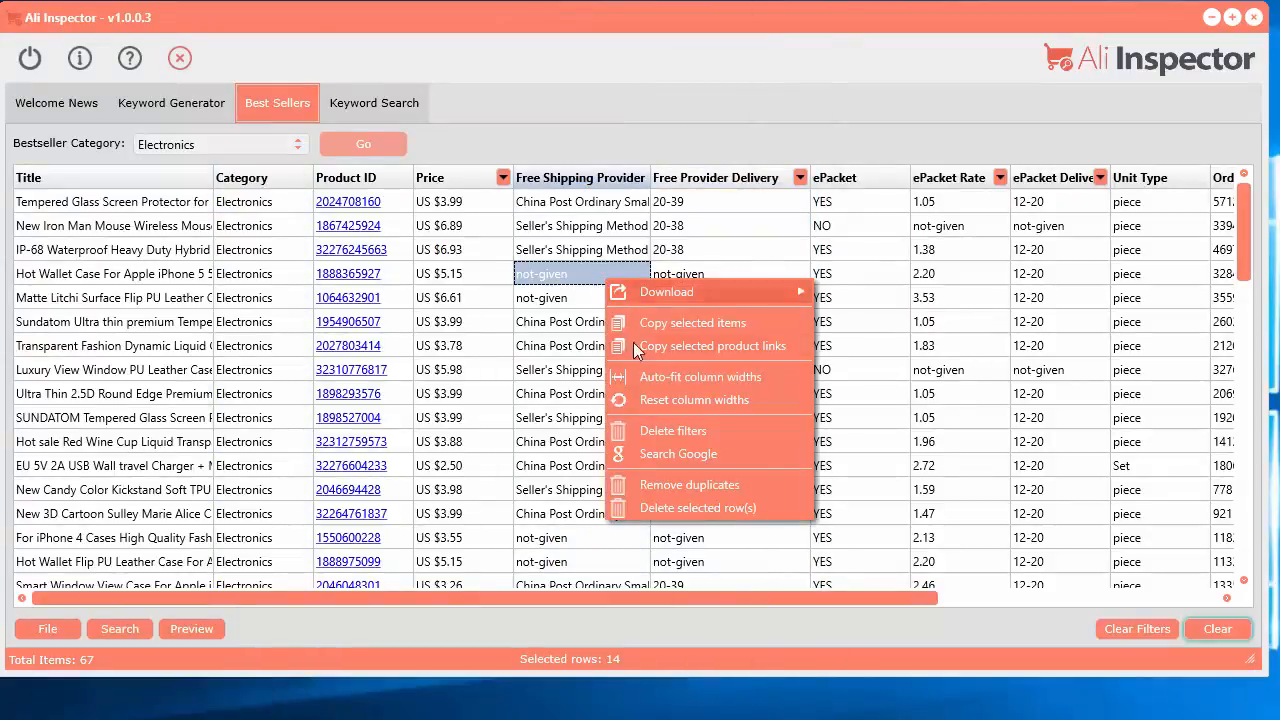
Auto-fit the table columns, then search Google for the Hot Wallet Case for iPhone 5 title
{"action": "left_click", "coordinate": [700, 376]}
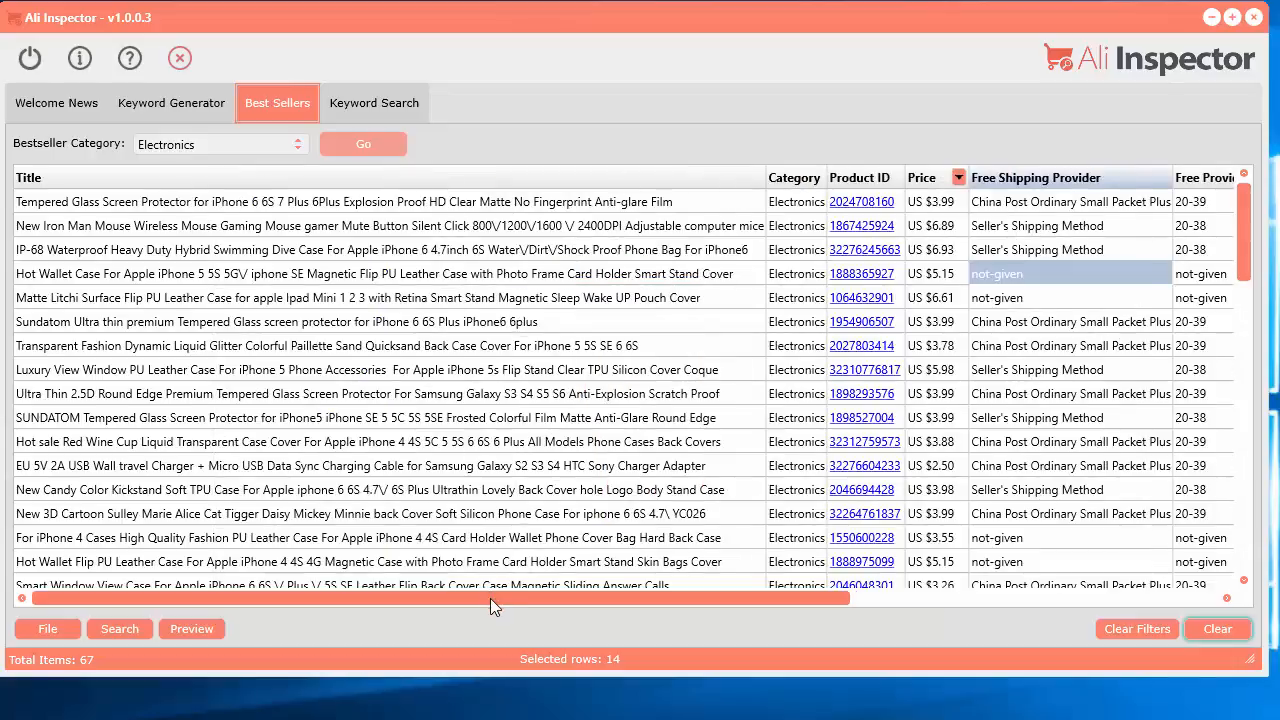
{"action": "mouse_move", "coordinate": [380, 620]}
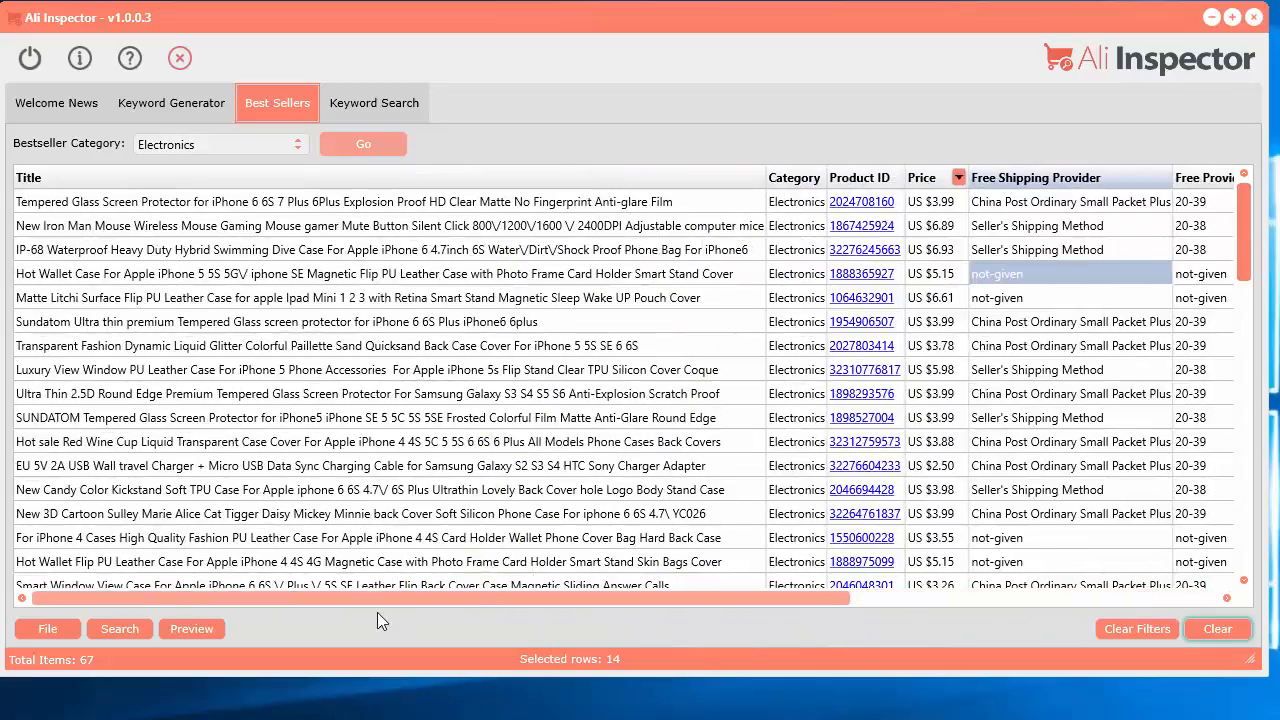
{"action": "scroll", "scroll_direction": "right", "scroll_amount": 3}
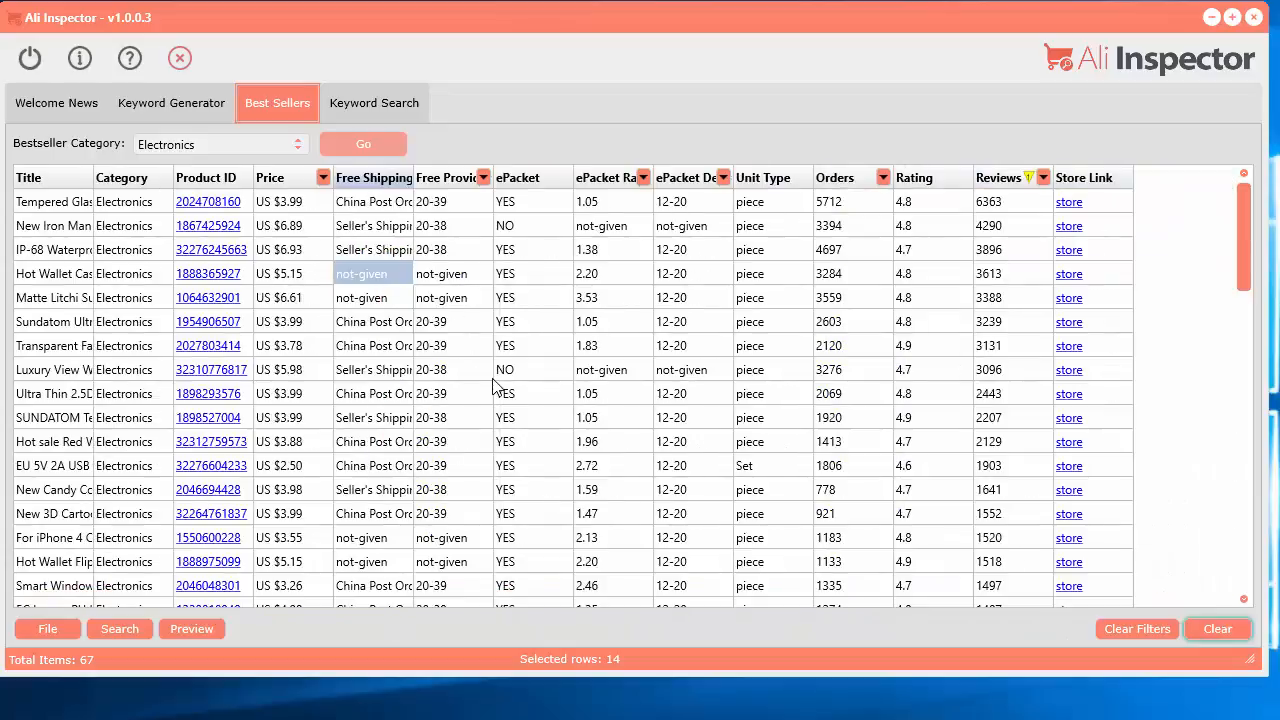
{"action": "right_click", "coordinate": [500, 344]}
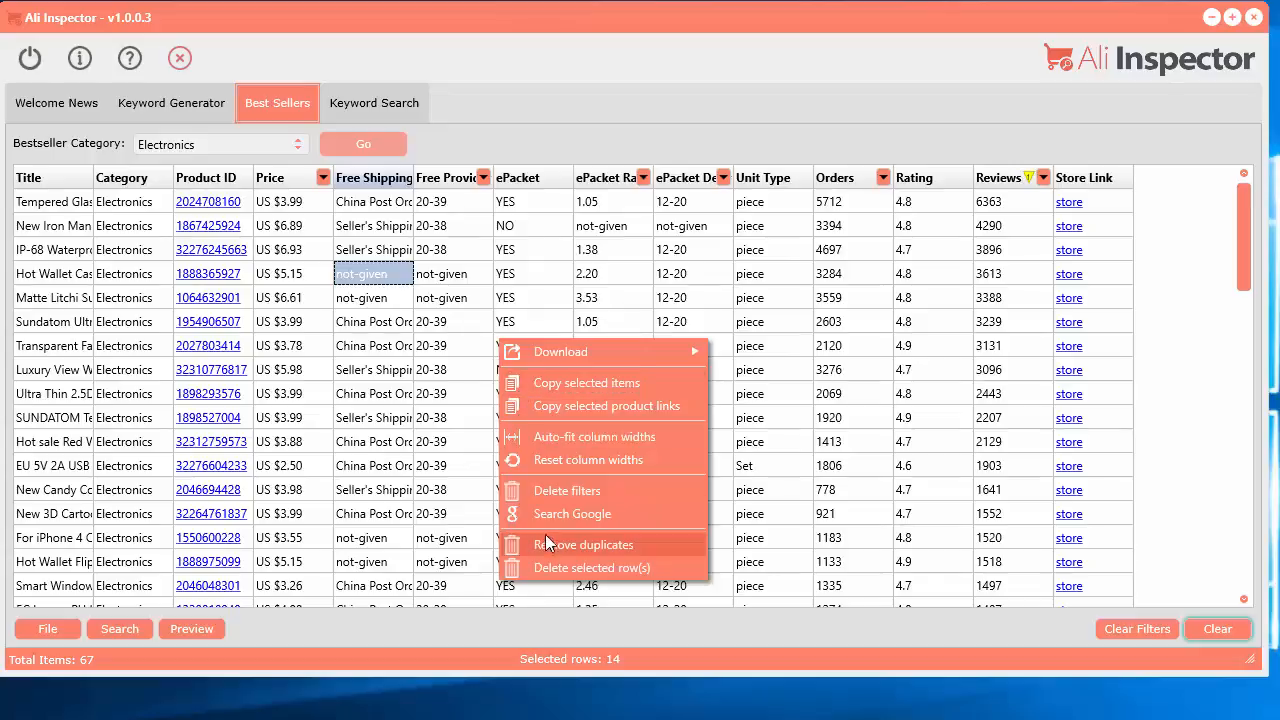
{"action": "mouse_move", "coordinate": [572, 512]}
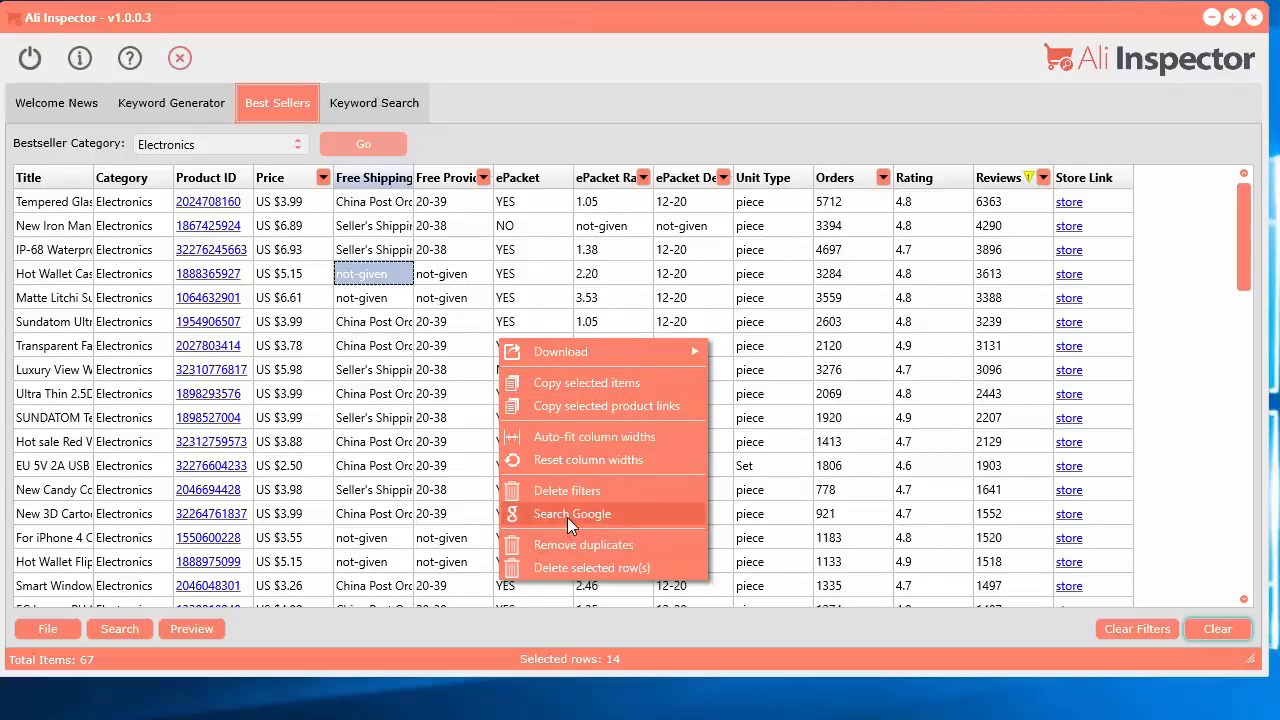
{"action": "left_click", "coordinate": [572, 512]}
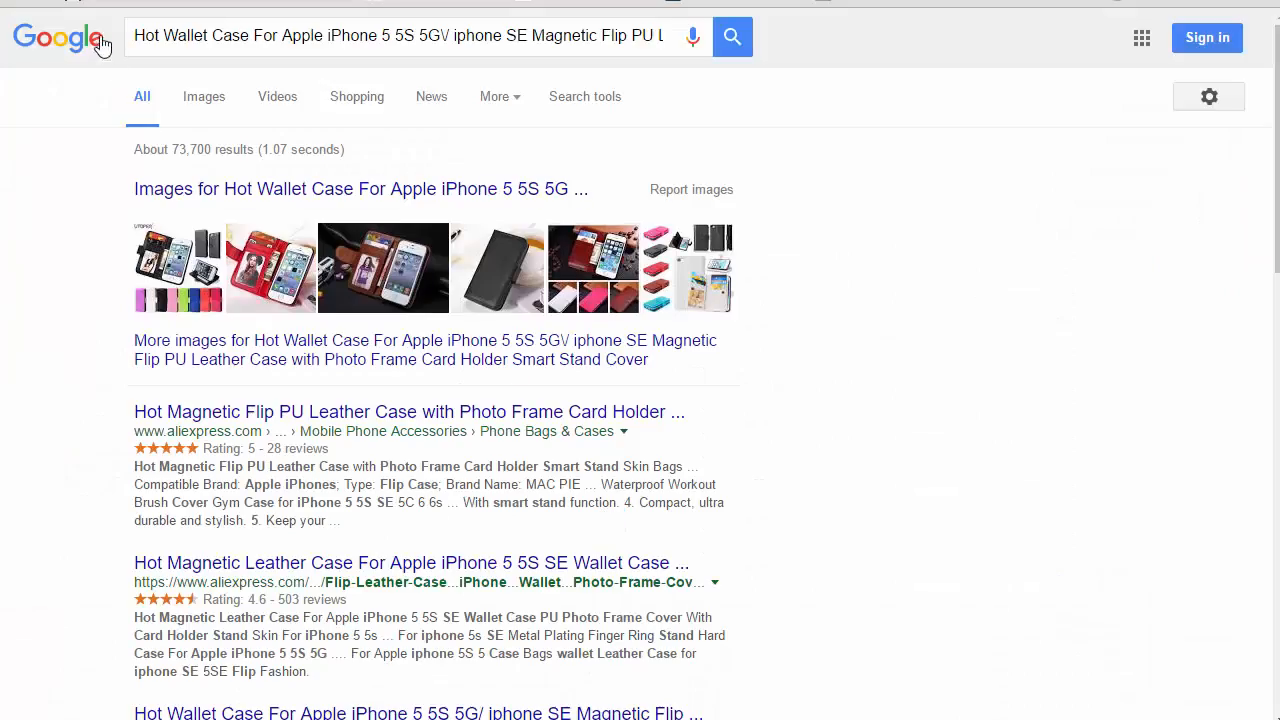
{"action": "mouse_move", "coordinate": [192, 390]}
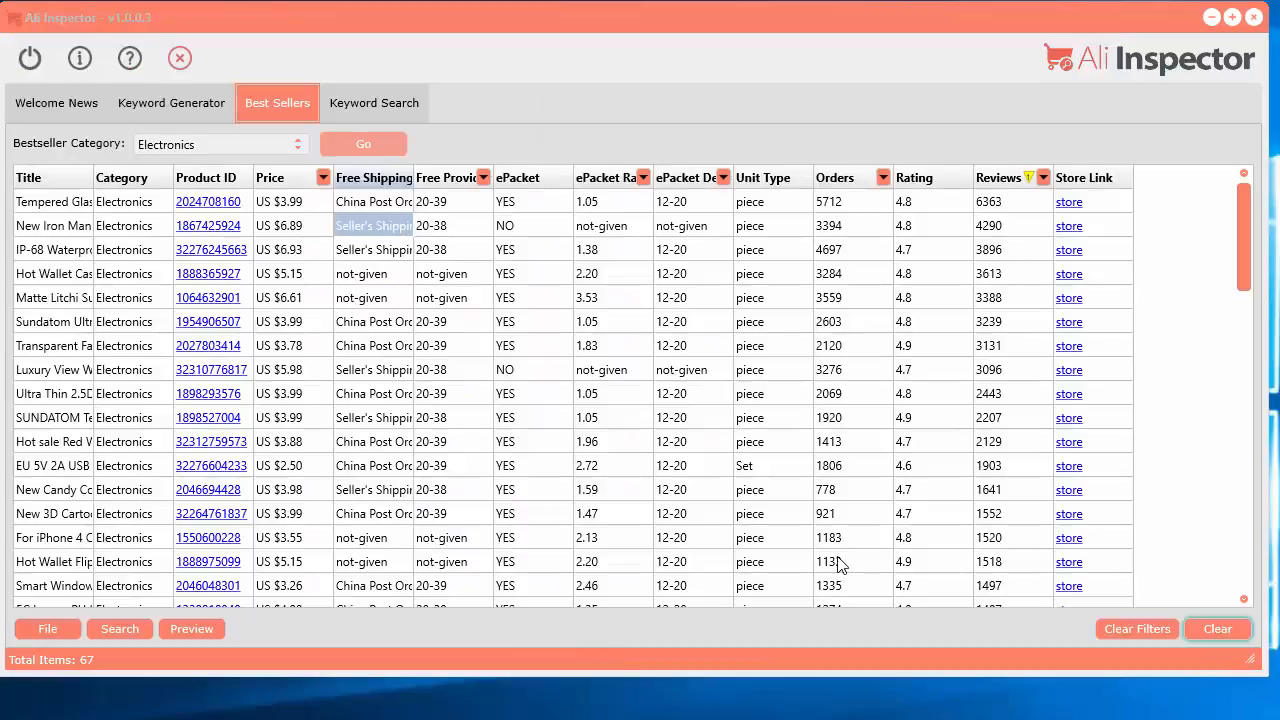
{"action": "mouse_move", "coordinate": [720, 516]}
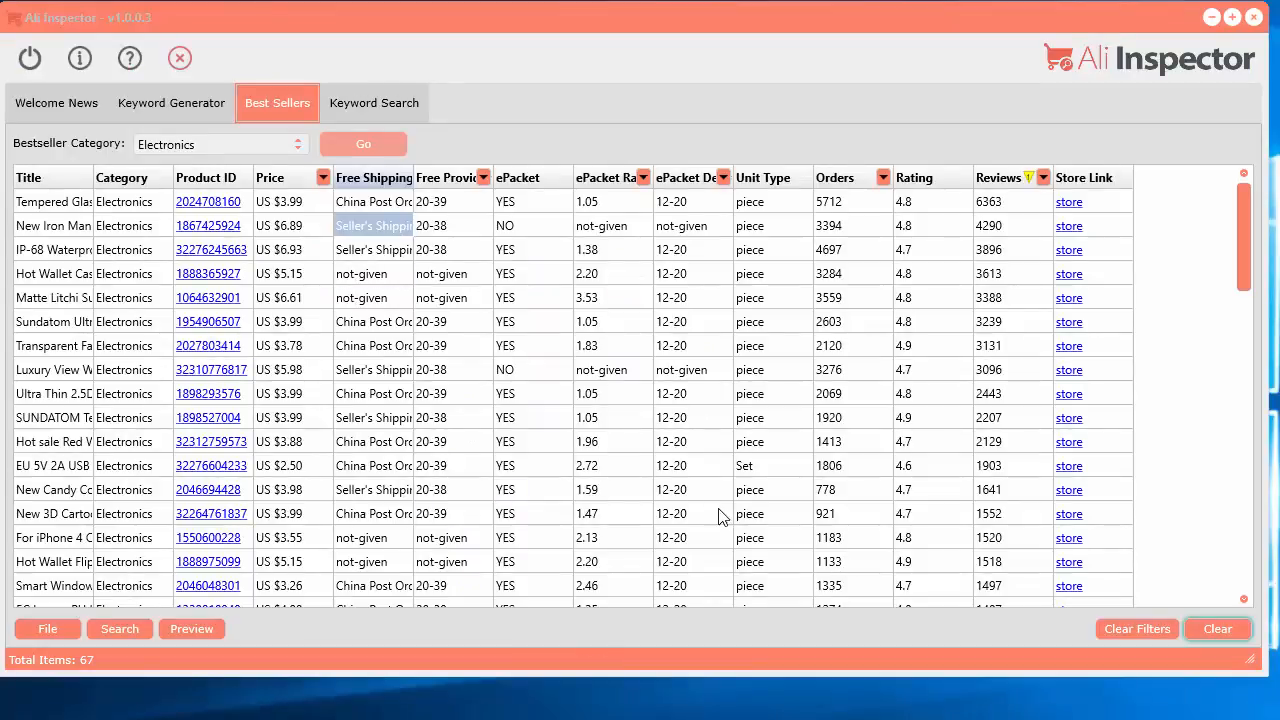
{"action": "mouse_move", "coordinate": [384, 228]}
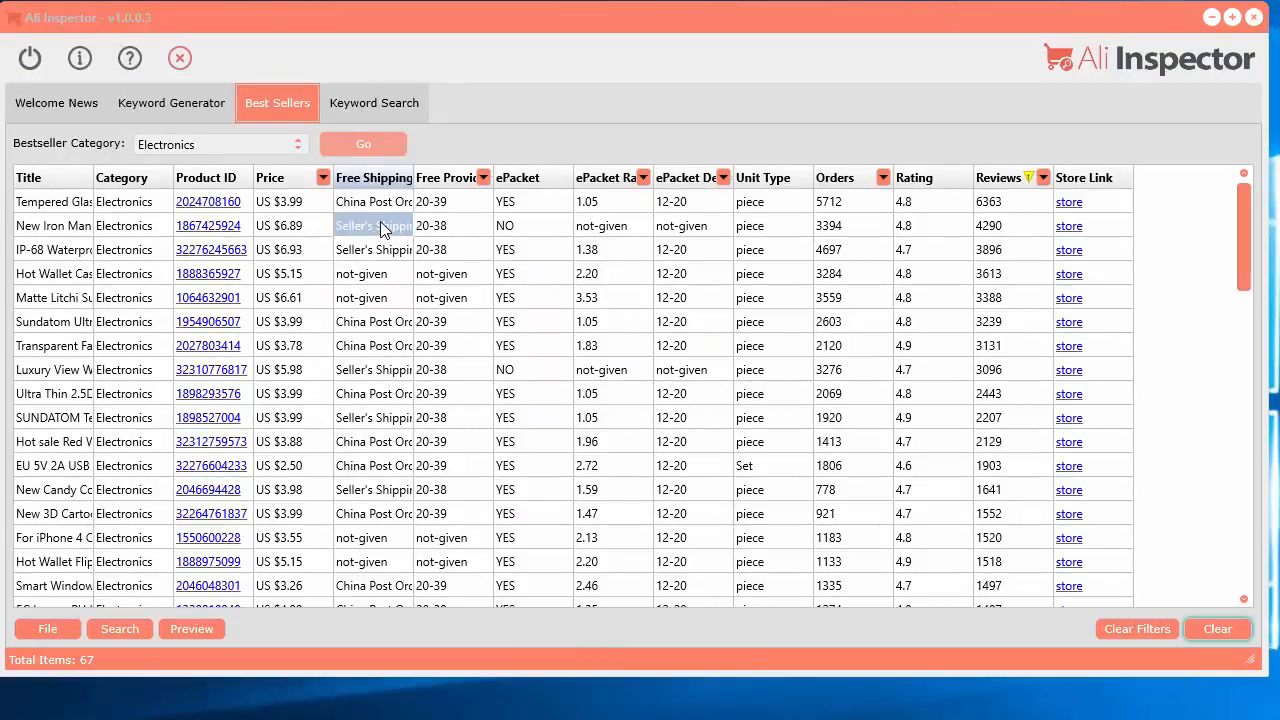
{"action": "right_click", "coordinate": [372, 224]}
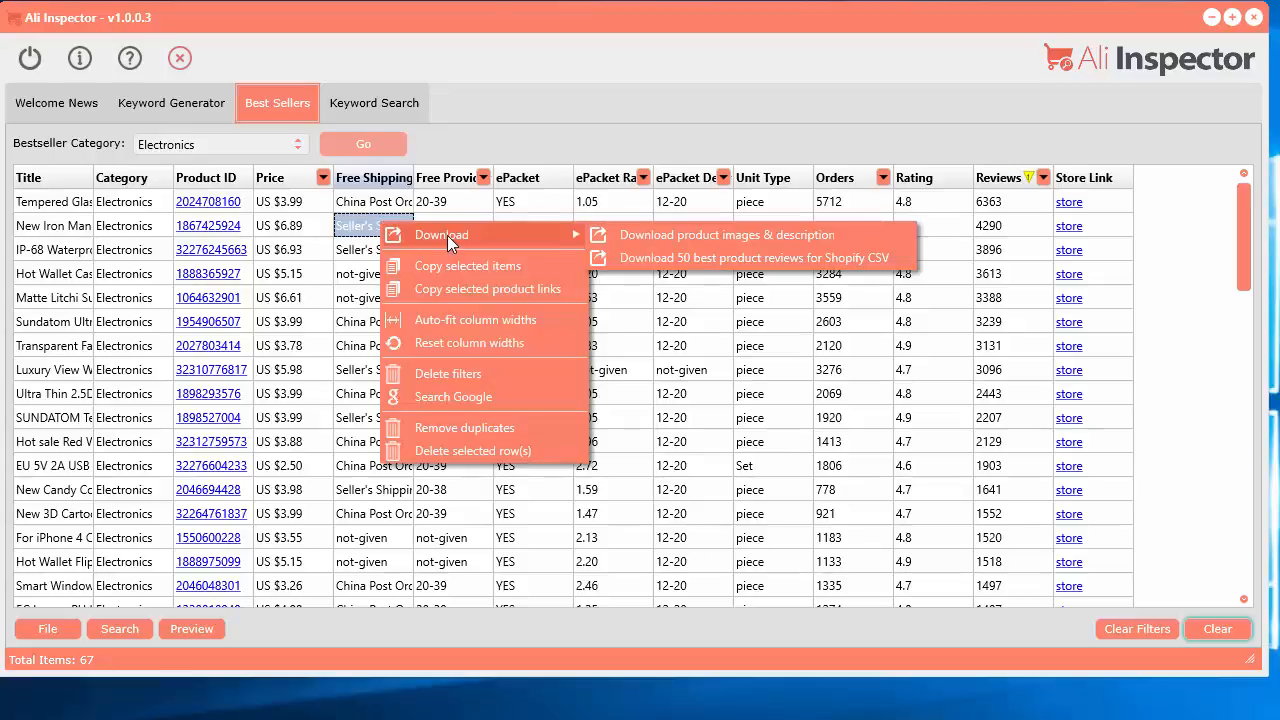
{"action": "mouse_move", "coordinate": [696, 240]}
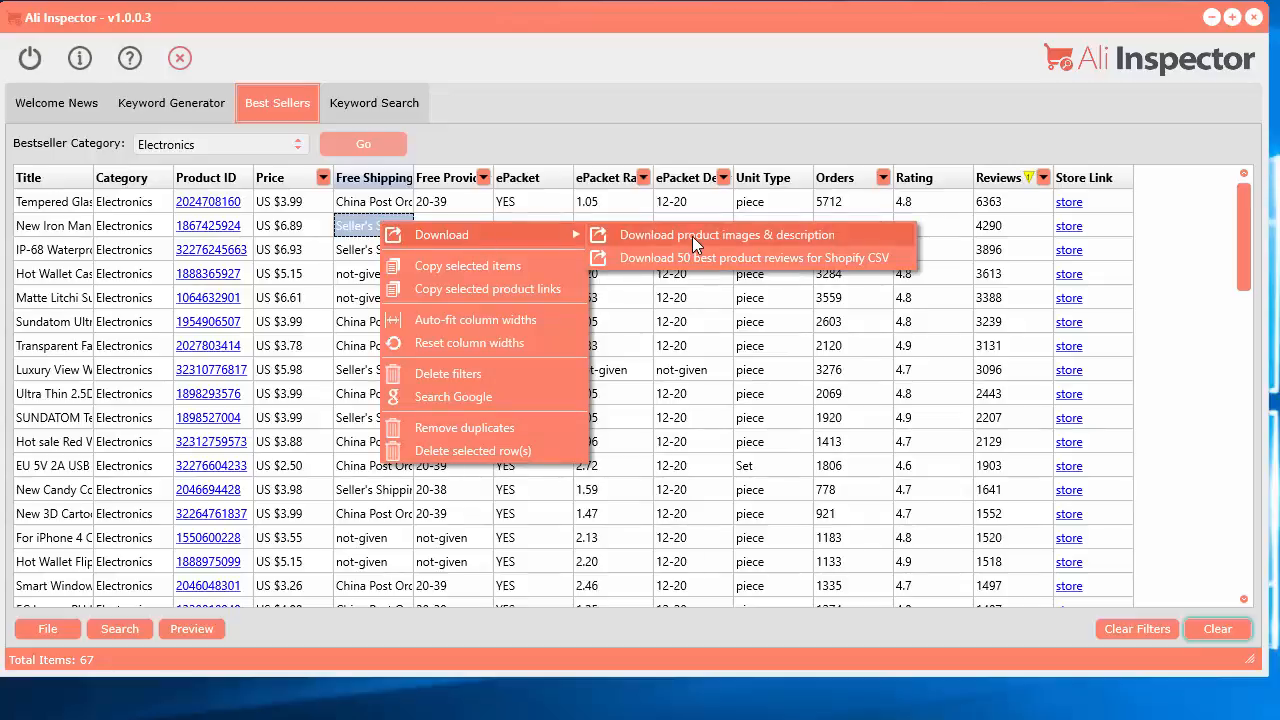
{"action": "mouse_move", "coordinate": [704, 264]}
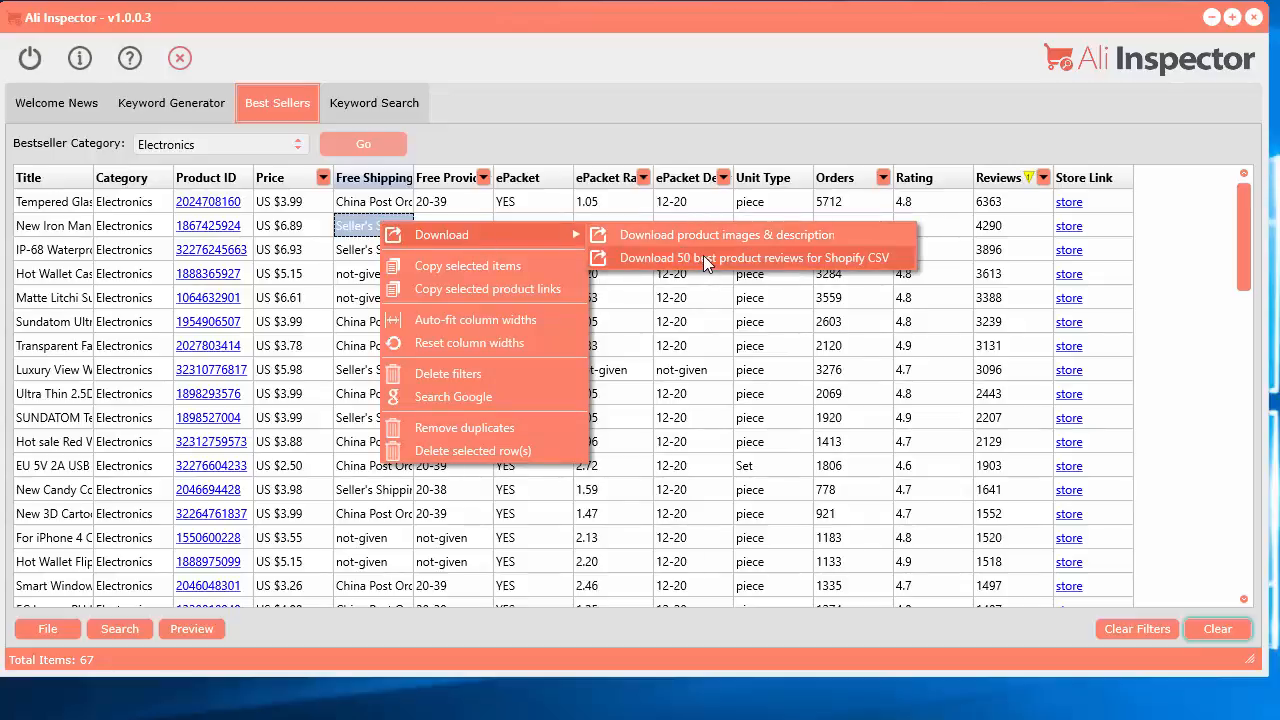
{"action": "mouse_move", "coordinate": [724, 276]}
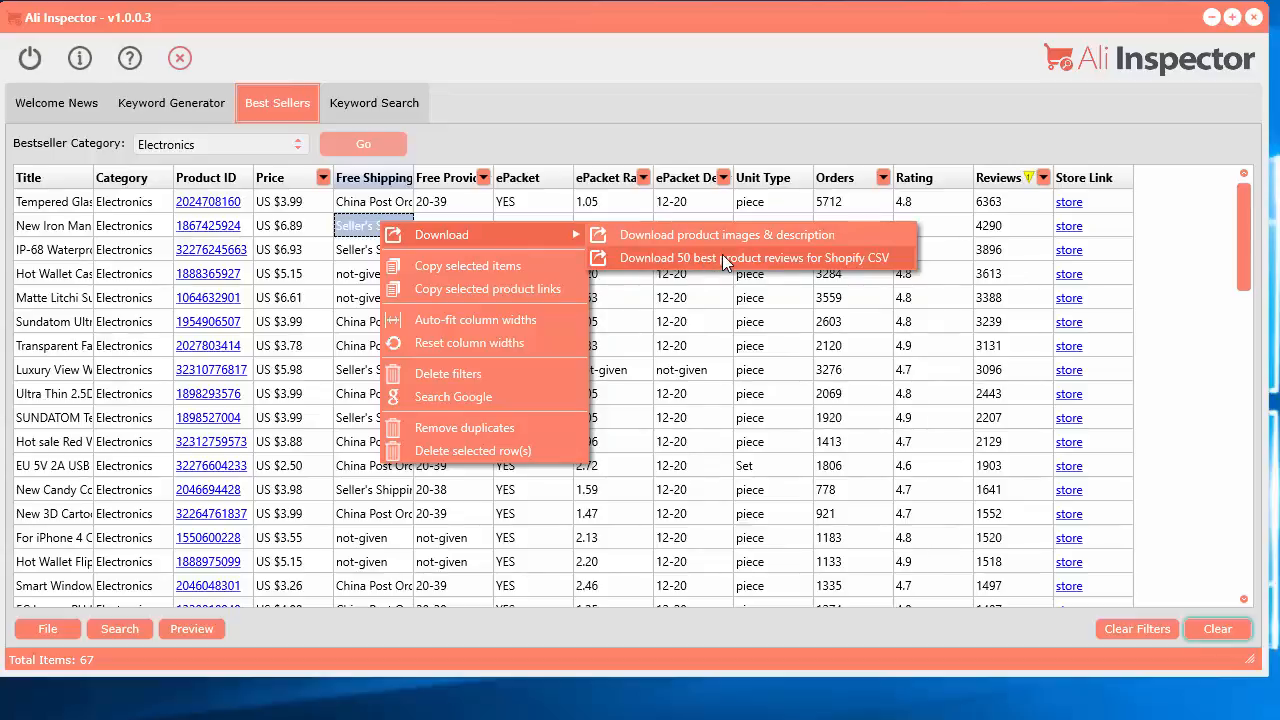
{"action": "mouse_move", "coordinate": [864, 264]}
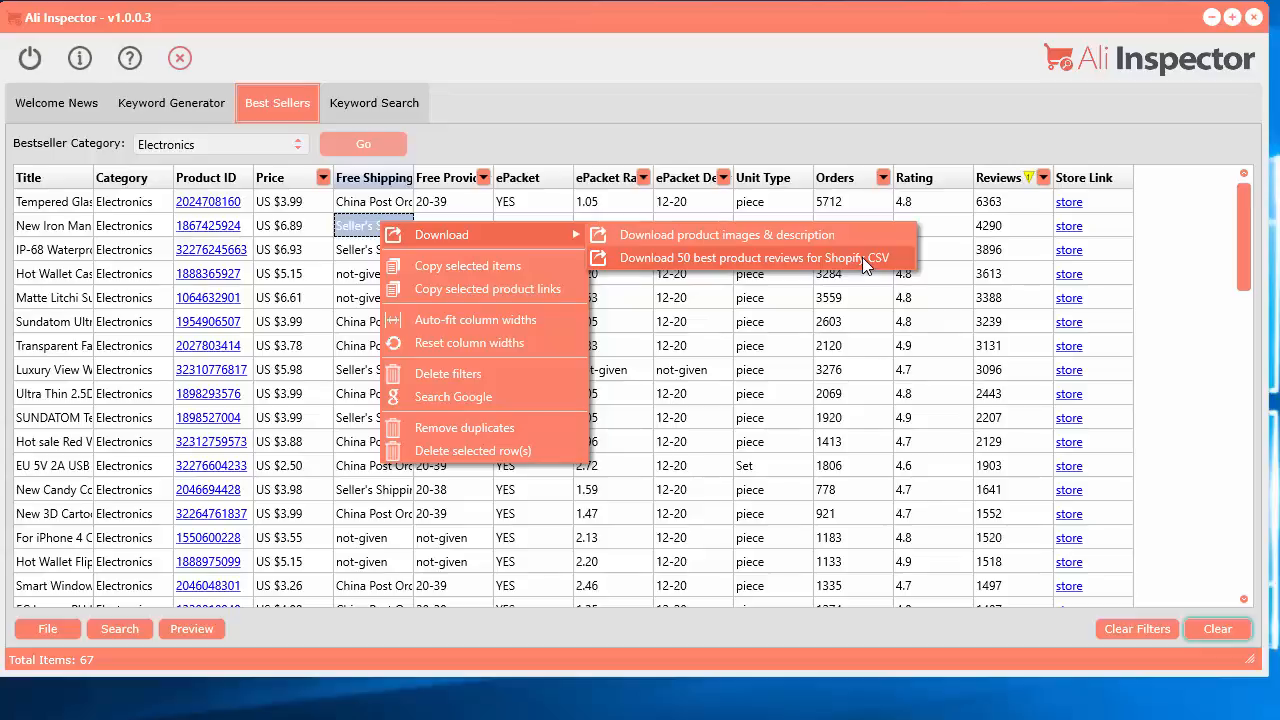
{"action": "mouse_move", "coordinate": [694, 234]}
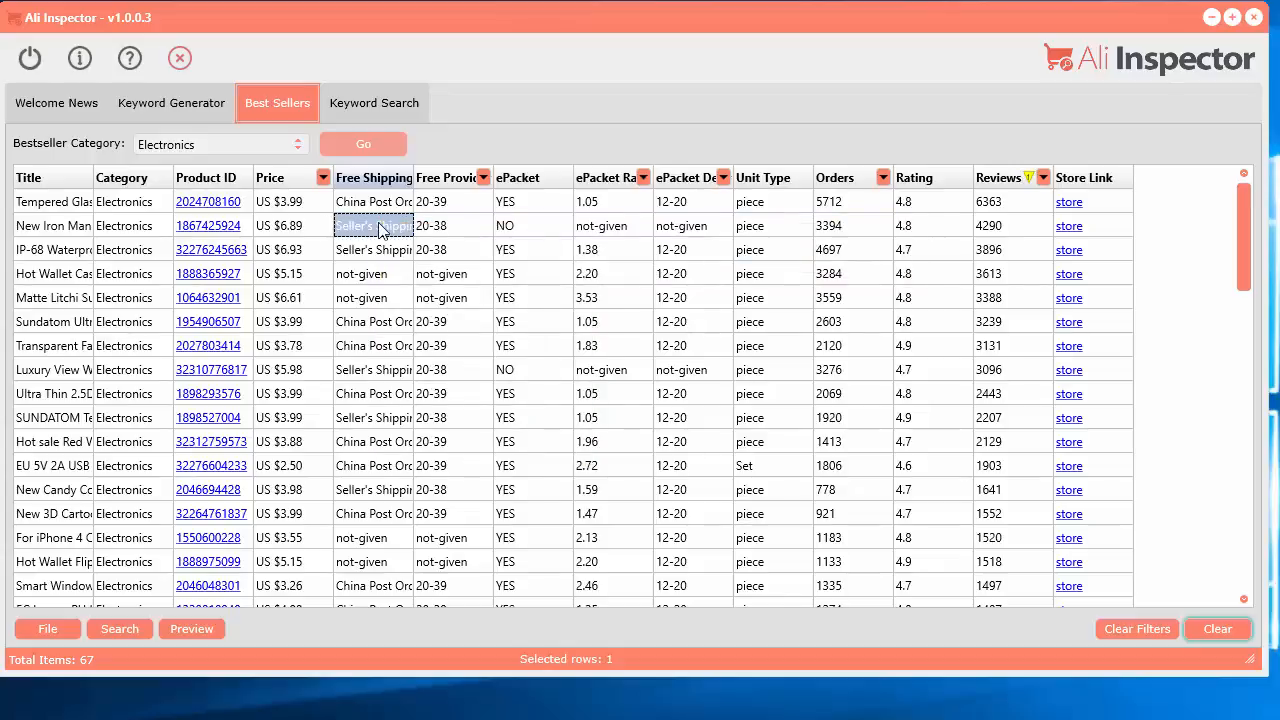
{"action": "mouse_move", "coordinate": [744, 232]}
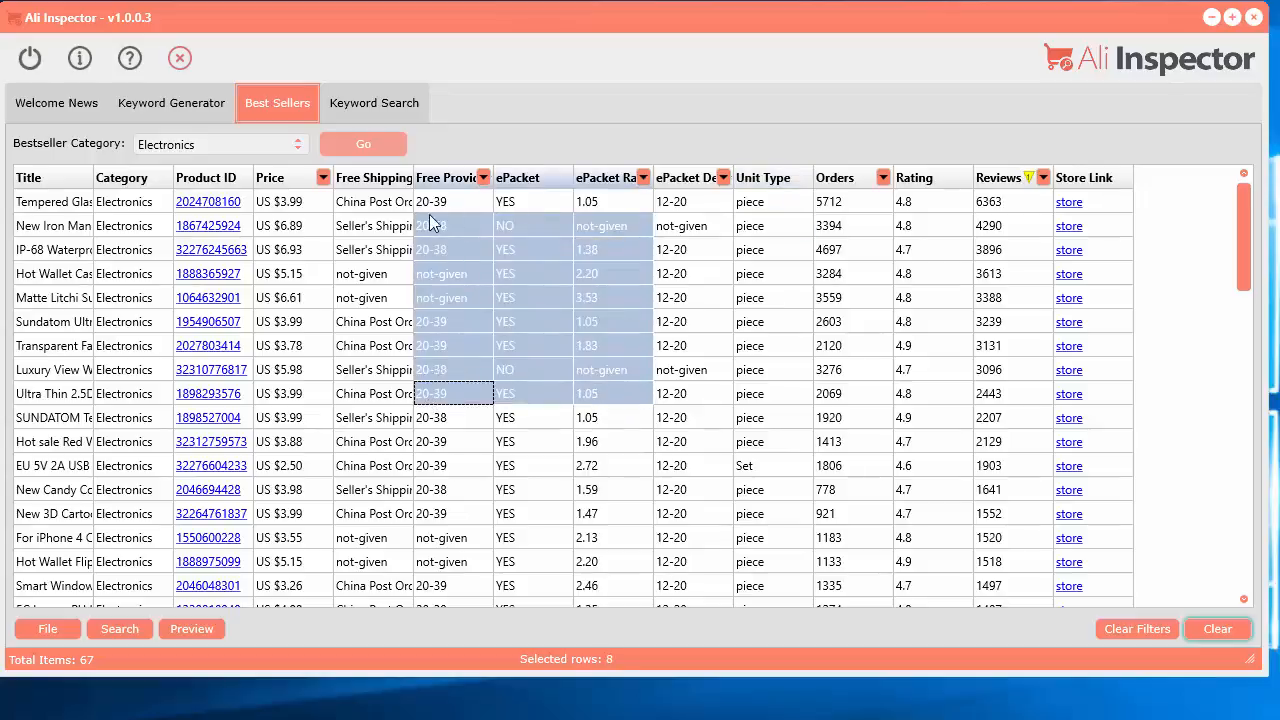
Download the selected products' images and descriptions into the saved folder
{"action": "right_click", "coordinate": [432, 224]}
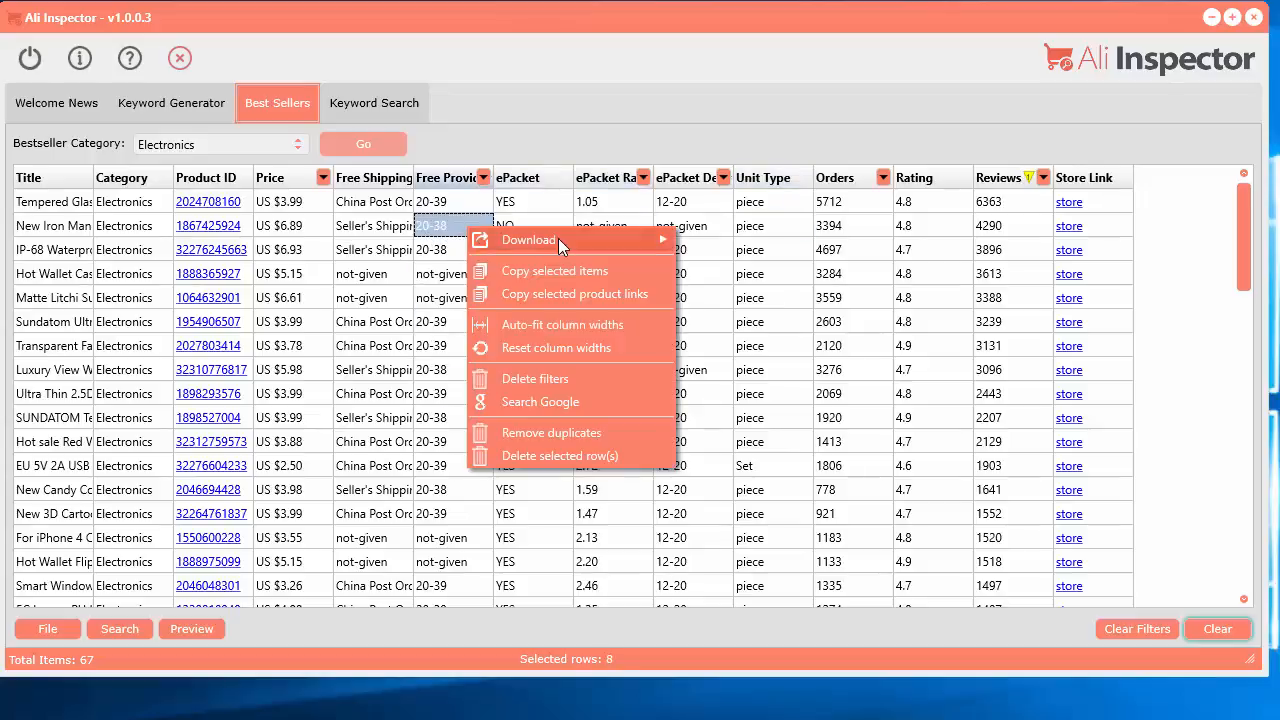
{"action": "mouse_move", "coordinate": [528, 240]}
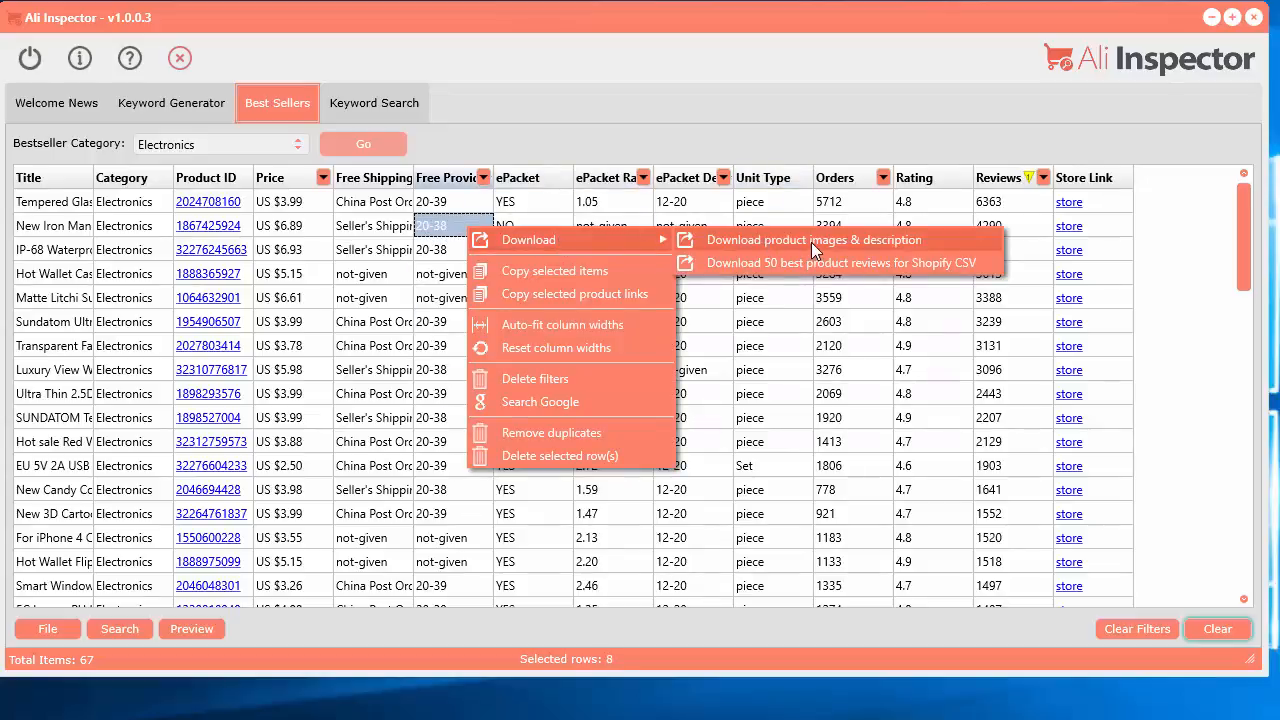
{"action": "left_click", "coordinate": [814, 240]}
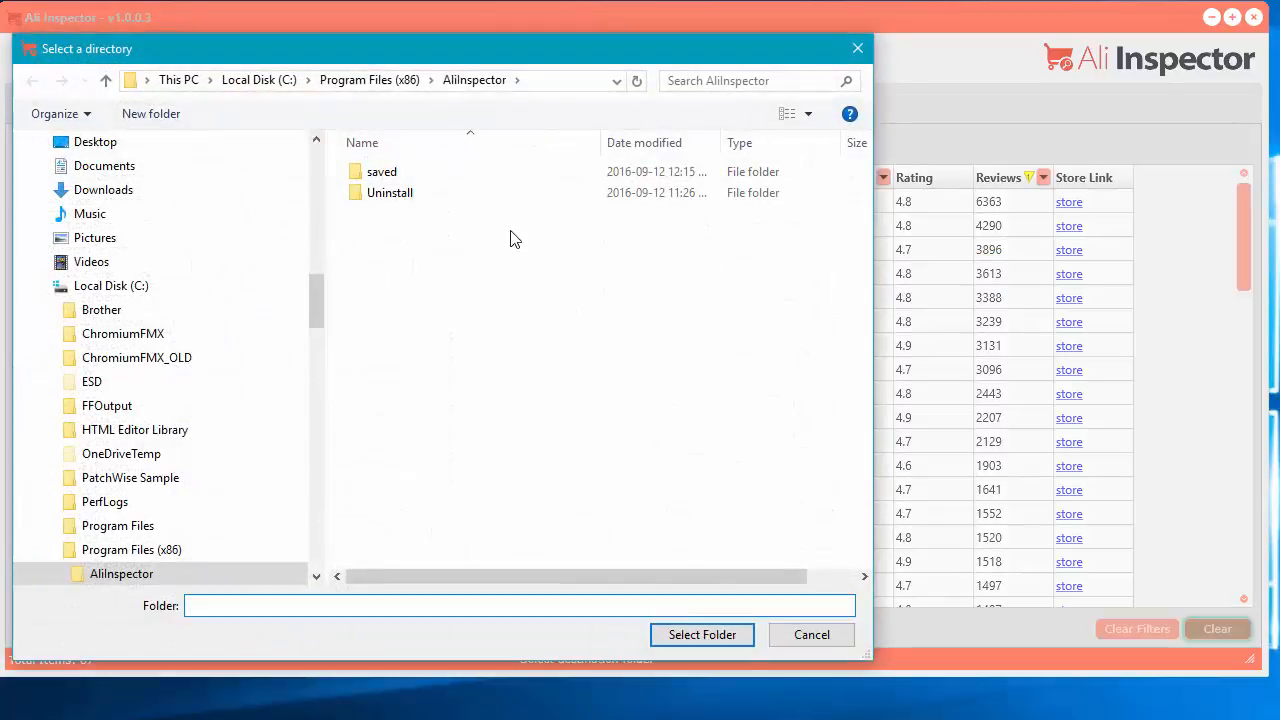
{"action": "mouse_move", "coordinate": [436, 330]}
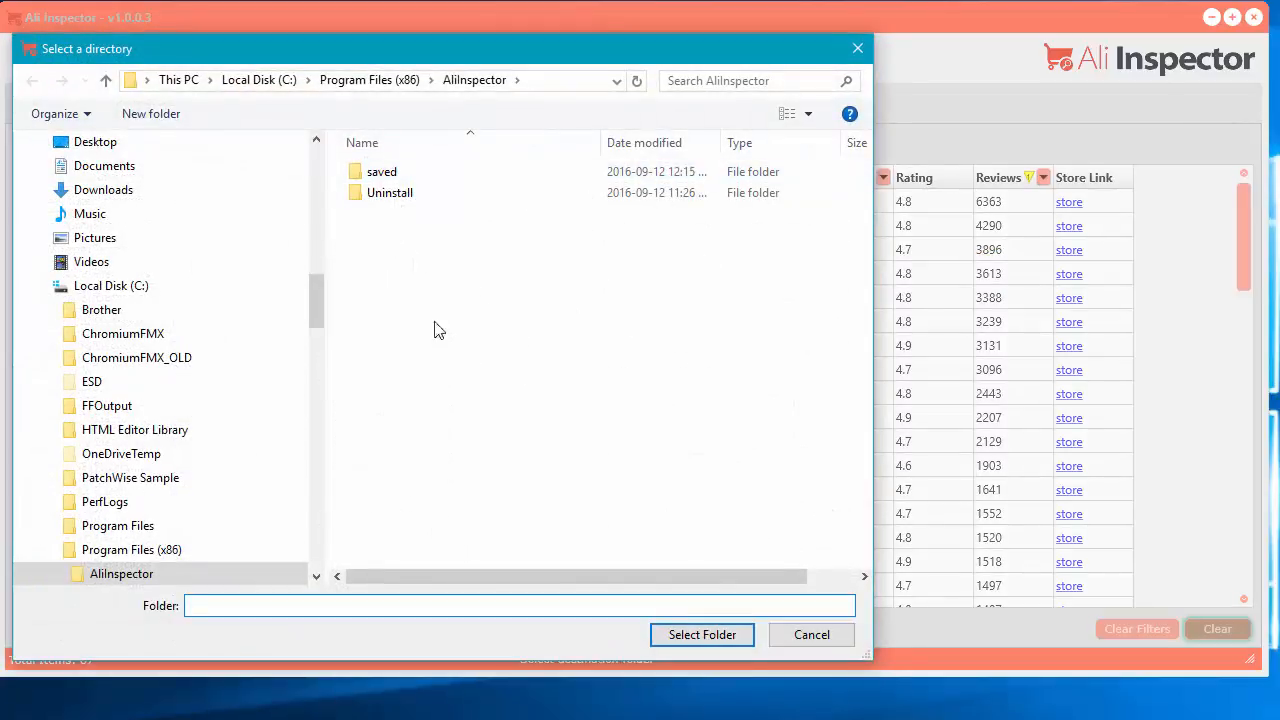
{"action": "left_click", "coordinate": [380, 172]}
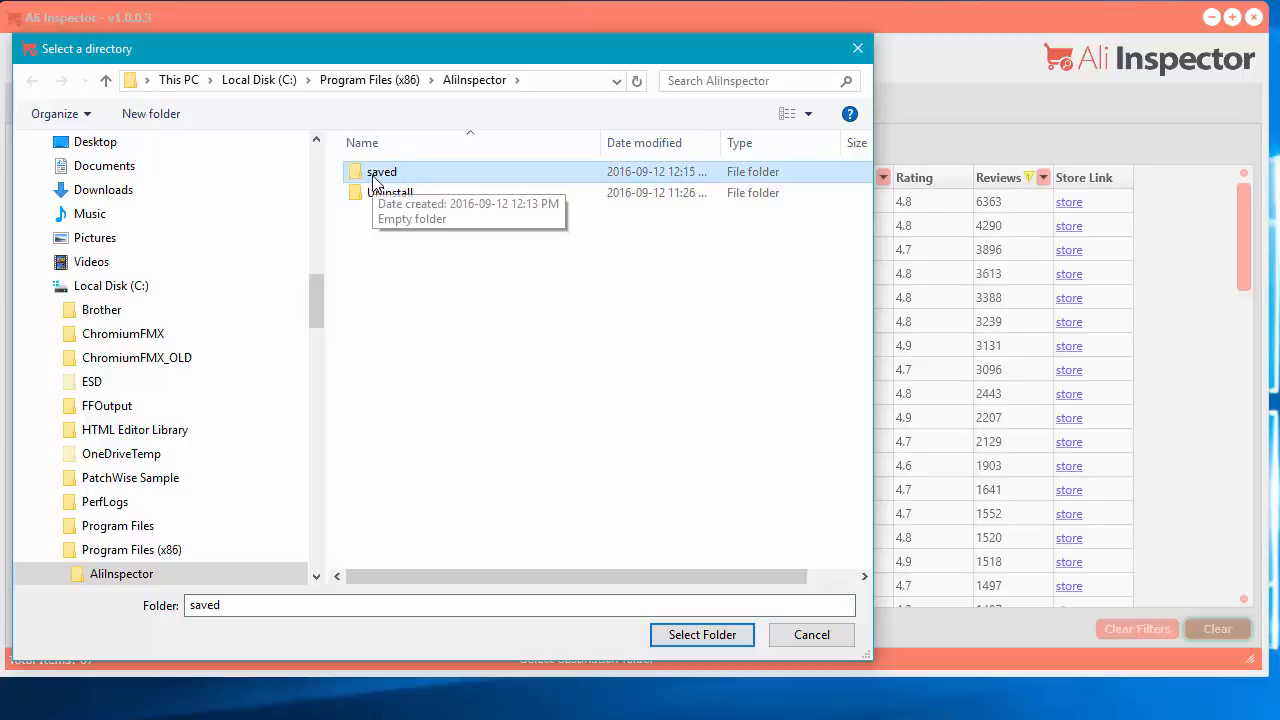
{"action": "double_click", "coordinate": [380, 172]}
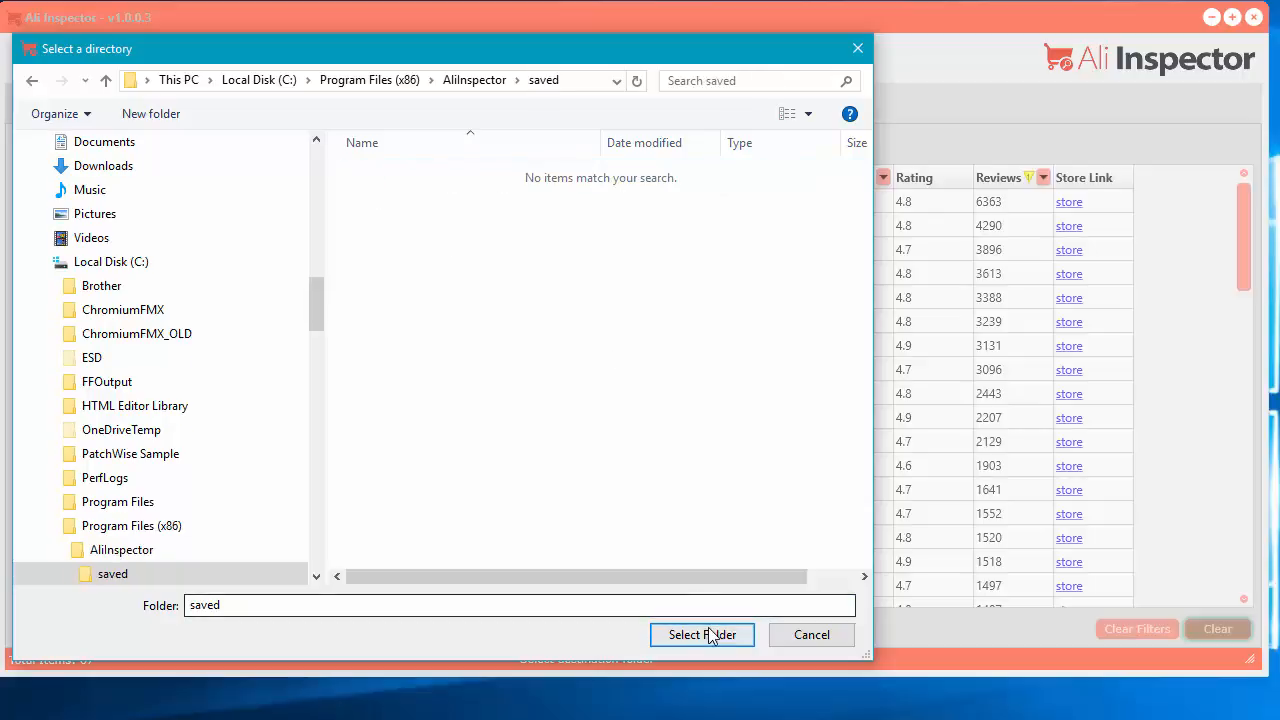
{"action": "left_click", "coordinate": [702, 634]}
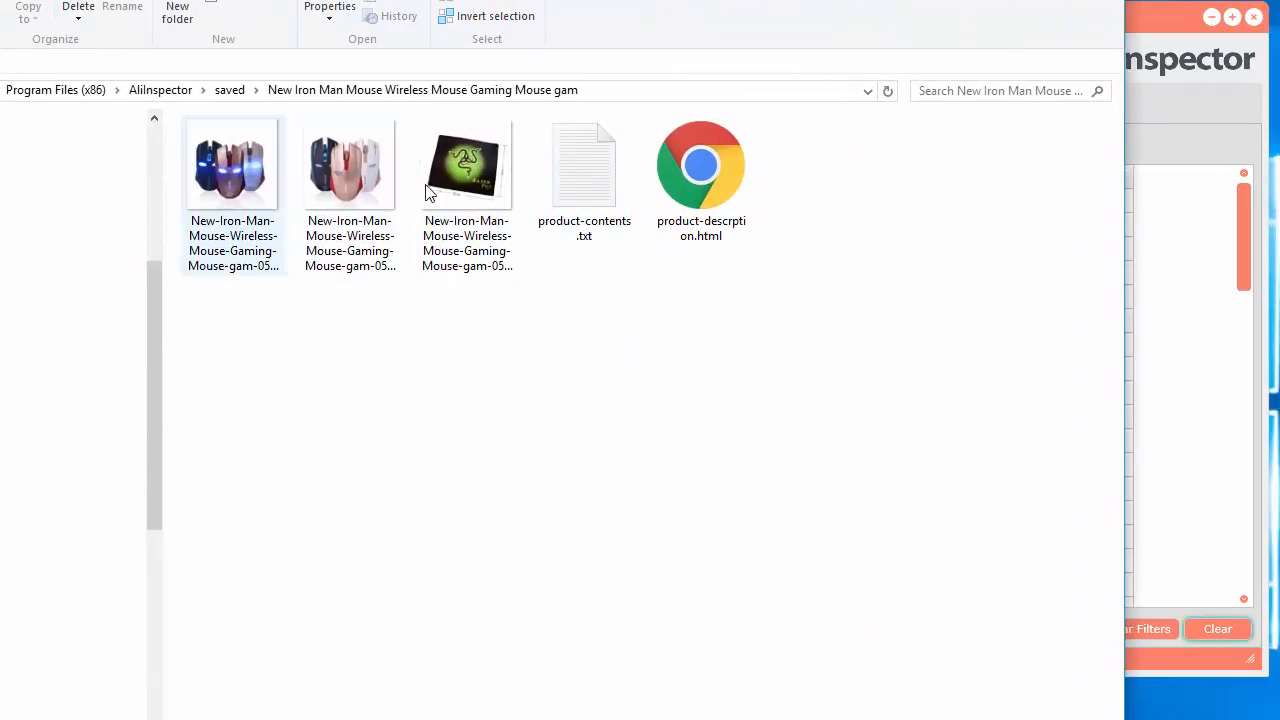
Browse the product folder's downloaded image and product-contents files in Explorer
{"action": "left_click", "coordinate": [584, 164]}
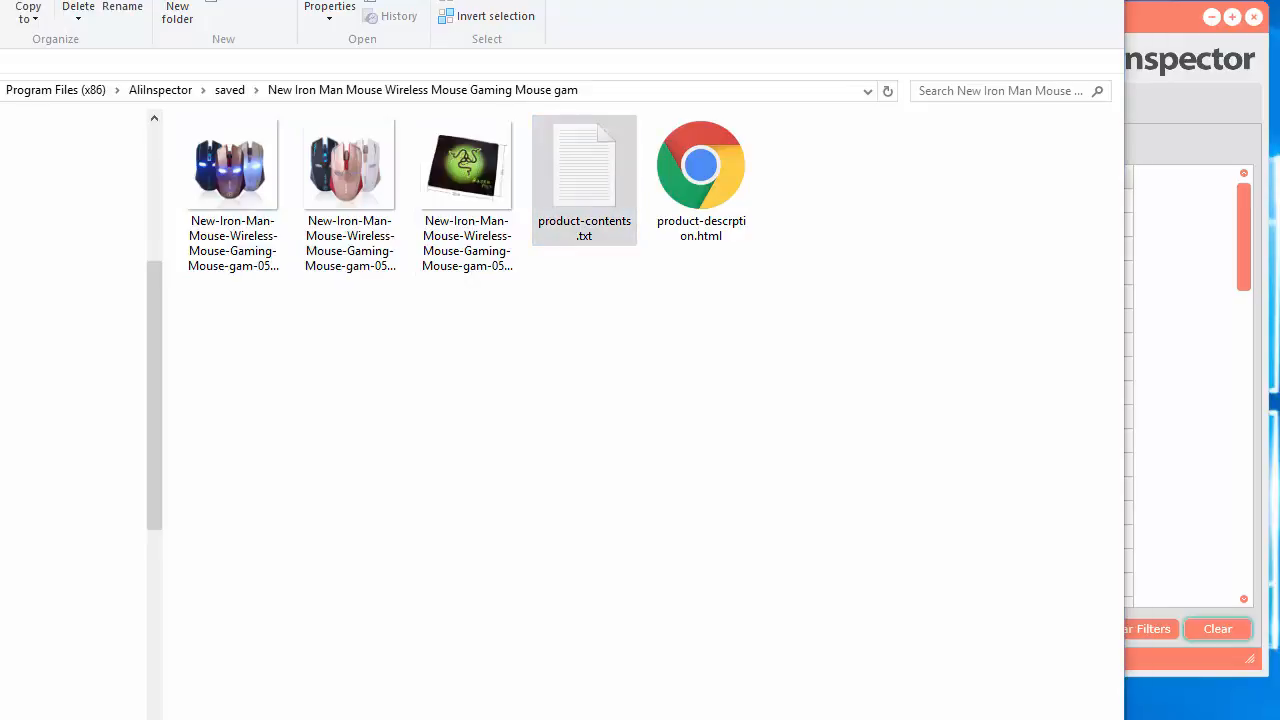
{"action": "left_click", "coordinate": [584, 164]}
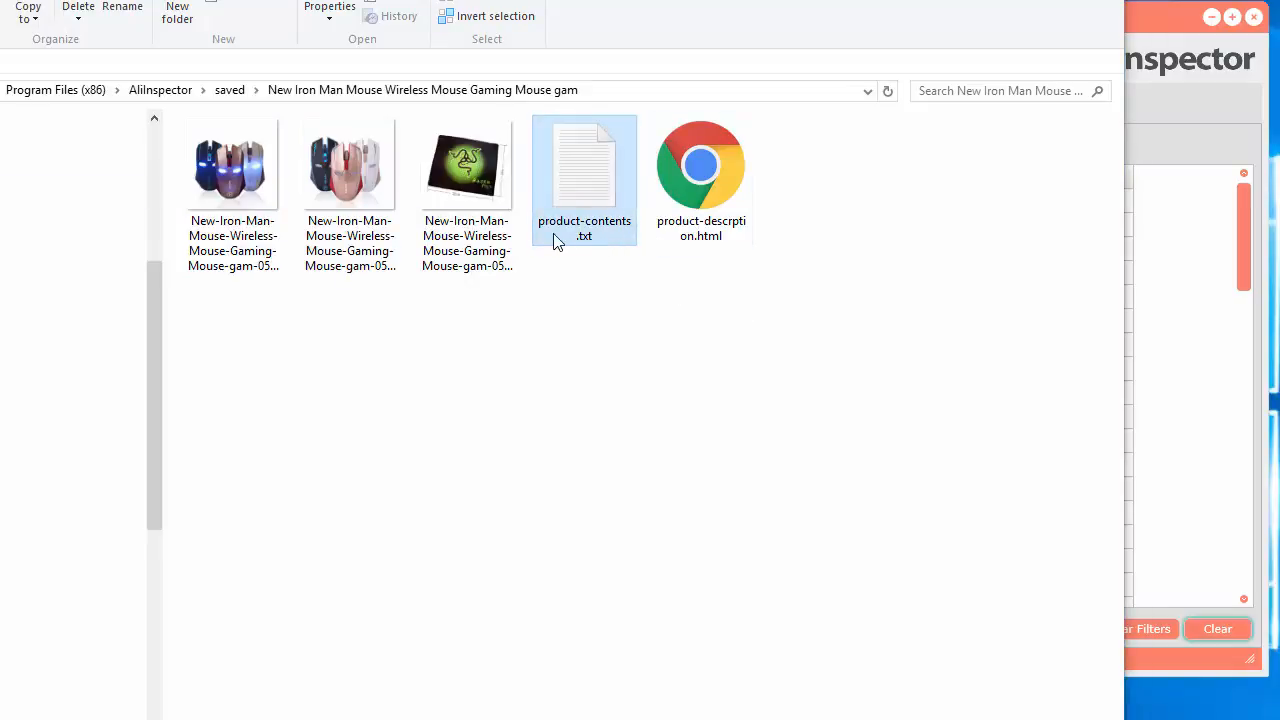
{"action": "left_click", "coordinate": [700, 164]}
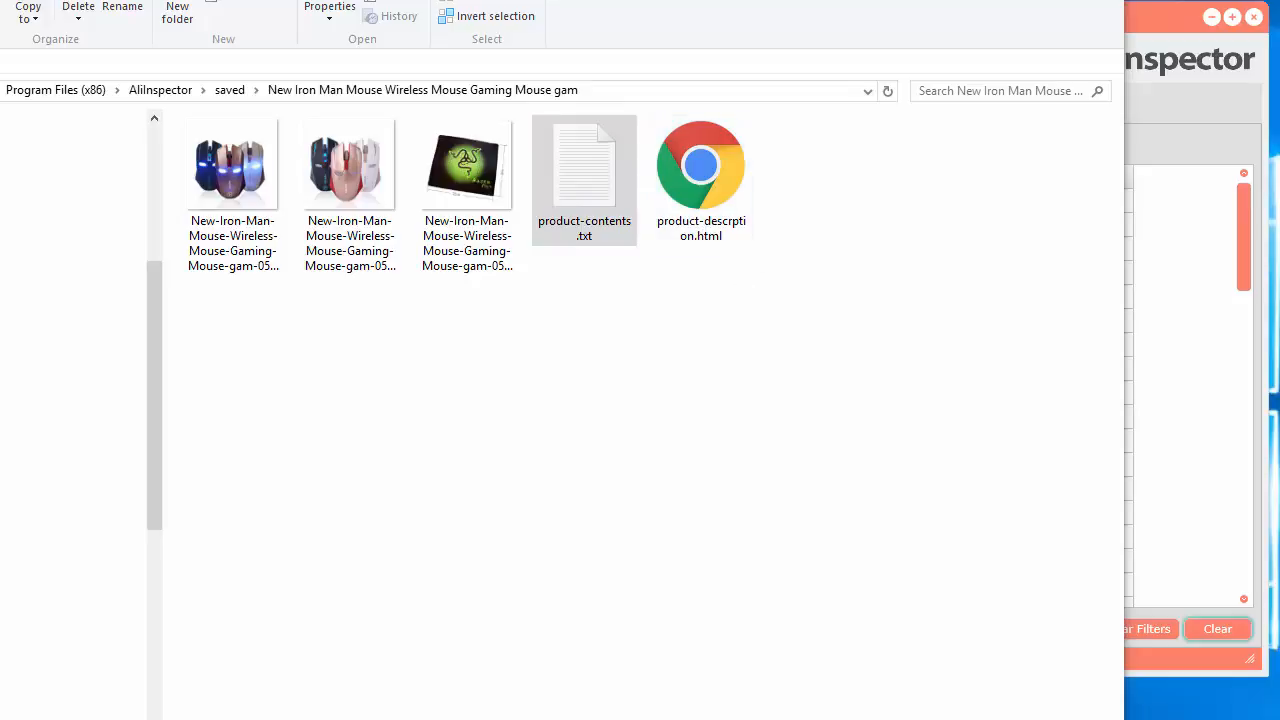
View product-contents.txt in Notepad, highlighting its Link, Category and Price fields
{"action": "double_click", "coordinate": [584, 164]}
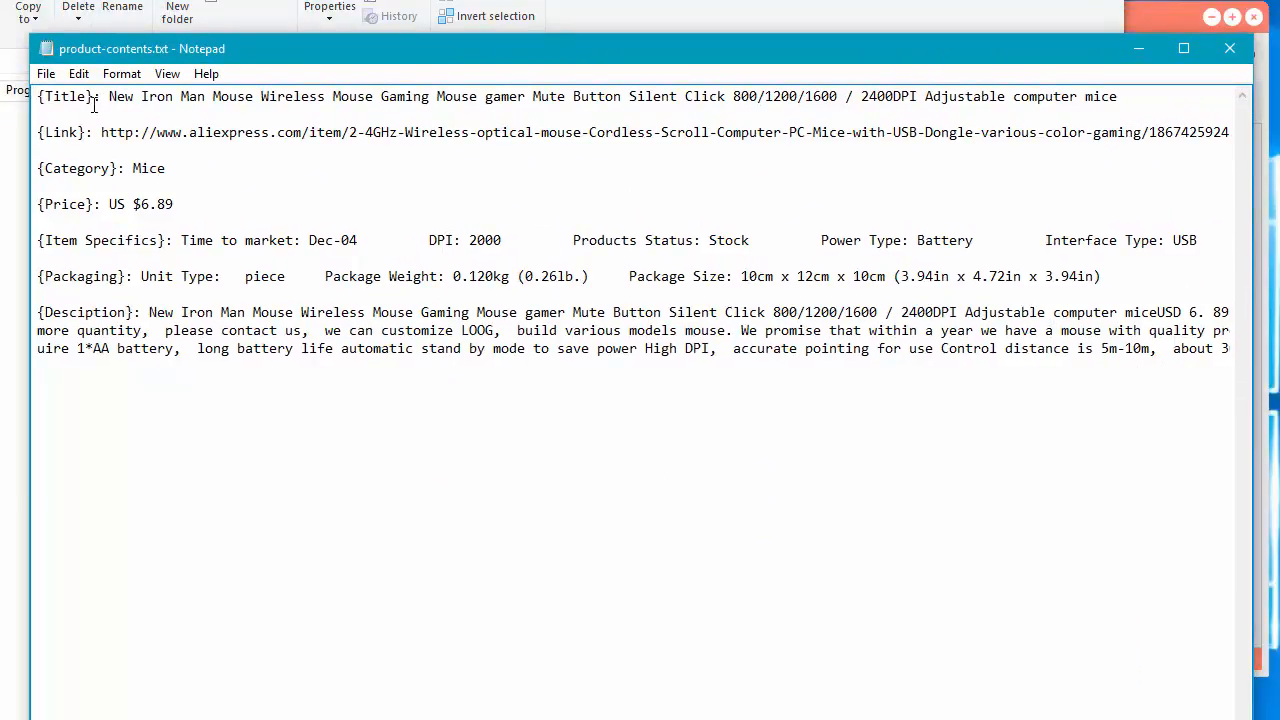
{"action": "double_click", "coordinate": [62, 132]}
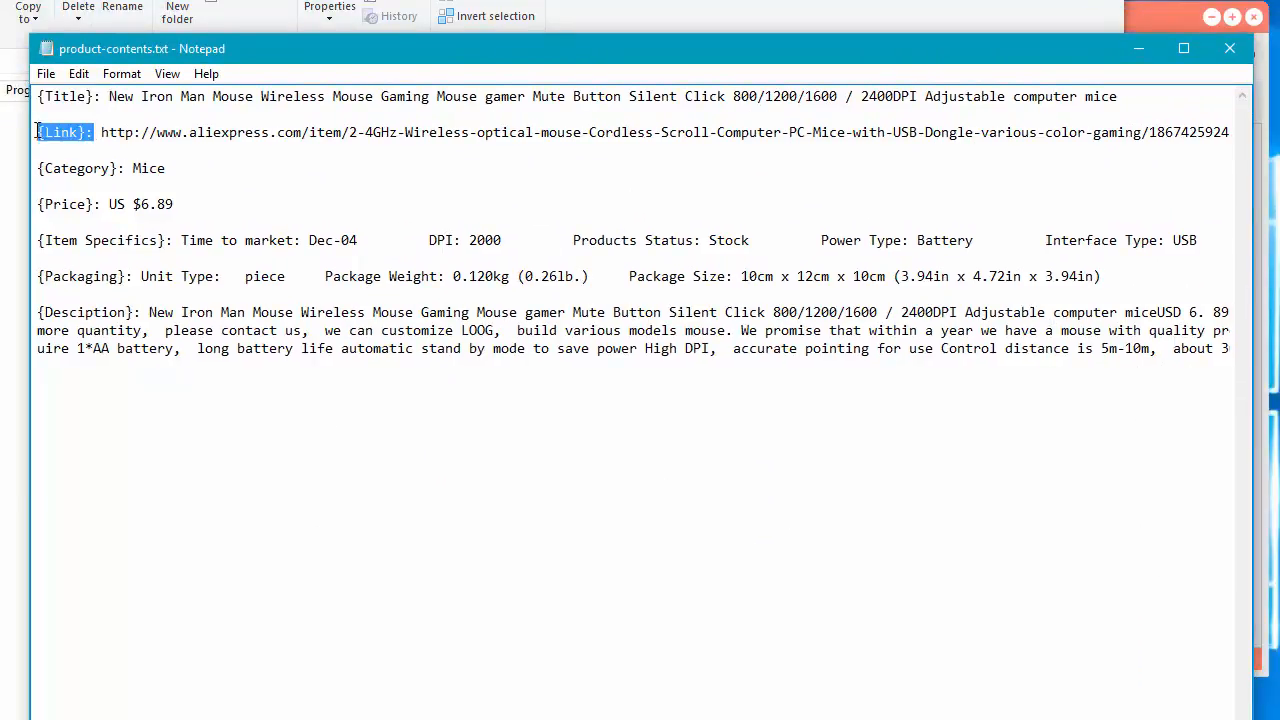
{"action": "double_click", "coordinate": [76, 168]}
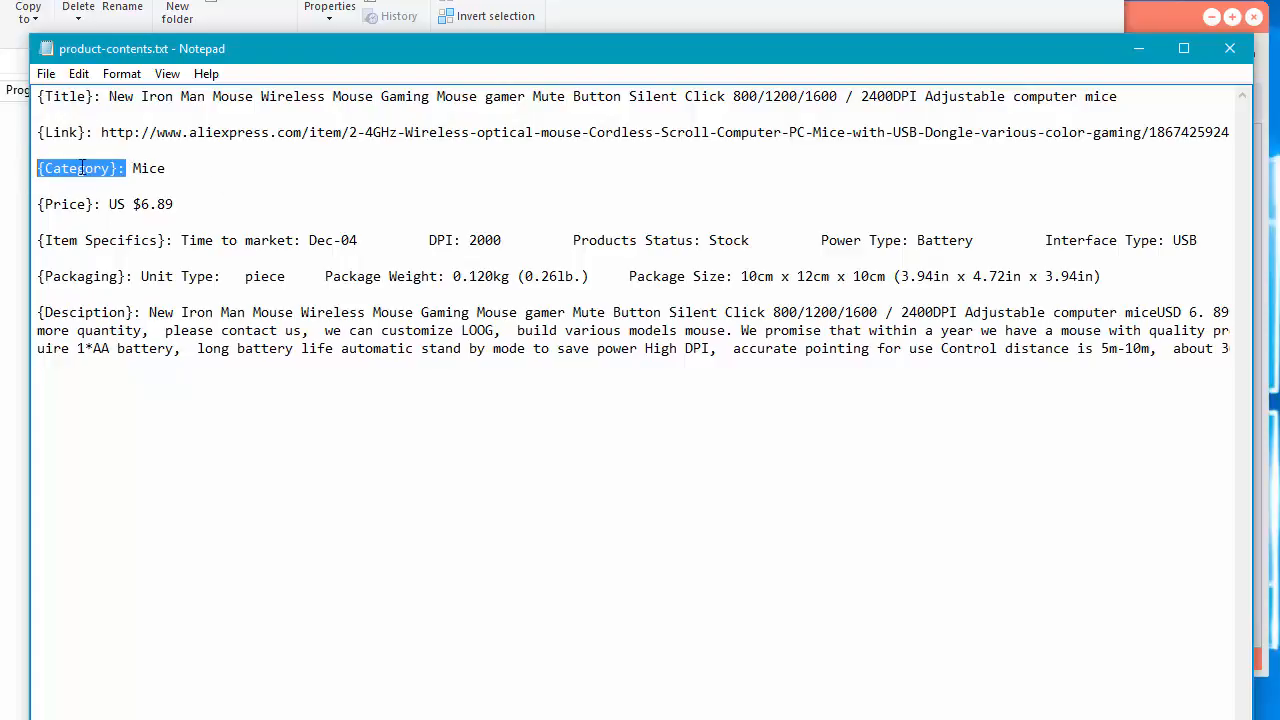
{"action": "double_click", "coordinate": [68, 204]}
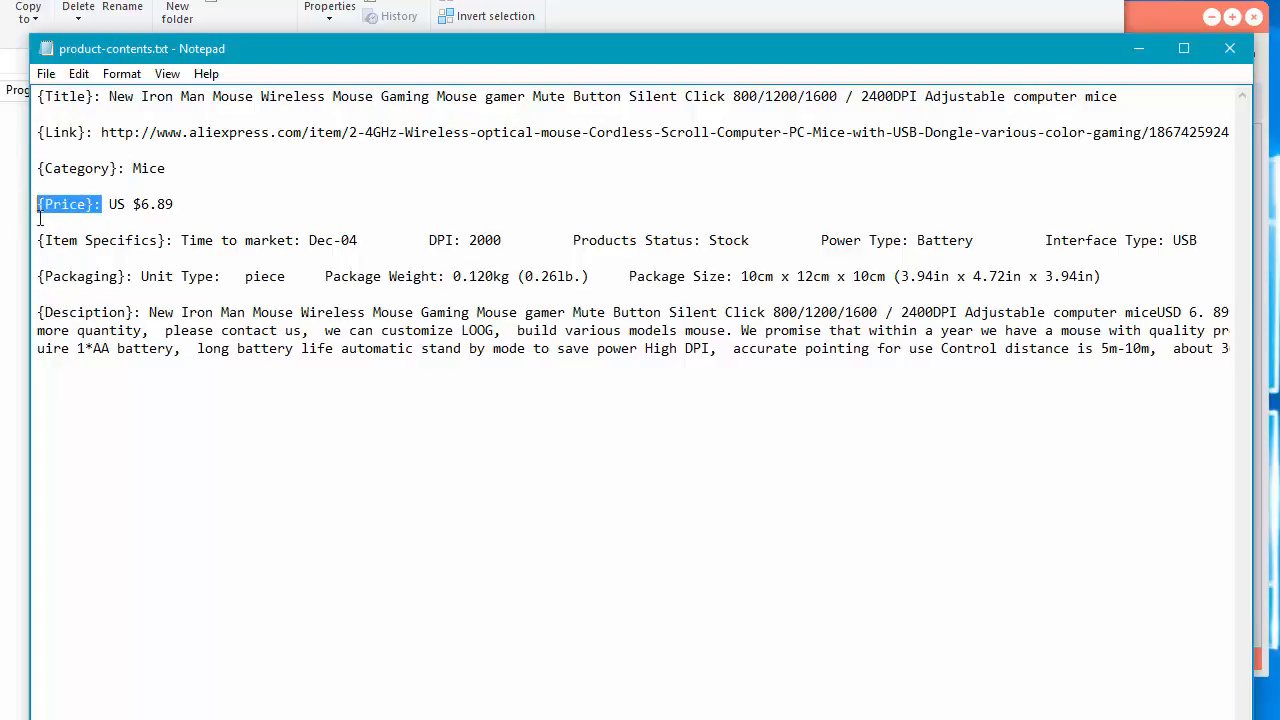
{"action": "left_click", "coordinate": [220, 240]}
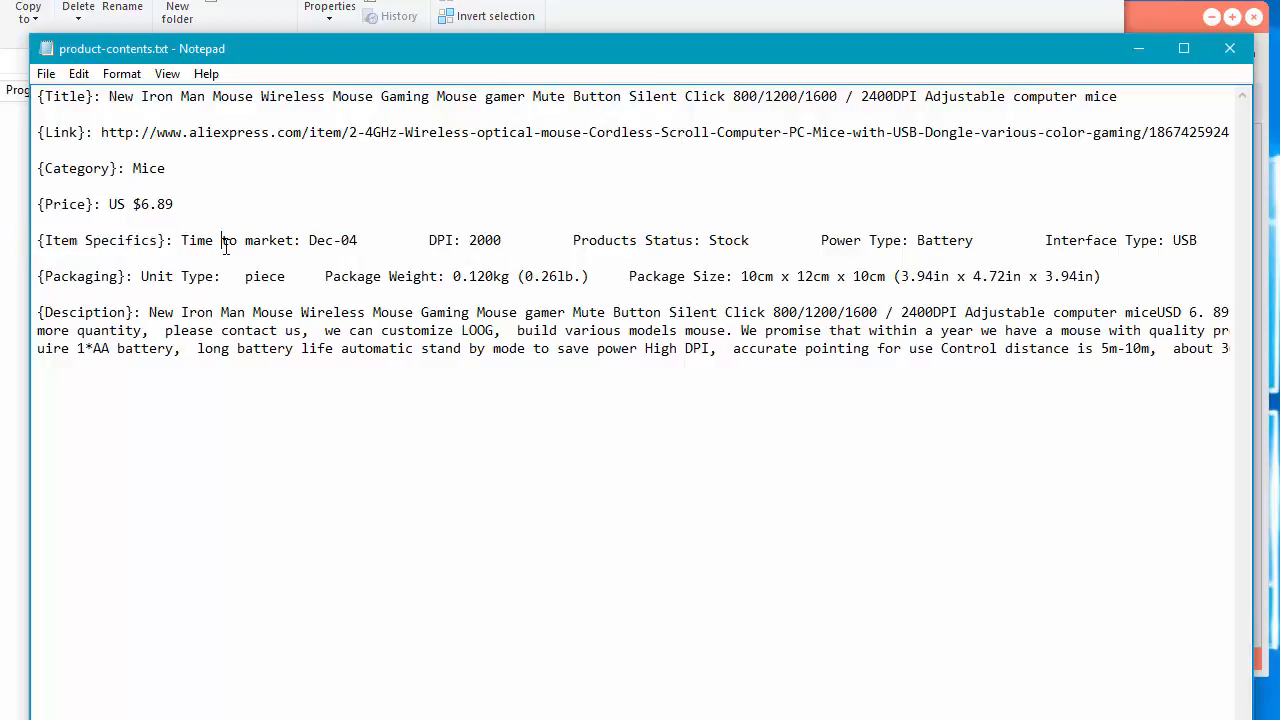
{"action": "mouse_move", "coordinate": [516, 244]}
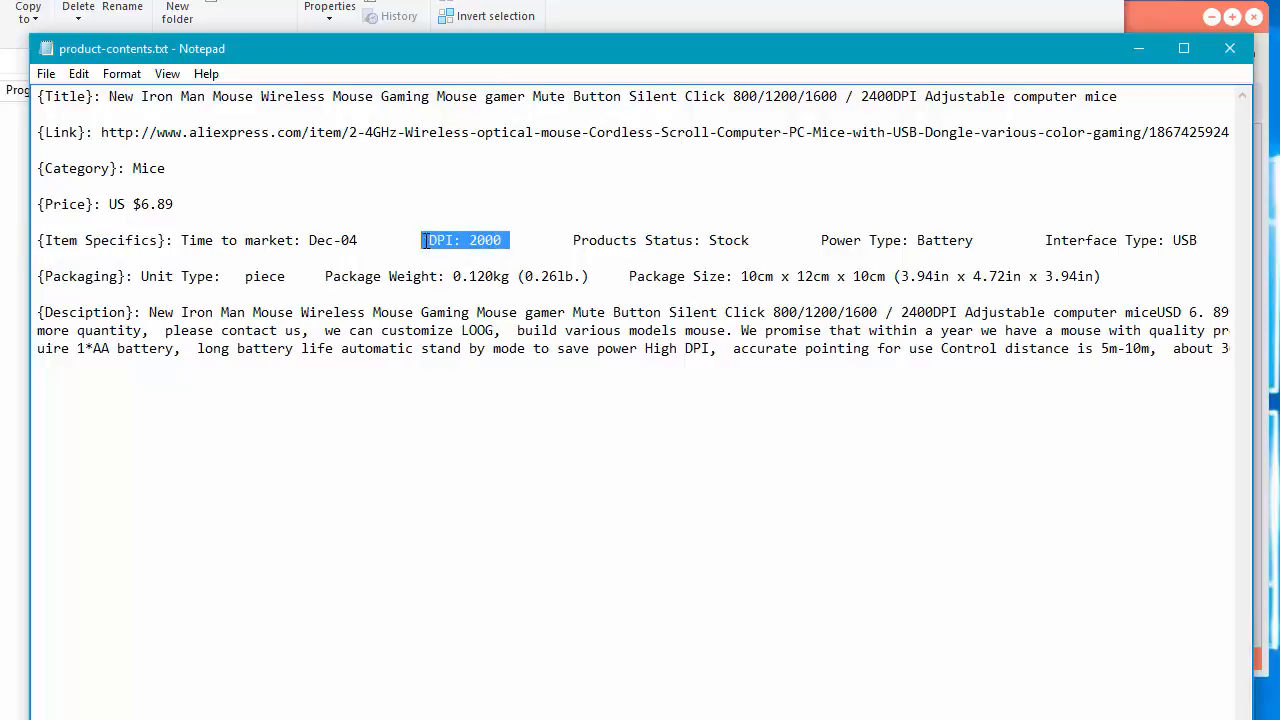
Read across the item specifics and description lines, including the DPI value
{"action": "scroll", "scroll_direction": "right", "scroll_amount": 3}
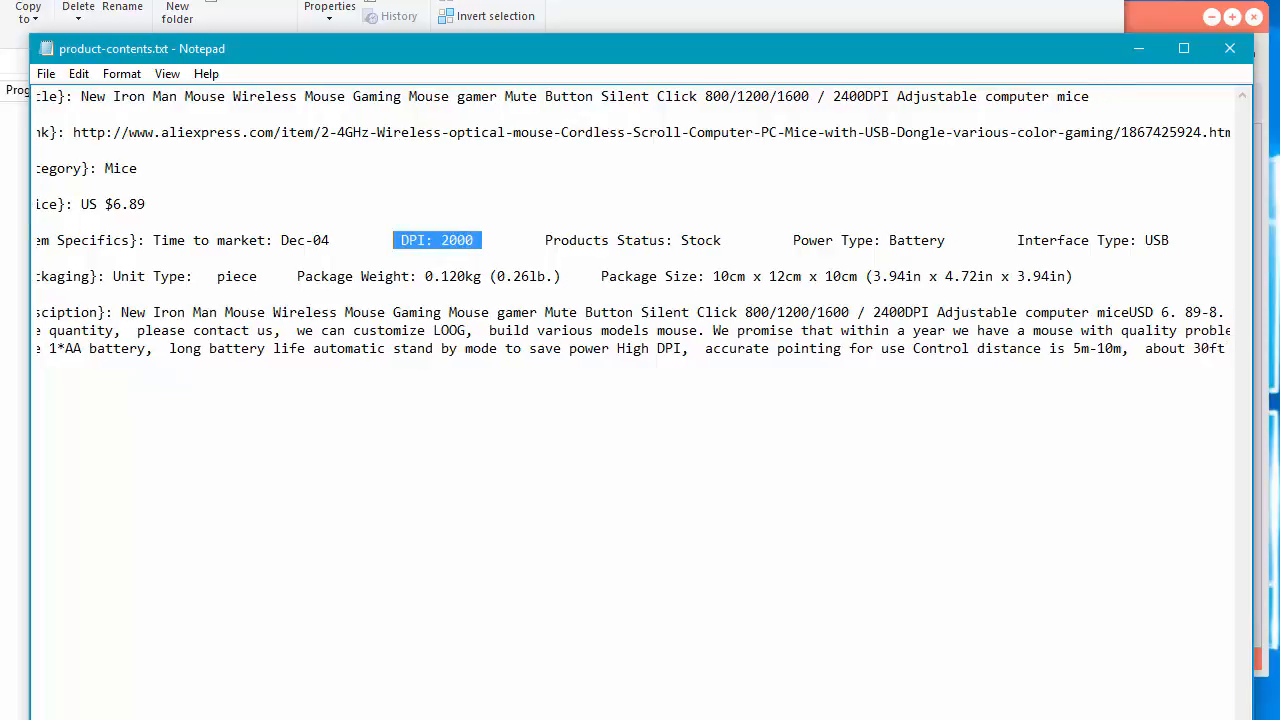
{"action": "scroll", "scroll_direction": "right", "scroll_amount": 3}
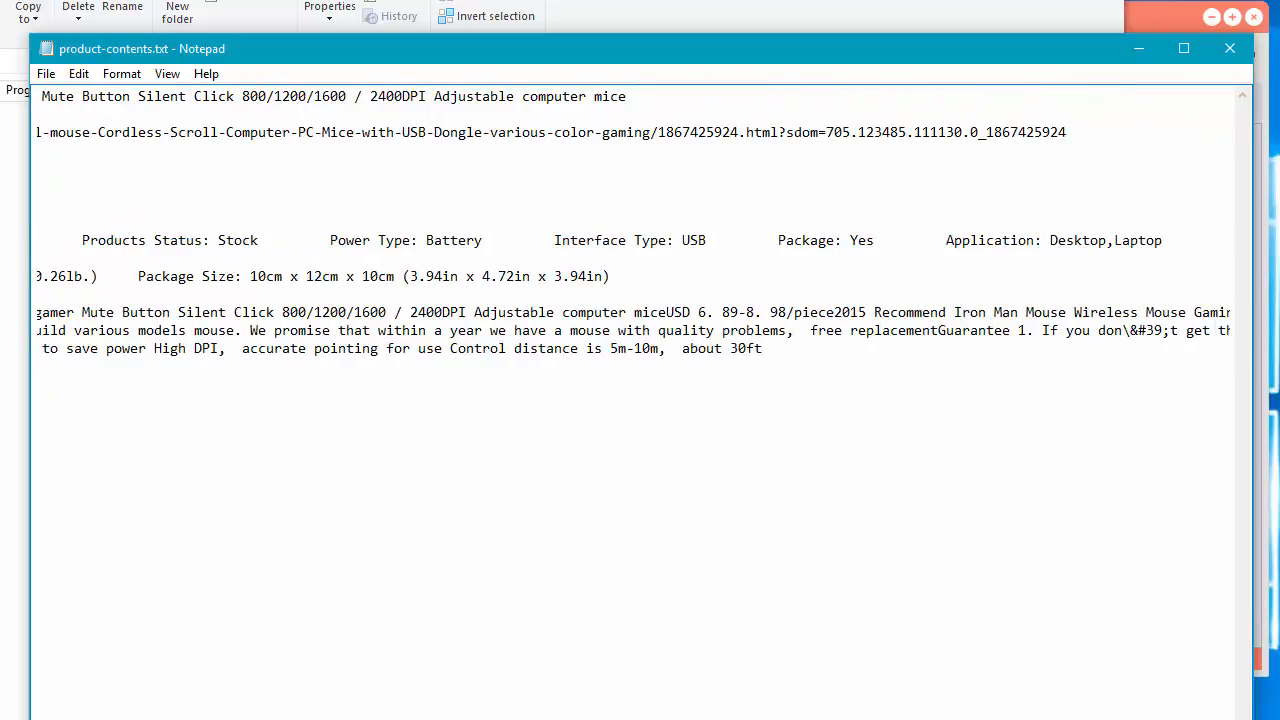
{"action": "scroll", "scroll_direction": "right", "scroll_amount": 3}
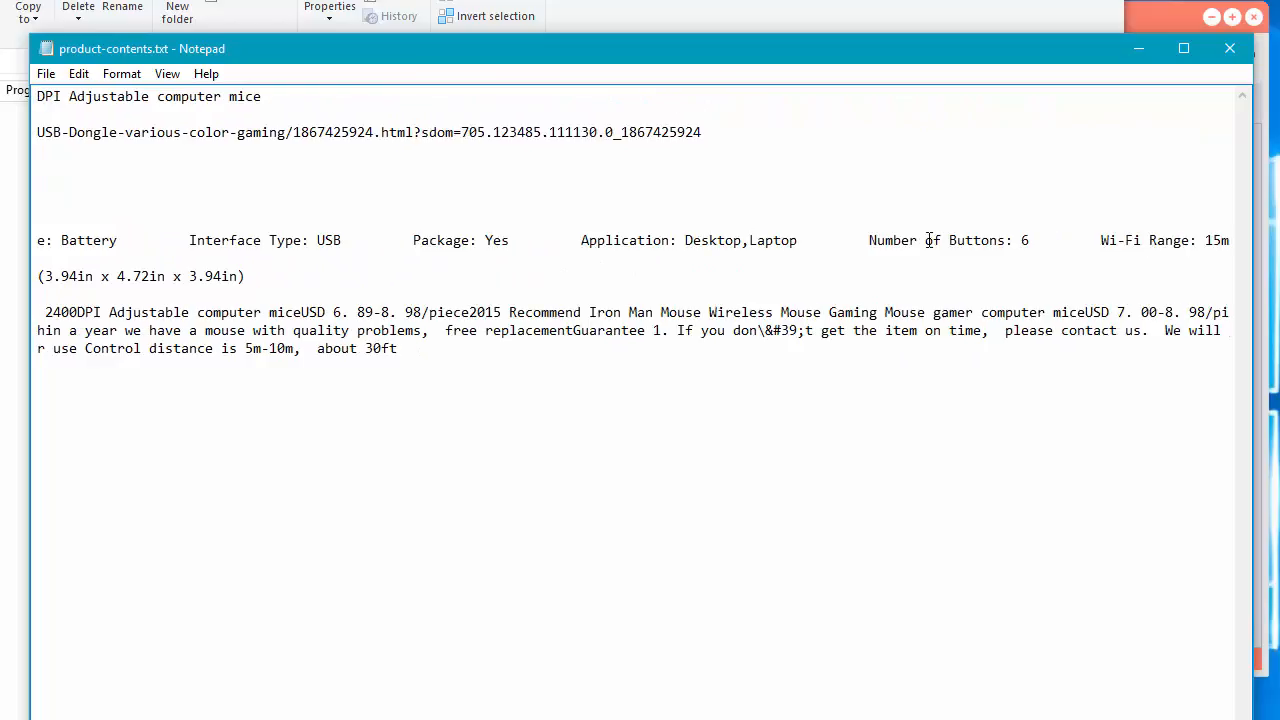
{"action": "scroll", "scroll_direction": "right", "scroll_amount": 3}
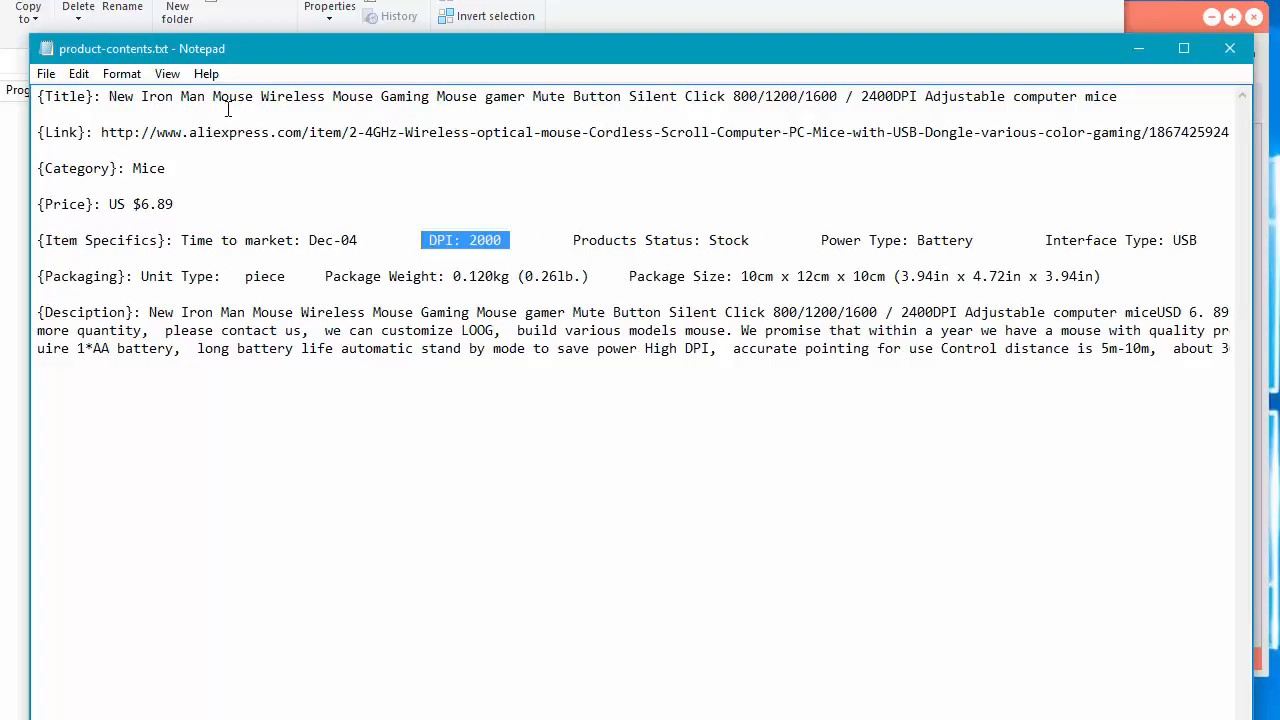
{"action": "mouse_move", "coordinate": [660, 96]}
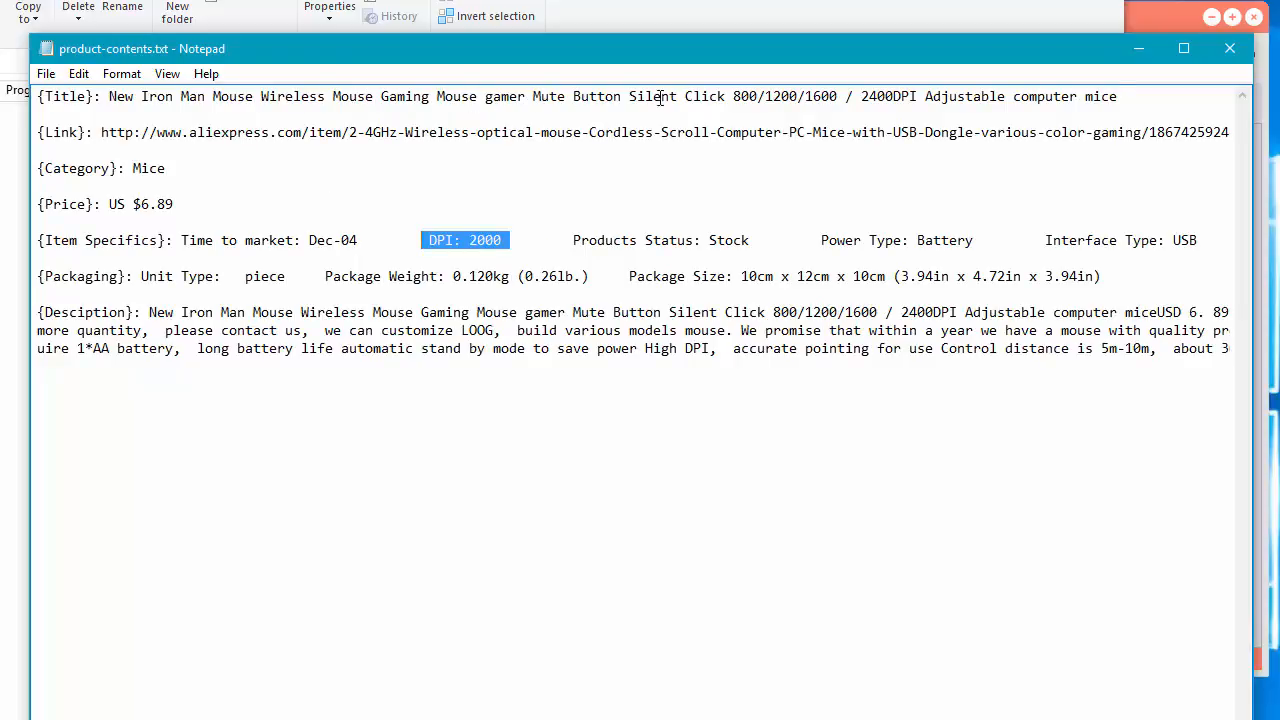
{"action": "left_click", "coordinate": [1120, 96]}
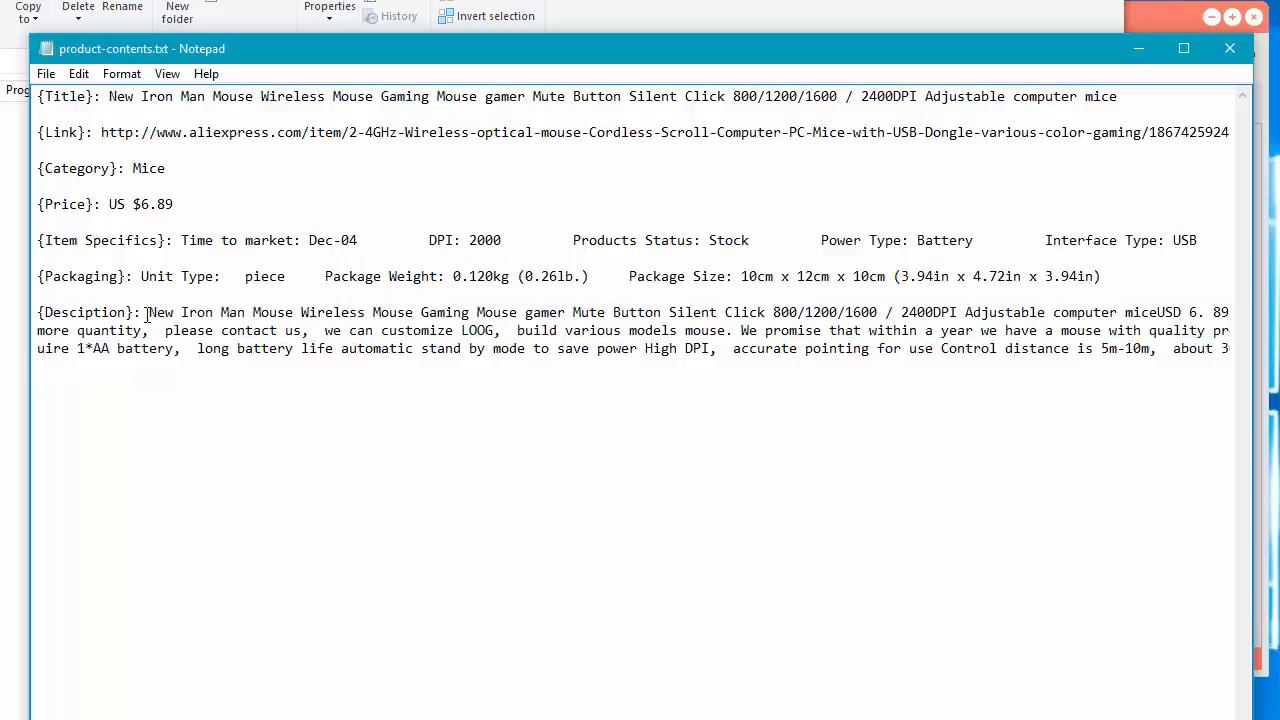
{"action": "left_click_drag", "start_coordinate": [148, 312], "coordinate": [262, 330]}
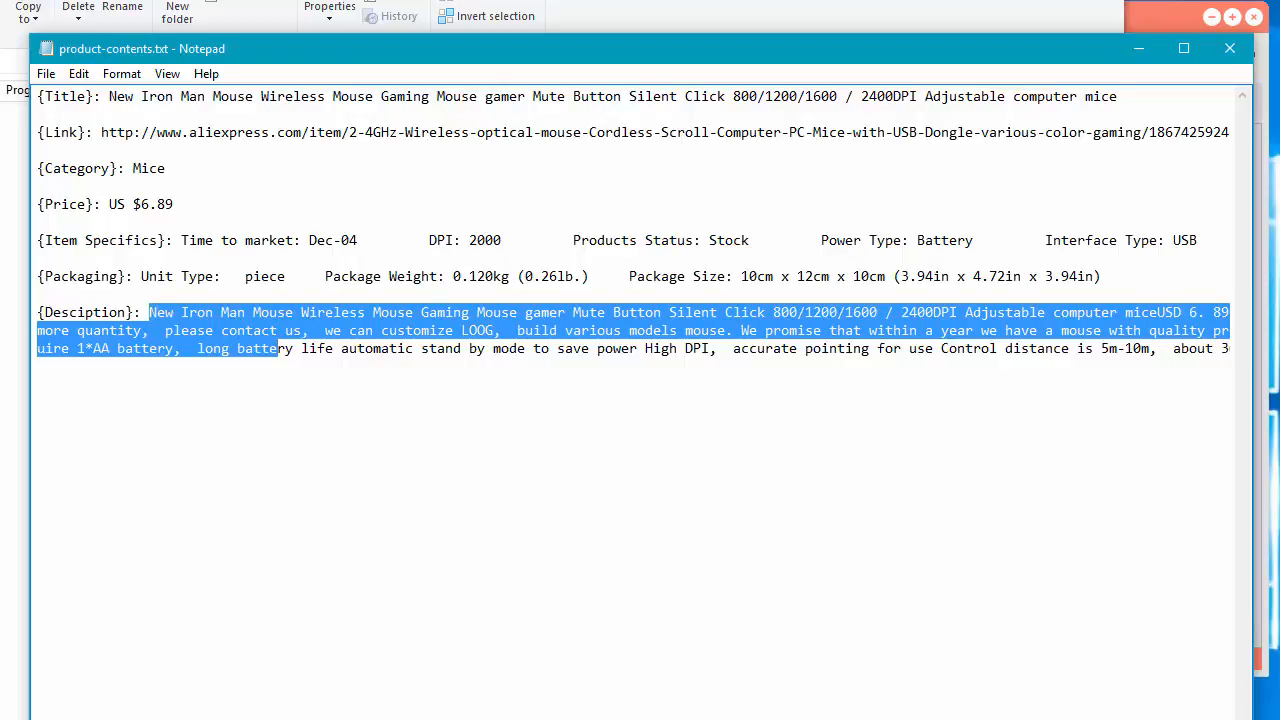
{"action": "scroll", "scroll_direction": "right", "scroll_amount": 3}
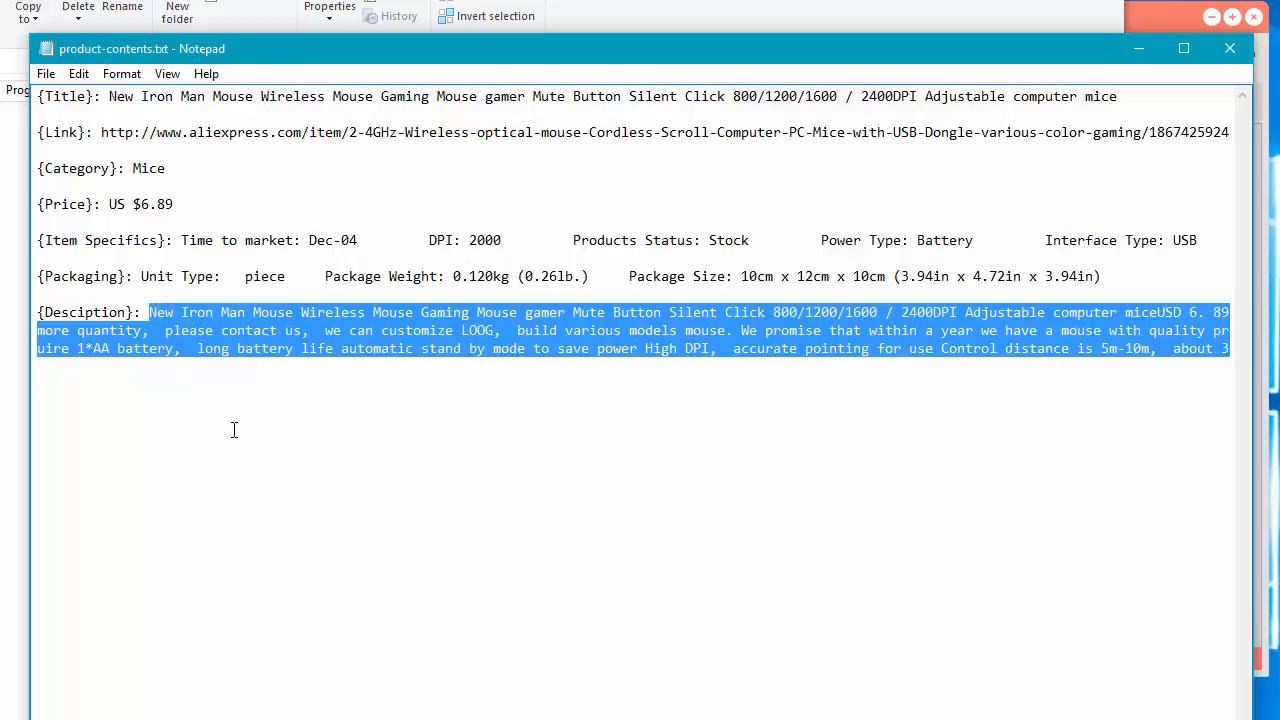
{"action": "left_click", "coordinate": [400, 414]}
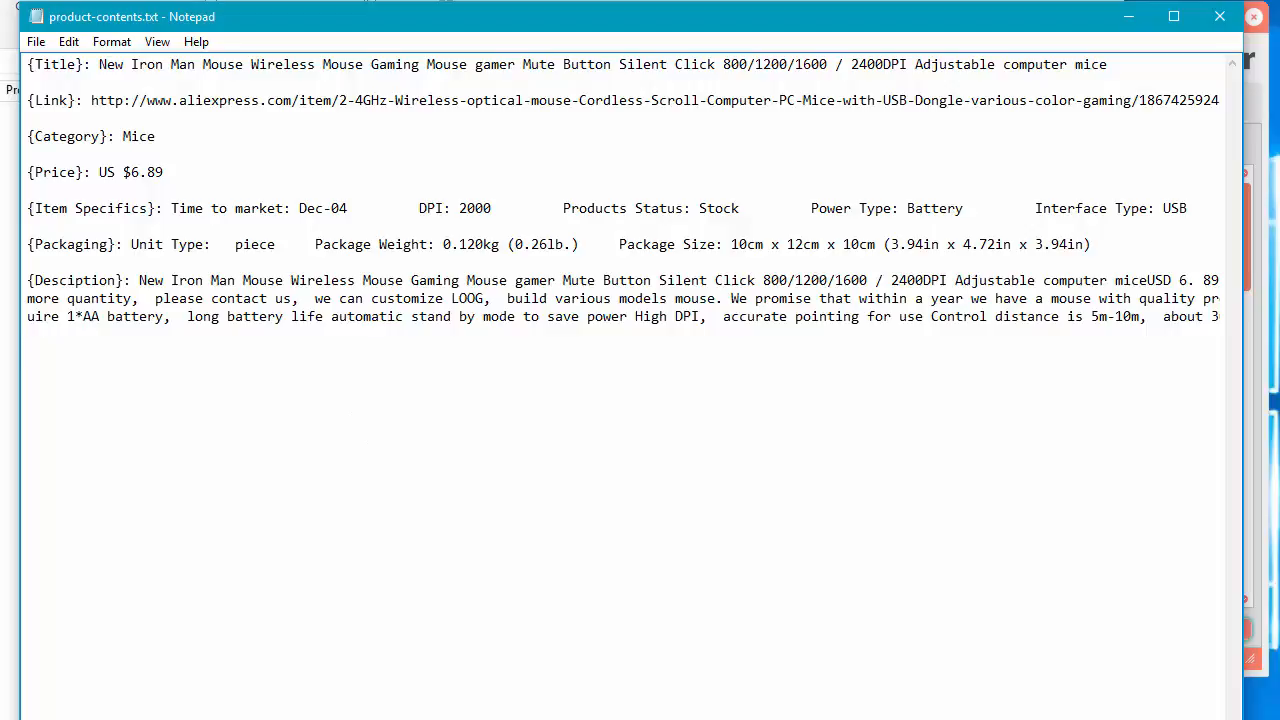
{"action": "mouse_move", "coordinate": [596, 22]}
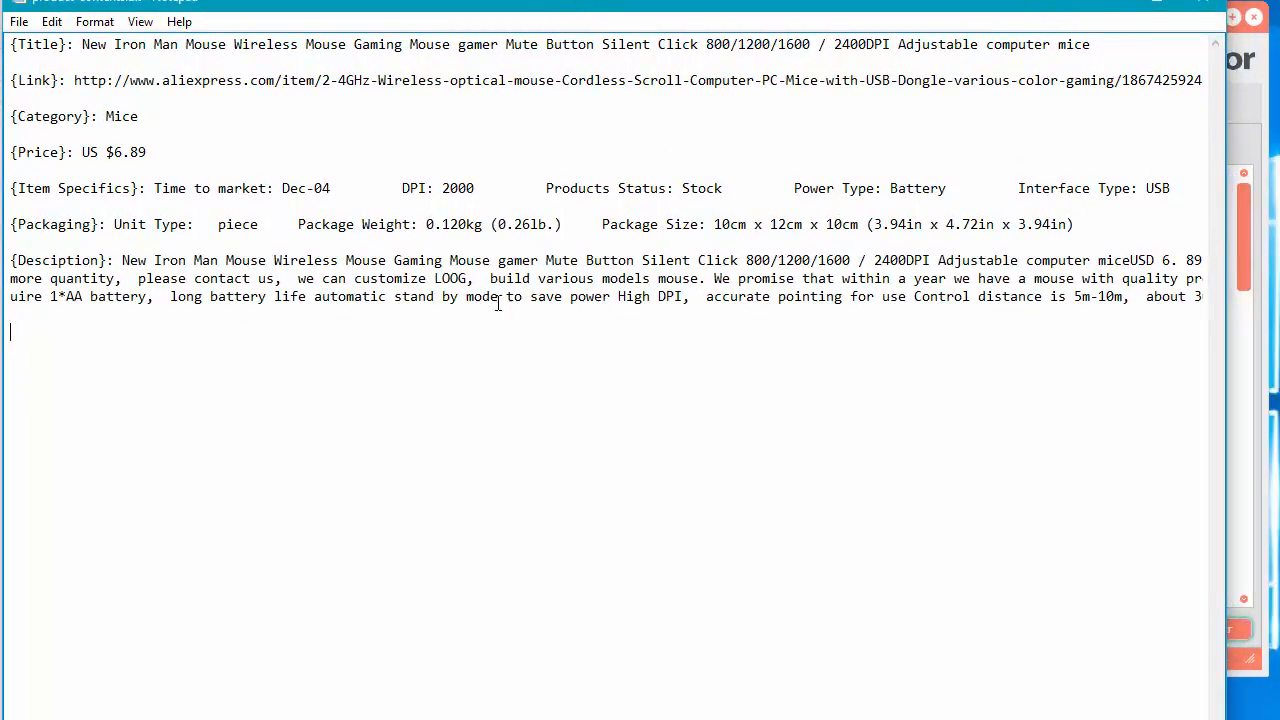
{"action": "left_click_drag", "start_coordinate": [186, 44], "coordinate": [1092, 44]}
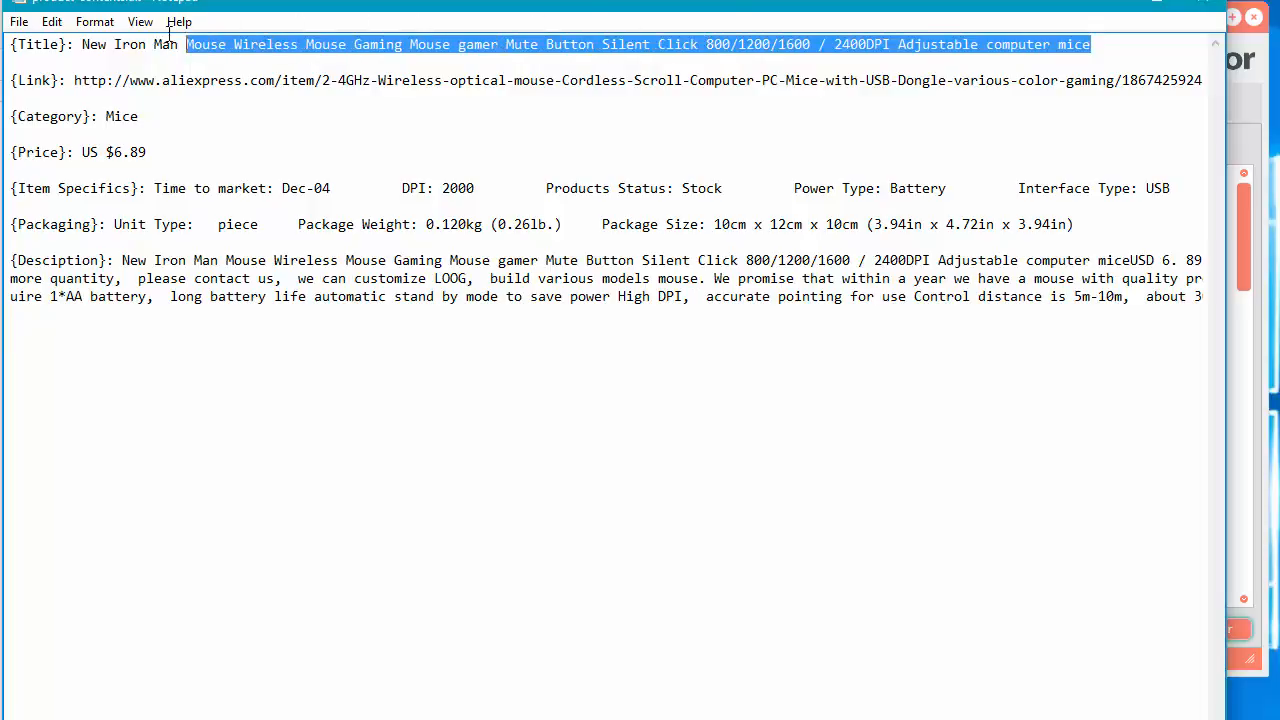
{"action": "left_click", "coordinate": [164, 284]}
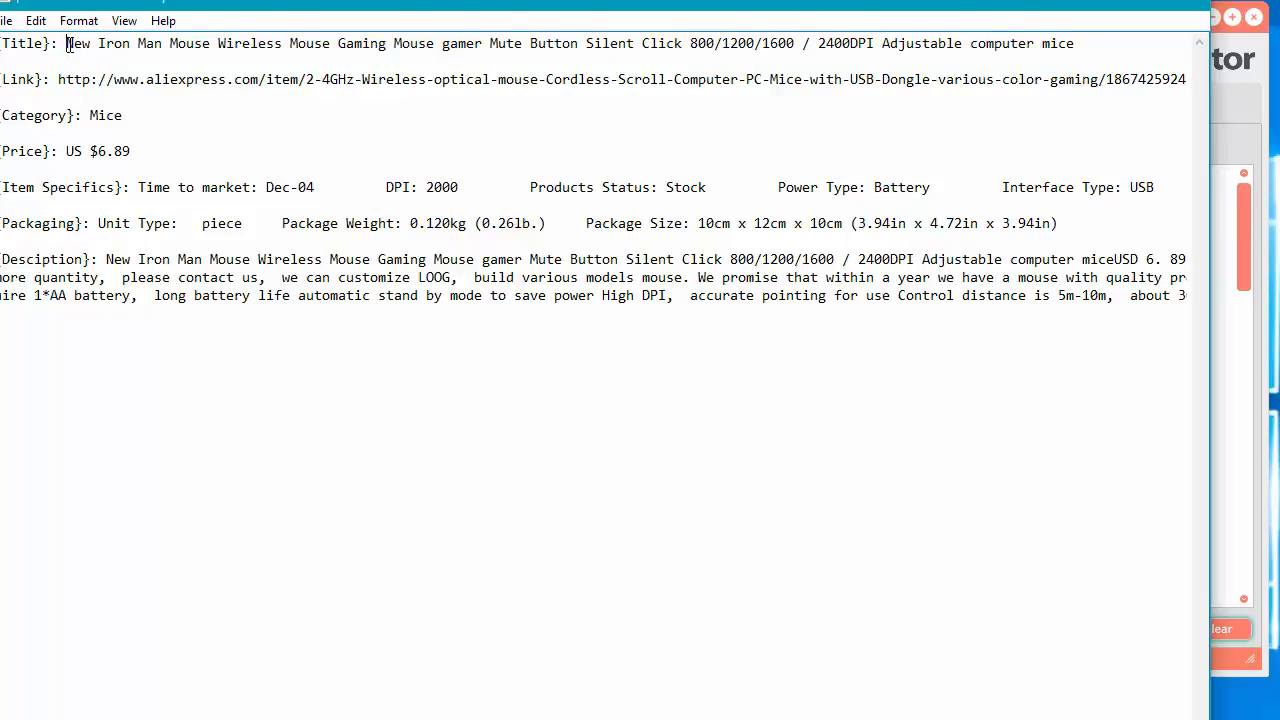
{"action": "mouse_move", "coordinate": [276, 340]}
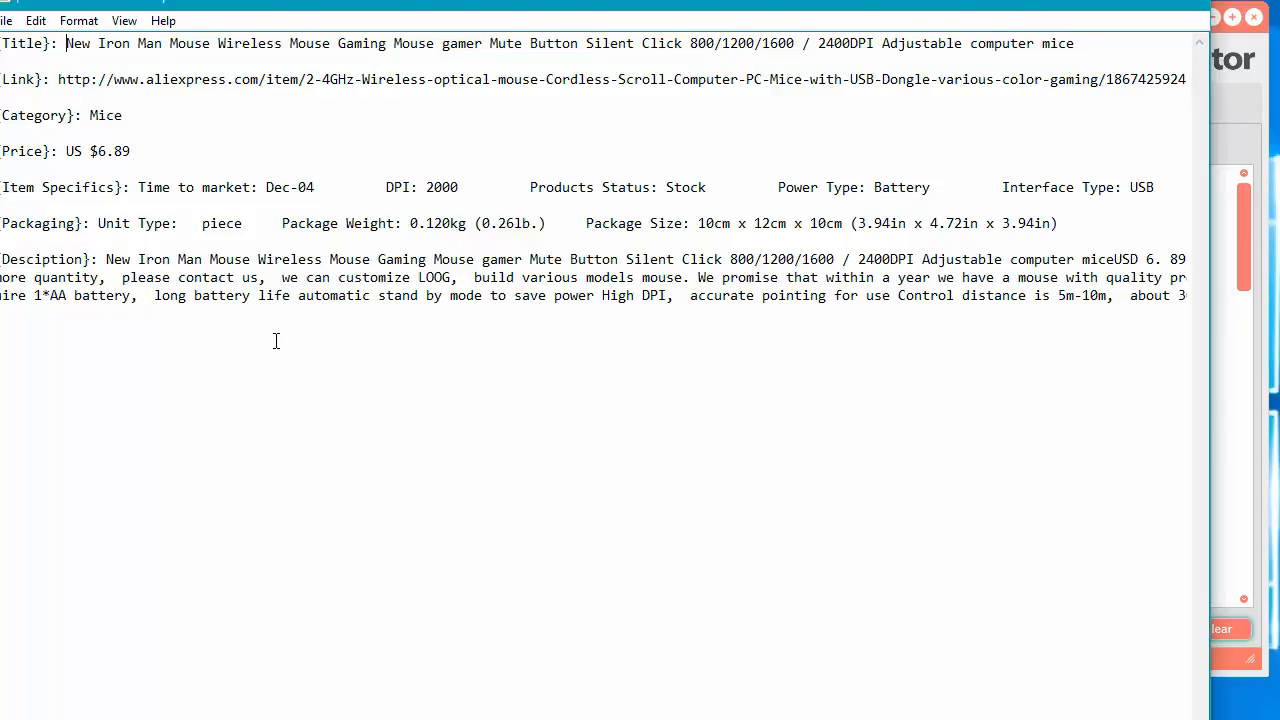
{"action": "mouse_move", "coordinate": [334, 406]}
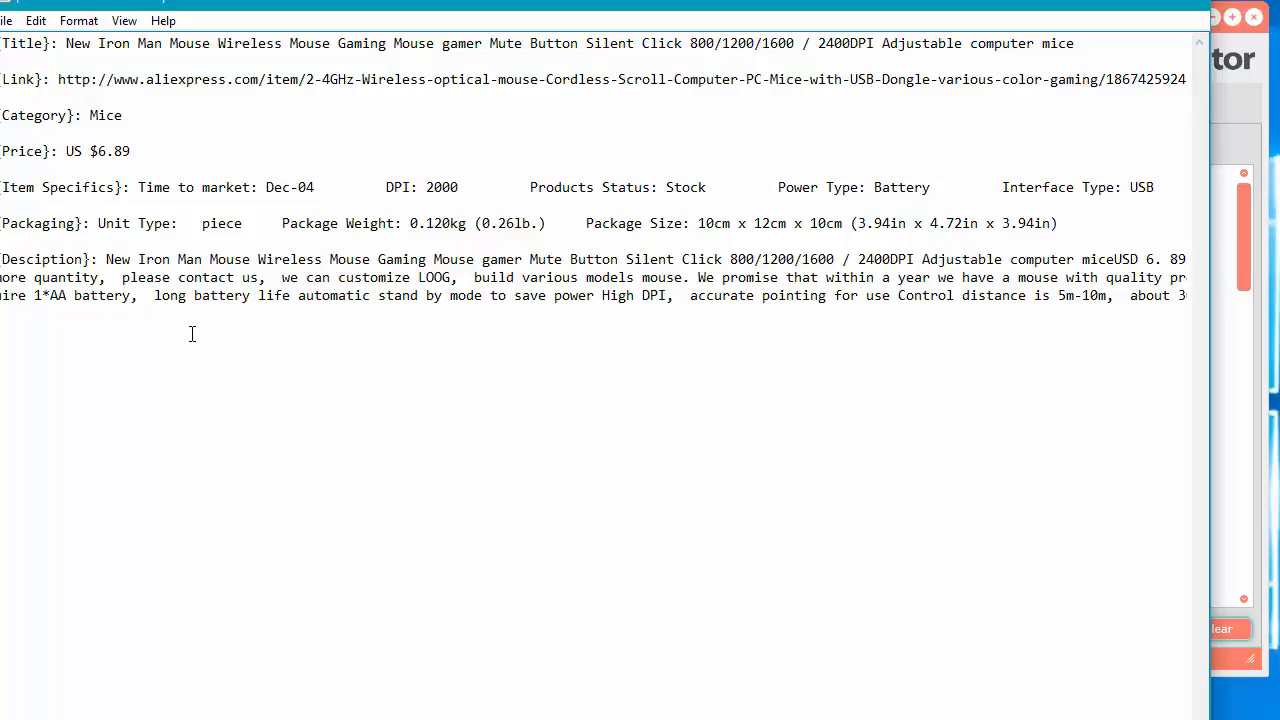
{"action": "mouse_move", "coordinate": [216, 308]}
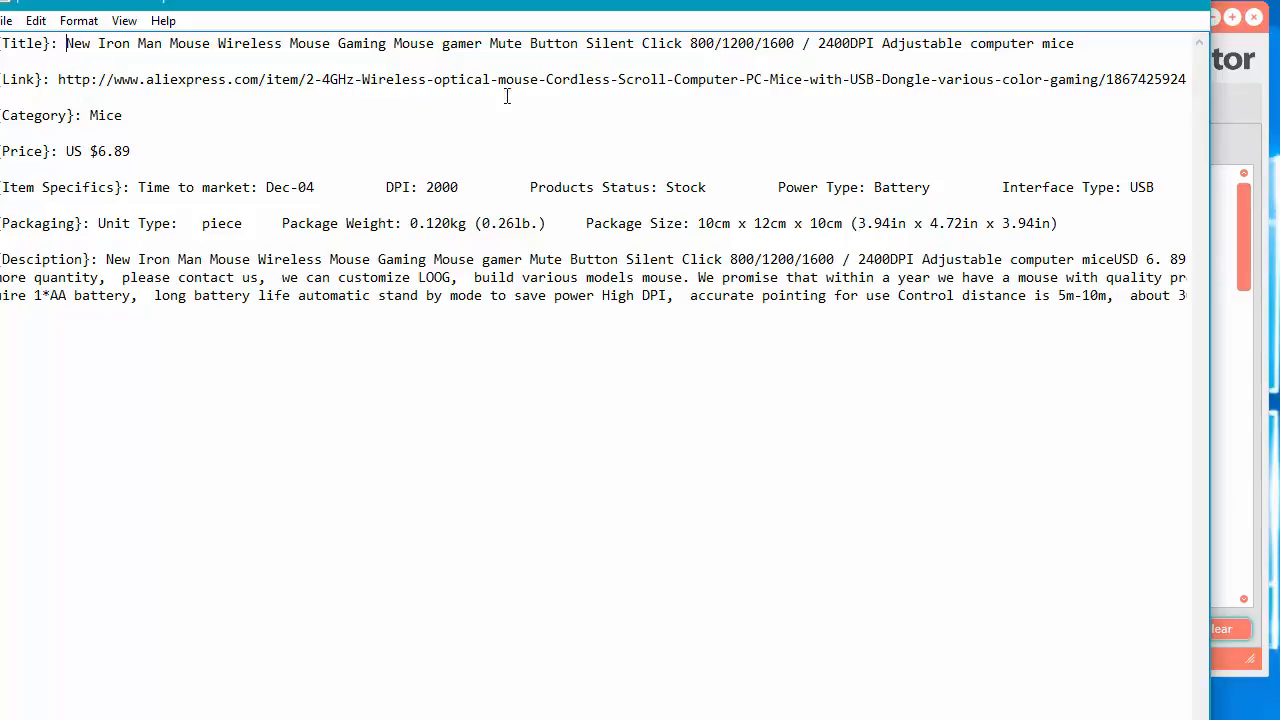
{"action": "mouse_move", "coordinate": [610, 380]}
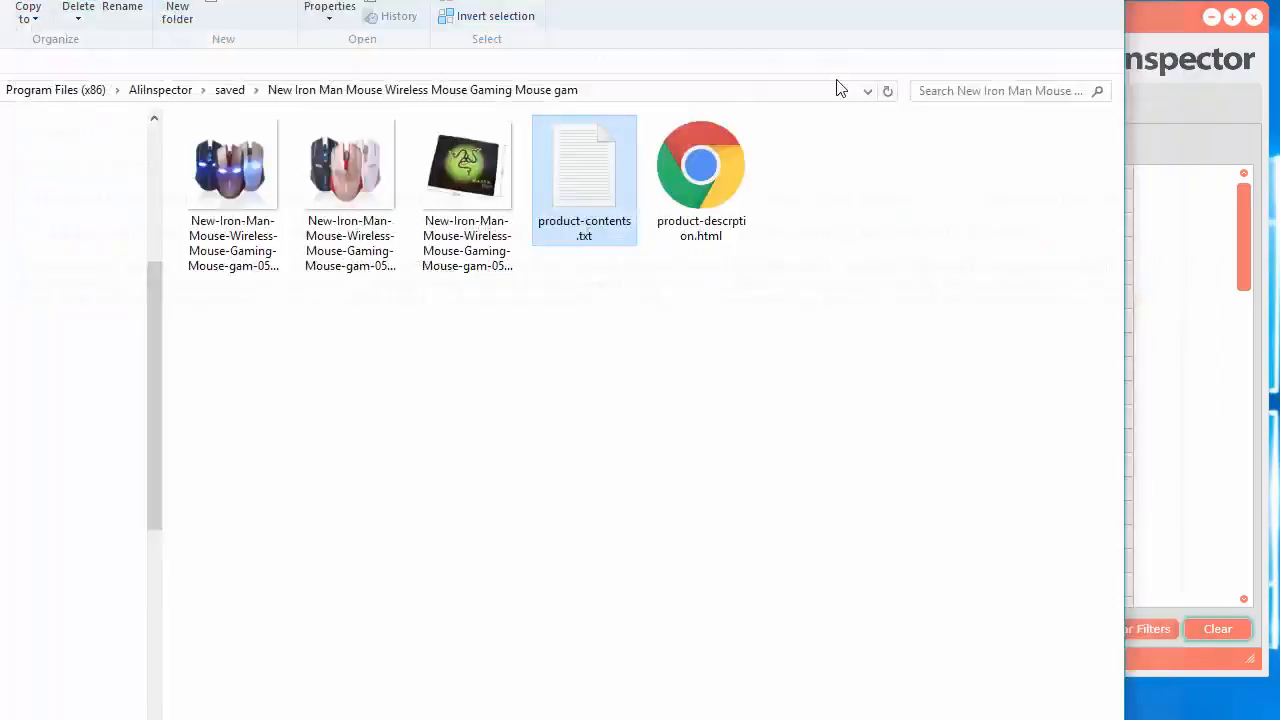
Review the description paragraph in product-contents.txt, then load product-description.html in Notepad
{"action": "double_click", "coordinate": [584, 164]}
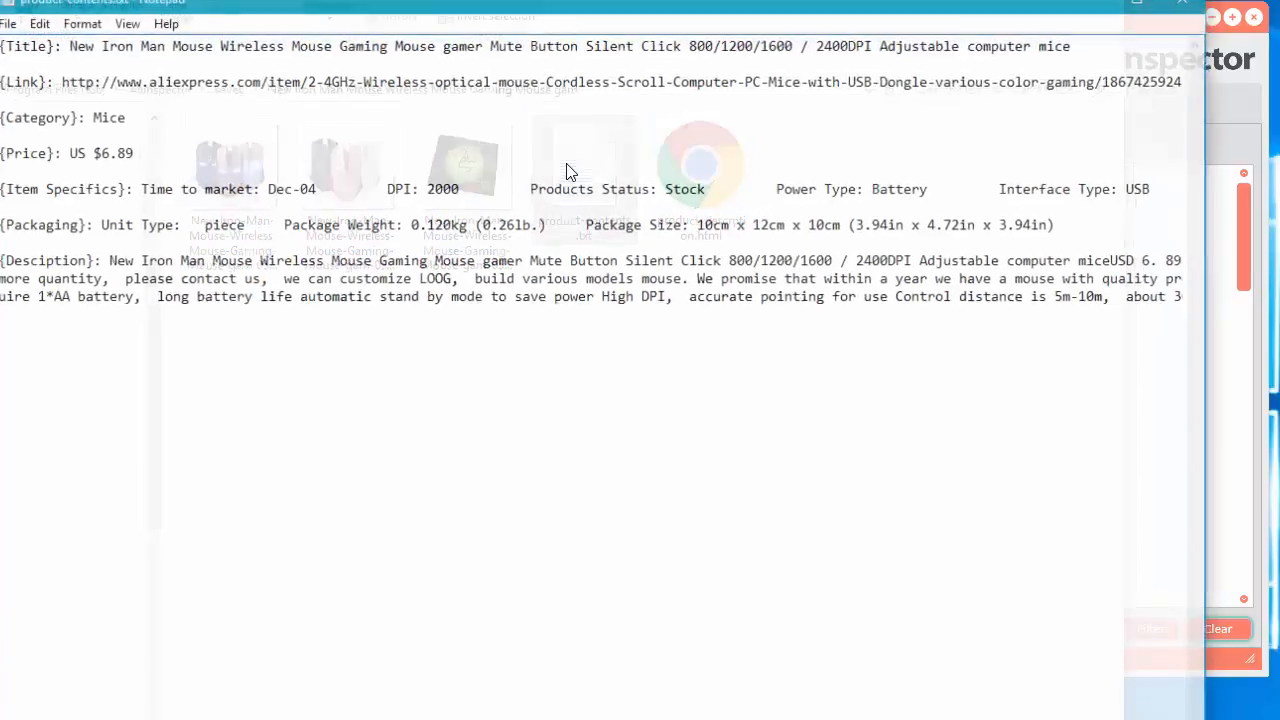
{"action": "left_click_drag", "start_coordinate": [104, 260], "coordinate": [132, 296]}
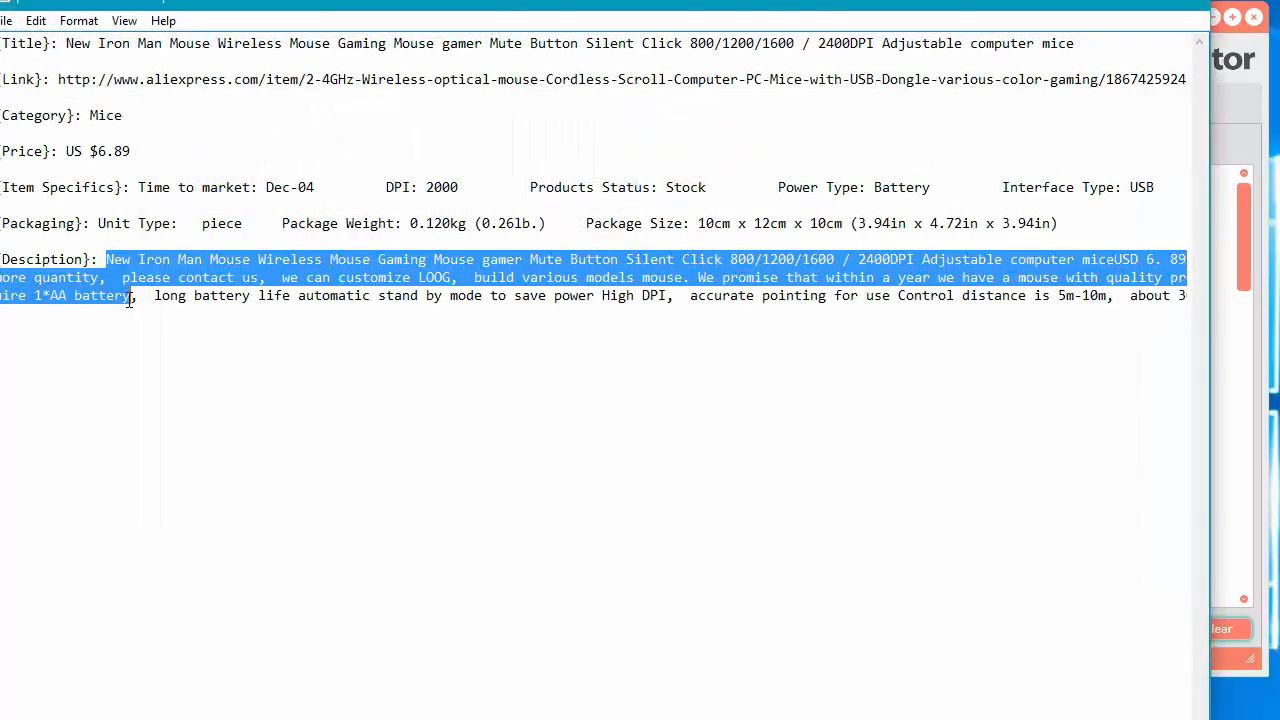
{"action": "left_click", "coordinate": [224, 386]}
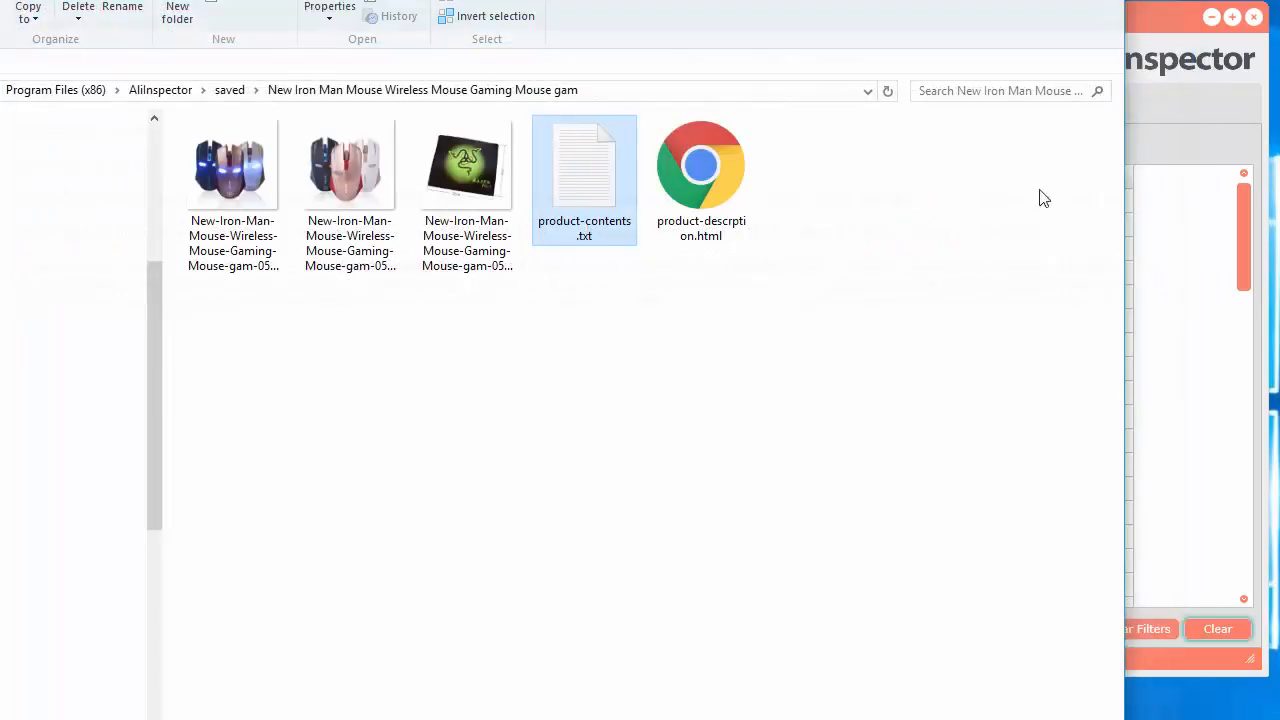
{"action": "double_click", "coordinate": [700, 164]}
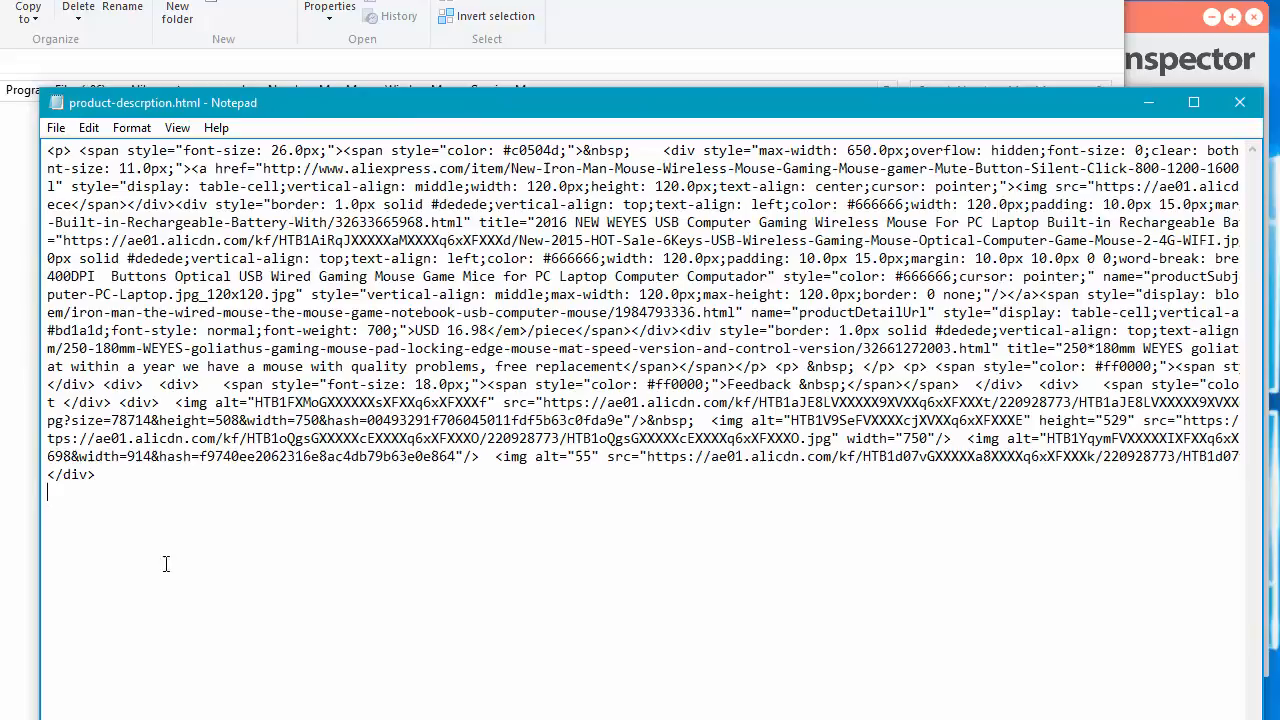
{"action": "mouse_move", "coordinate": [640, 556]}
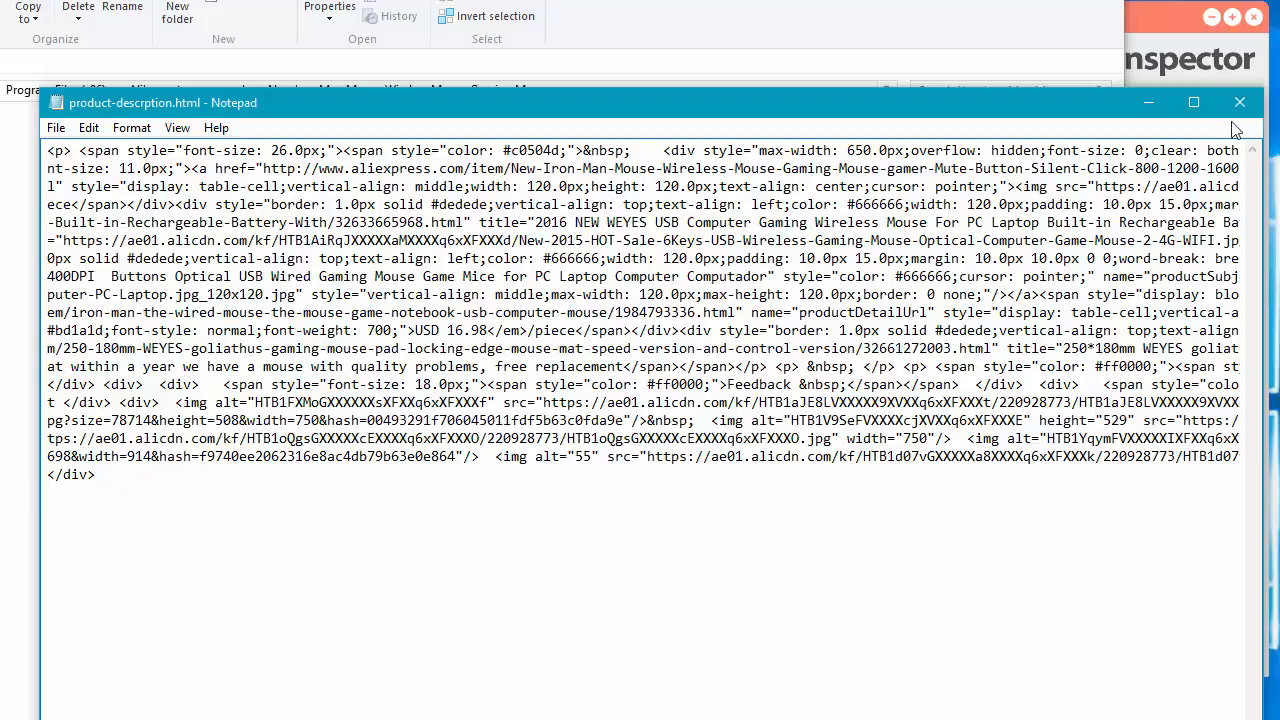
Read through the product-description HTML markup and close the Notepad window
{"action": "left_click_drag", "start_coordinate": [640, 102], "coordinate": [916, 48]}
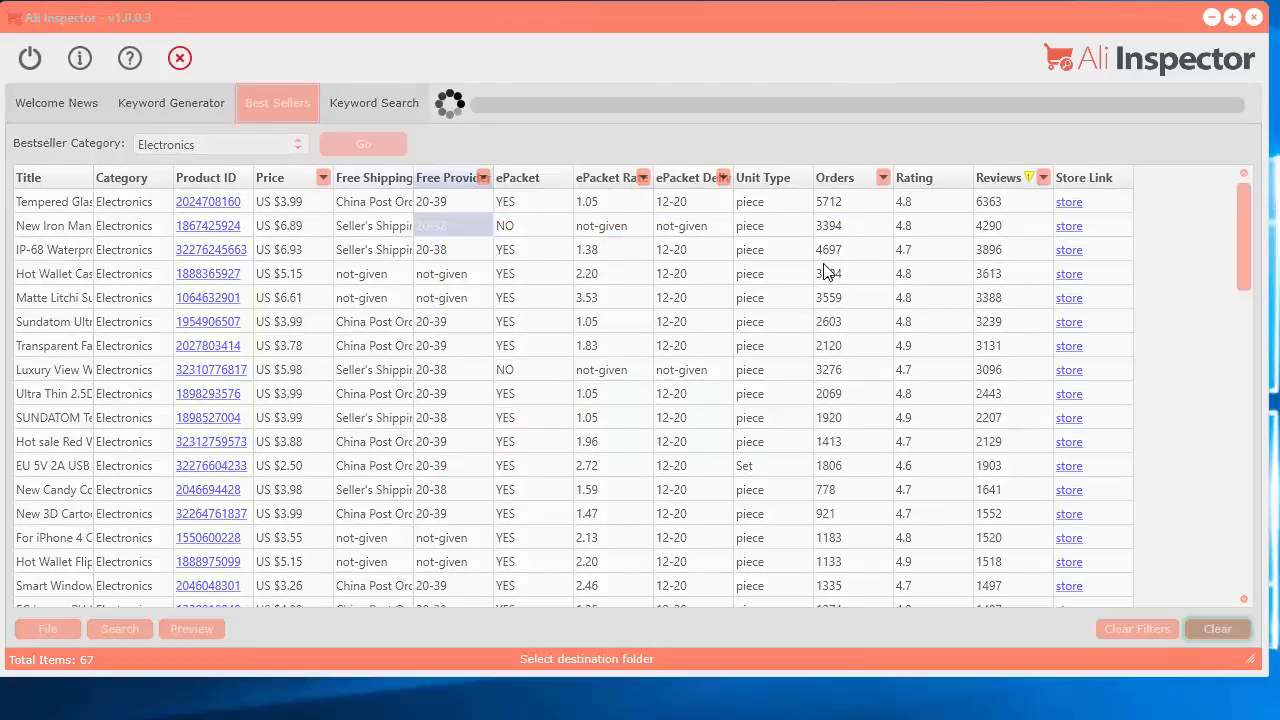
Export the Iron Man mouse's product reviews as a CSV into the saved folder
{"action": "left_click", "coordinate": [48, 628]}
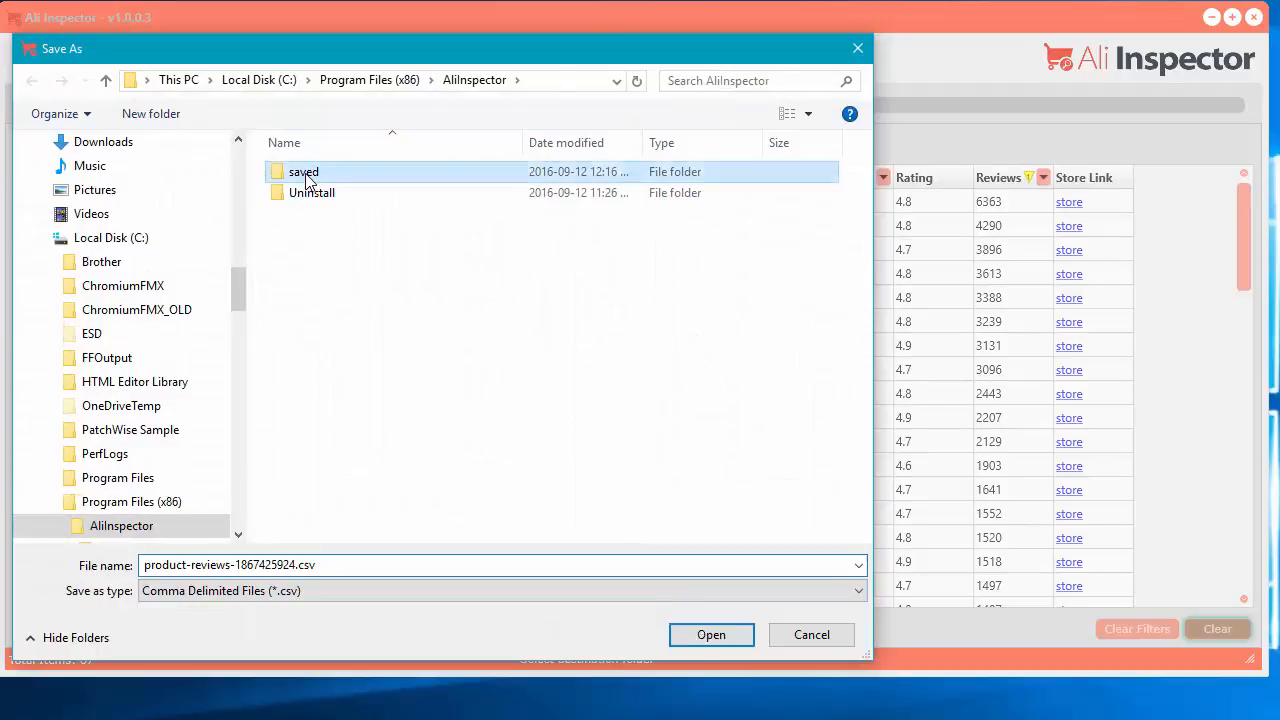
{"action": "double_click", "coordinate": [304, 172]}
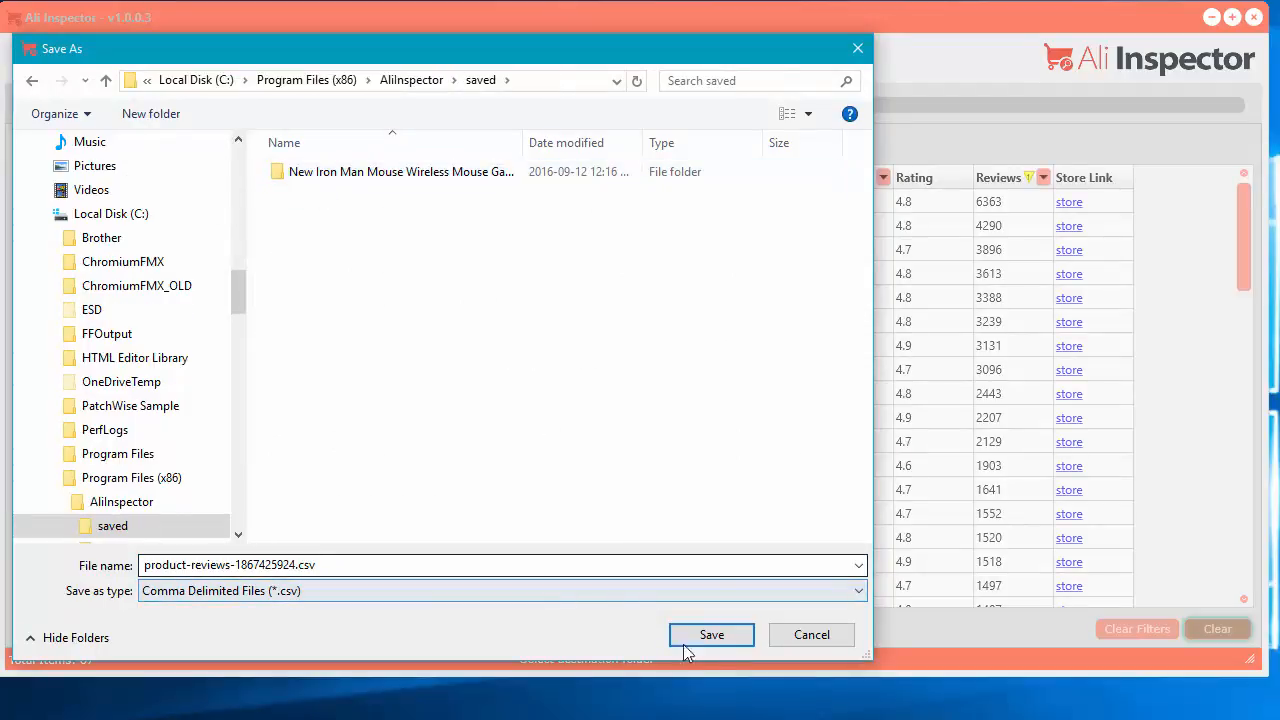
{"action": "left_click", "coordinate": [712, 634]}
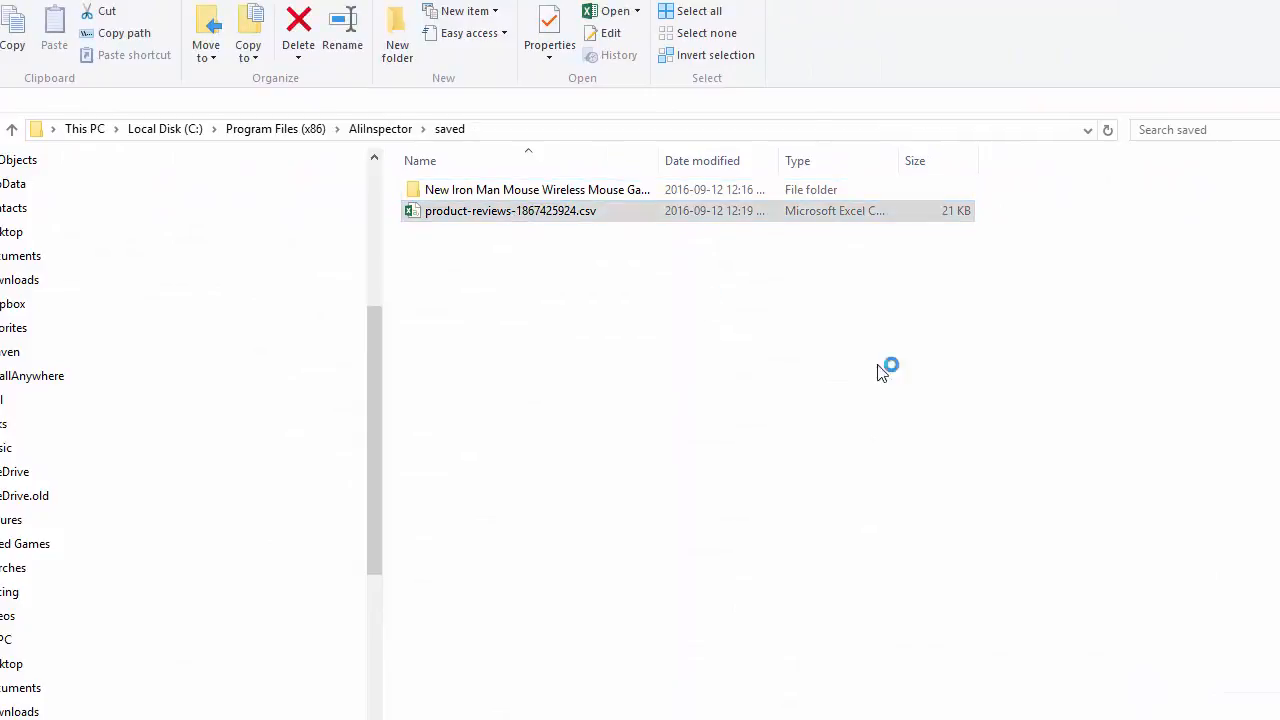
Load the reviews CSV in Excel, widen product_handle, and review rating, title, author and body columns
{"action": "double_click", "coordinate": [510, 210]}
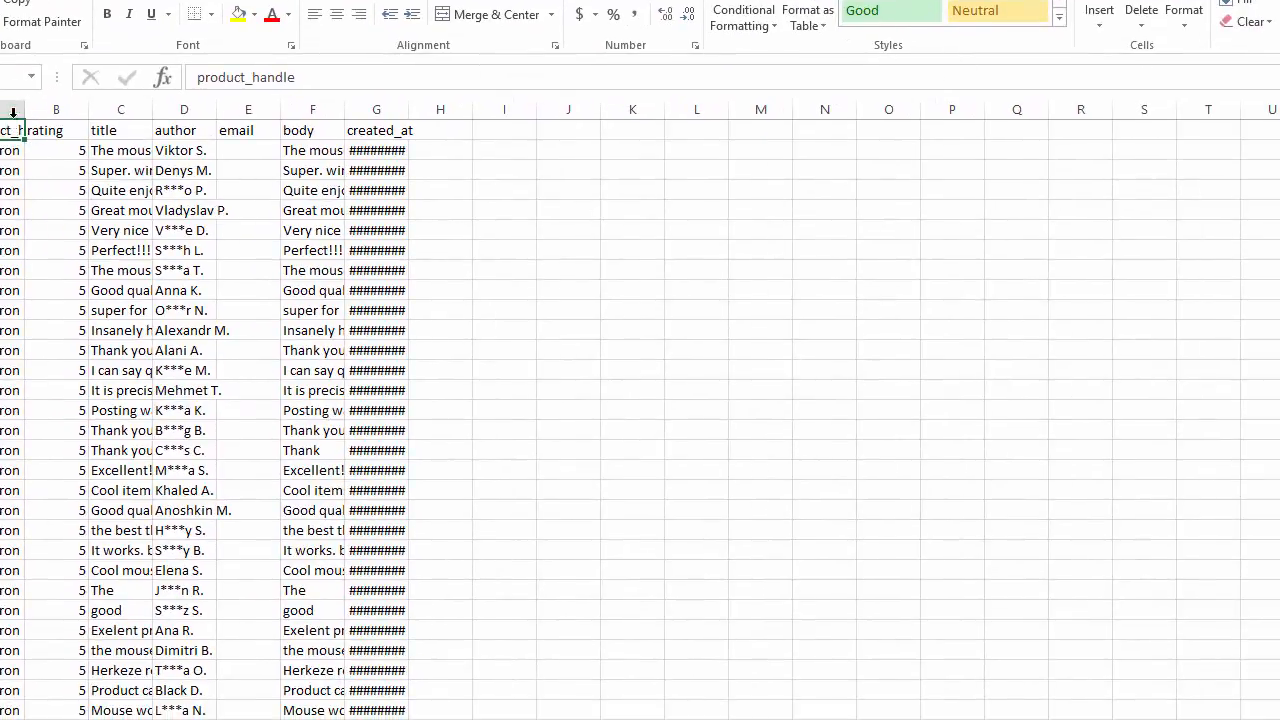
{"action": "left_click_drag", "start_coordinate": [30, 108], "coordinate": [856, 108]}
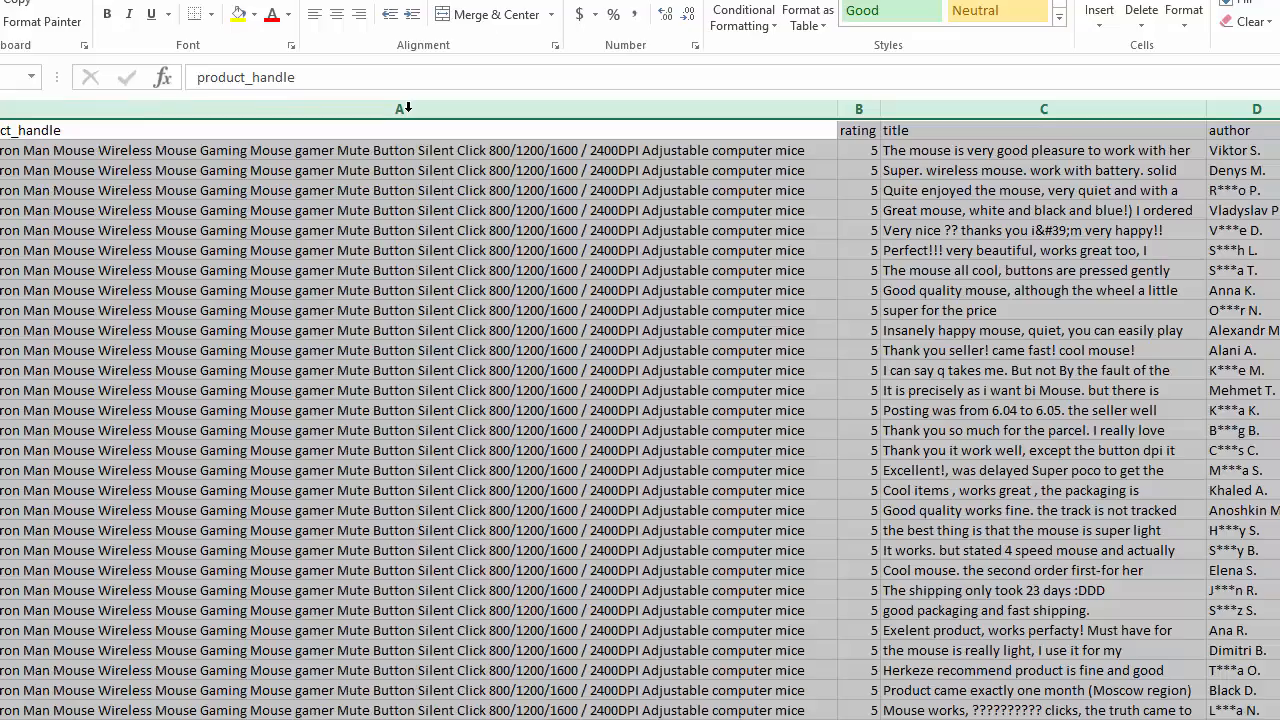
{"action": "scroll", "scroll_direction": "down", "scroll_amount": 3}
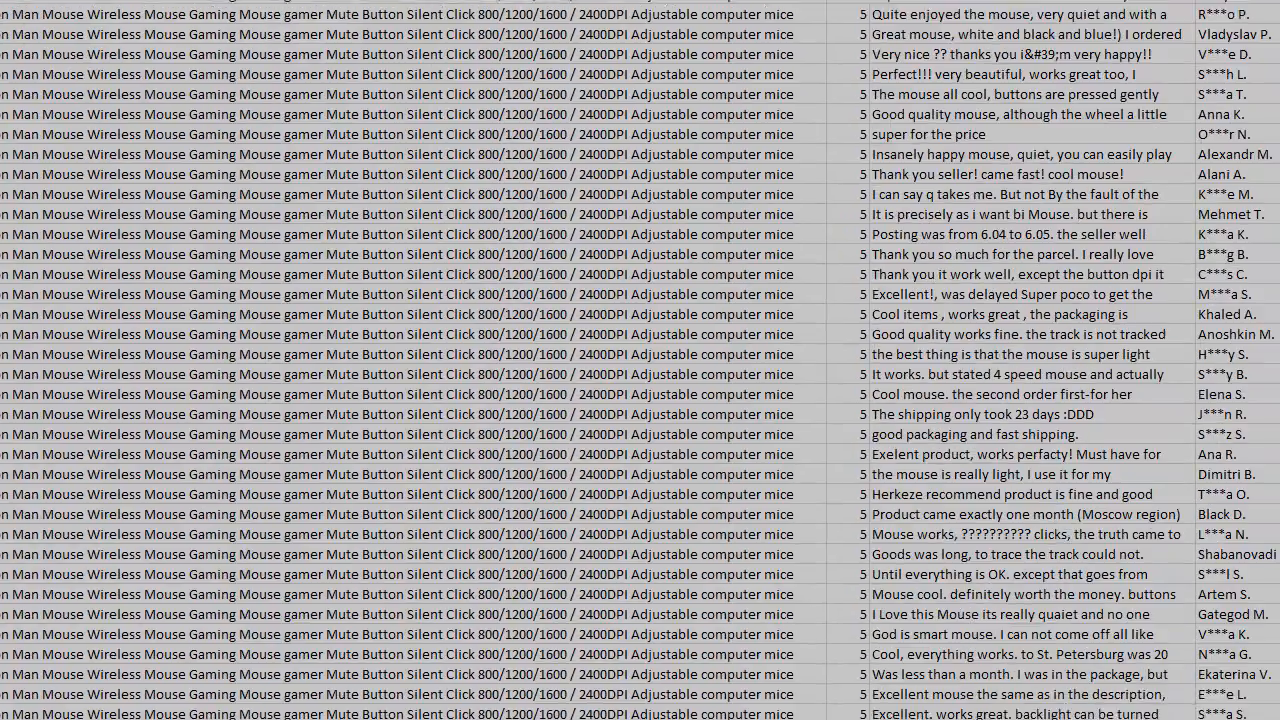
{"action": "scroll", "scroll_direction": "down", "scroll_amount": 3}
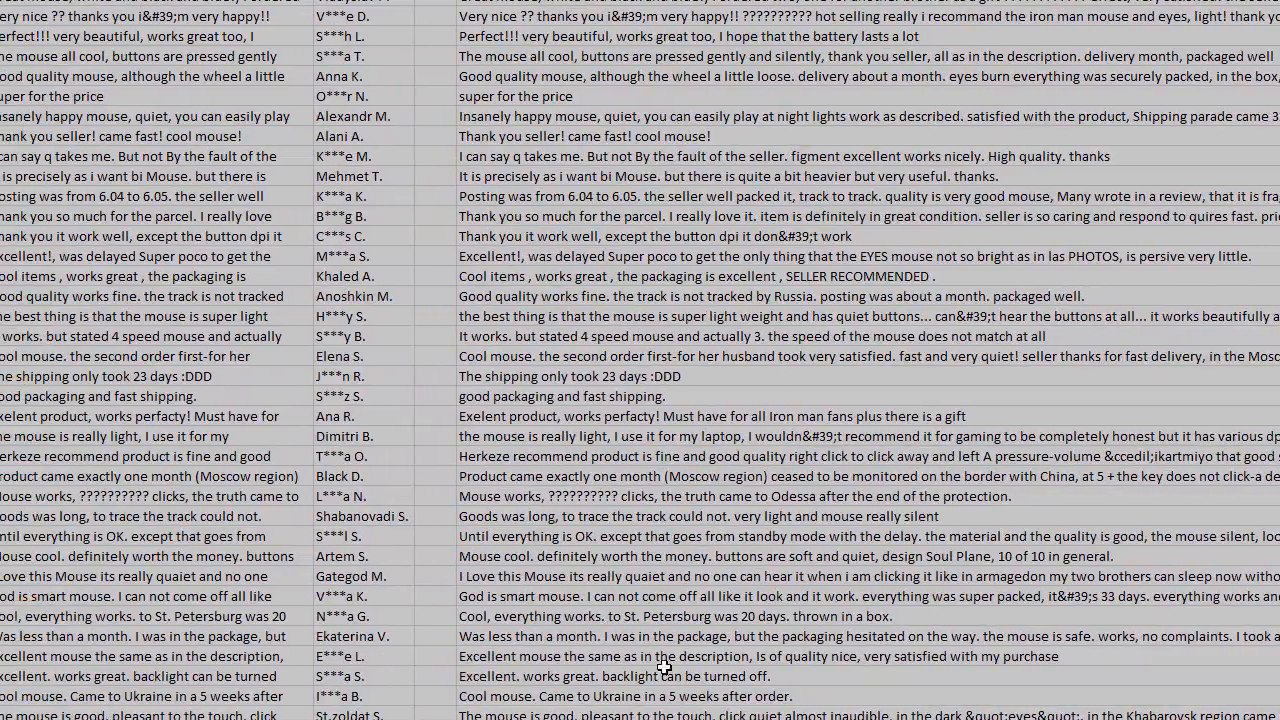
{"action": "left_click", "coordinate": [150, 56]}
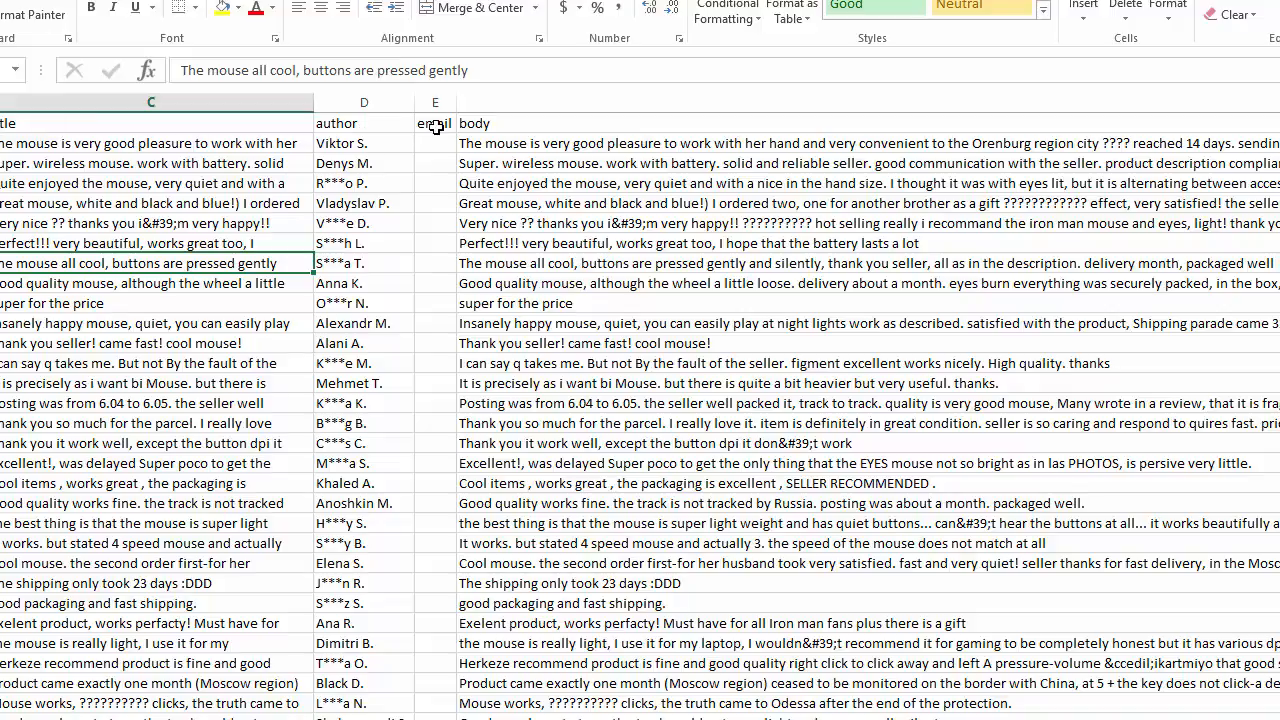
{"action": "scroll", "scroll_direction": "right", "scroll_amount": 3}
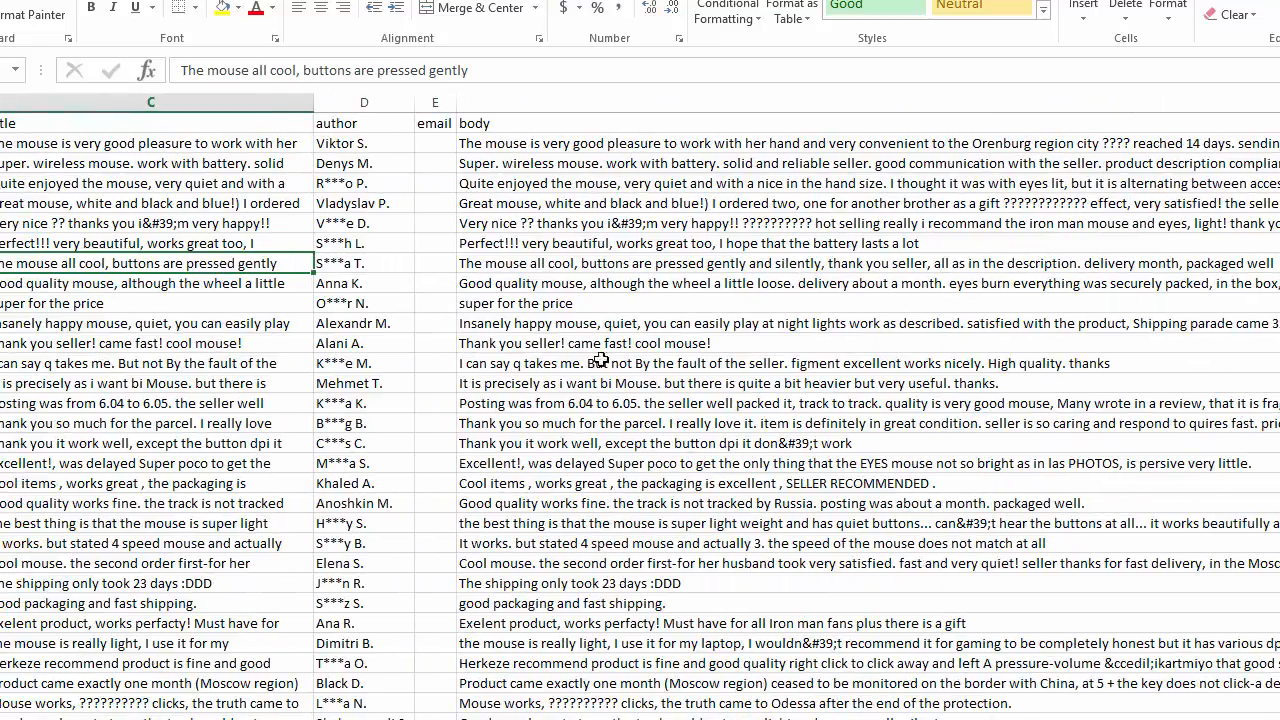
{"action": "scroll", "scroll_direction": "left", "scroll_amount": 3}
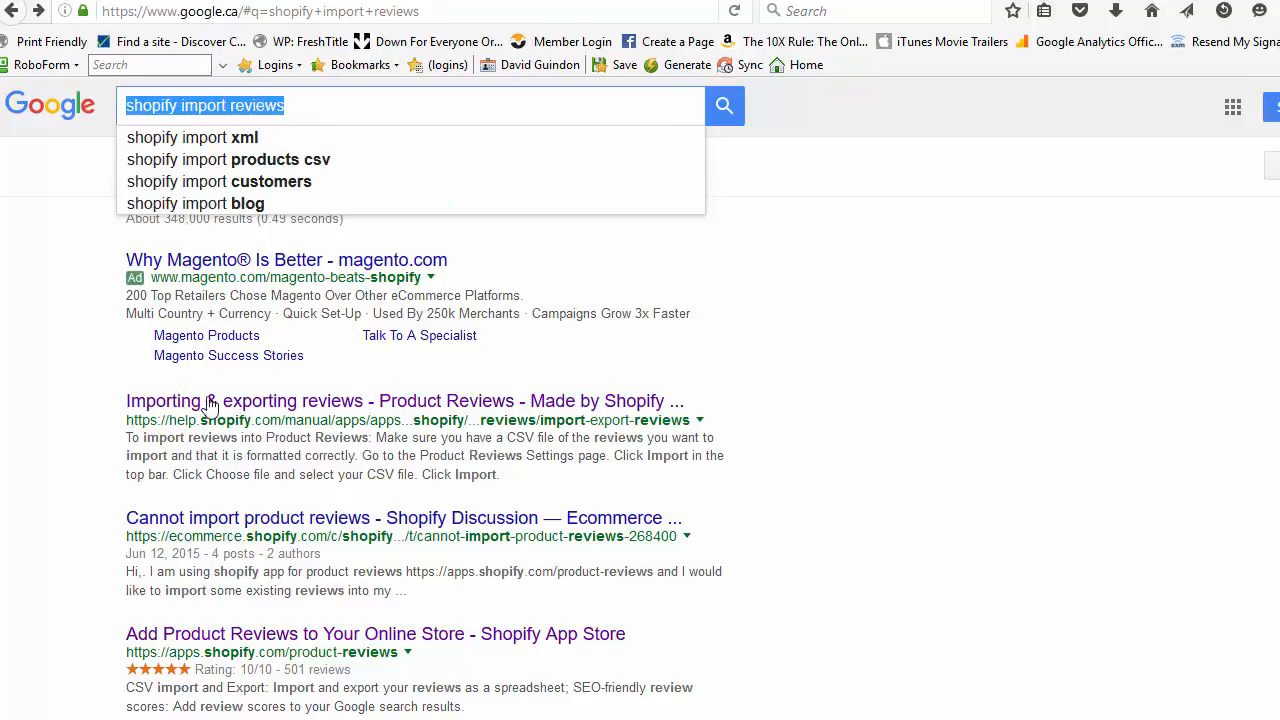
Read the Shopify Help Center 'Importing & exporting reviews' article's import steps
{"action": "left_click", "coordinate": [404, 400]}
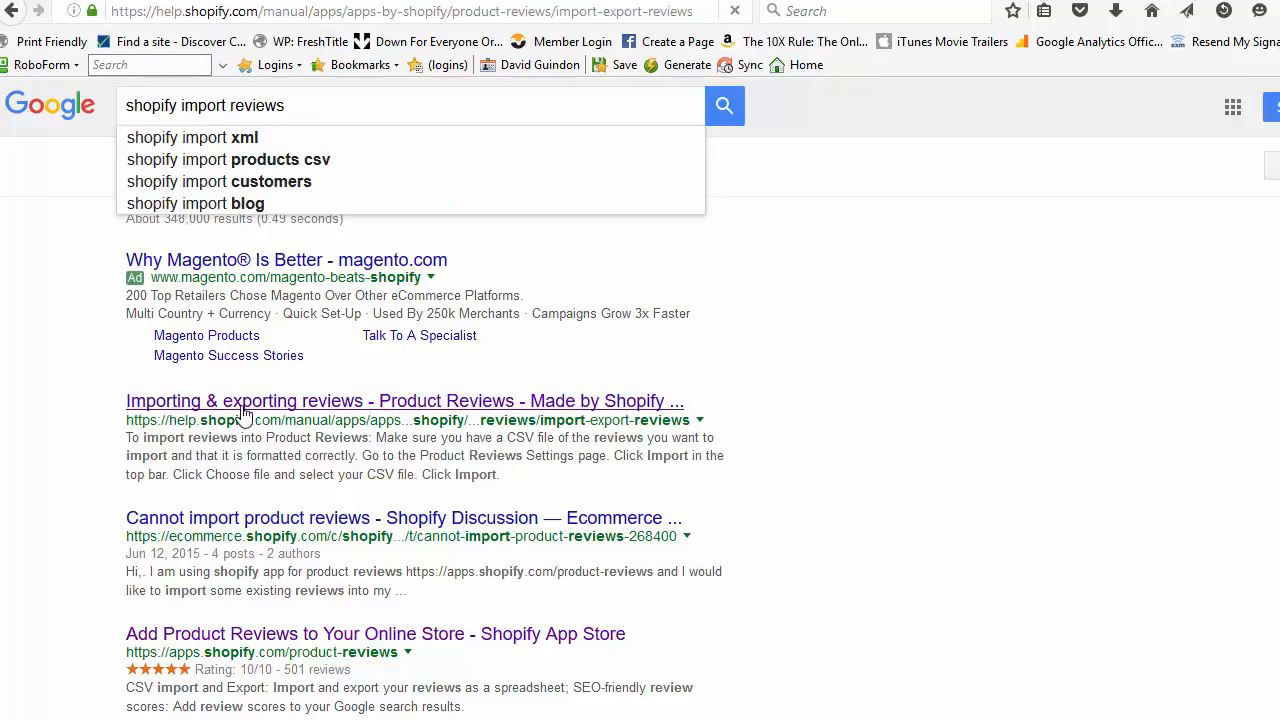
{"action": "left_click", "coordinate": [404, 400]}
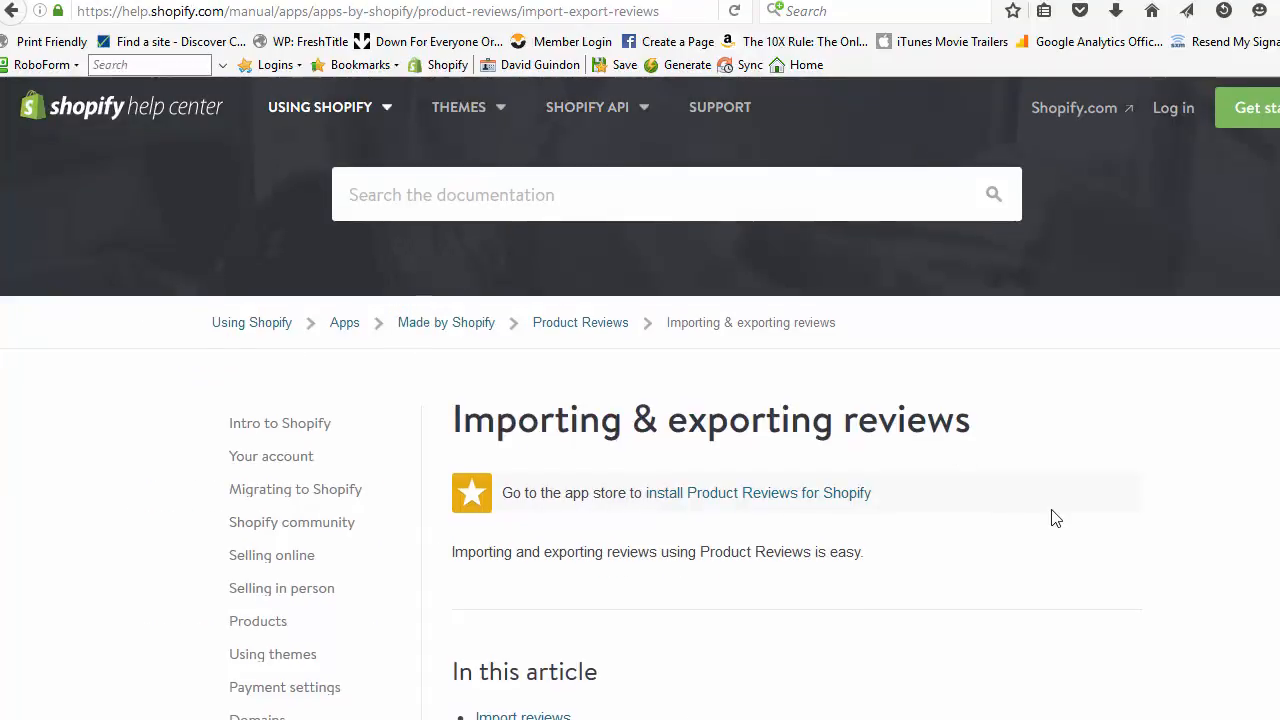
{"action": "scroll", "scroll_direction": "down", "scroll_amount": 3}
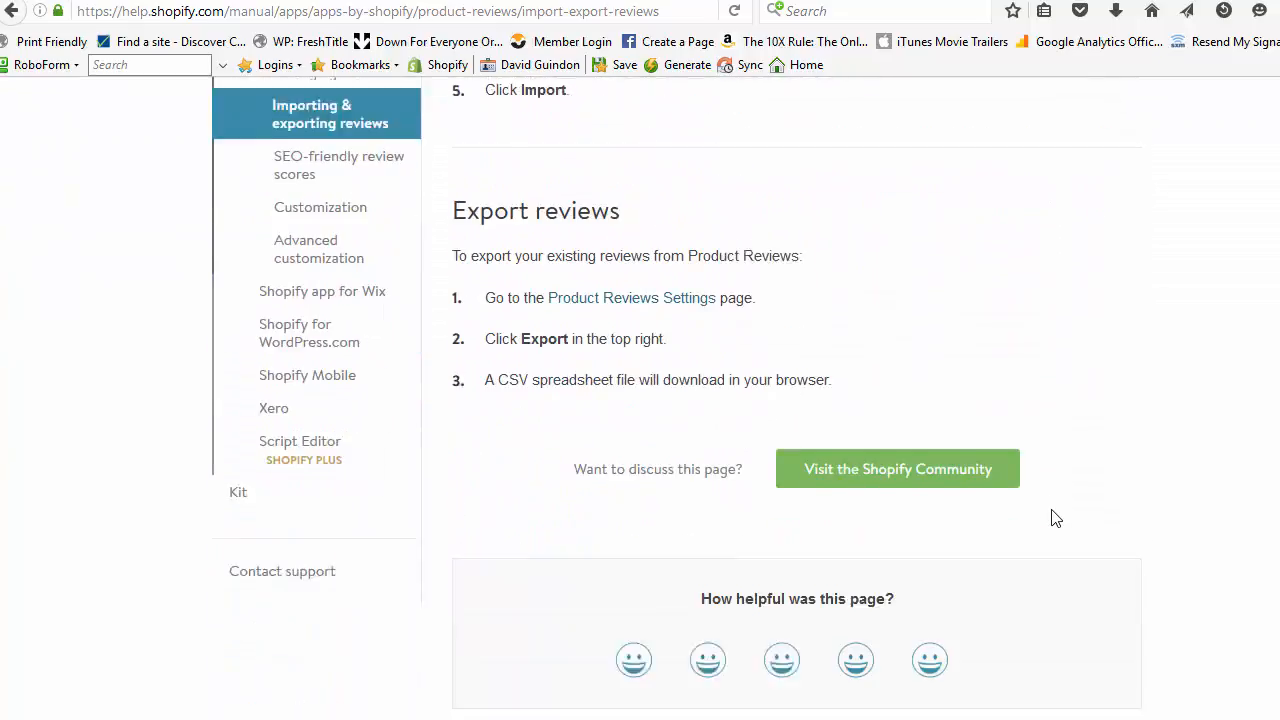
{"action": "scroll", "scroll_direction": "up", "scroll_amount": 3}
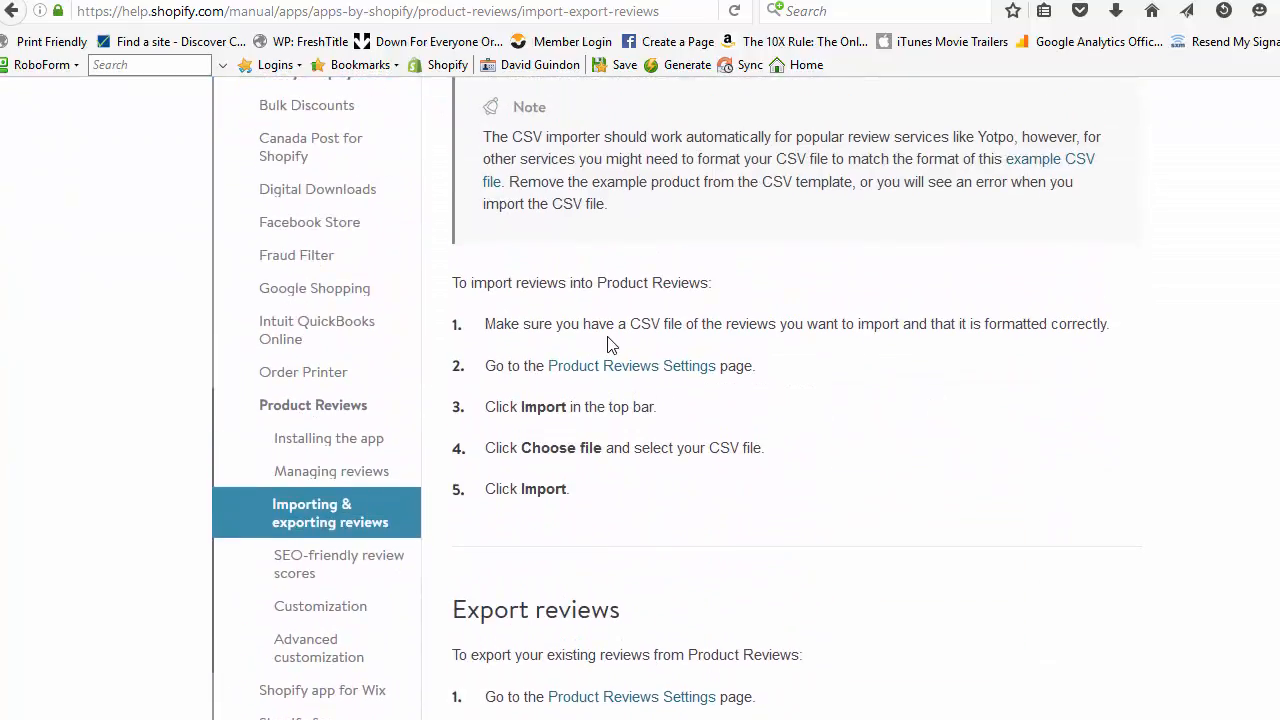
{"action": "mouse_move", "coordinate": [316, 504]}
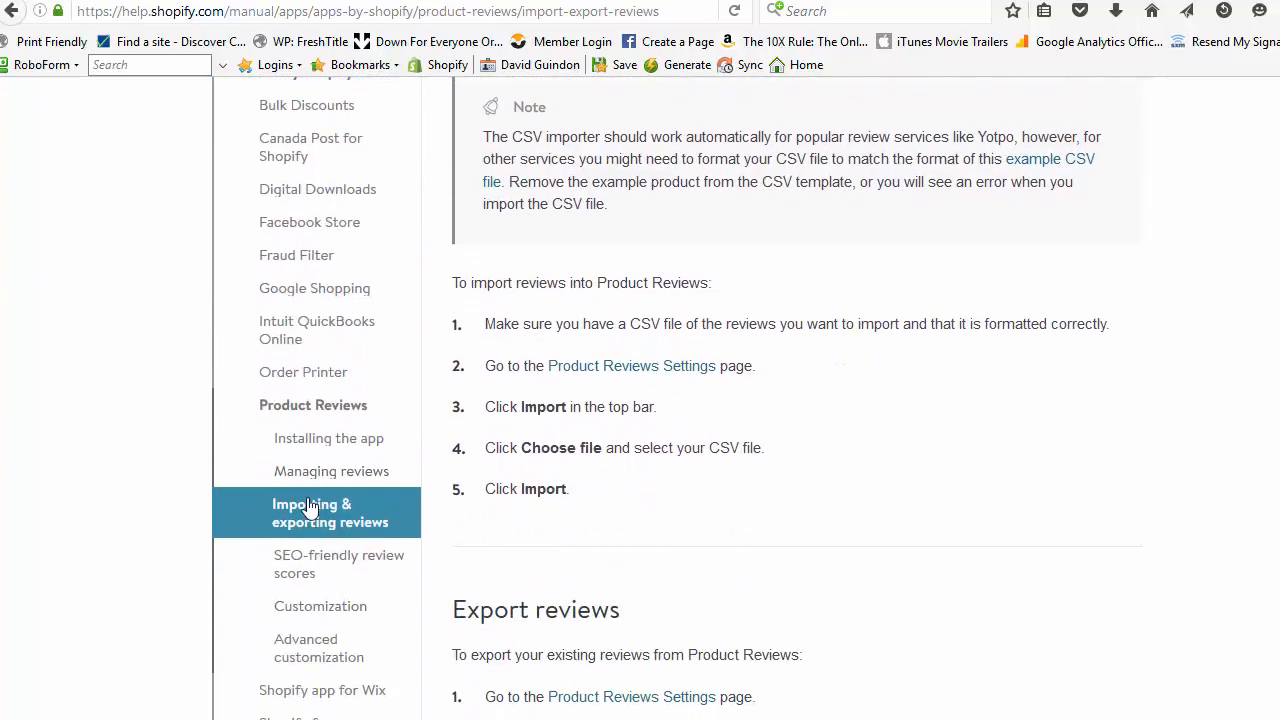
{"action": "mouse_move", "coordinate": [960, 324]}
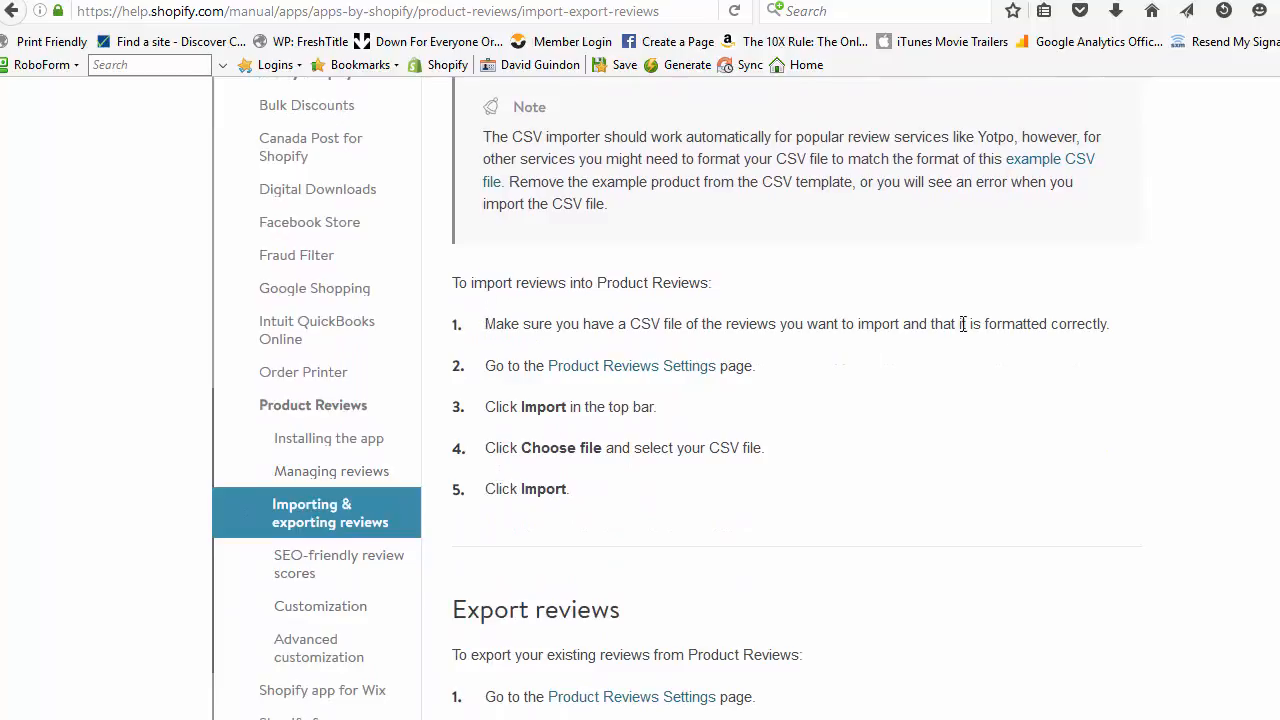
{"action": "mouse_move", "coordinate": [640, 378]}
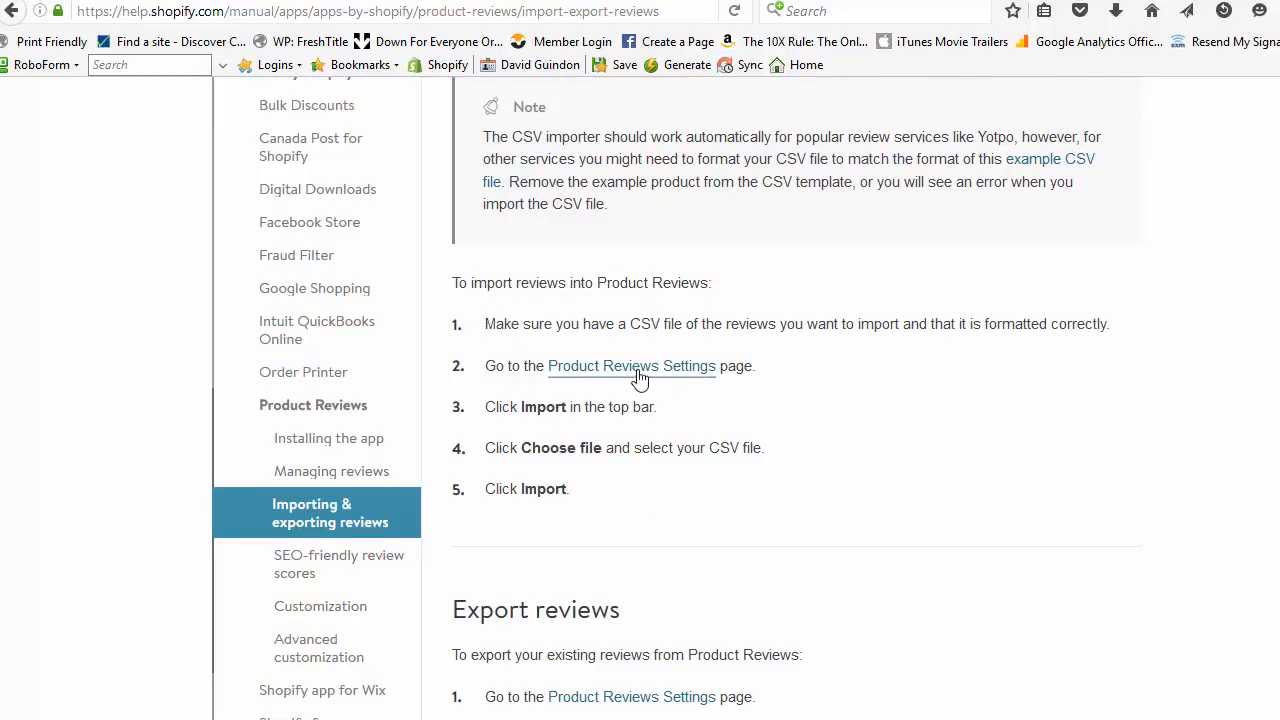
{"action": "mouse_move", "coordinate": [564, 432]}
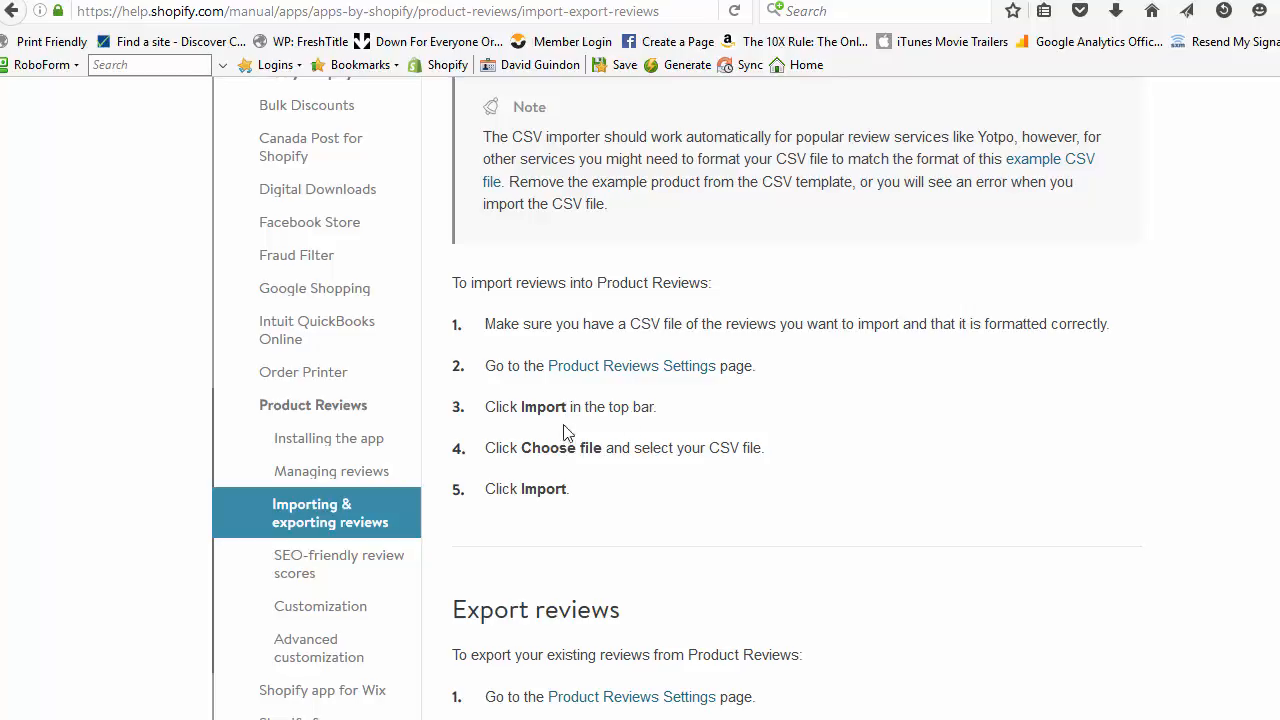
{"action": "mouse_move", "coordinate": [932, 532]}
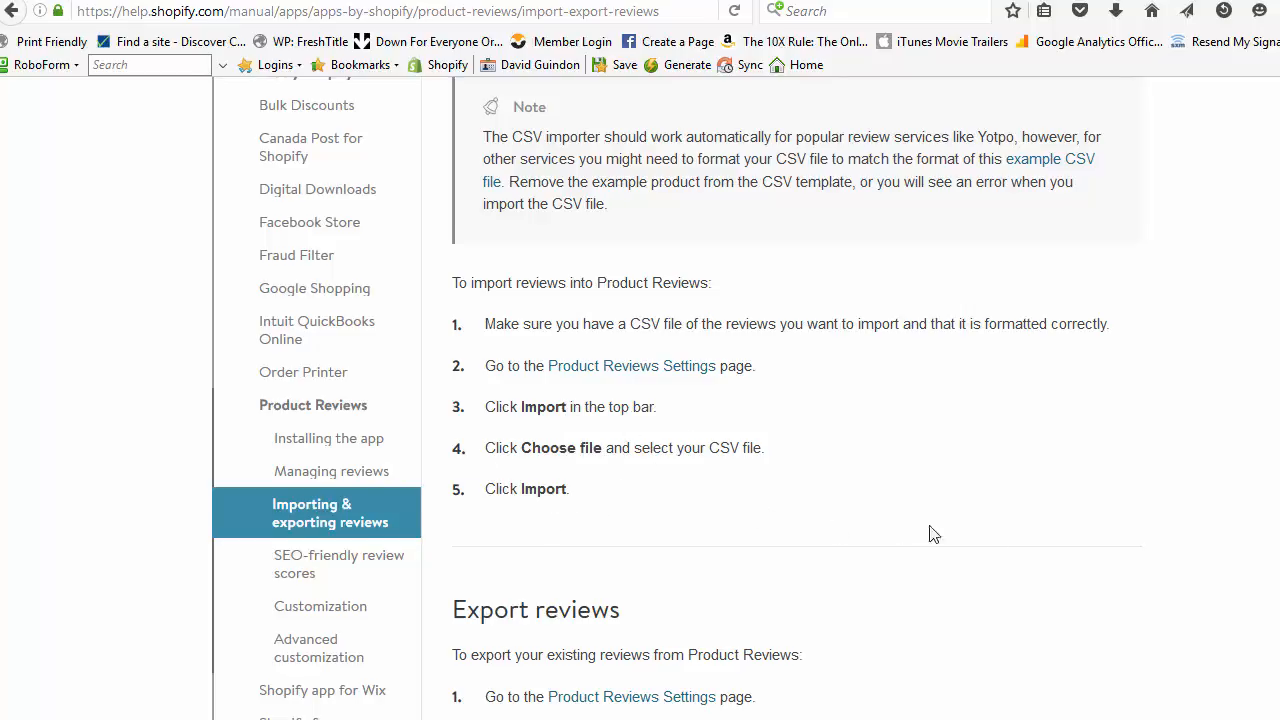
{"action": "scroll", "scroll_direction": "up", "scroll_amount": 3}
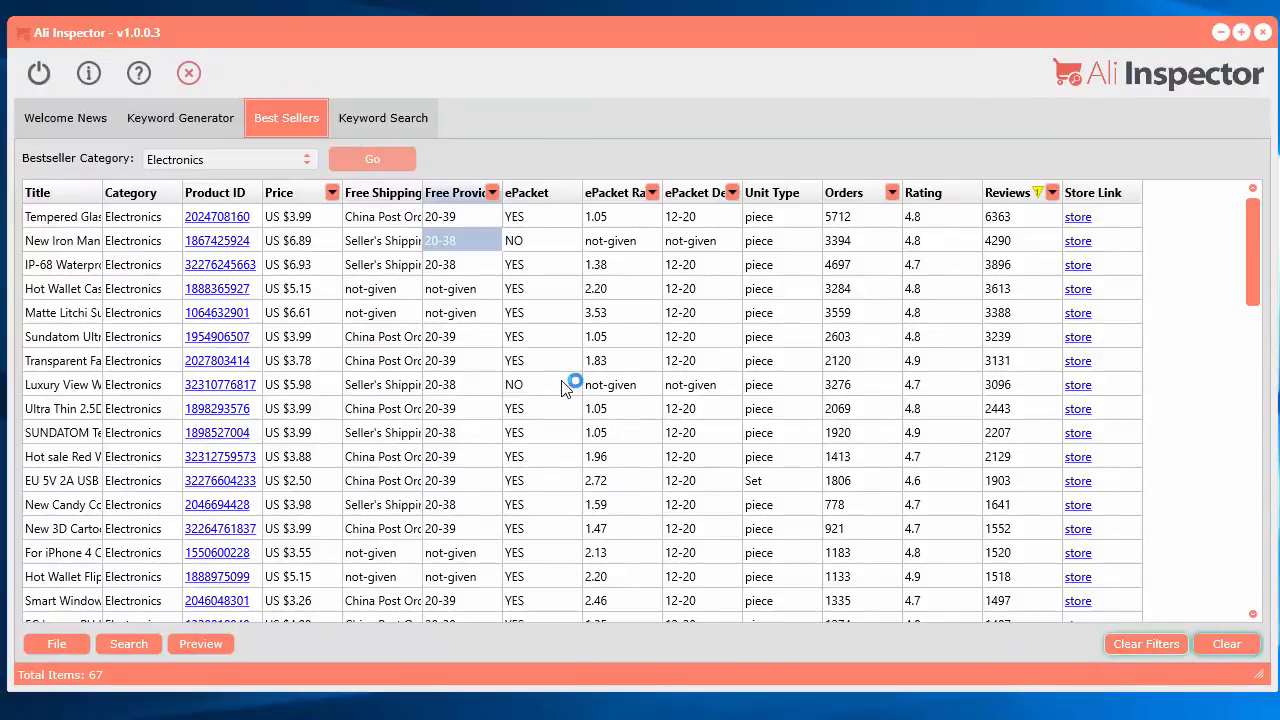
Select the Sundatom product row in the Electronics Best Sellers table
{"action": "left_click", "coordinate": [620, 336]}
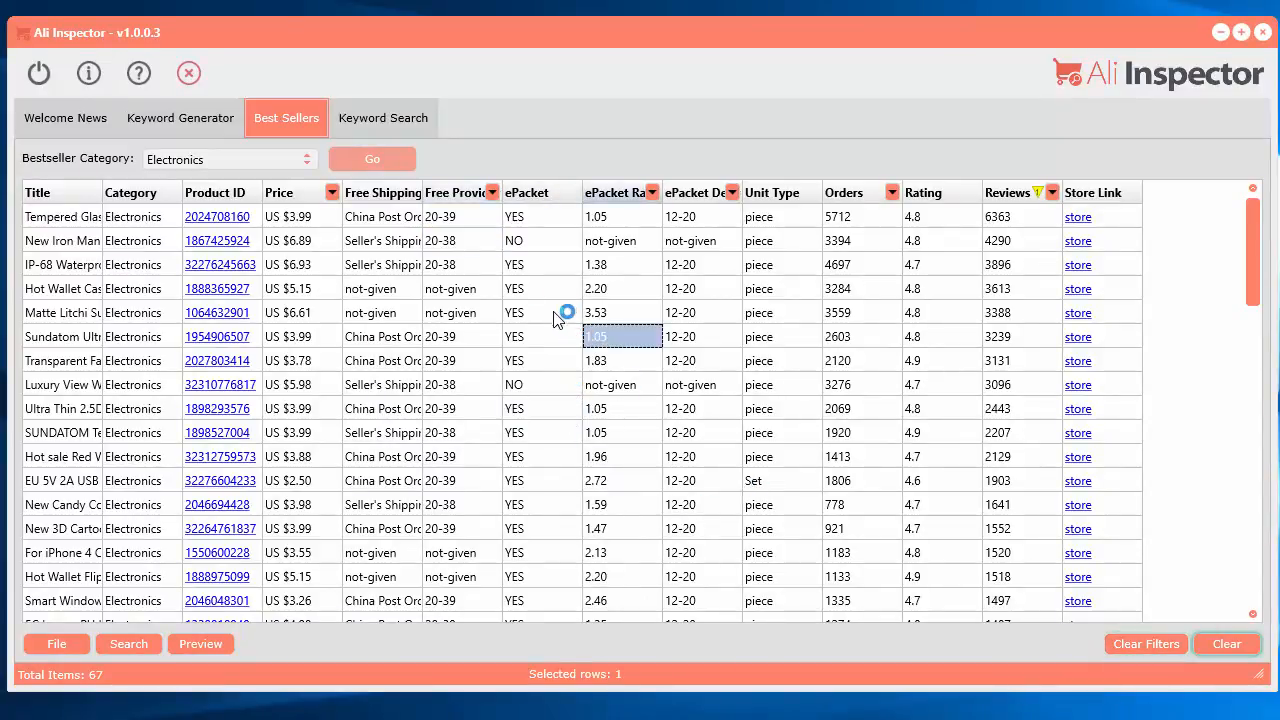